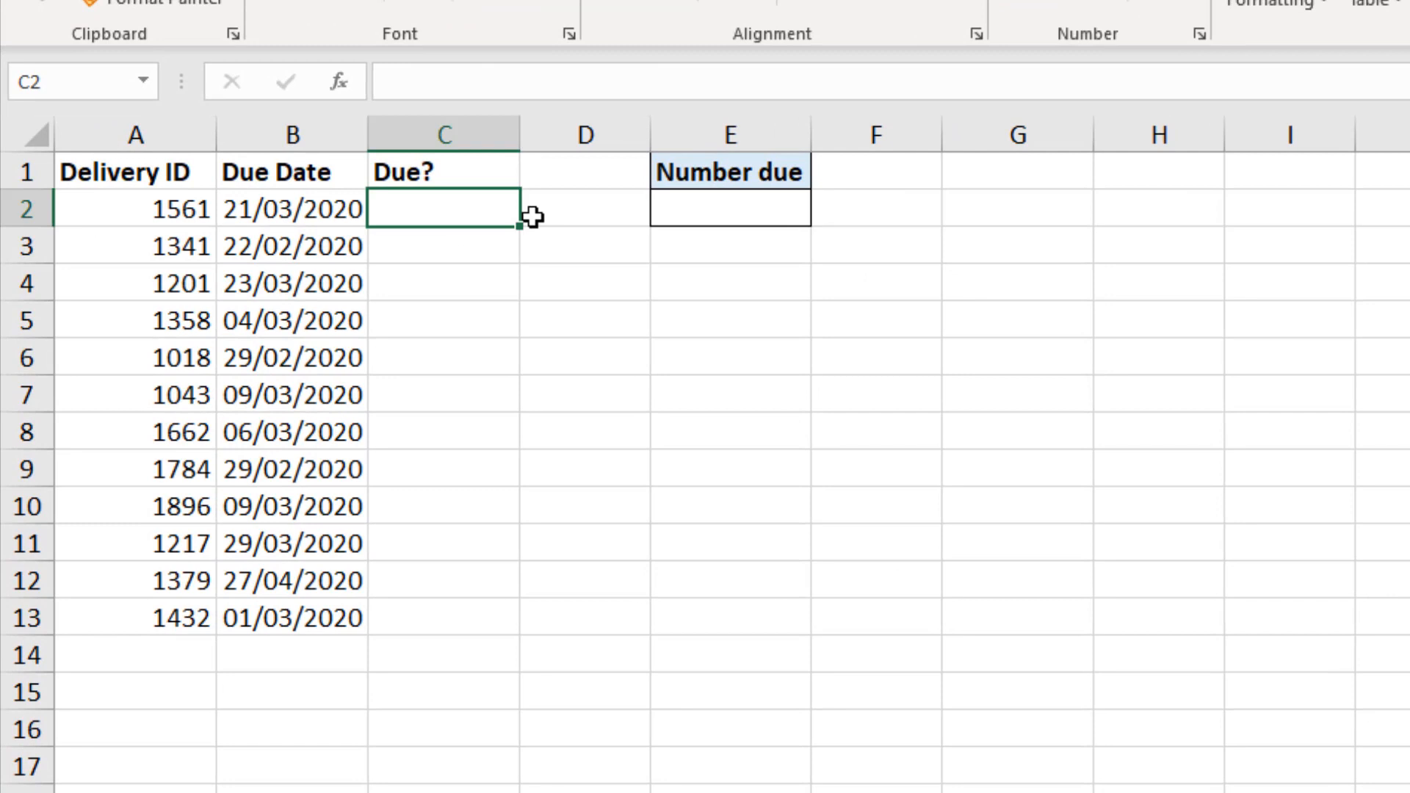
mouse_move(538, 250)
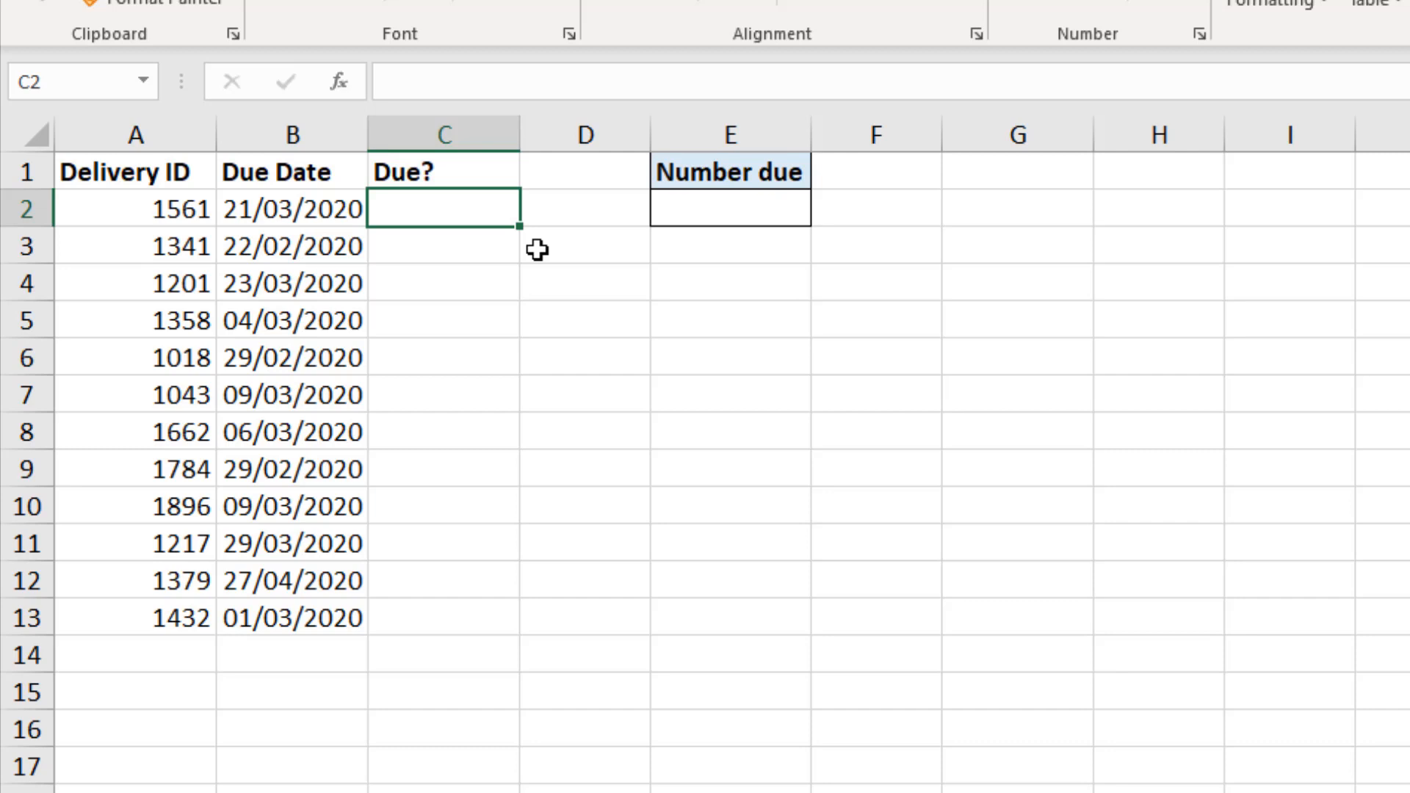
Build =IF(B2<TODAY(),"yes","No") in C2 testing the first due date against today
text(=if)
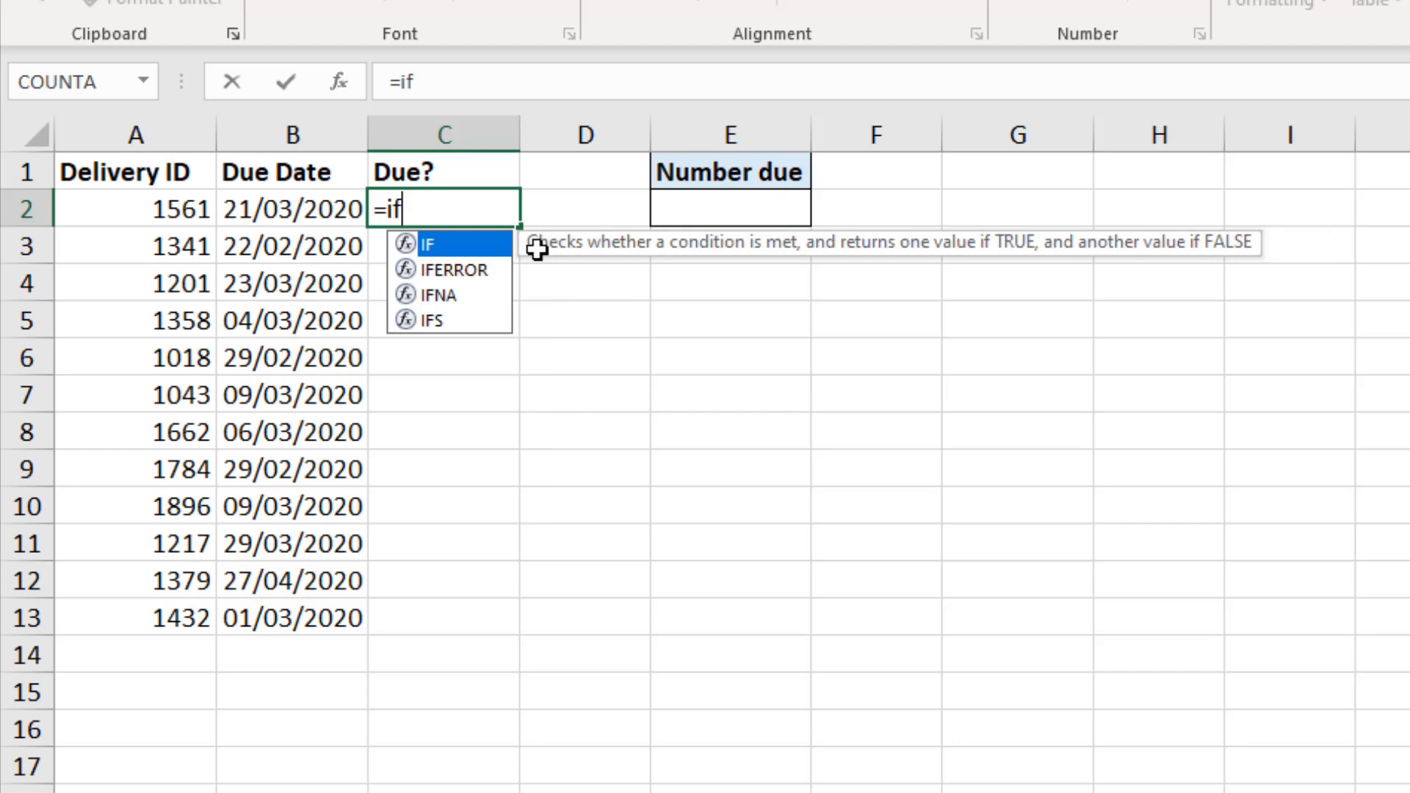
text(()
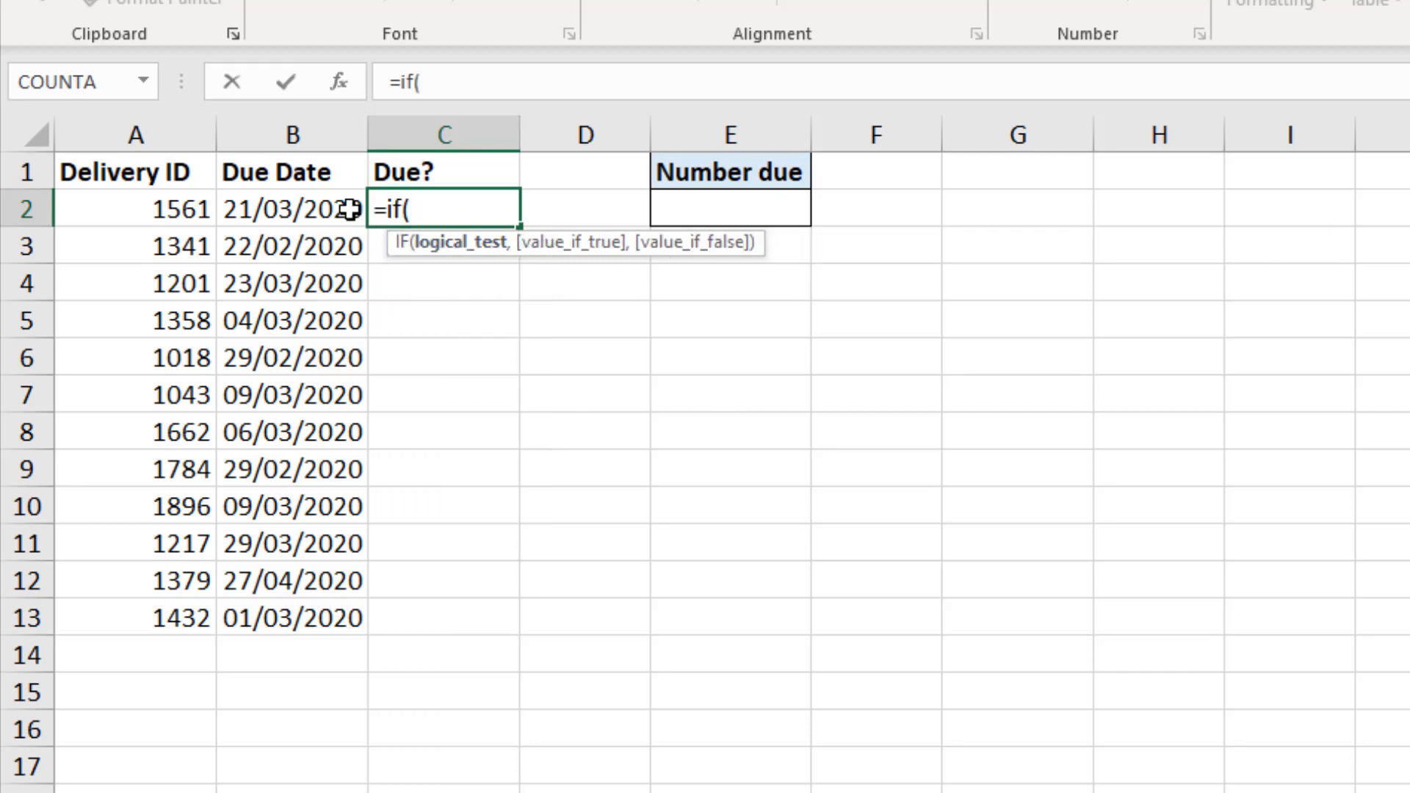
click(291, 210)
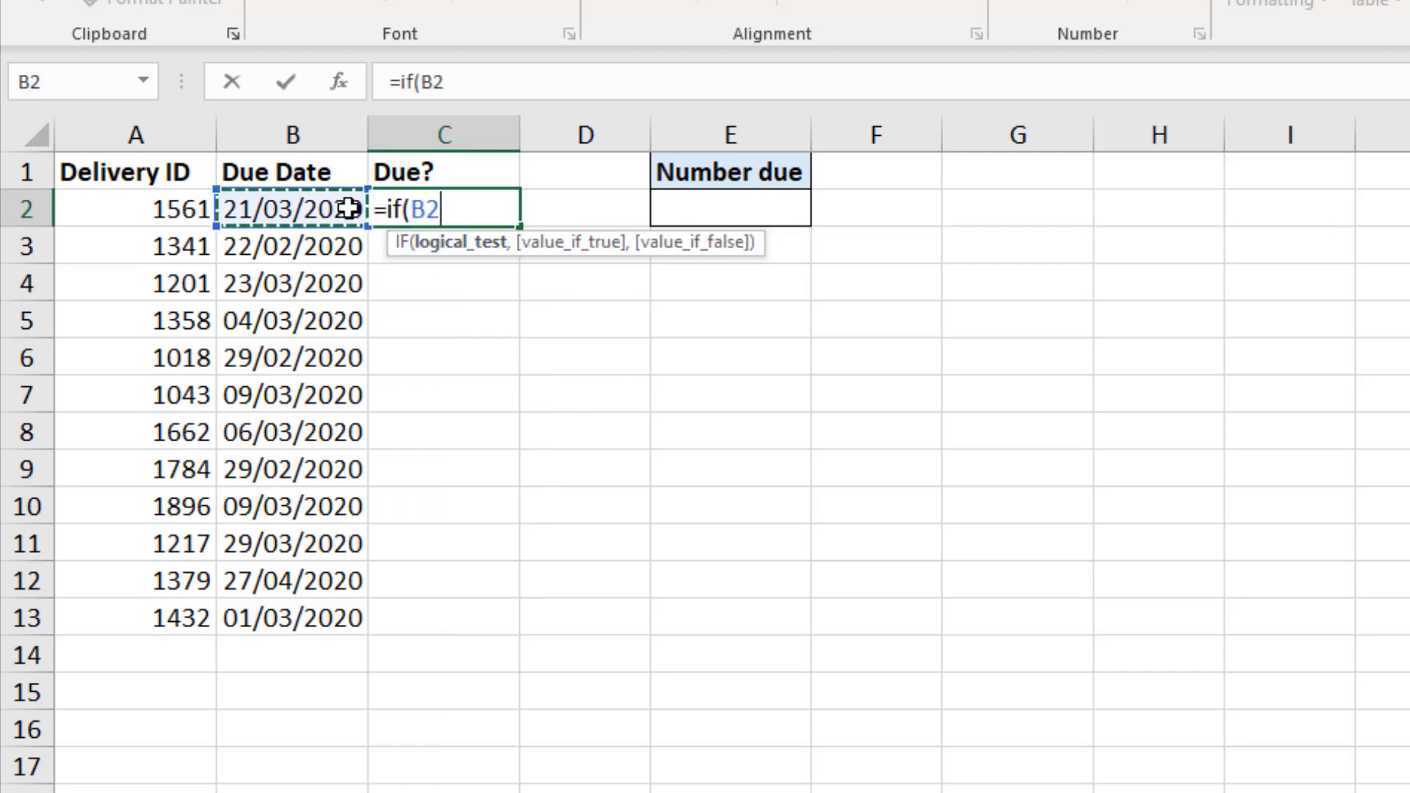
text(<)
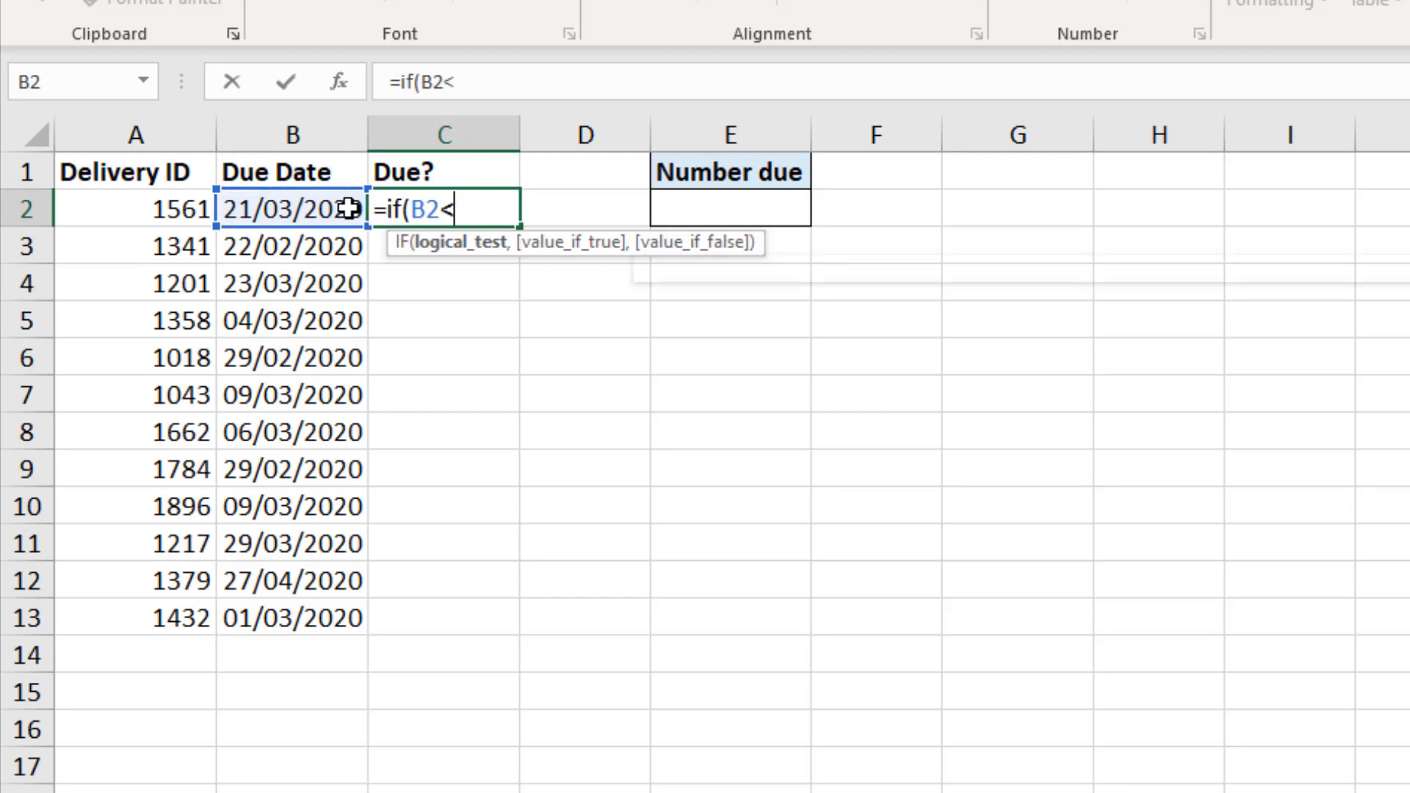
text(today())
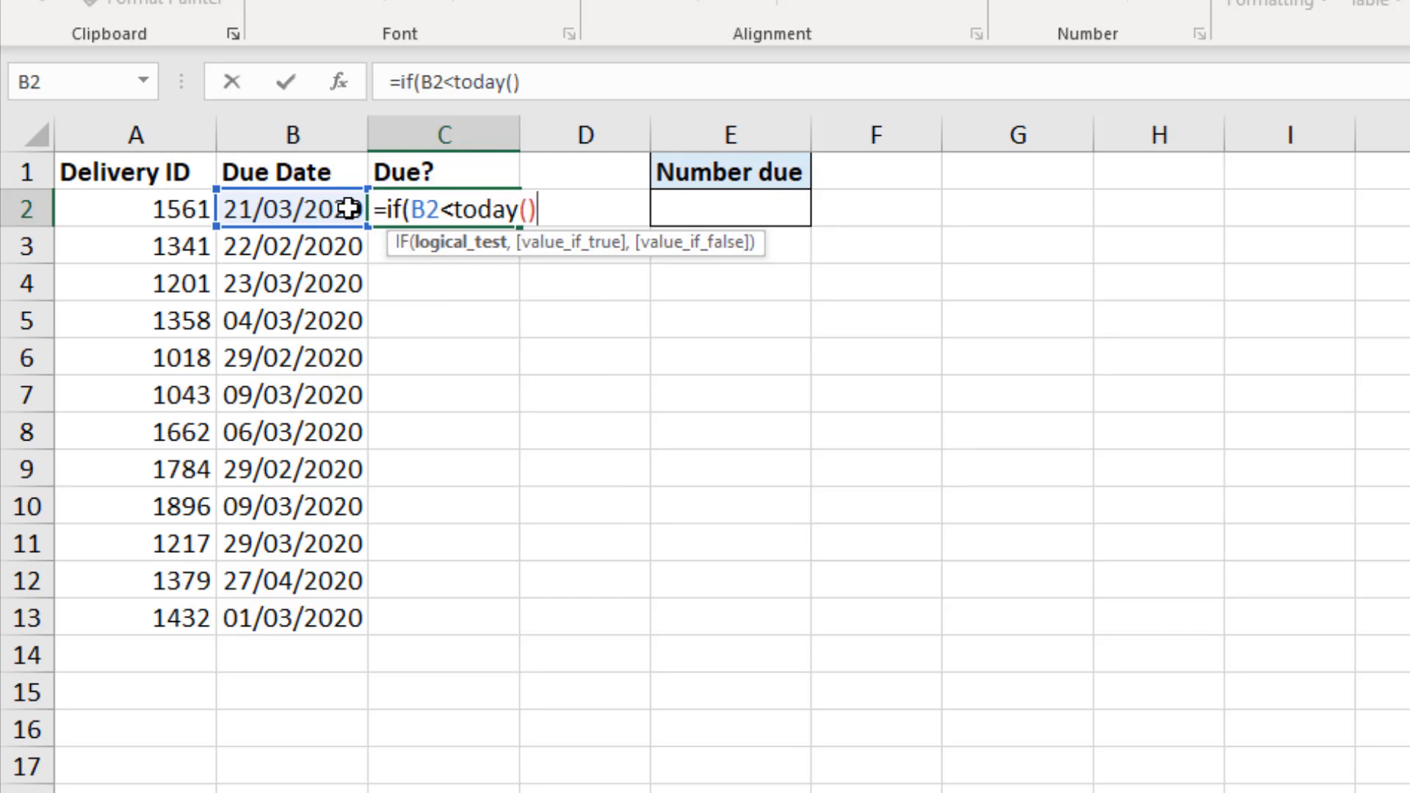
text(,)
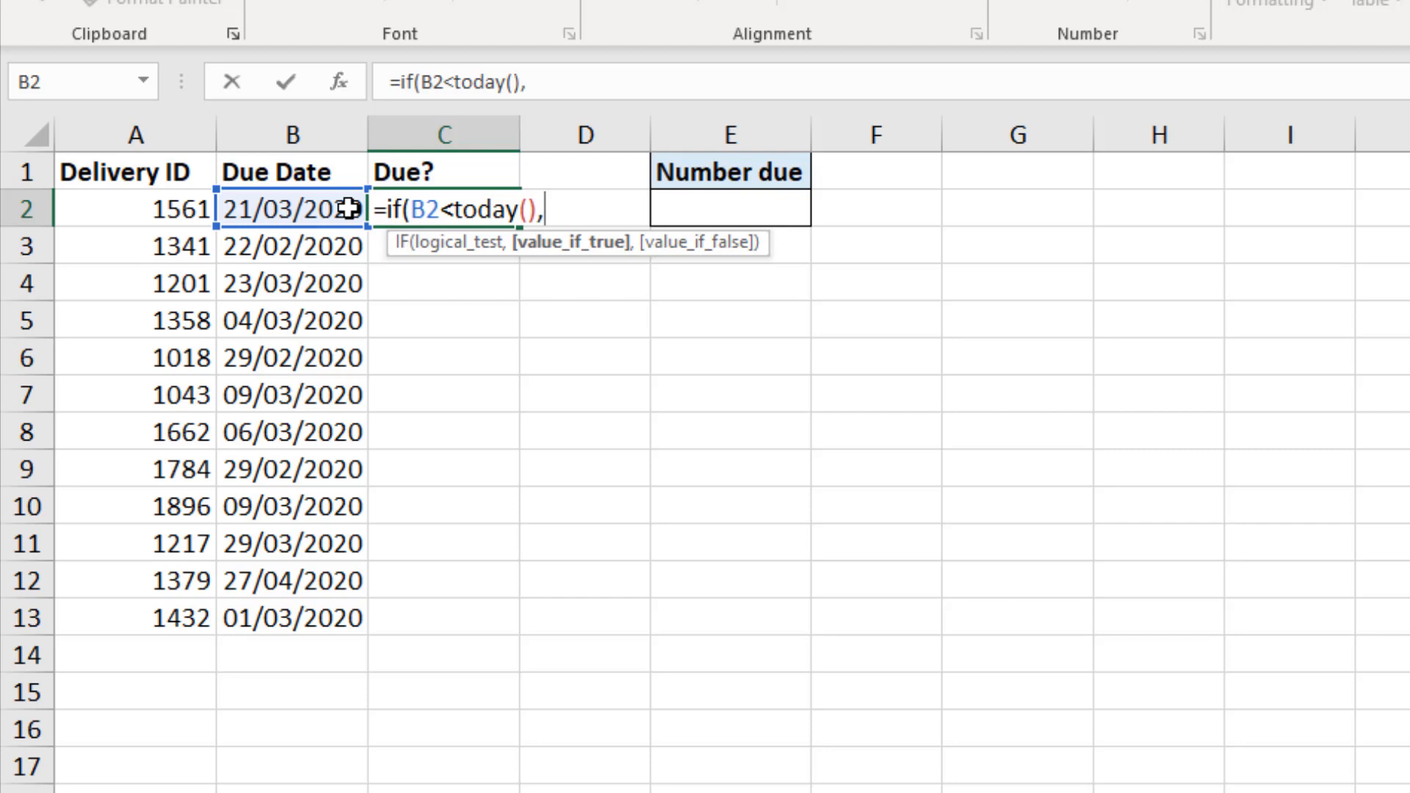
text("yes")
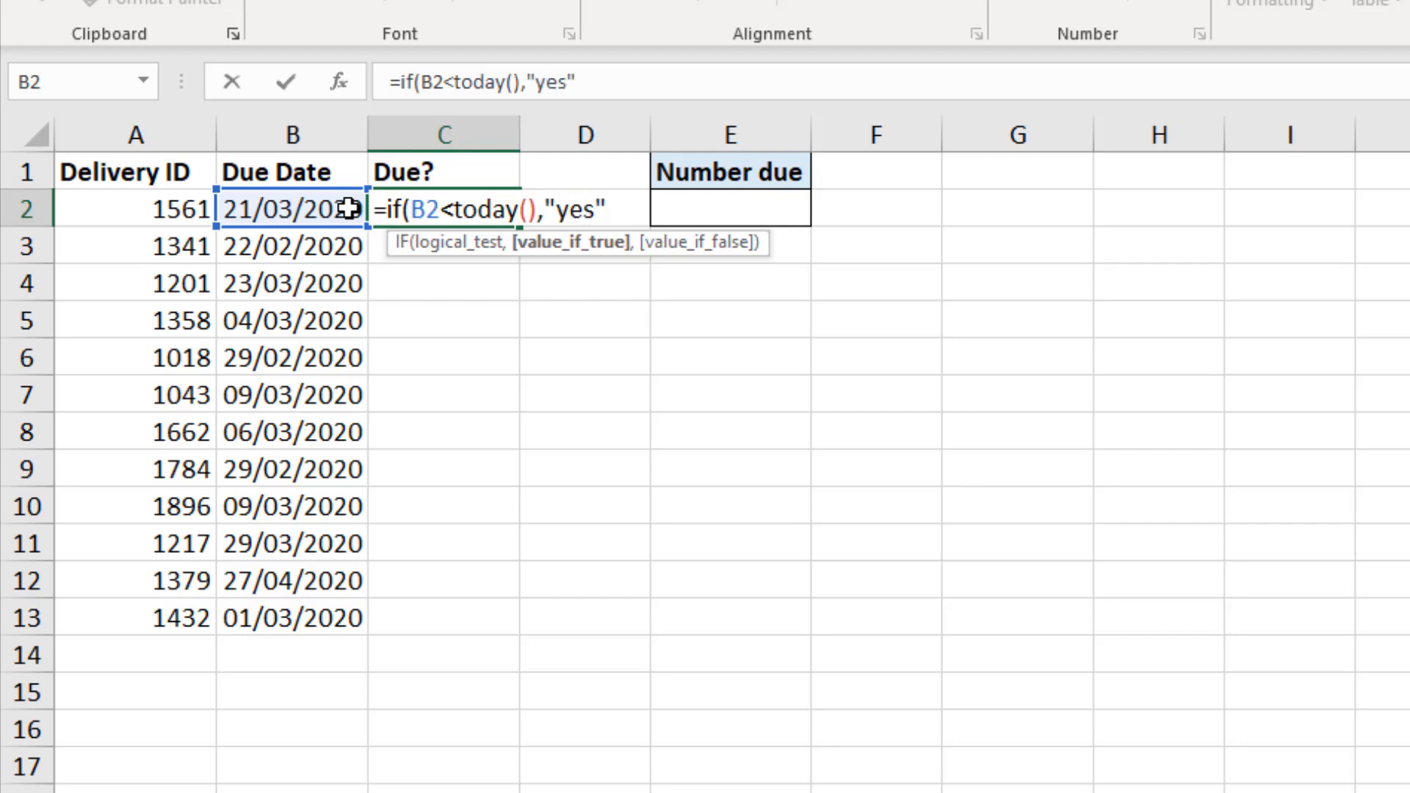
text(,"No"))
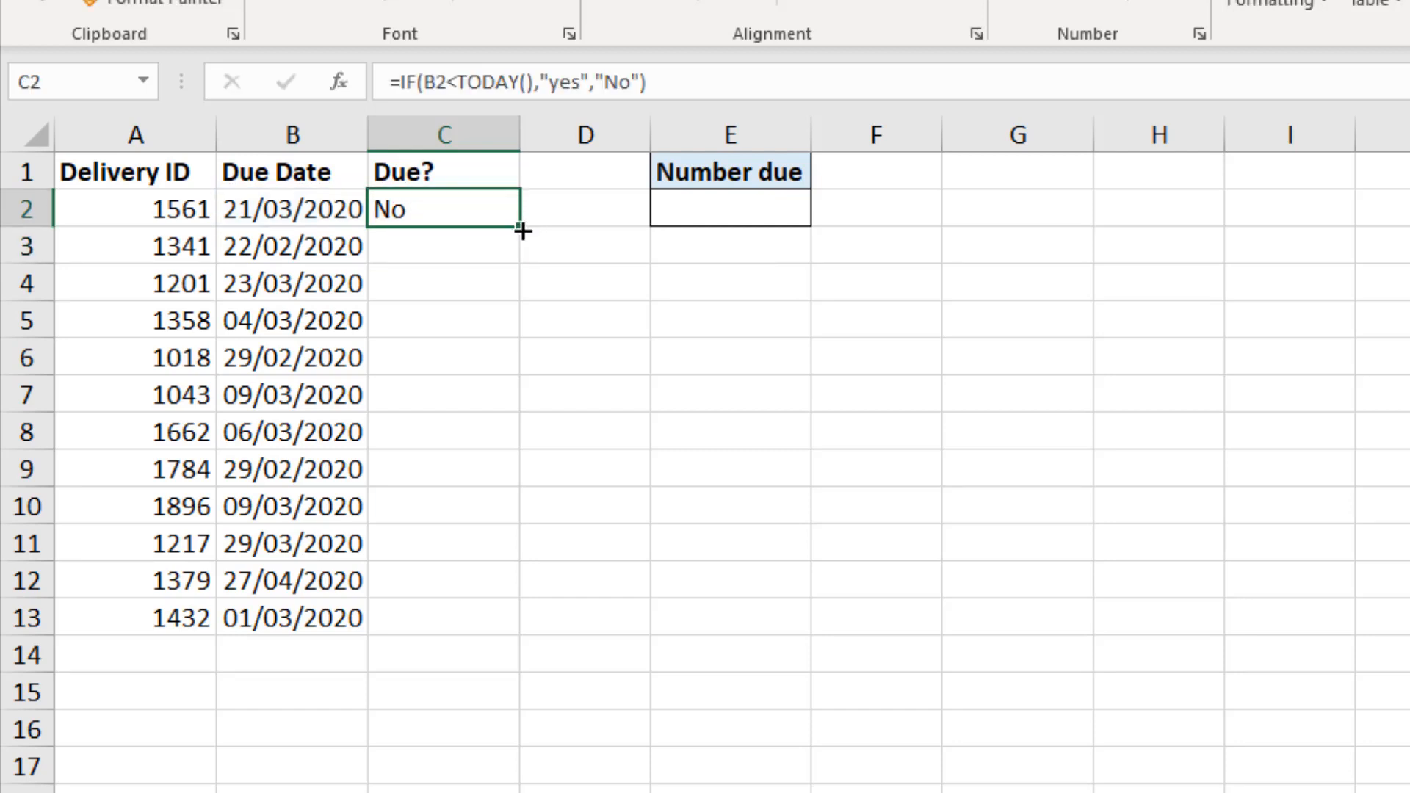
Copy the yes/No check down to the last delivery row, then clear the Due? column again
drag(522, 231, 508, 639)
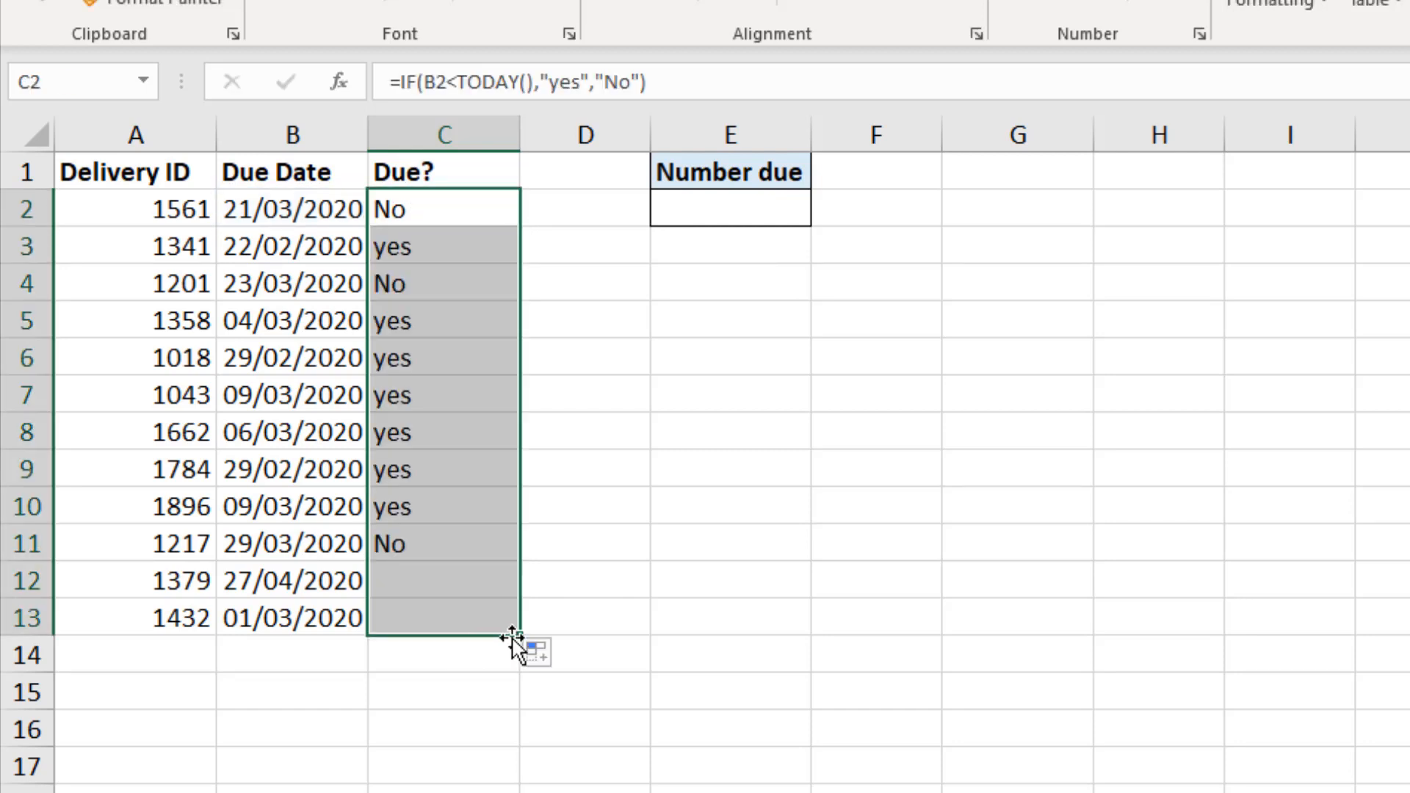
drag(517, 635, 517, 635)
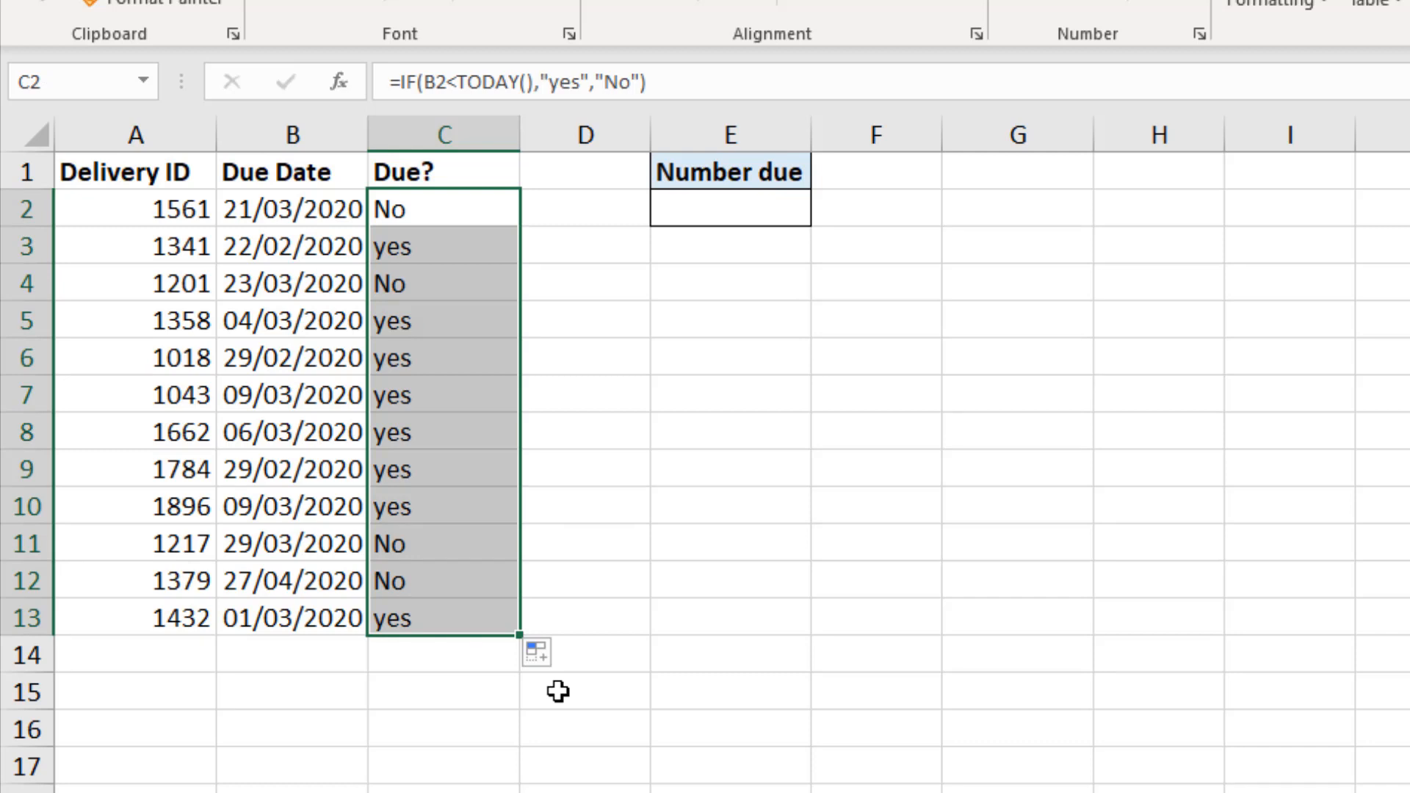
mouse_move(618, 768)
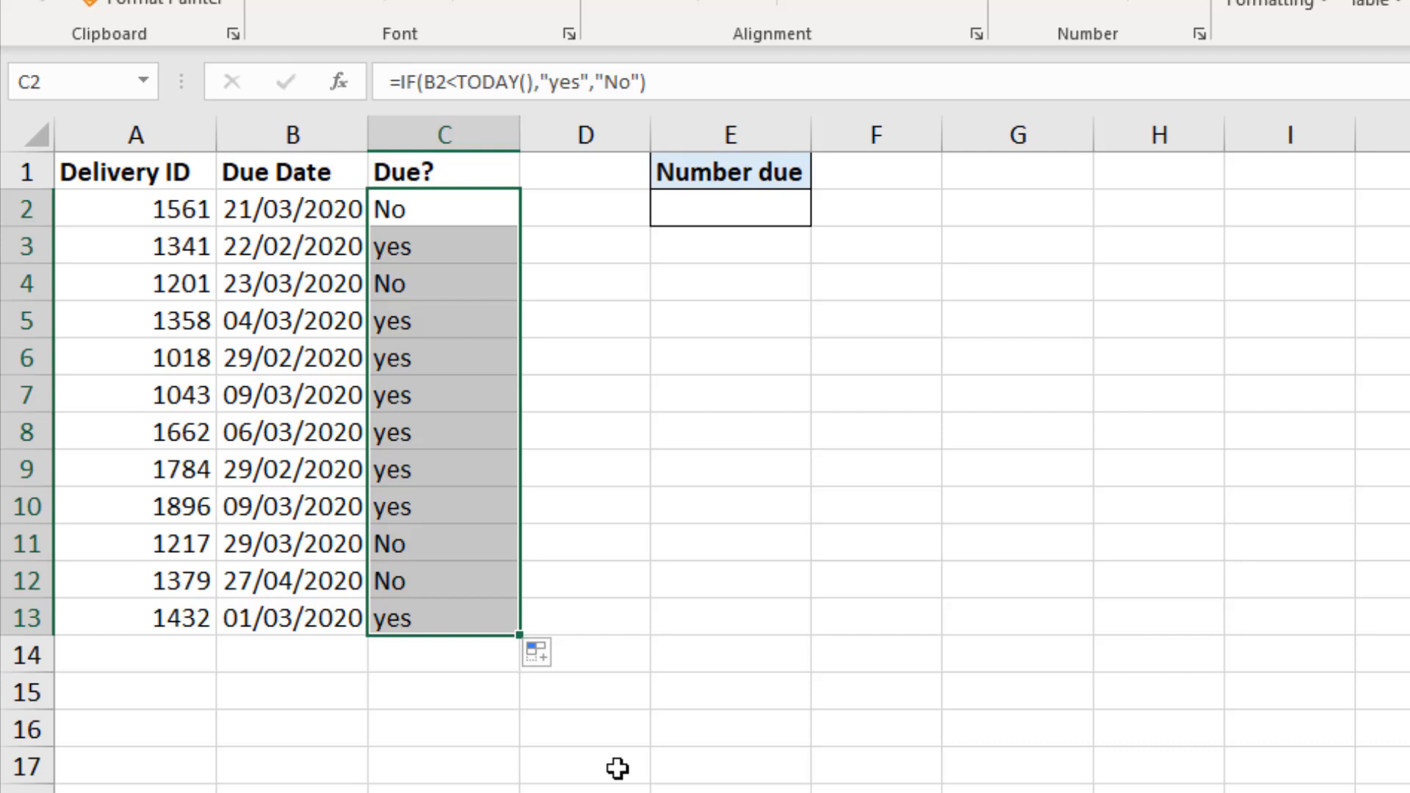
mouse_move(667, 670)
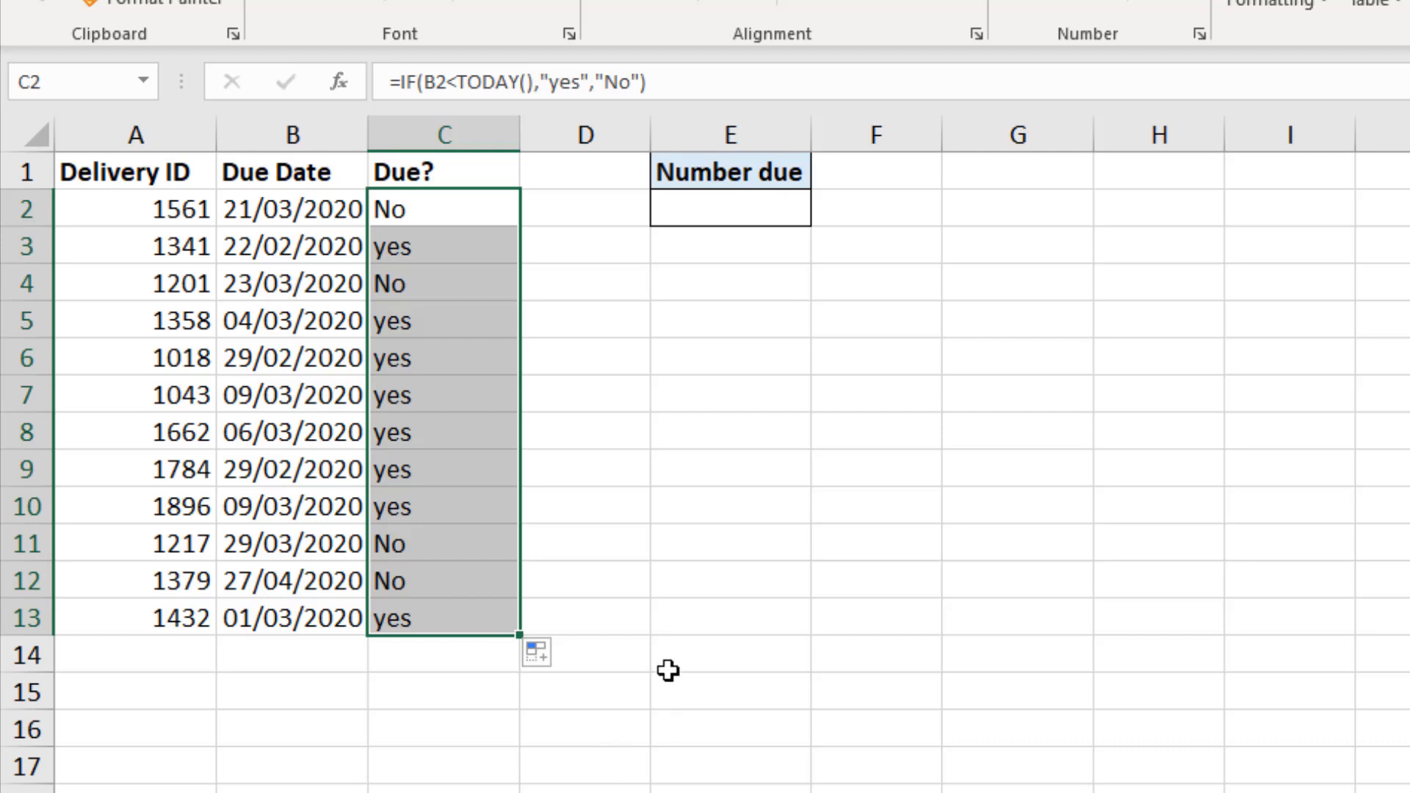
key(Delete)
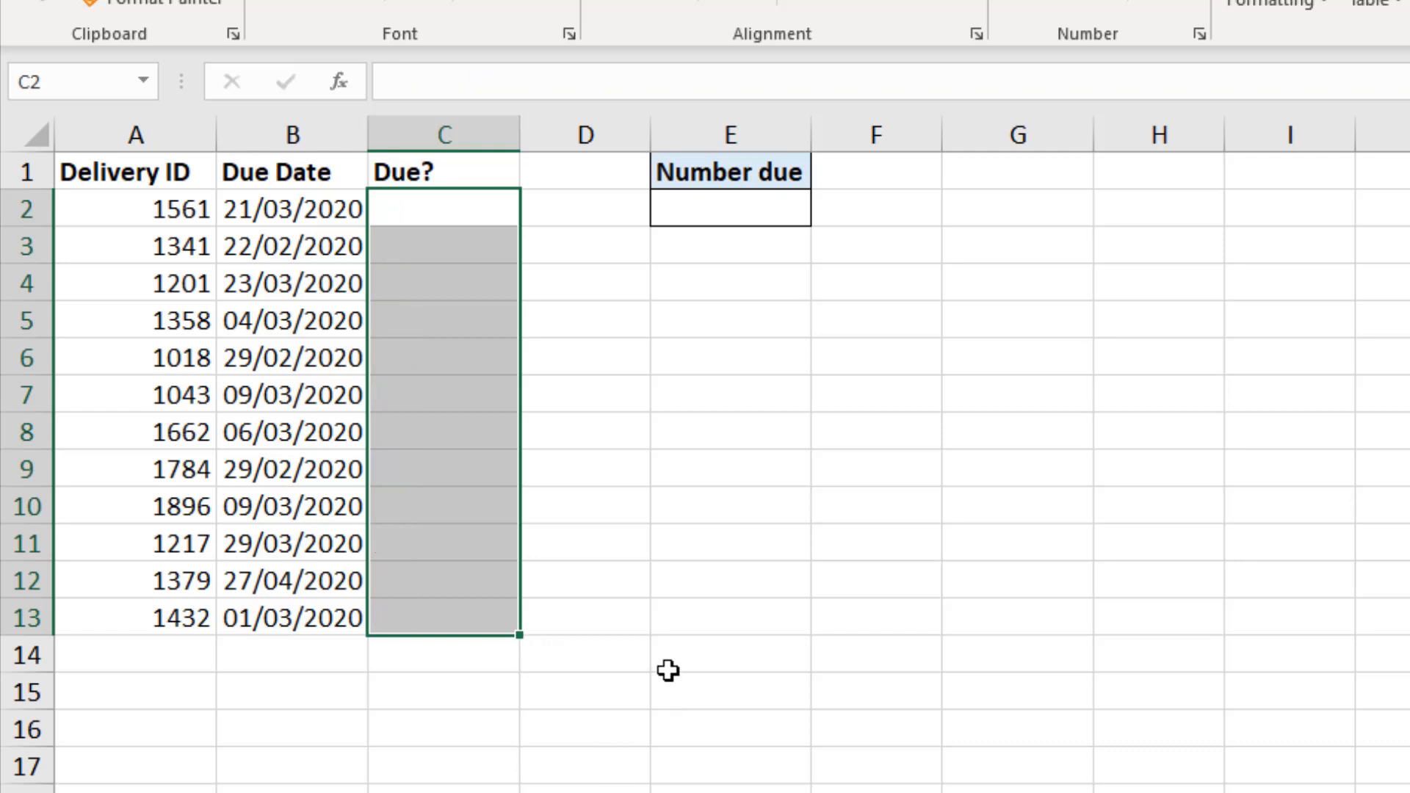
Re-enter C2 as =IF(B2:B13<TODAY(),"yes","No") so one formula spills to C13
click(444, 207)
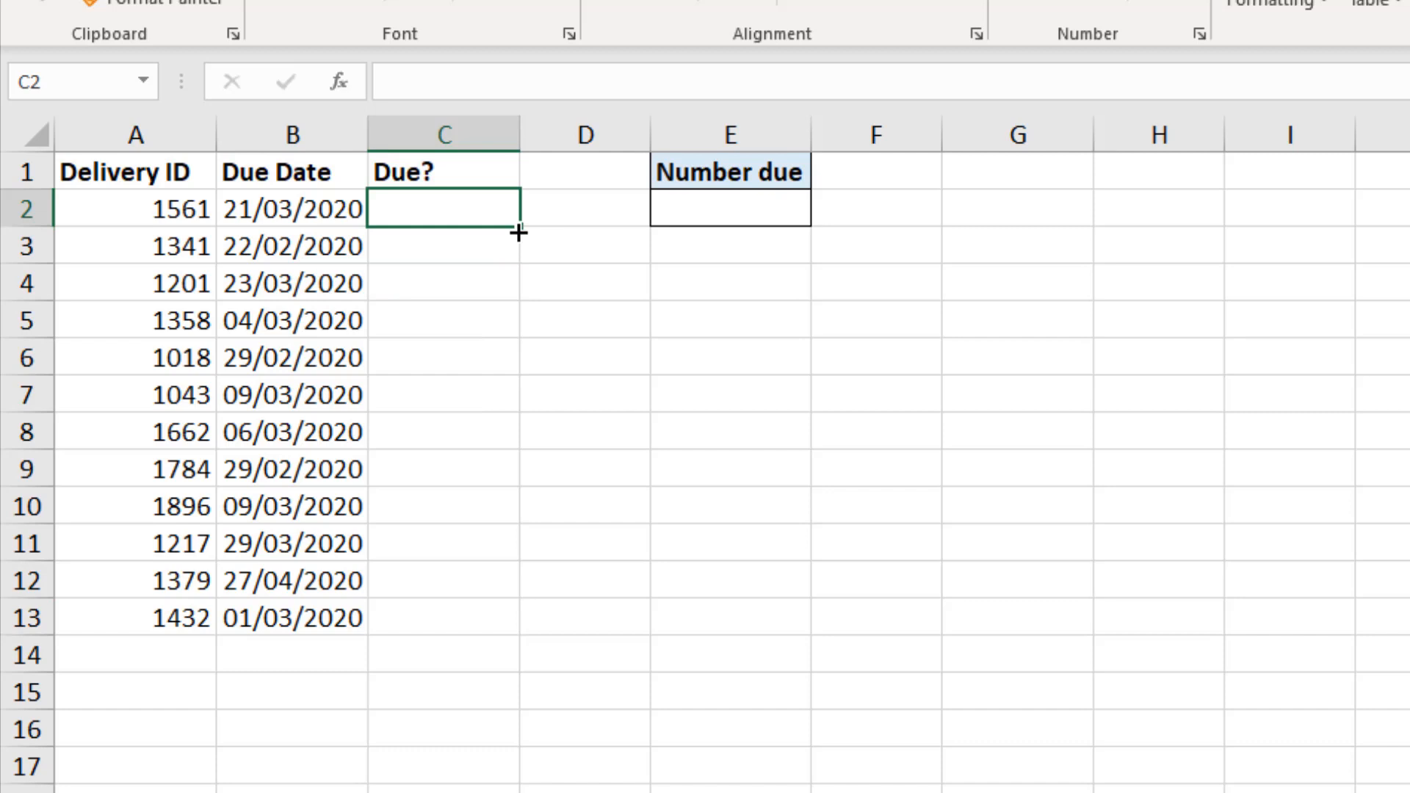
text(=if()
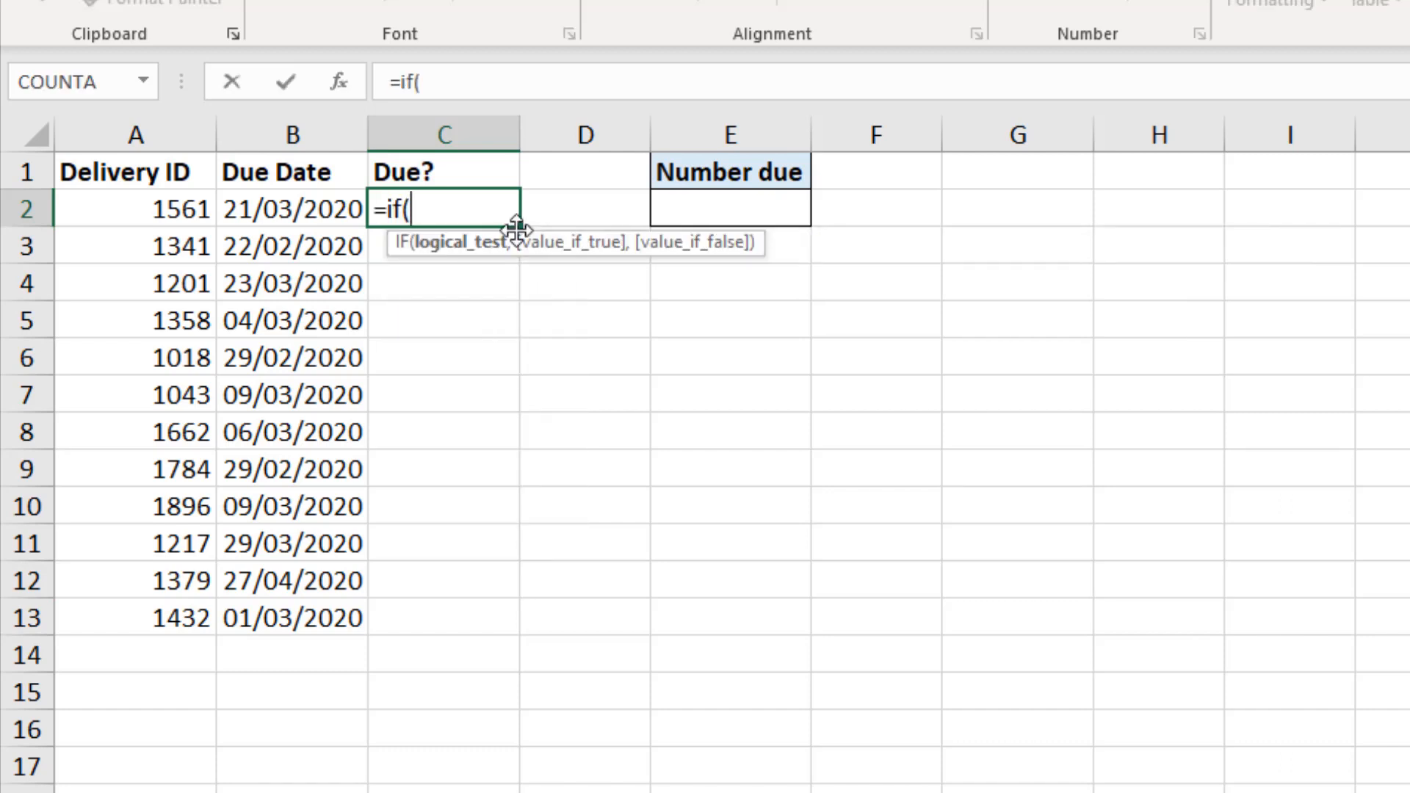
mouse_move(368, 225)
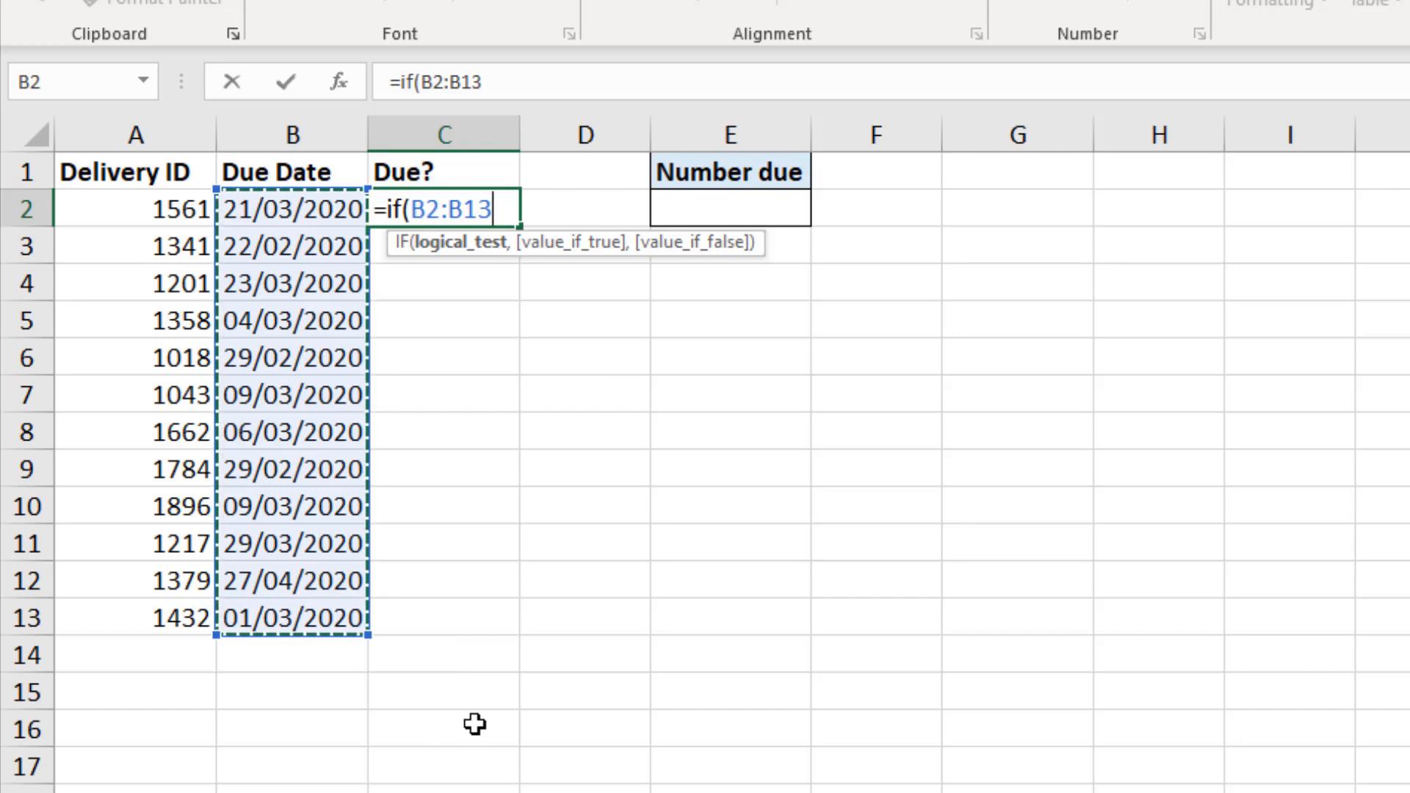
text(<to)
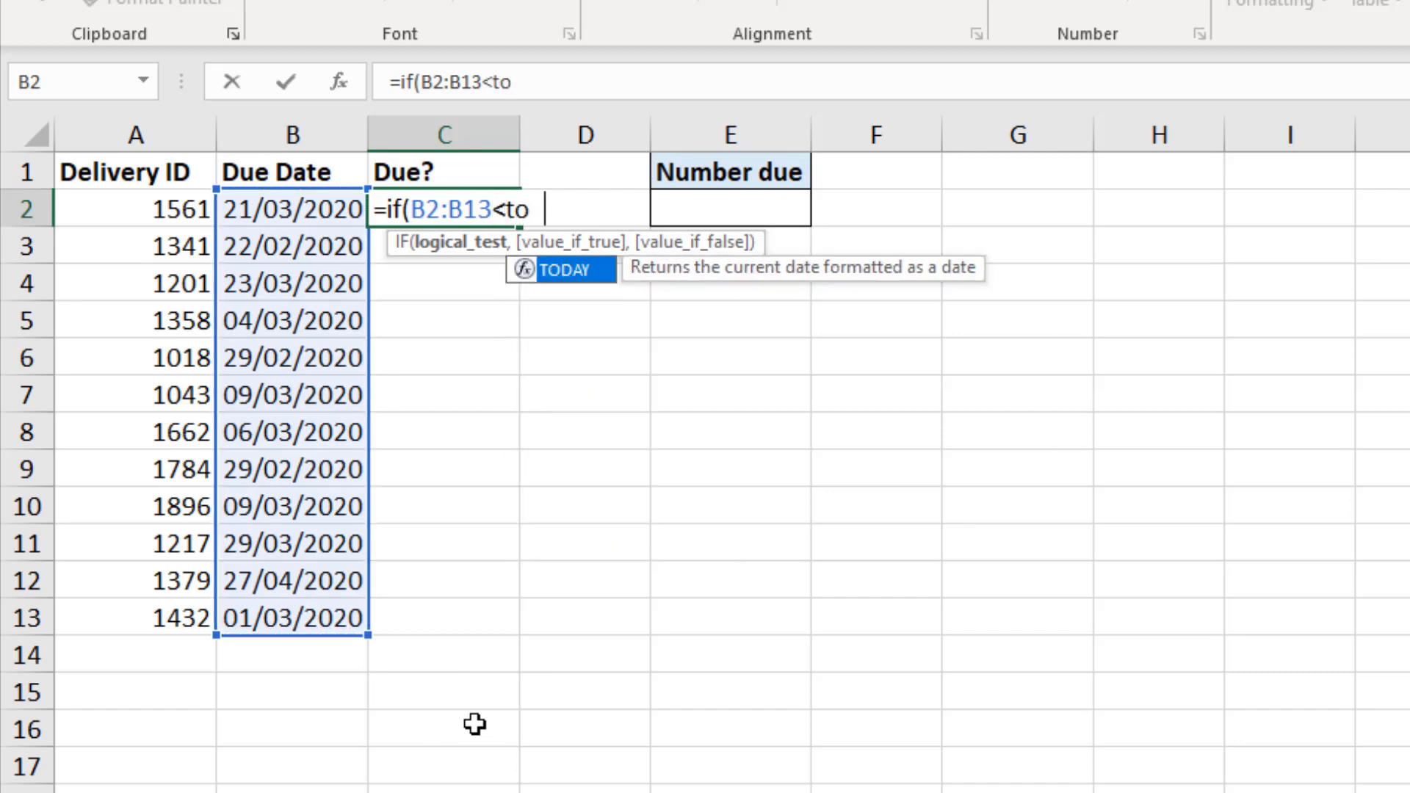
text(day())
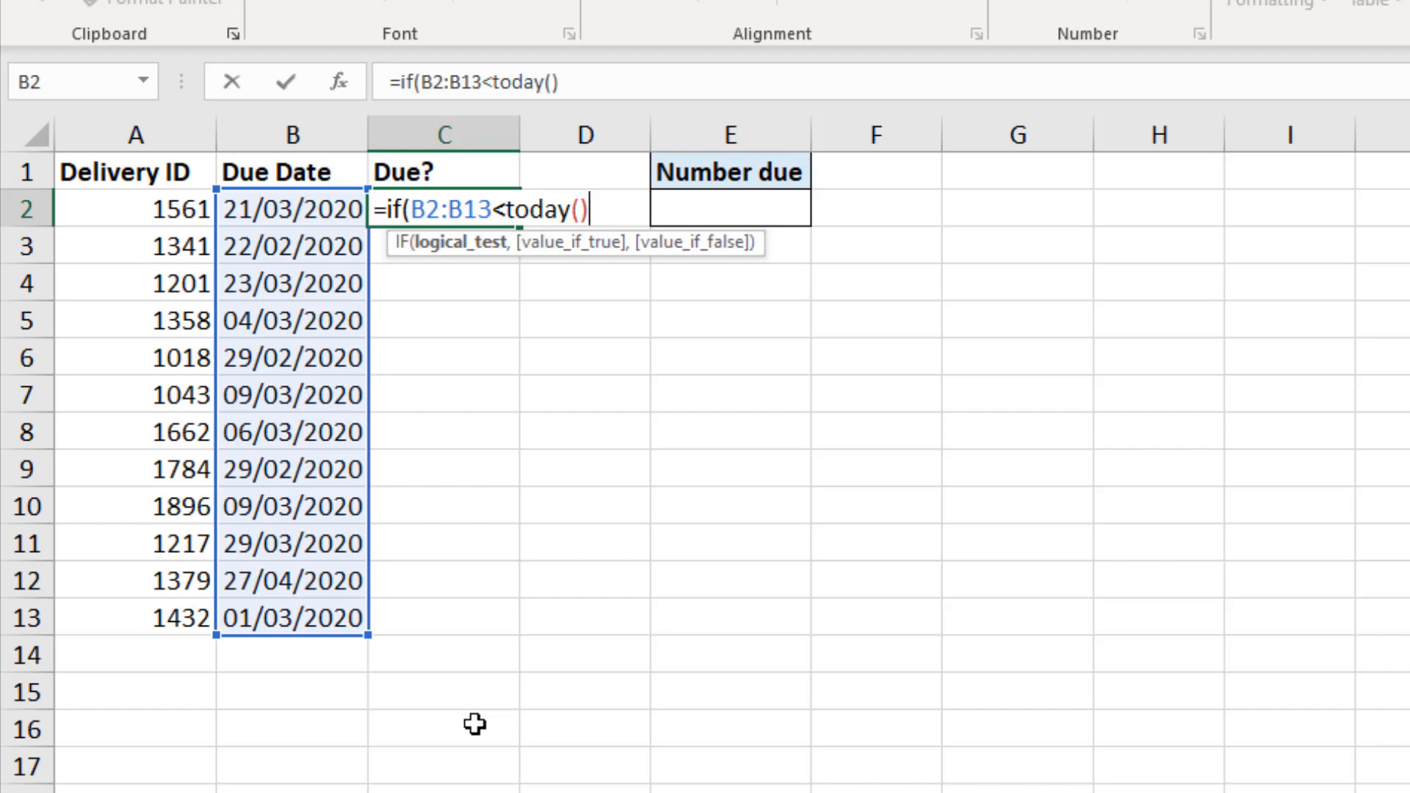
text(,"yes")
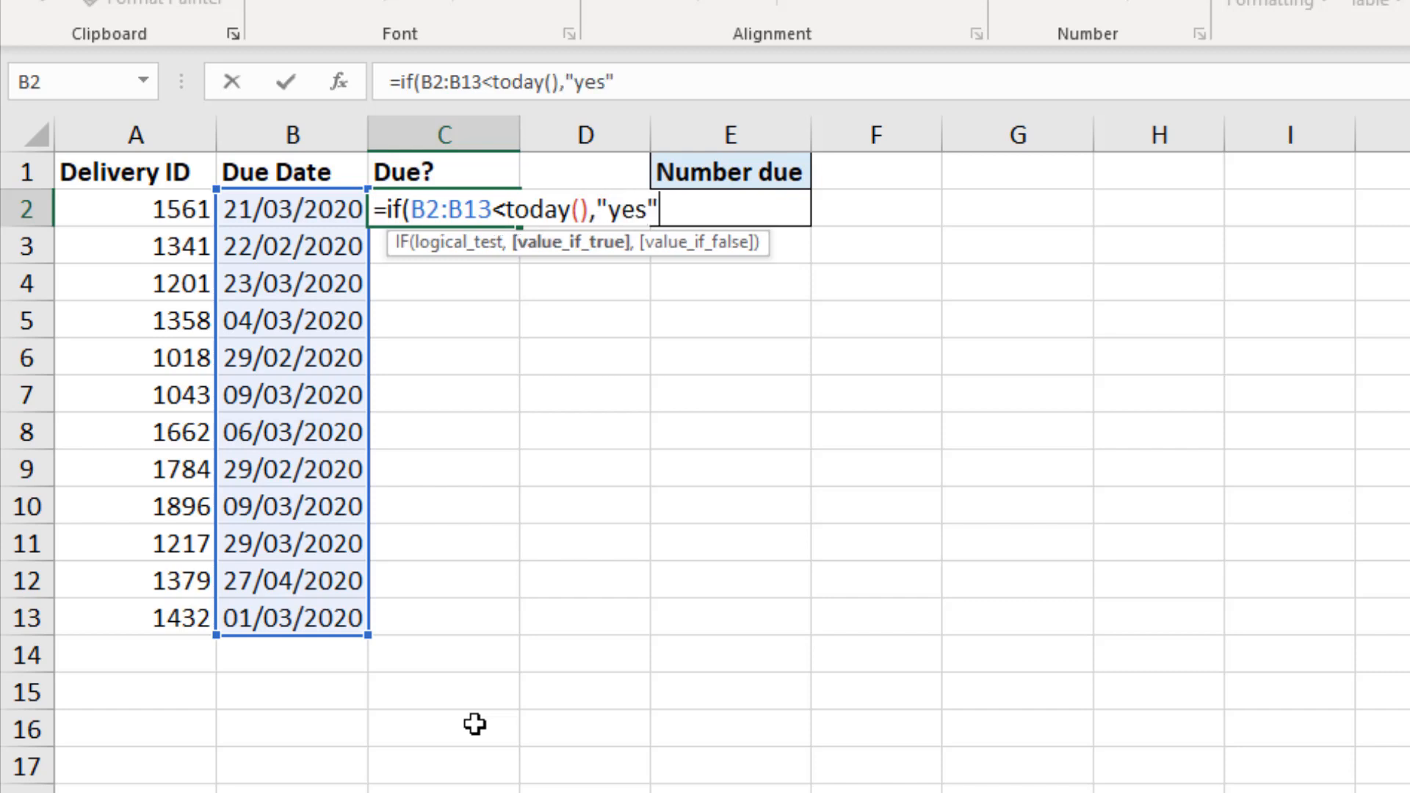
text(,"No)
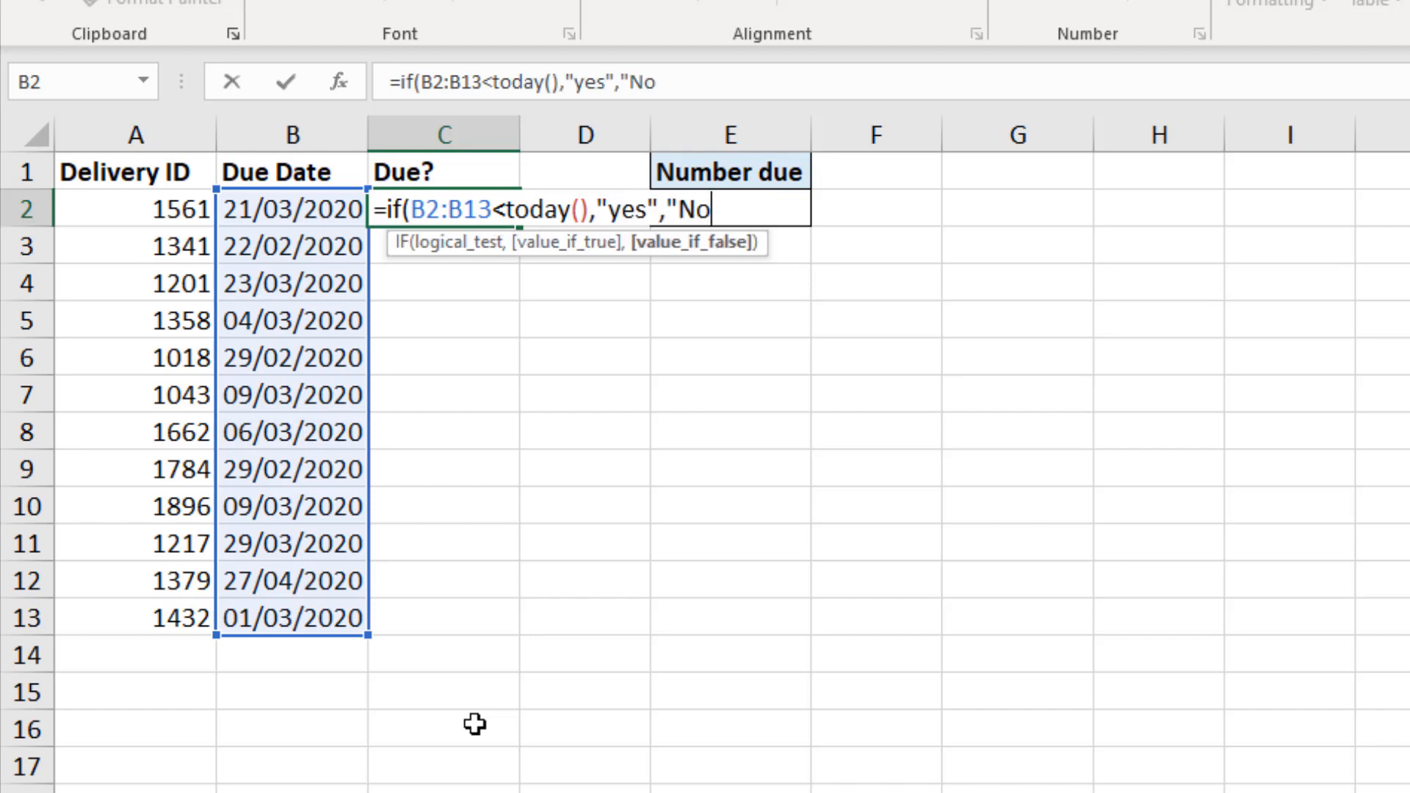
text("))
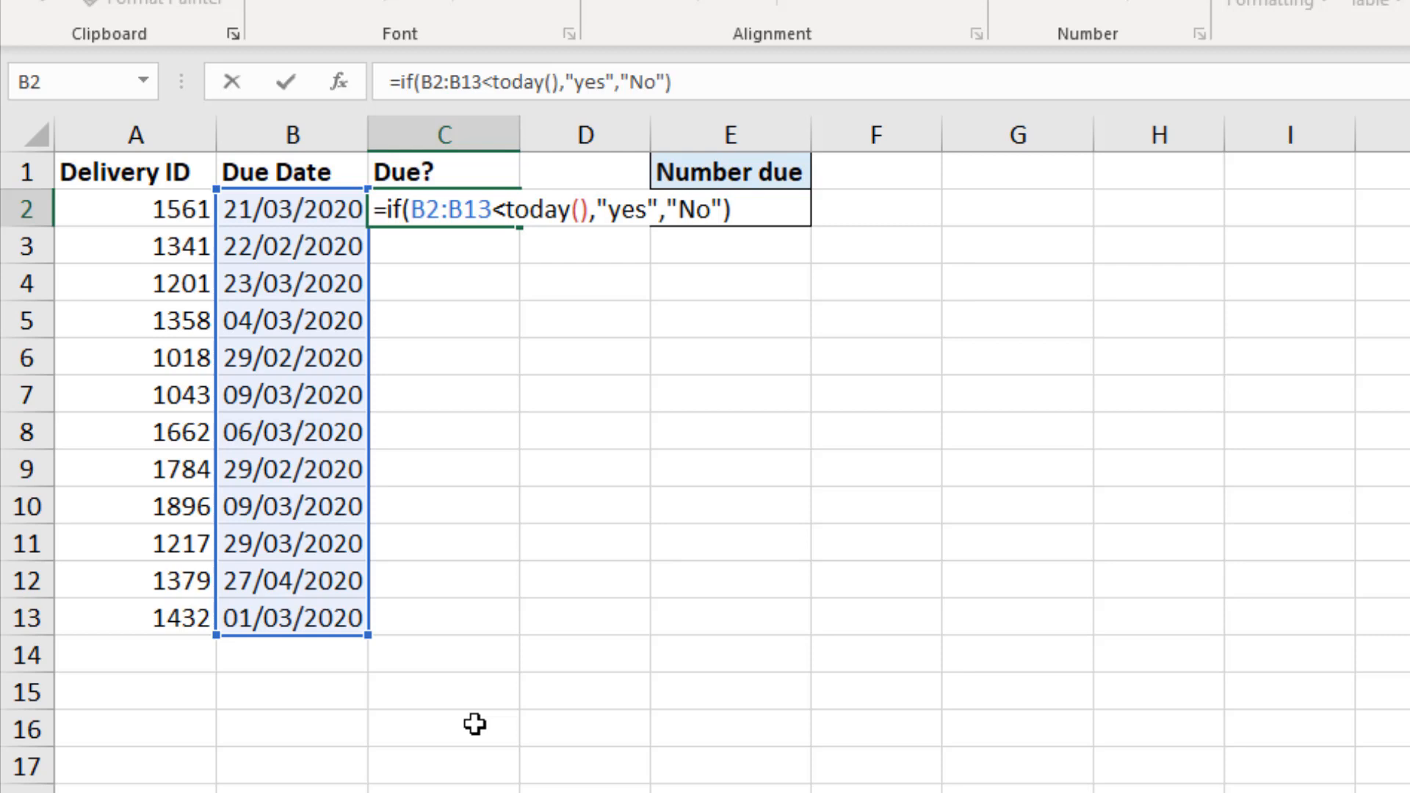
click(733, 210)
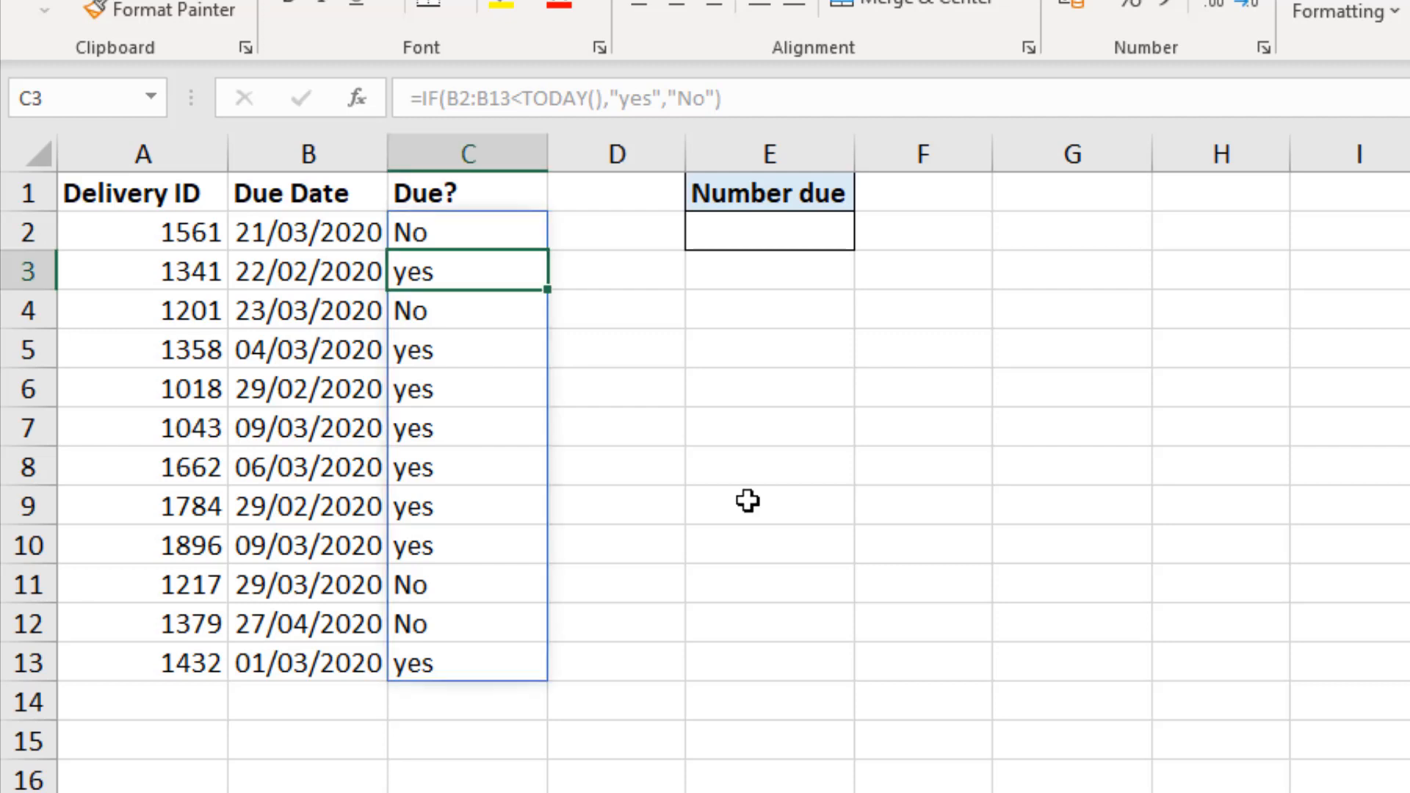
mouse_move(699, 459)
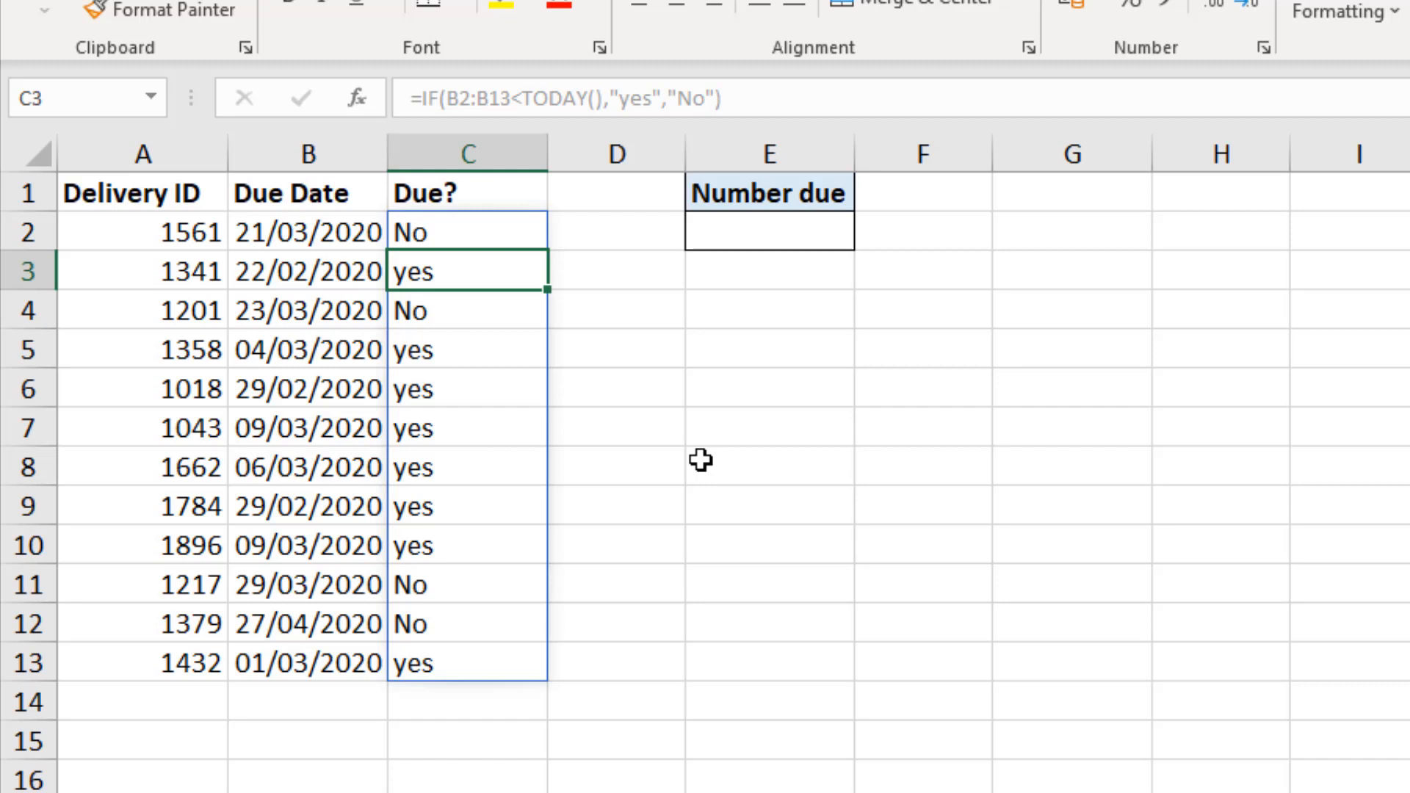
mouse_move(551, 291)
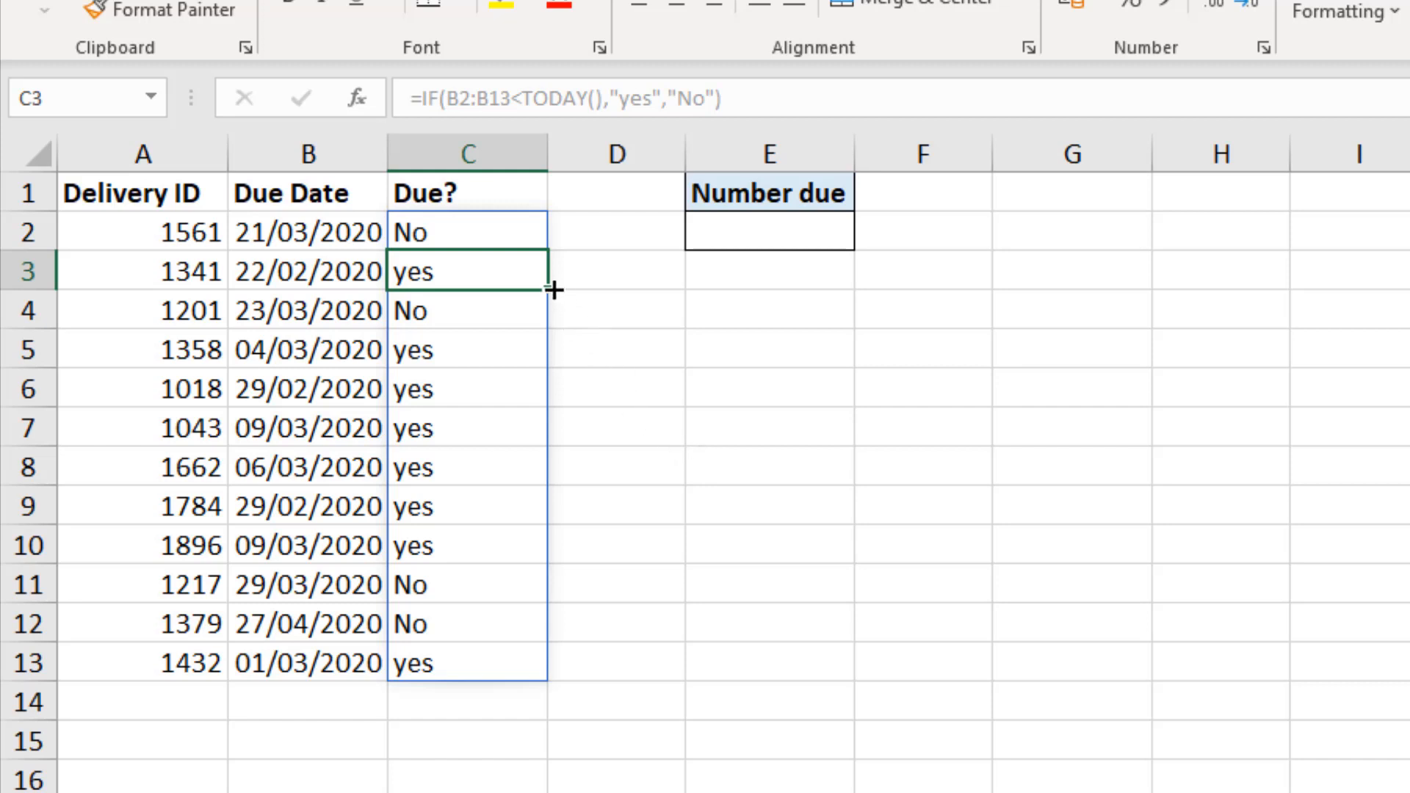
Type a stray No in C3 causing #SPILL!, then delete it so C2's results spill again
click(467, 232)
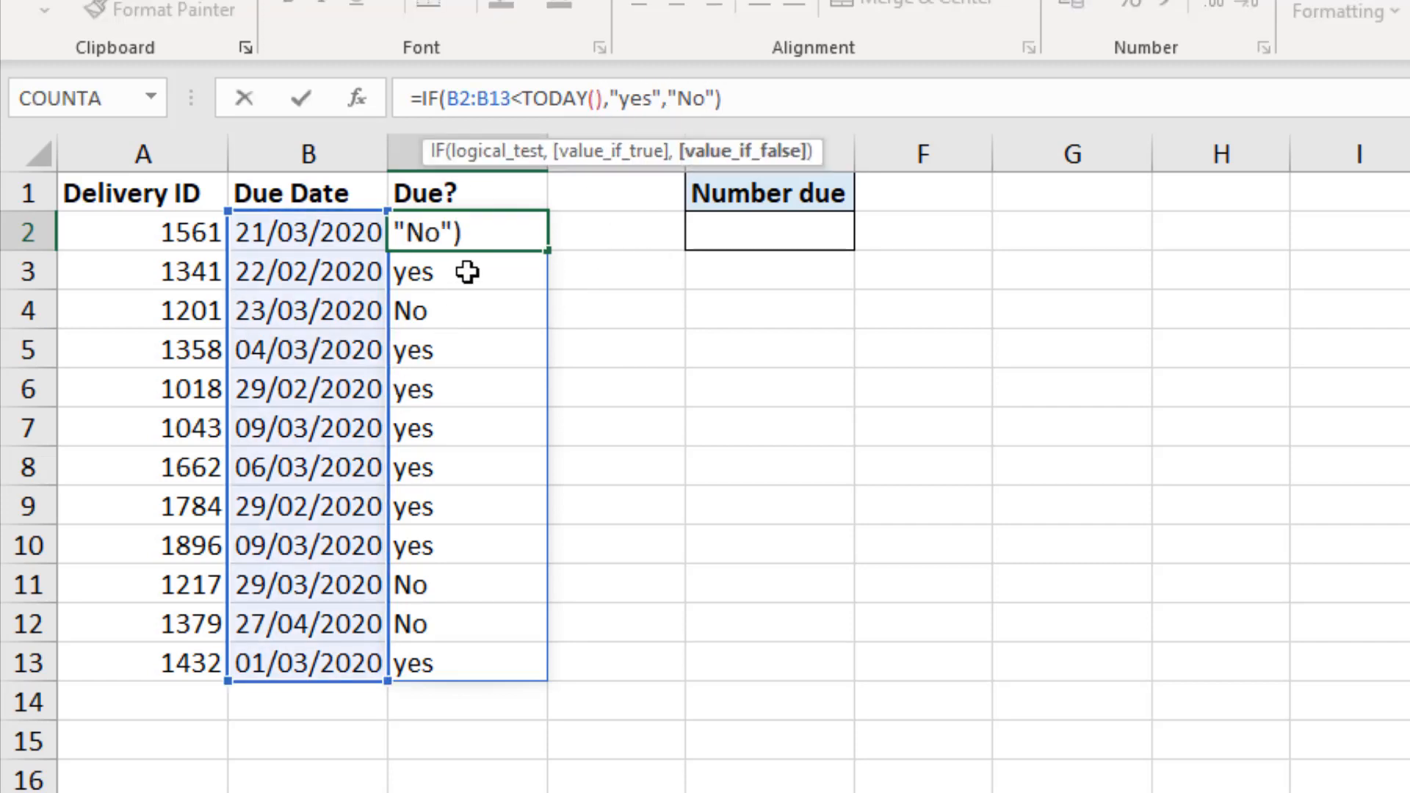
key(Enter)
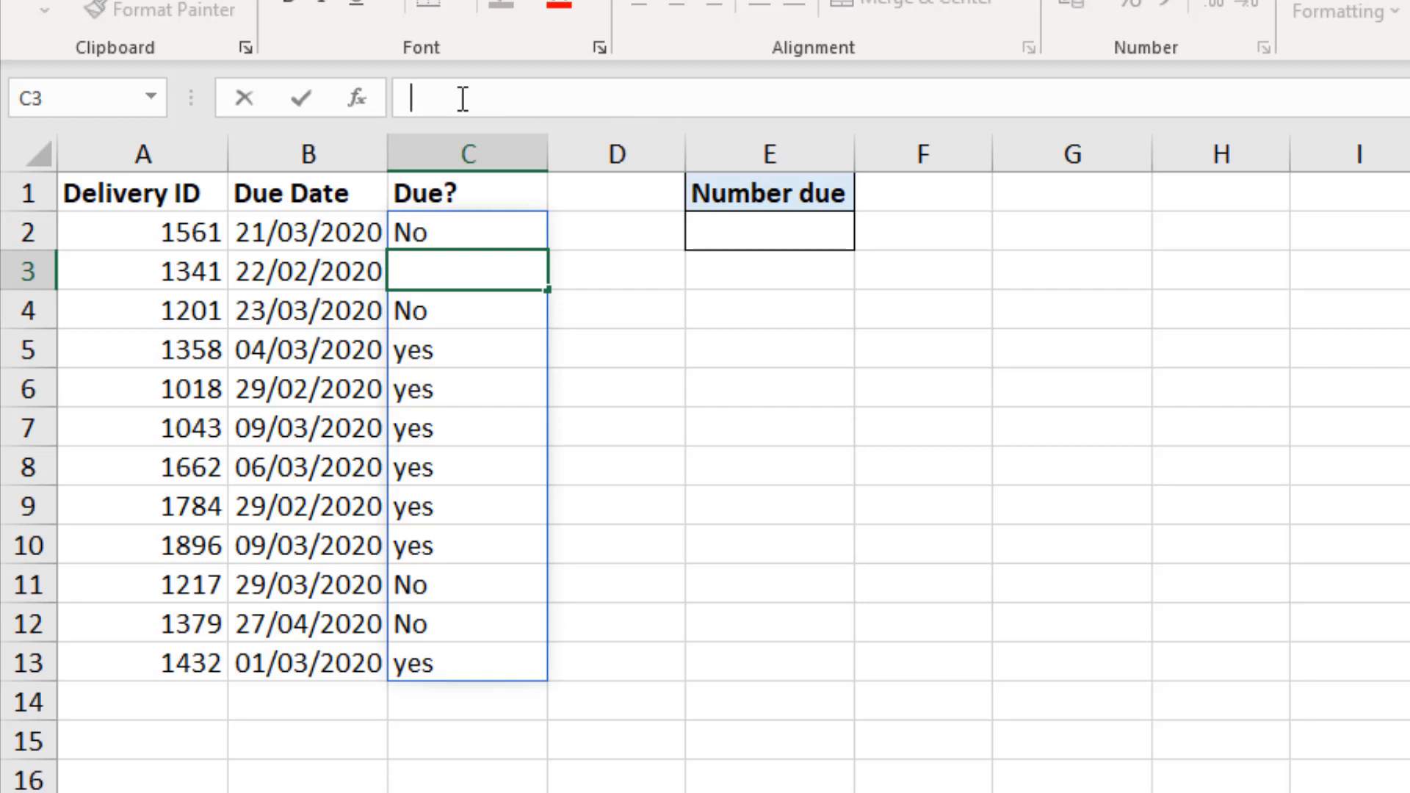
text(No)
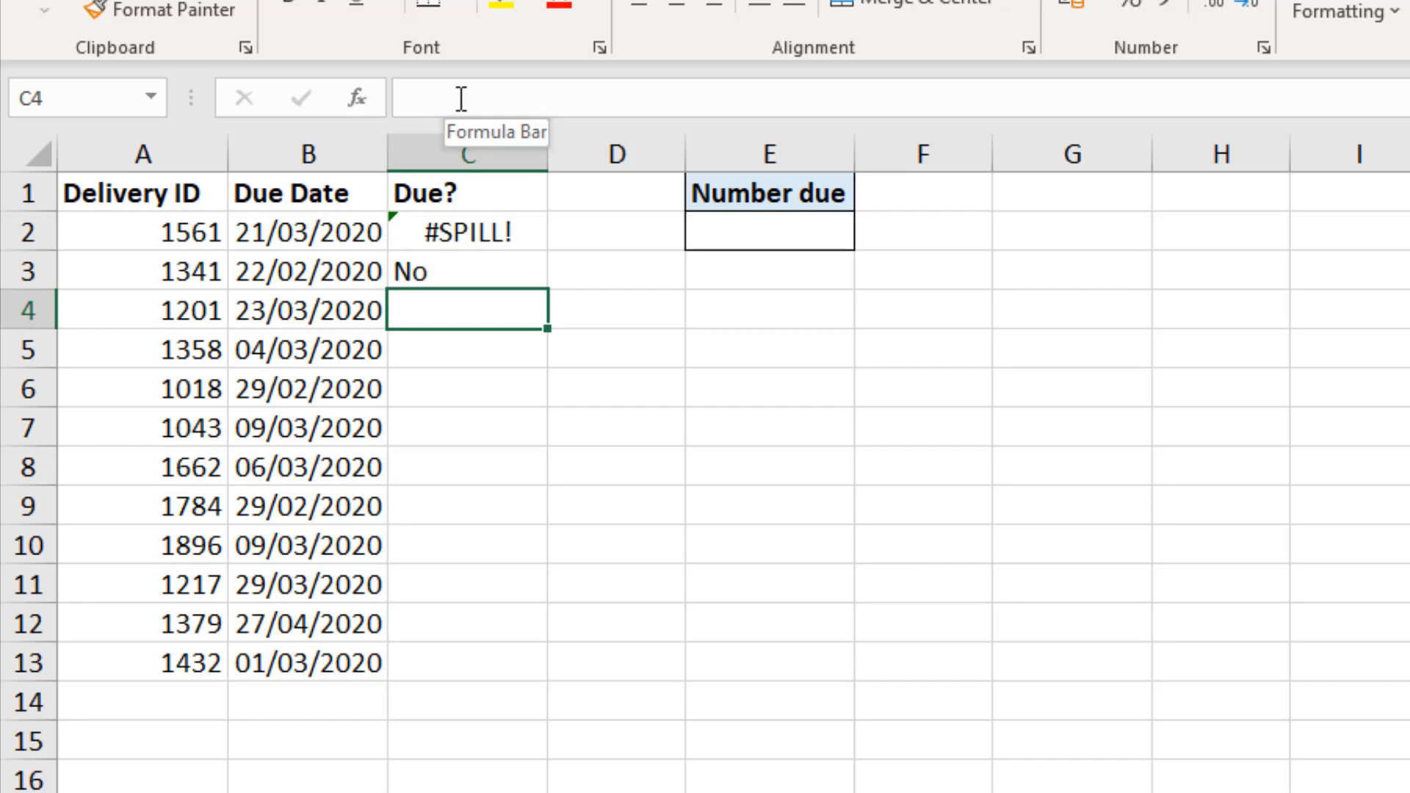
mouse_move(568, 285)
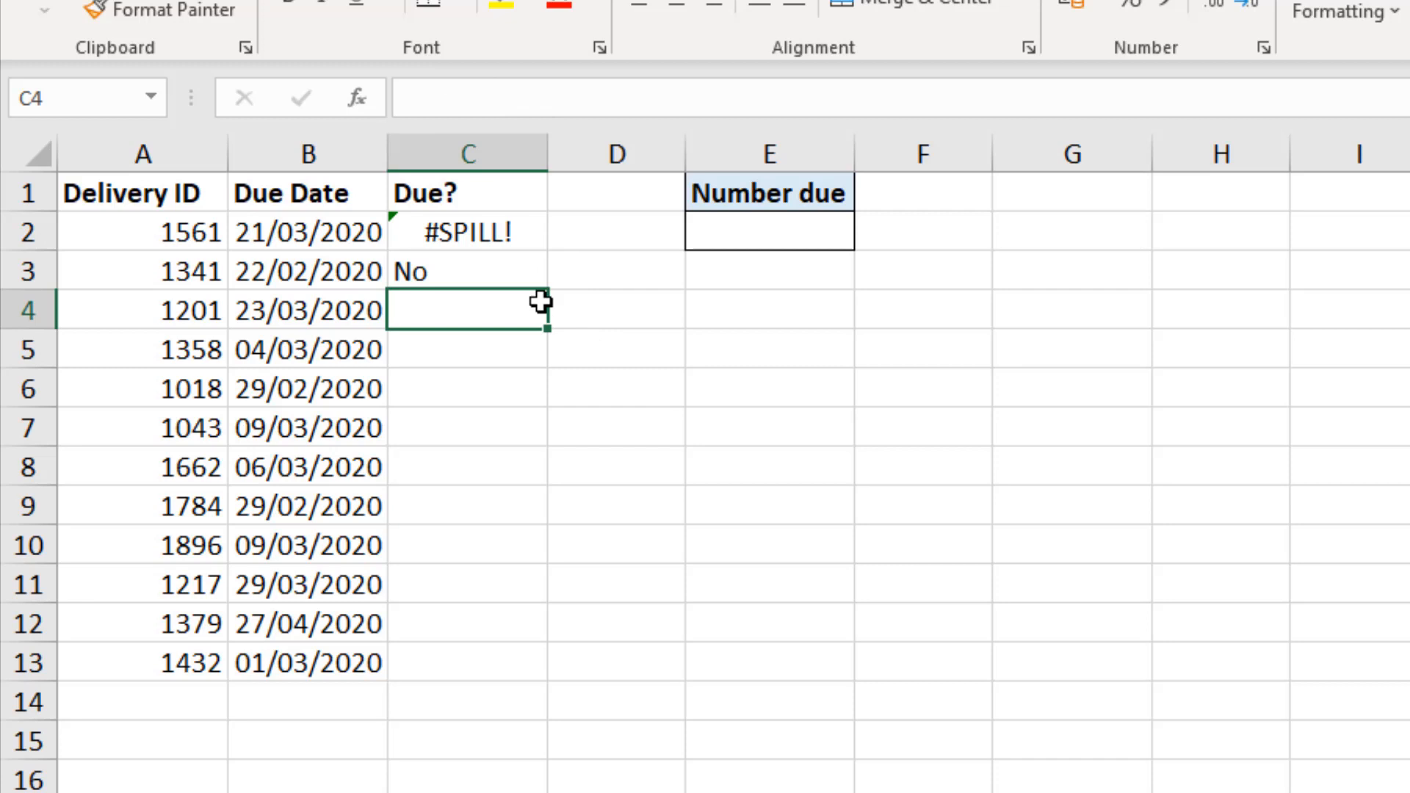
click(467, 272)
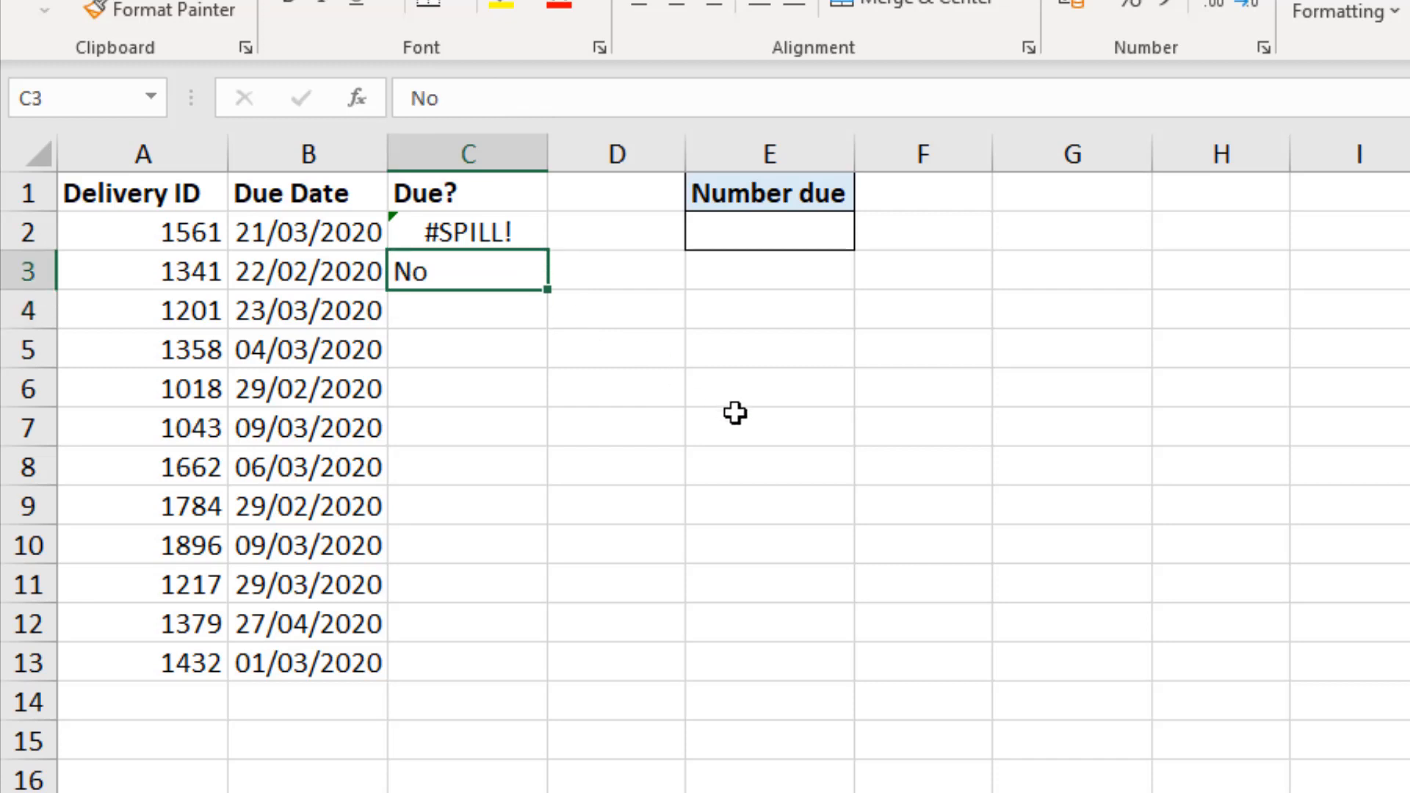
key(Enter)
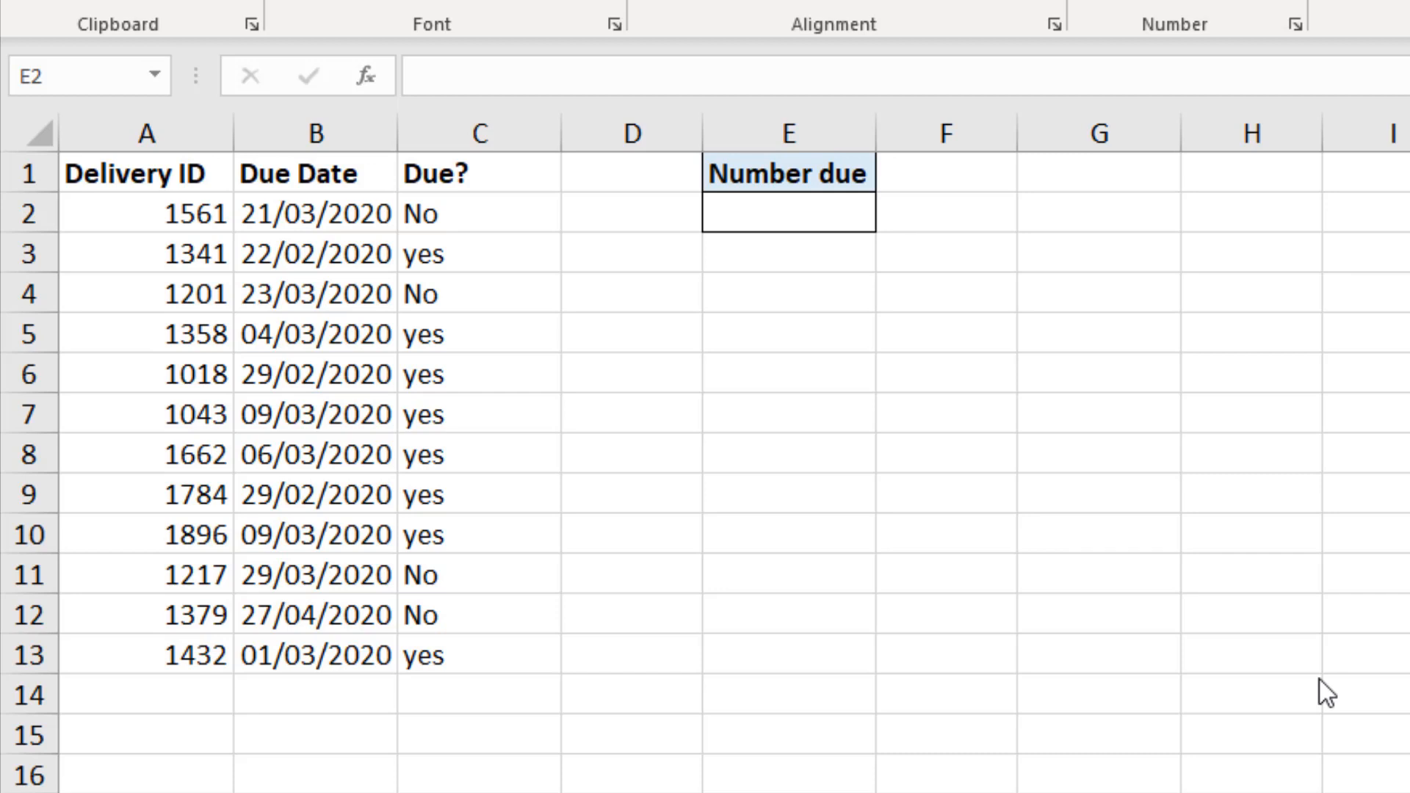
mouse_move(1366, 696)
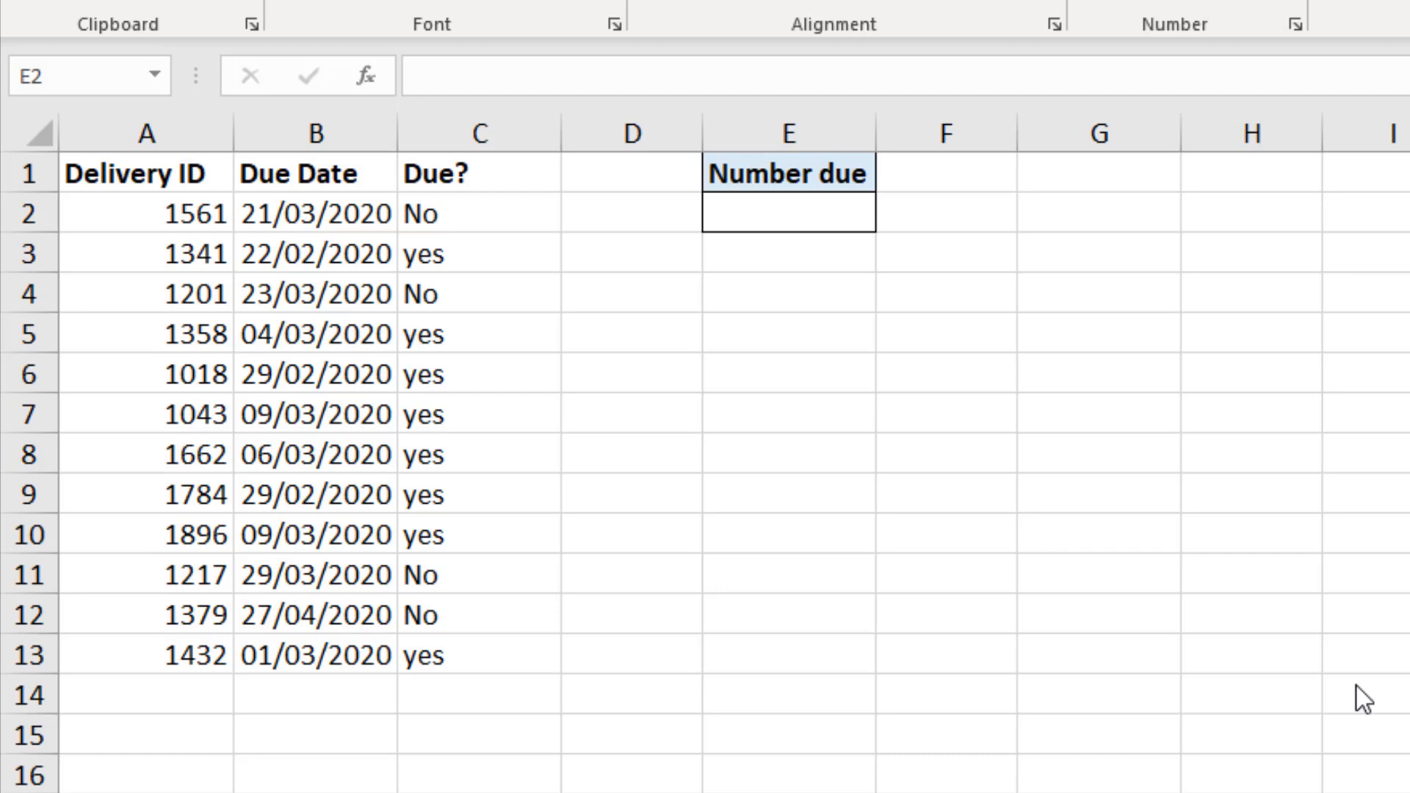
mouse_move(828, 232)
text(=)
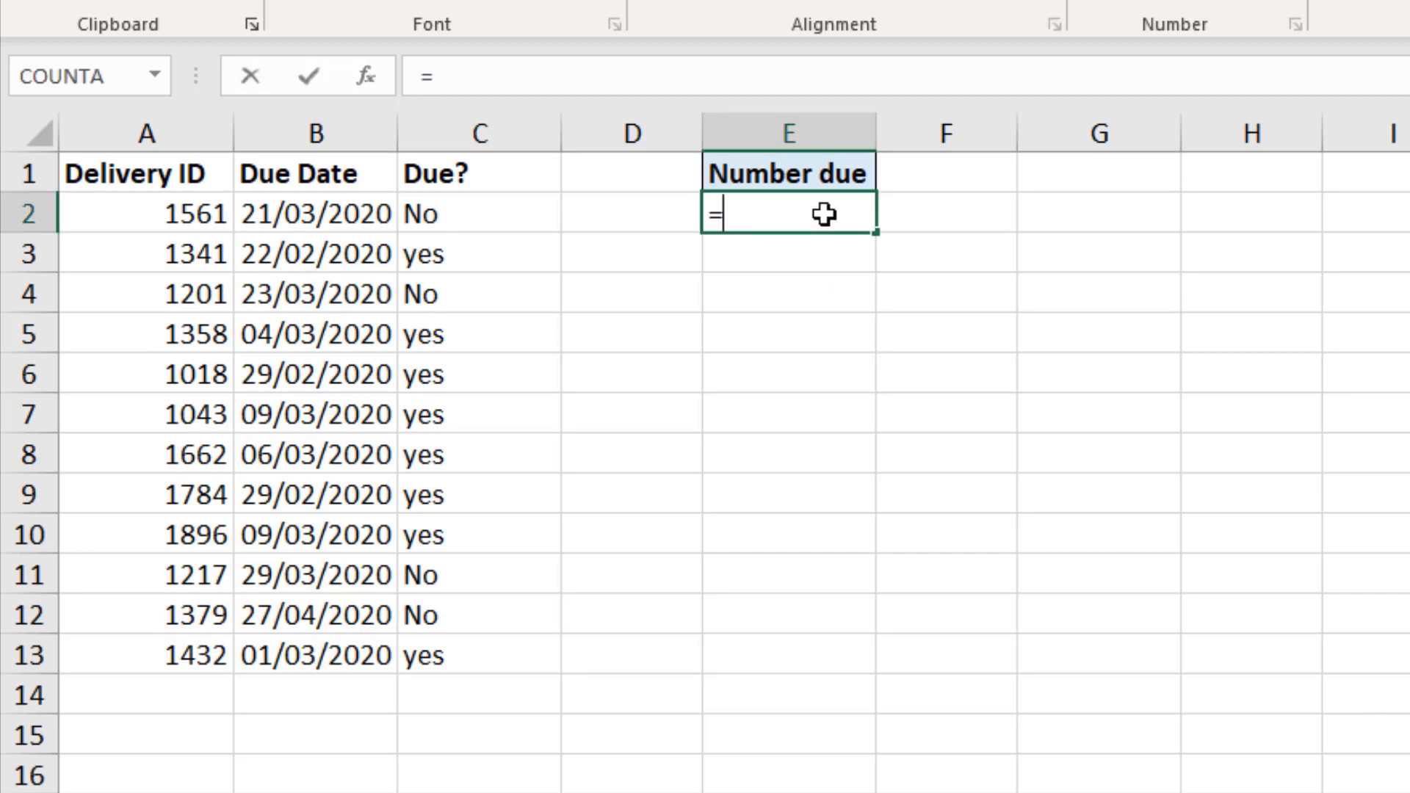
Enter =COUNTIF(C2#,"Yes") in E2 so Number due shows 8 from the spilled range
text(countif()
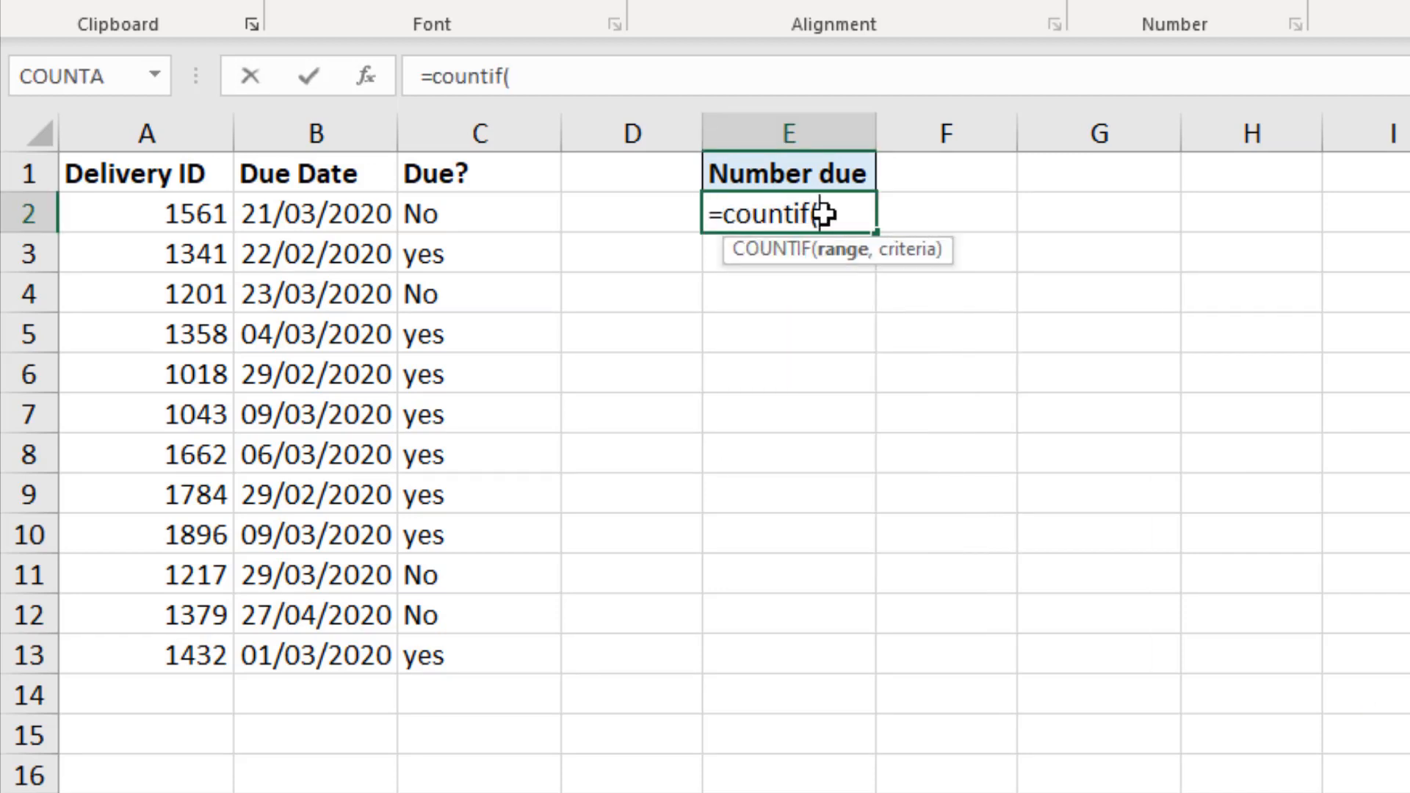
mouse_move(855, 432)
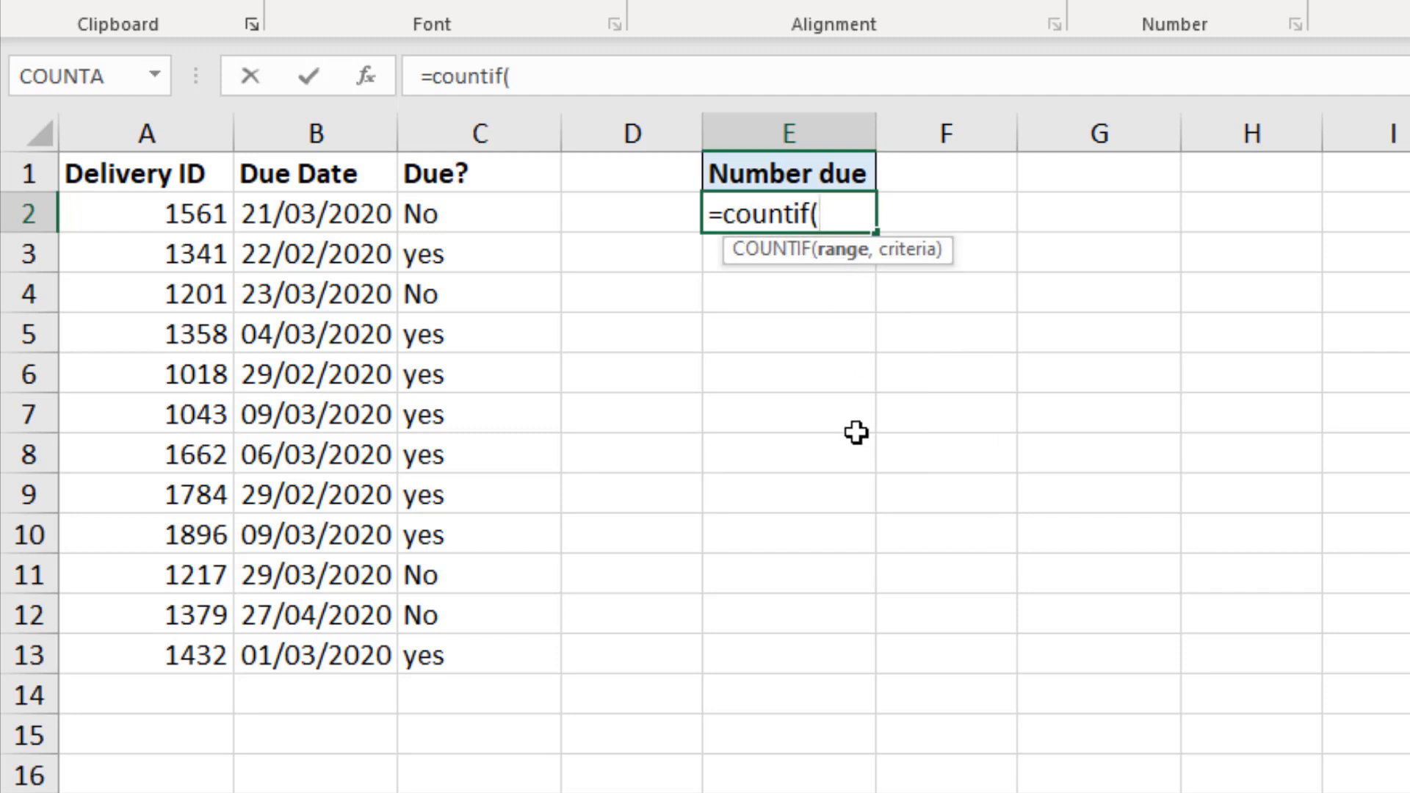
click(479, 213)
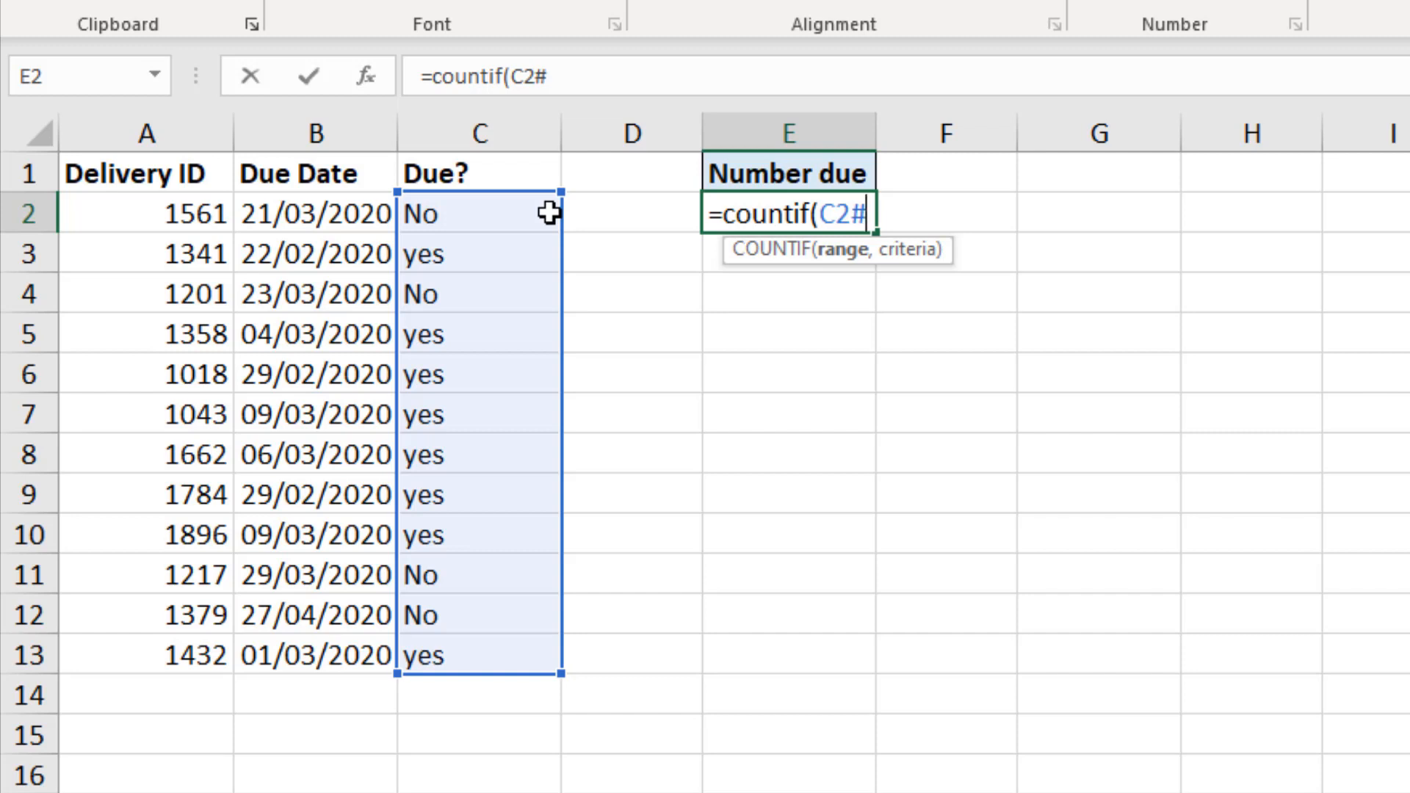
text(,)
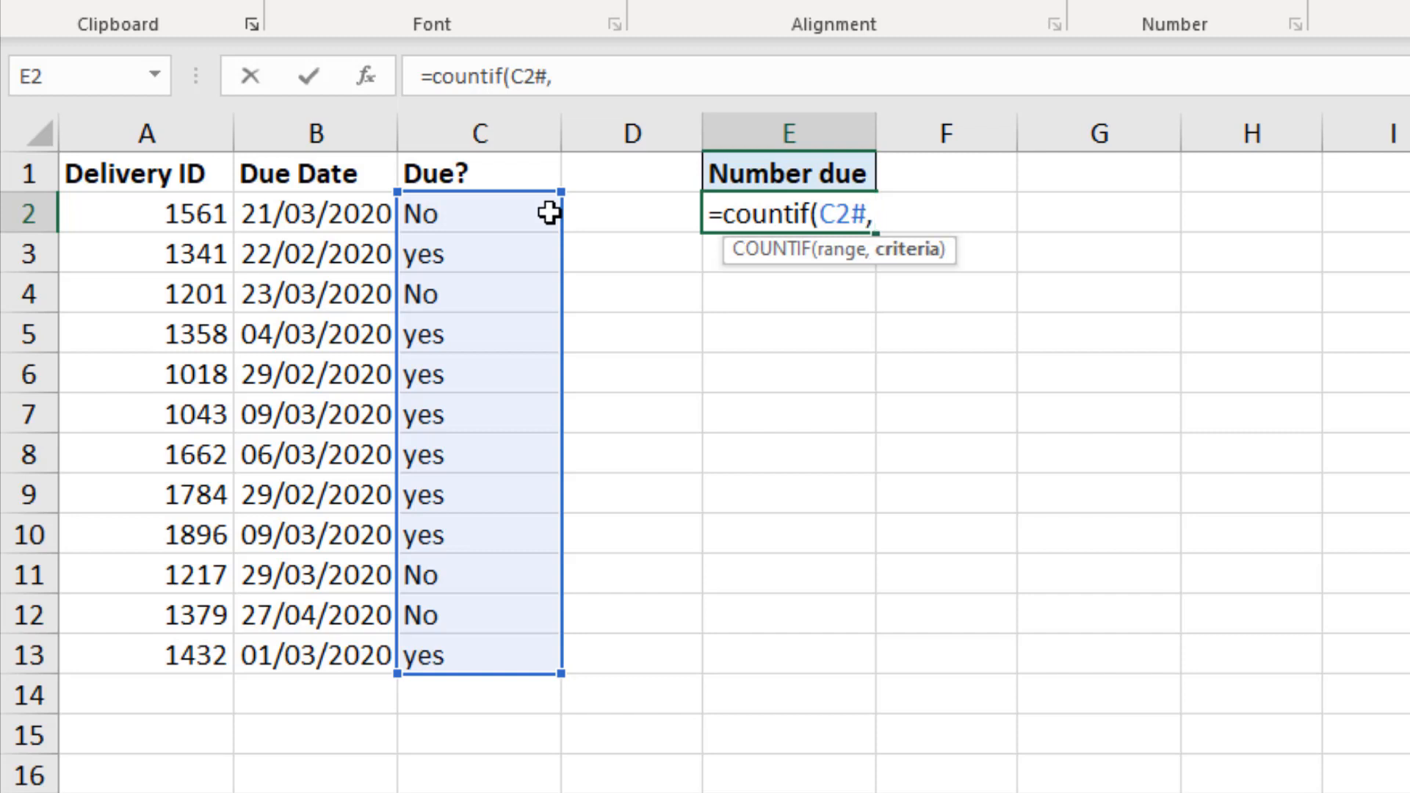
text(")
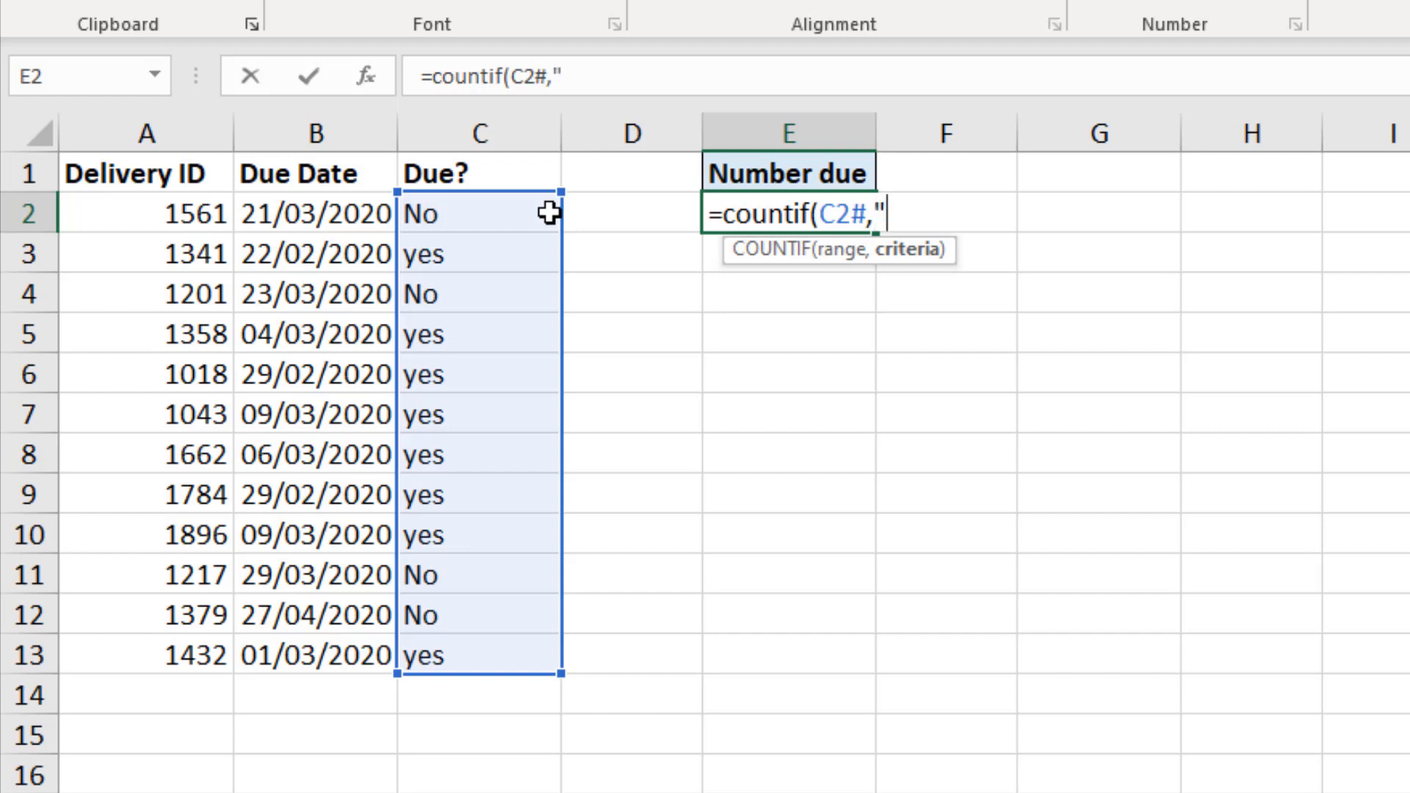
text(Yes")
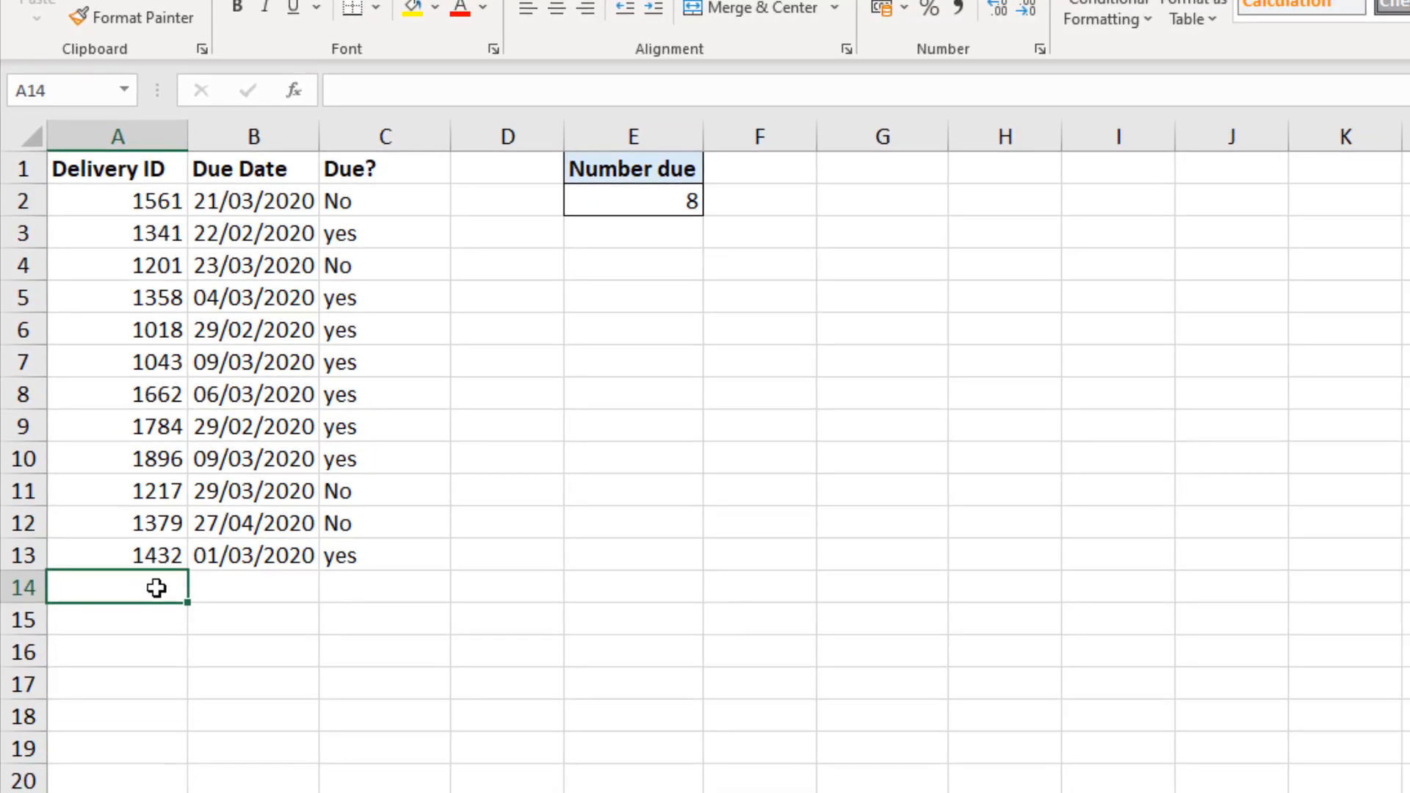
Add delivery 1455 dated 02/03/2020 in row 14 and see its Due? cell stay blank
text(1455)
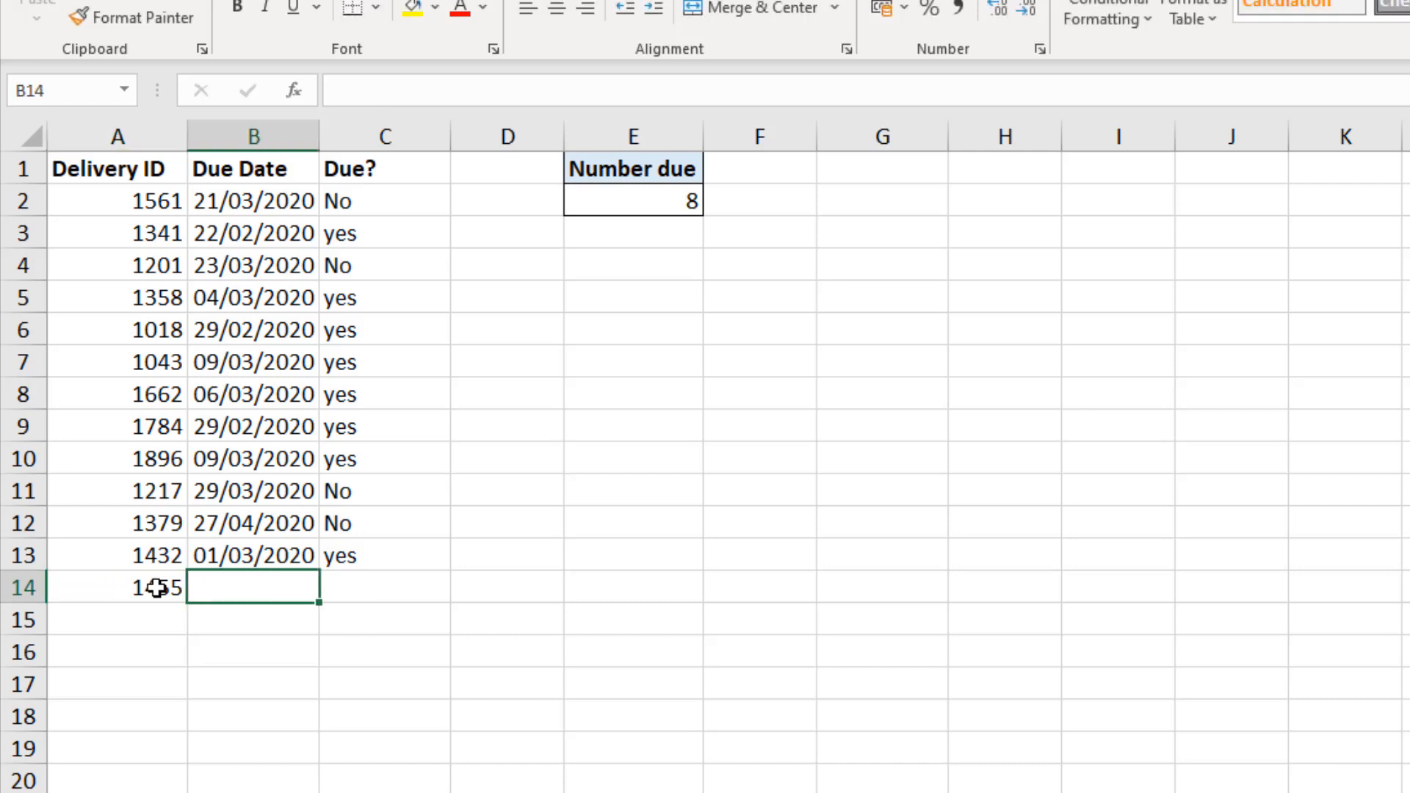
text(02/03/2020)
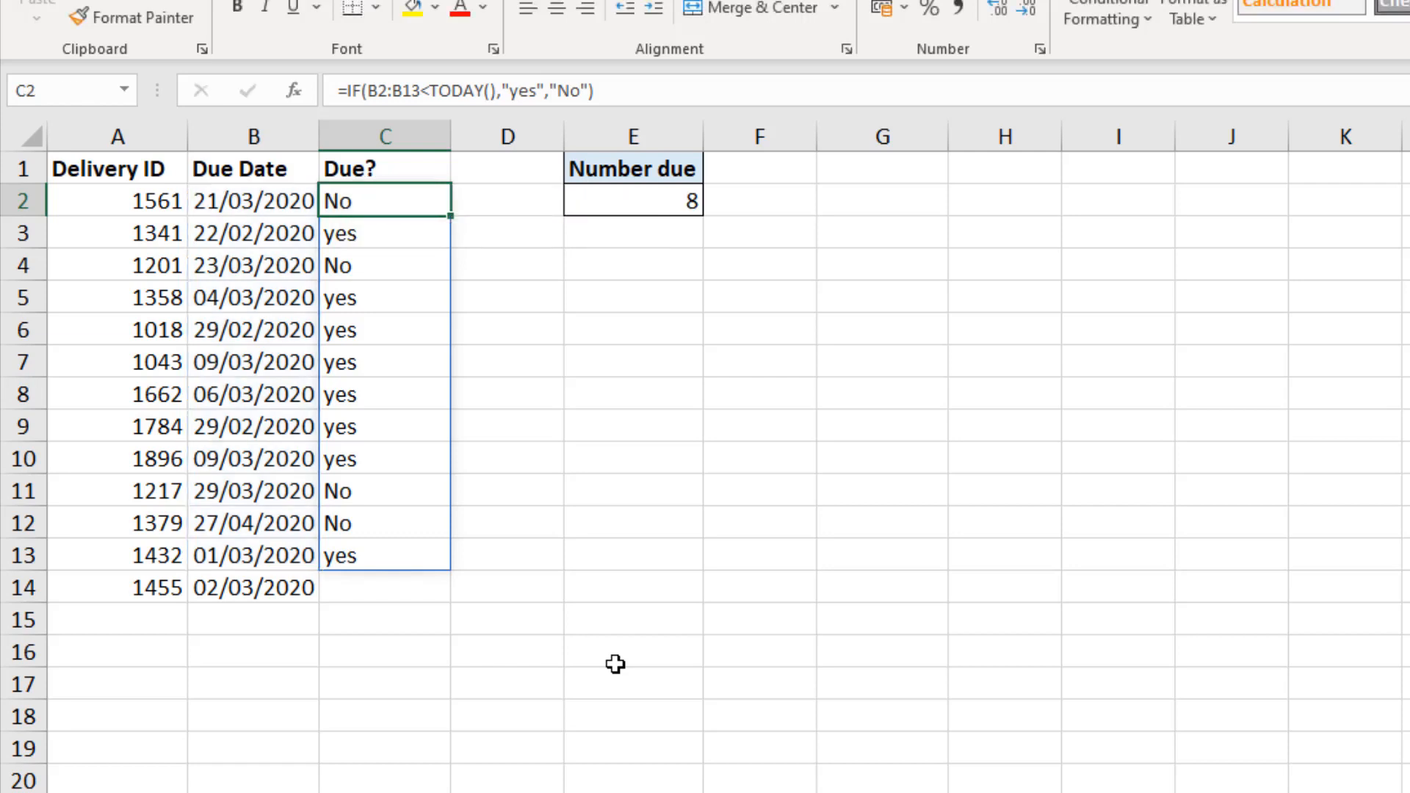
click(632, 650)
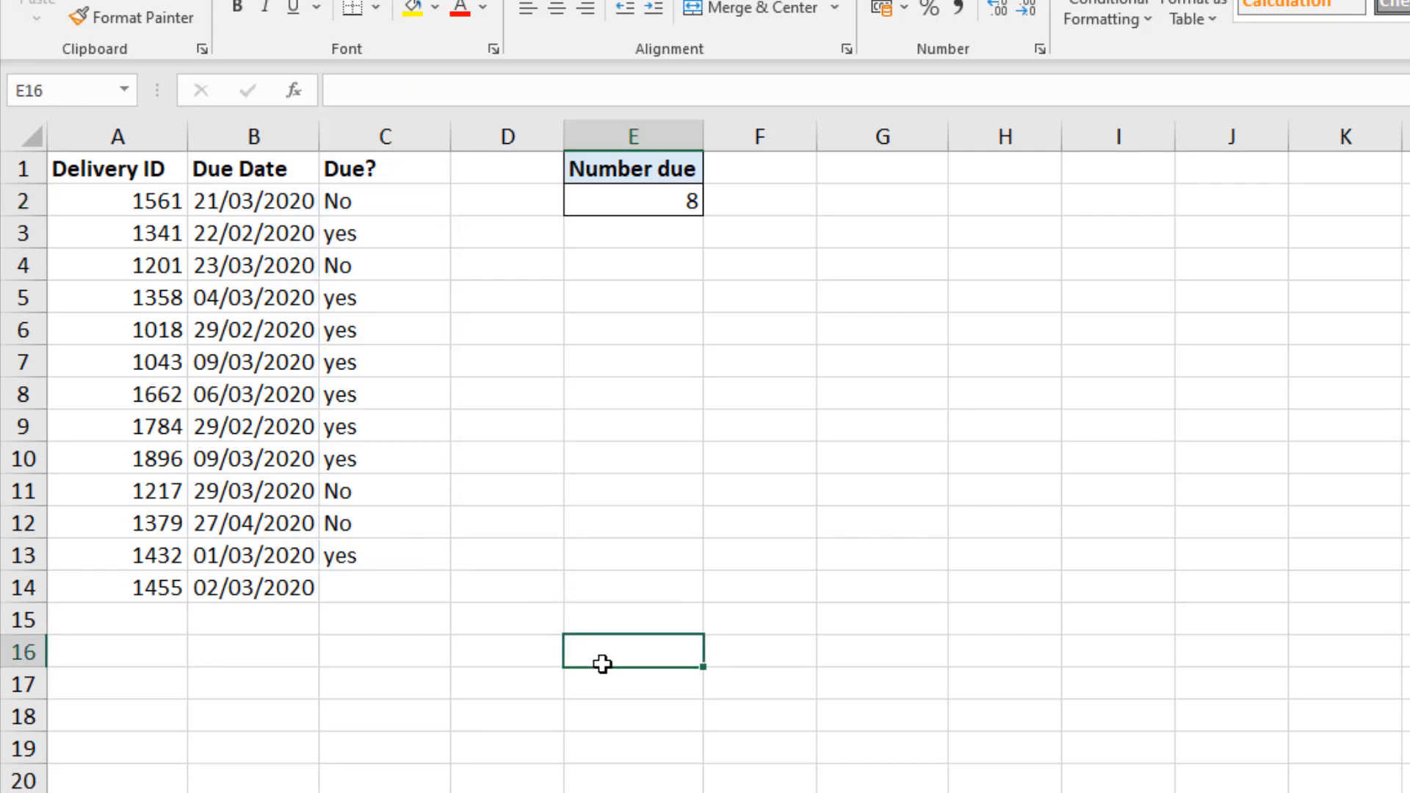
mouse_move(623, 652)
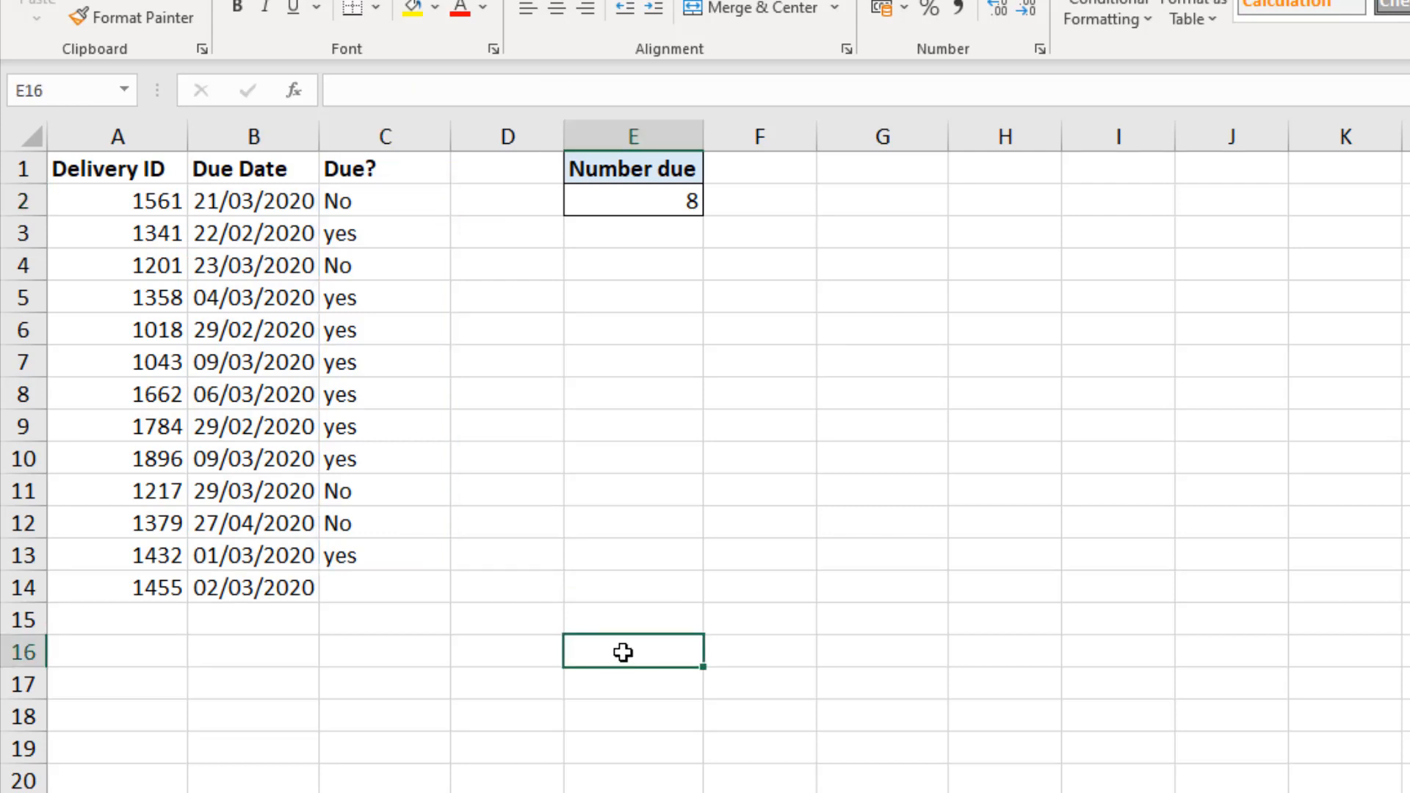
mouse_move(547, 636)
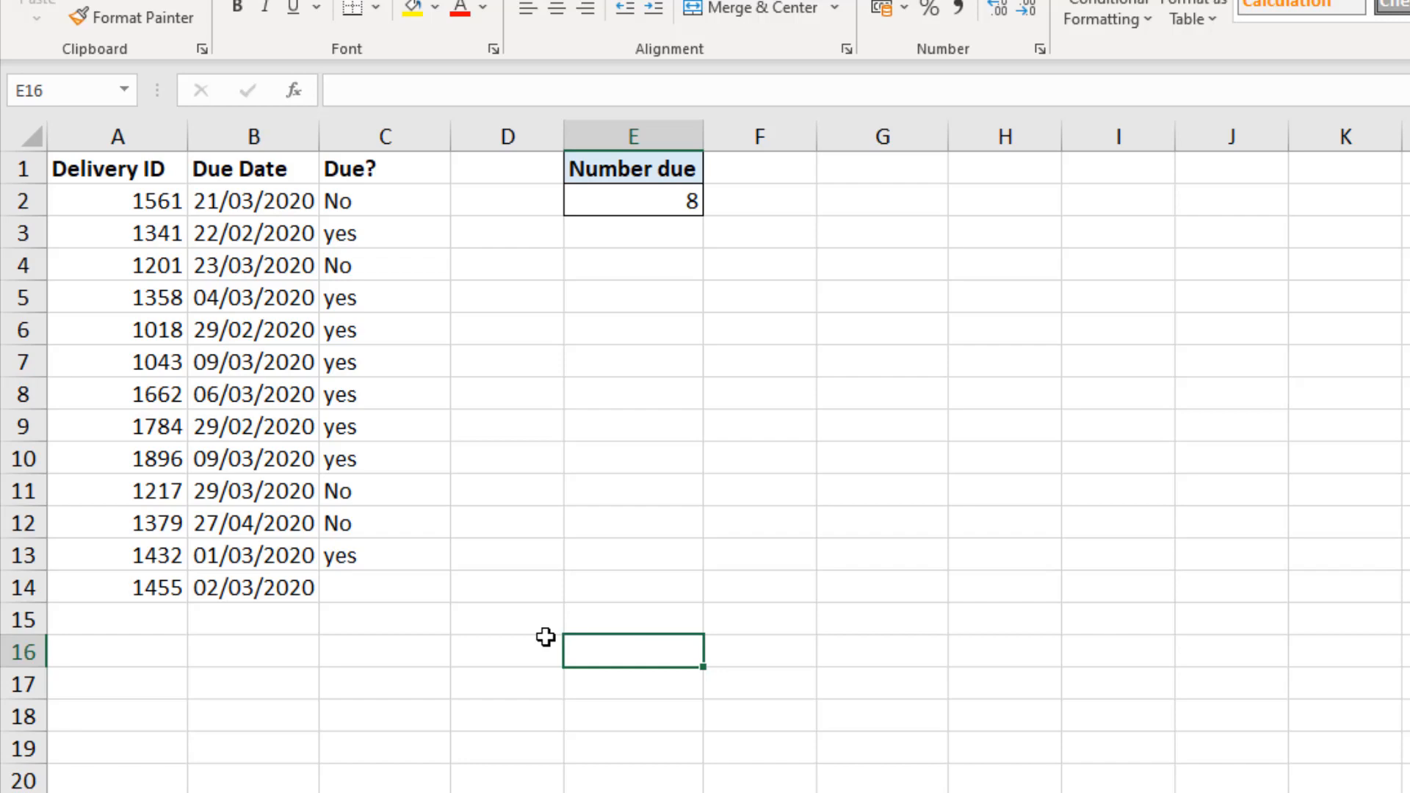
mouse_move(307, 709)
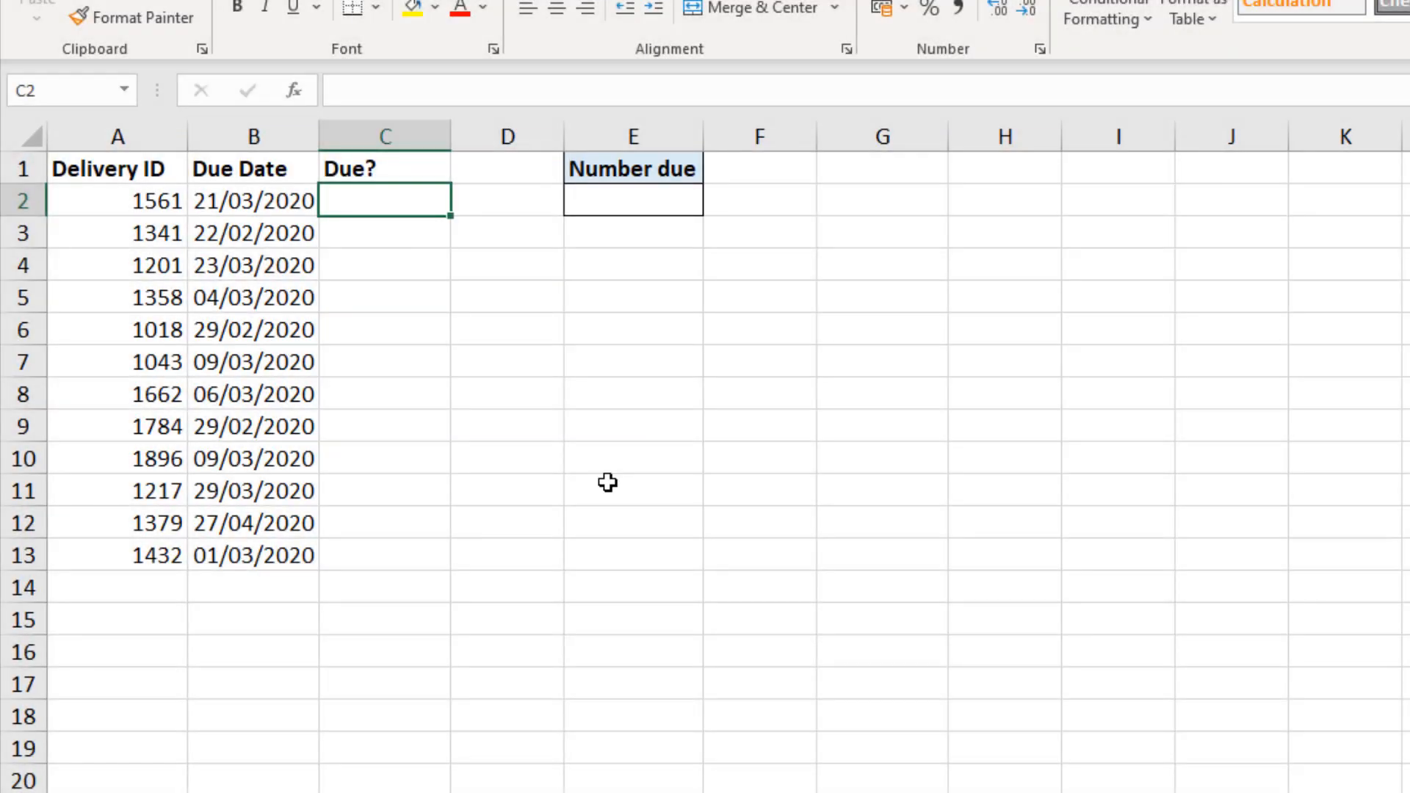
Convert A1:C13 into a table with the None style and name it datesdue
click(118, 264)
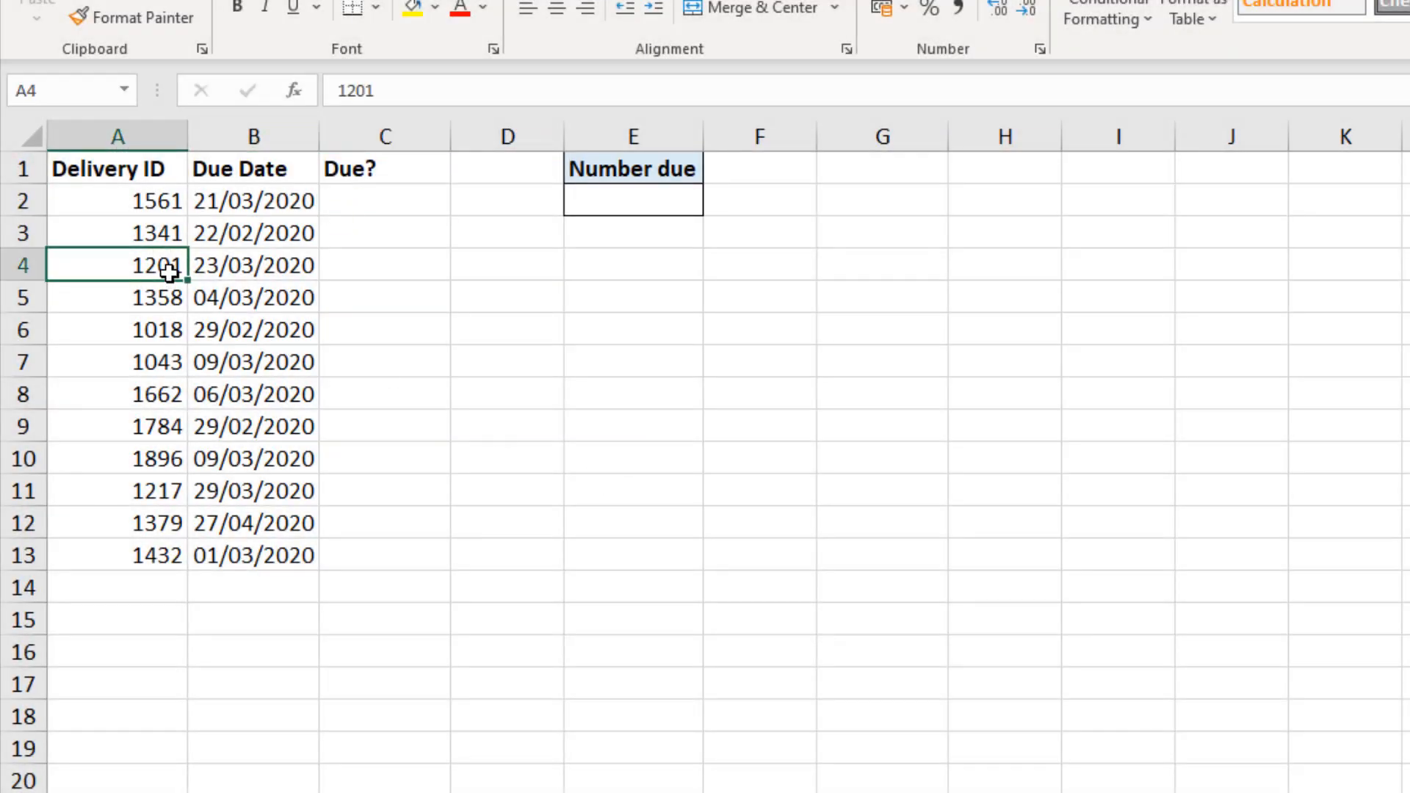
mouse_move(323, 375)
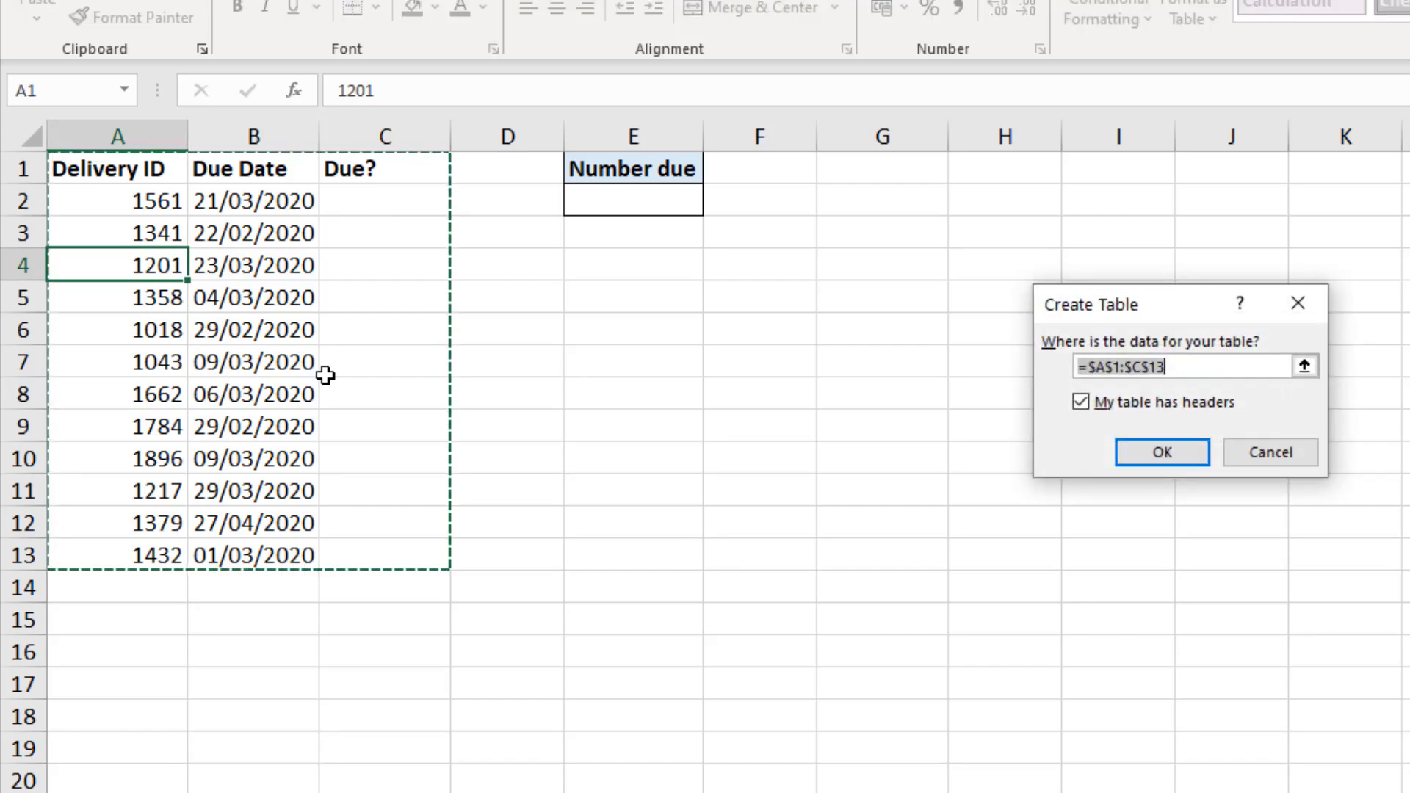
mouse_move(968, 522)
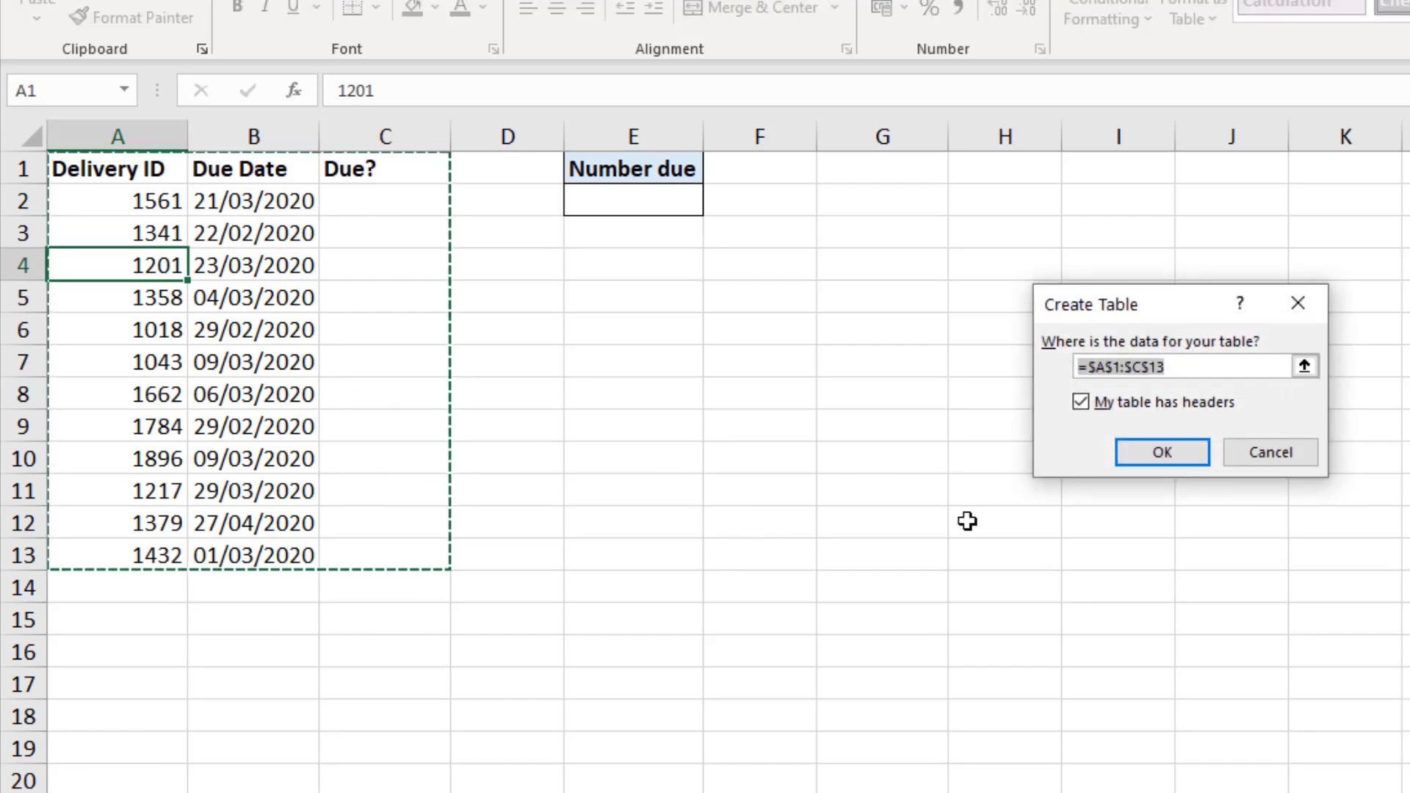
click(1160, 451)
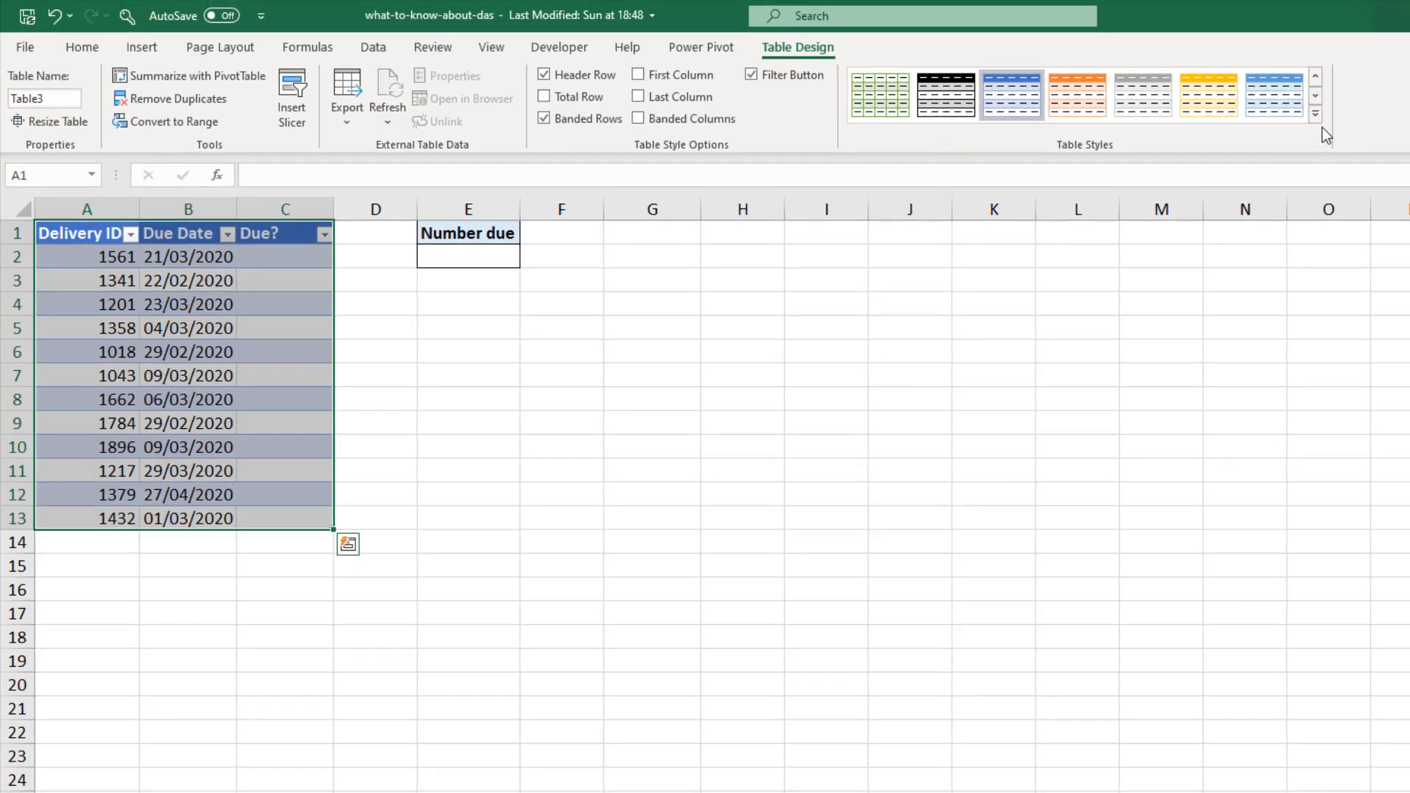
click(1313, 115)
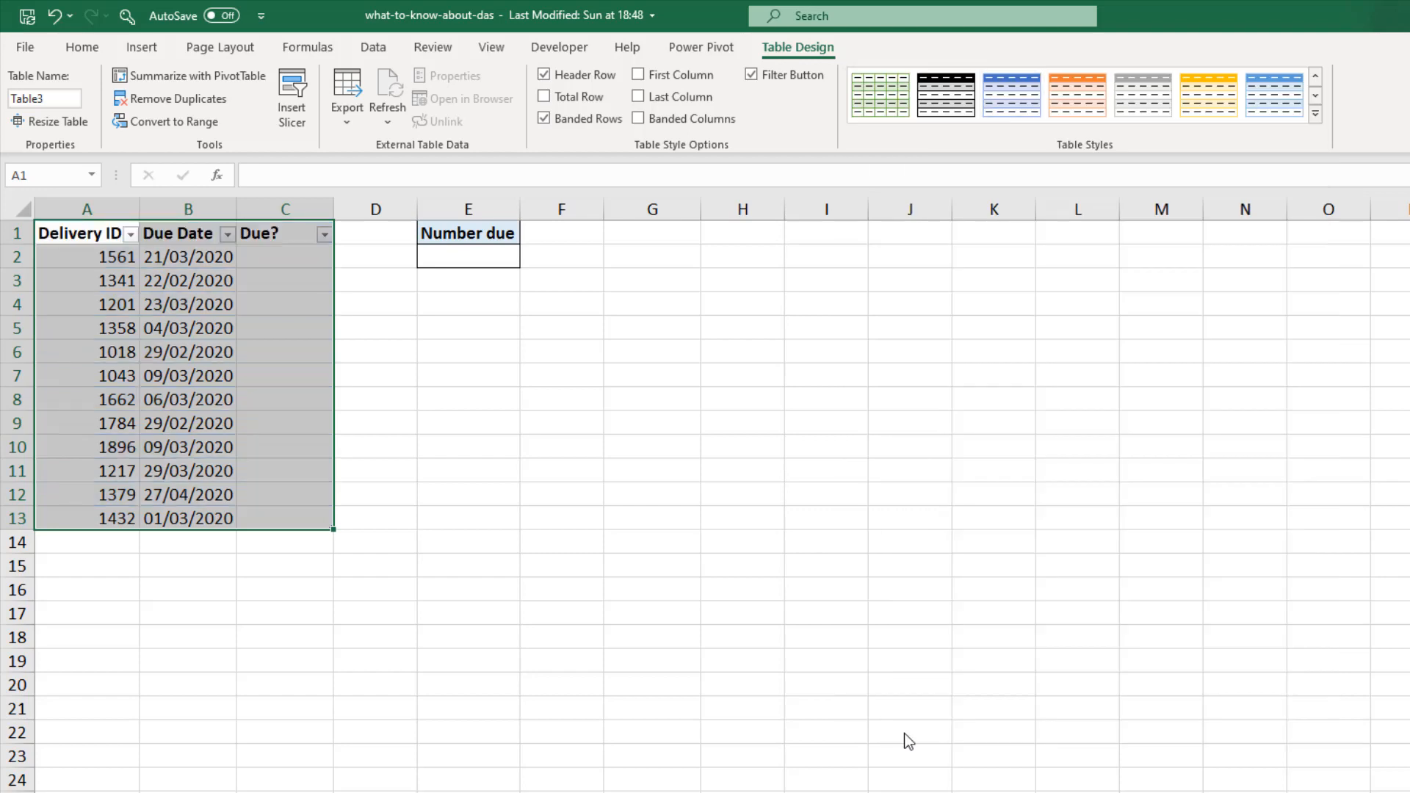
click(752, 75)
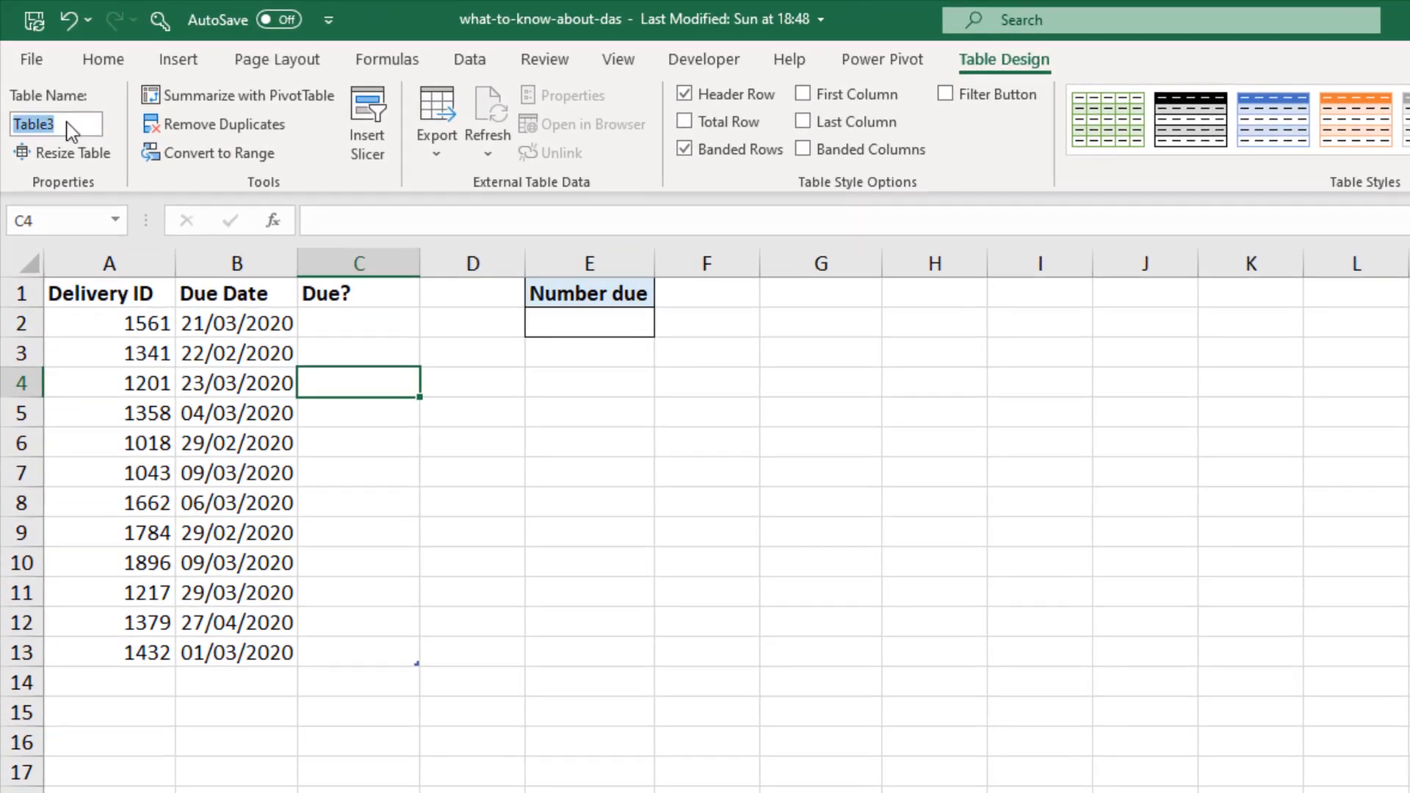
text(d)
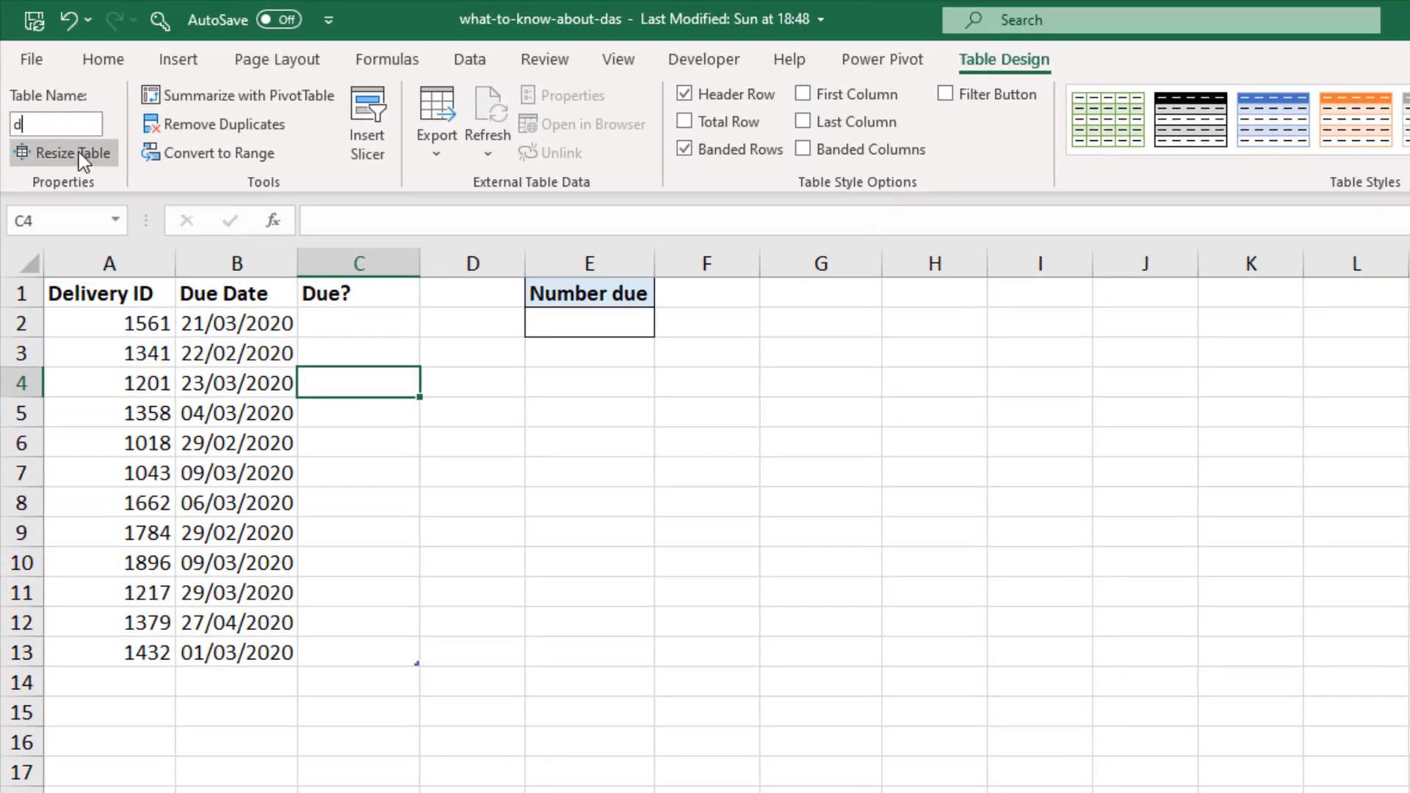
text(atesdue)
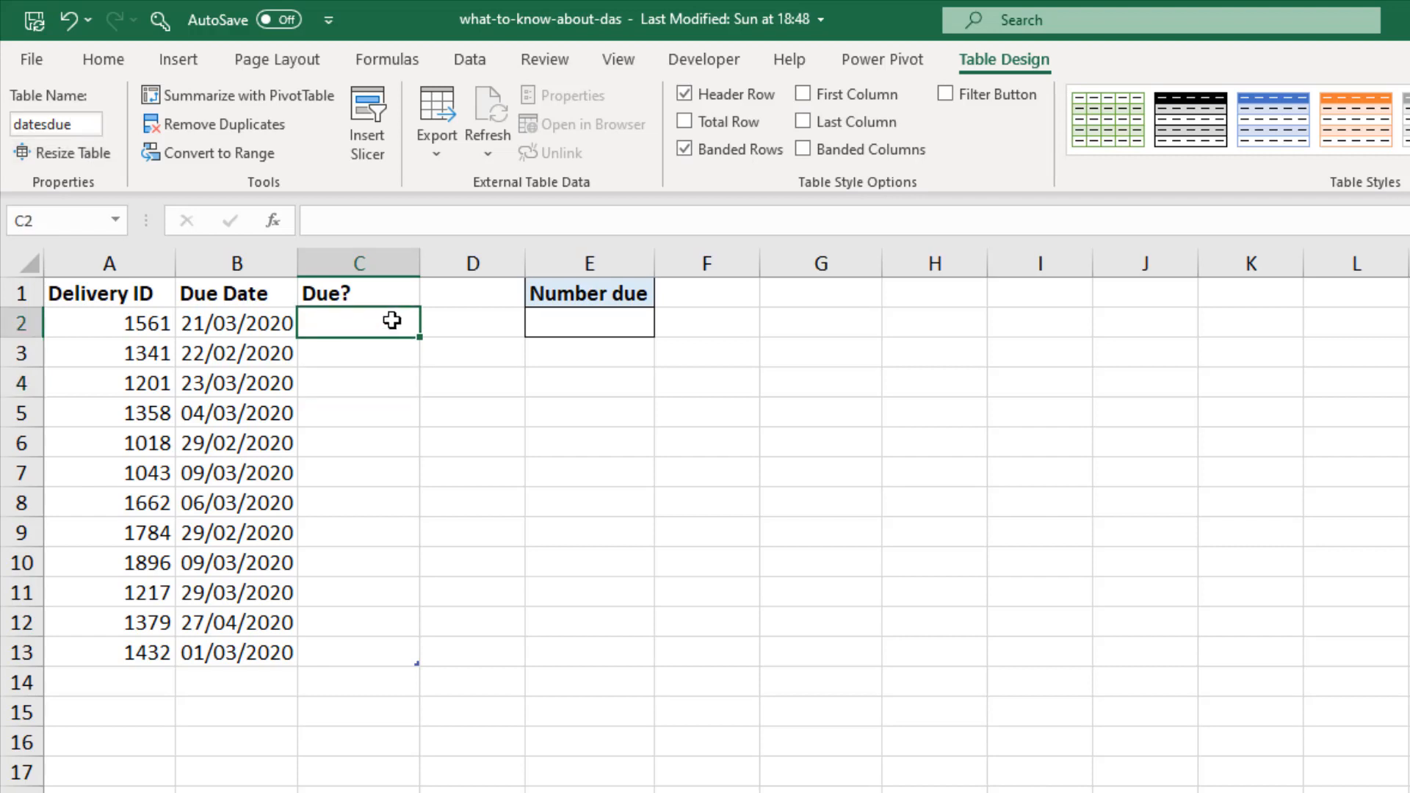
Enter =IF([Due Date]<TODAY(),"Yes","No") in C2 using the whole column, giving #SPILL! in every row
text(=)
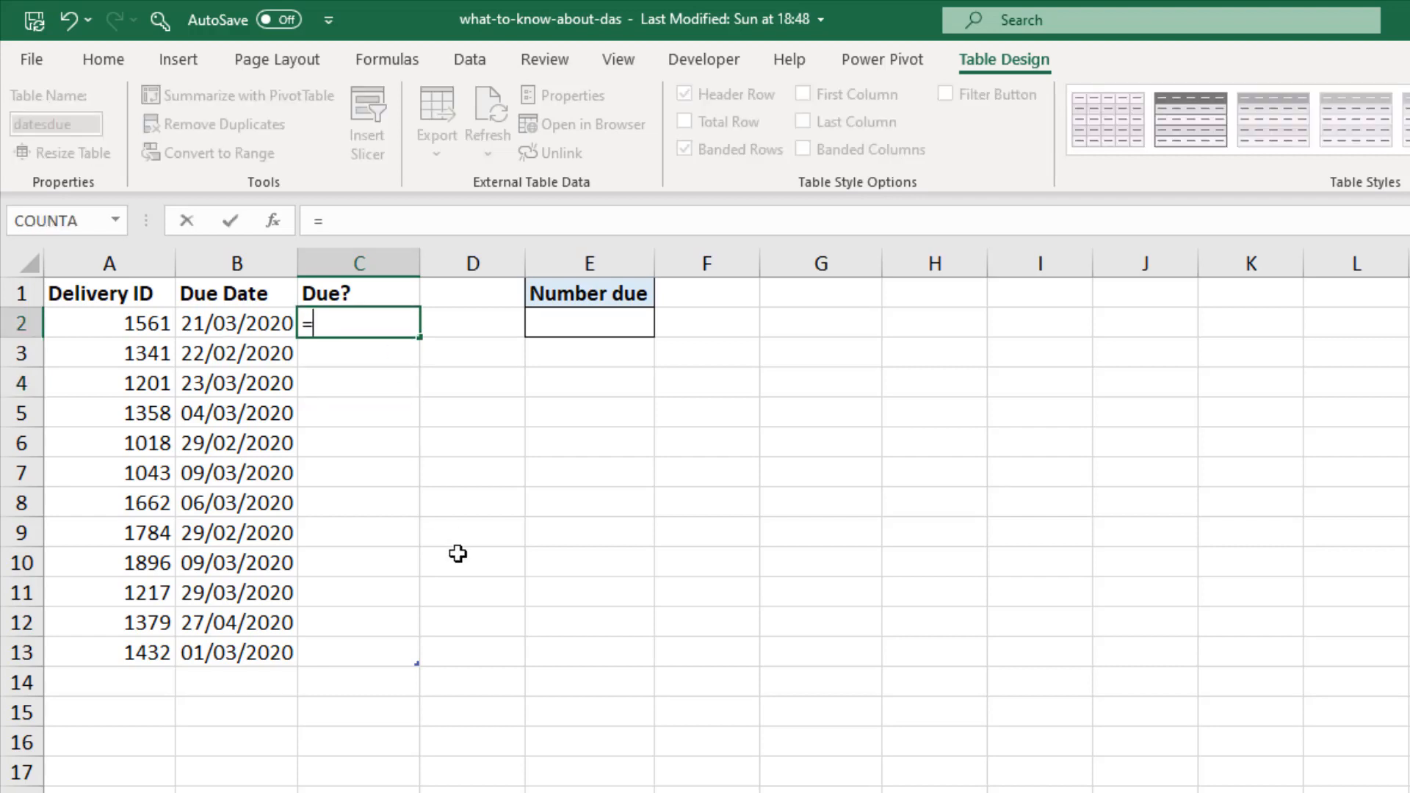
text(if([Due Date)
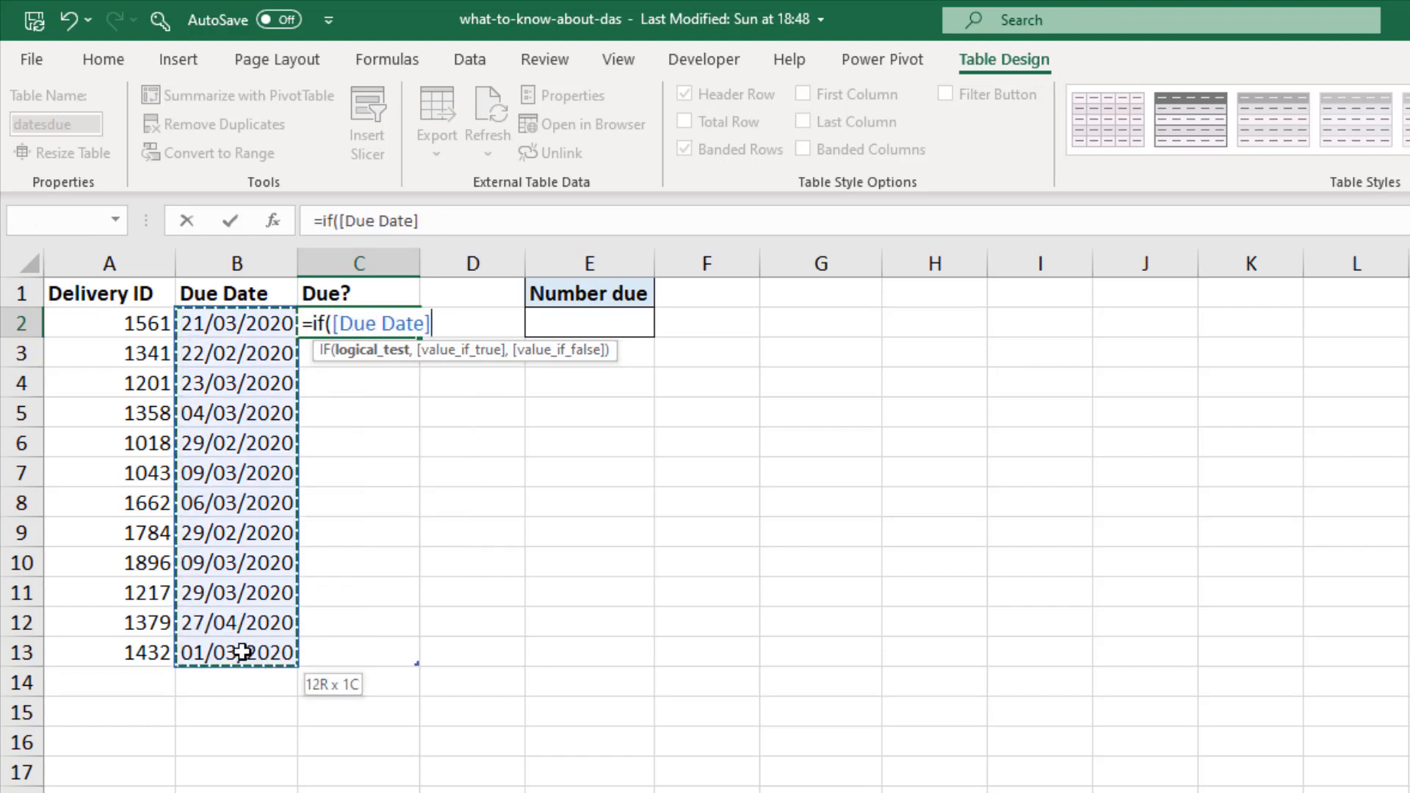
click(236, 324)
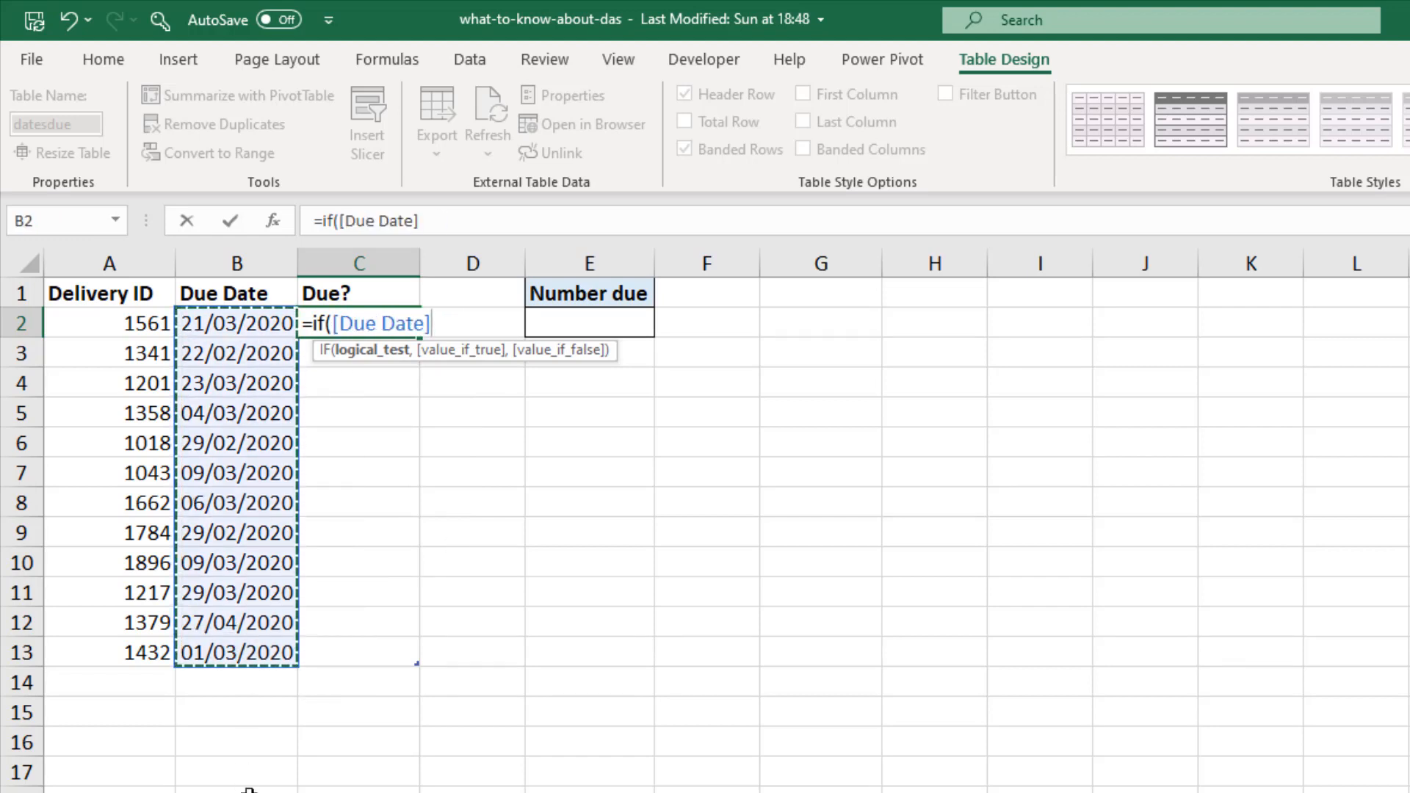
text(<)
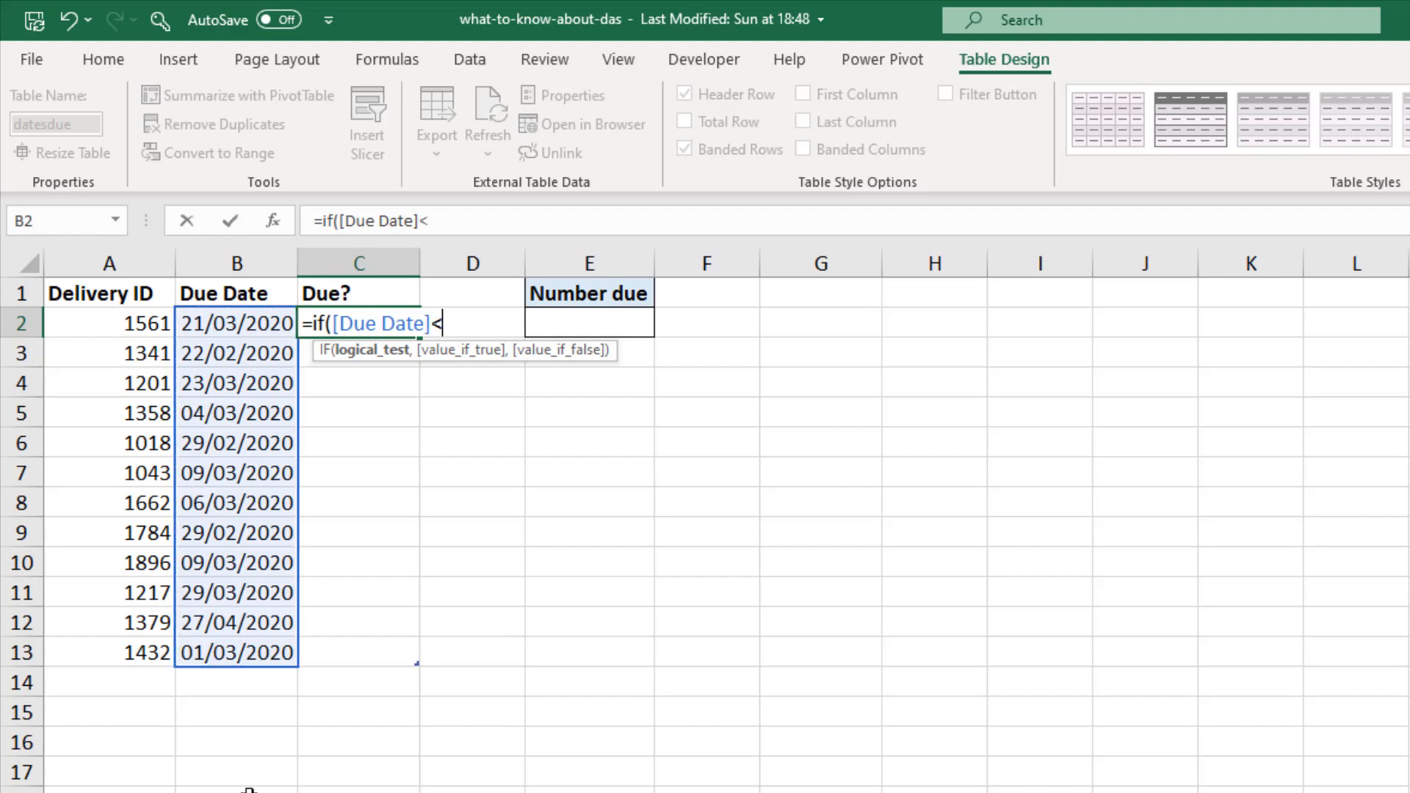
text(today()
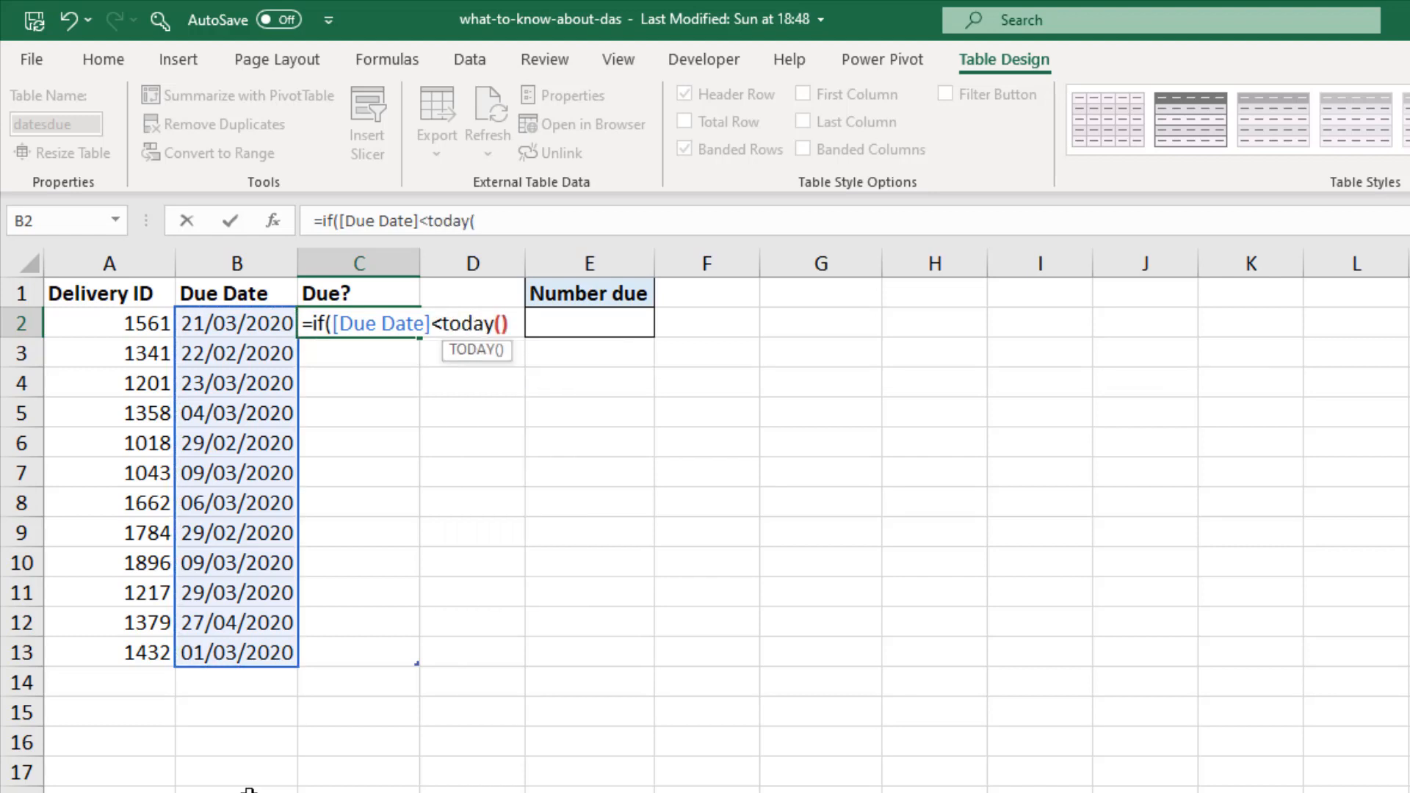
text(),"Yes")
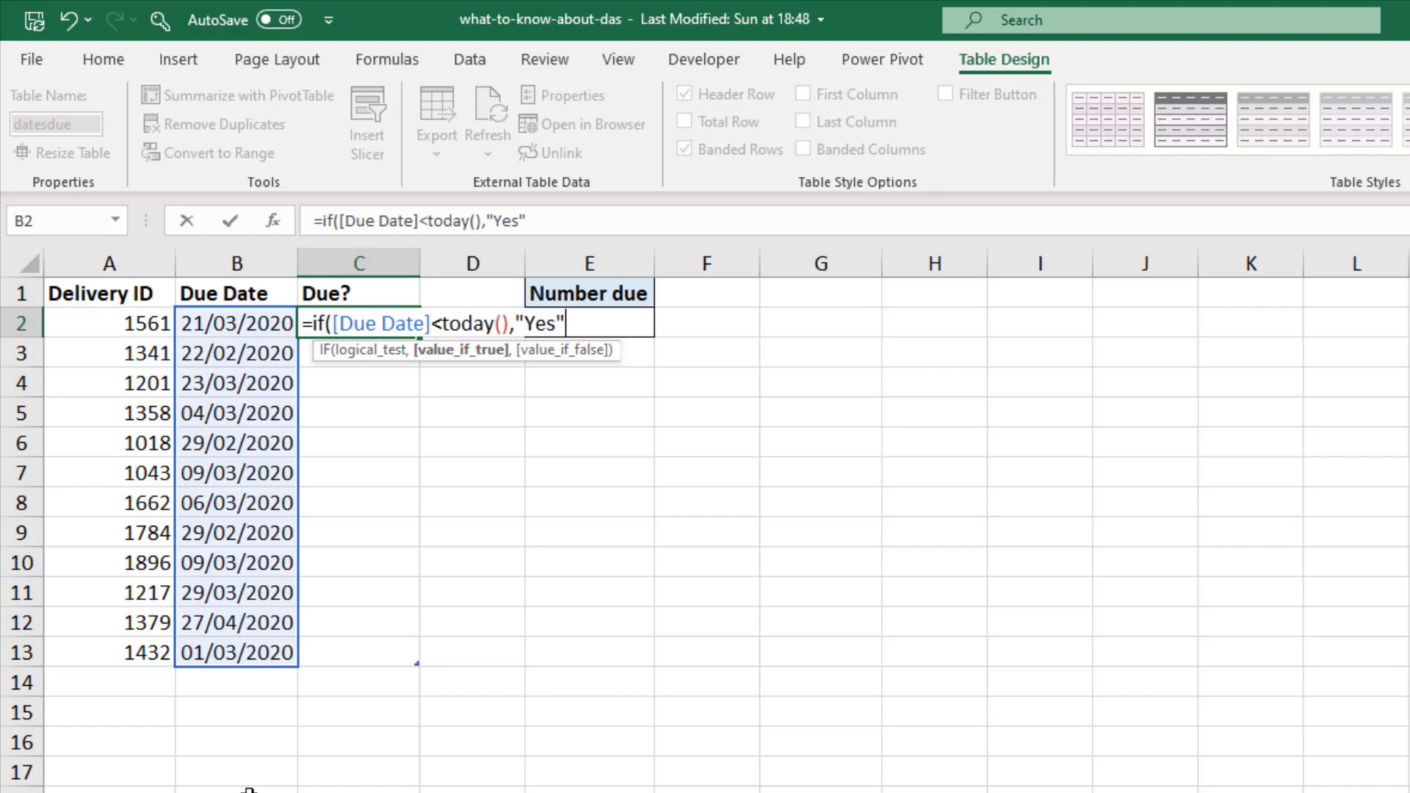
text(,"No"))
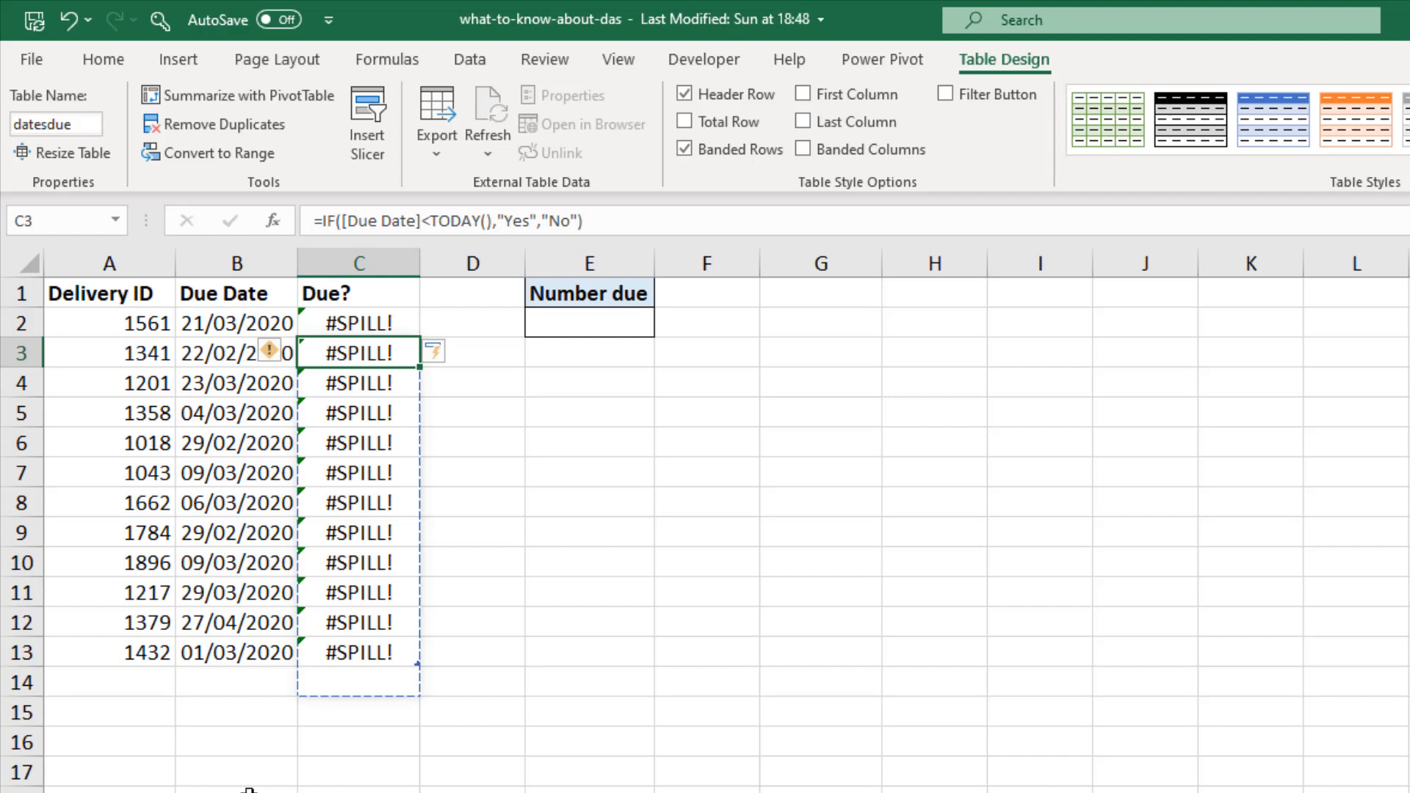
Clear the #SPILL! formula and its results from the Due? column
click(237, 531)
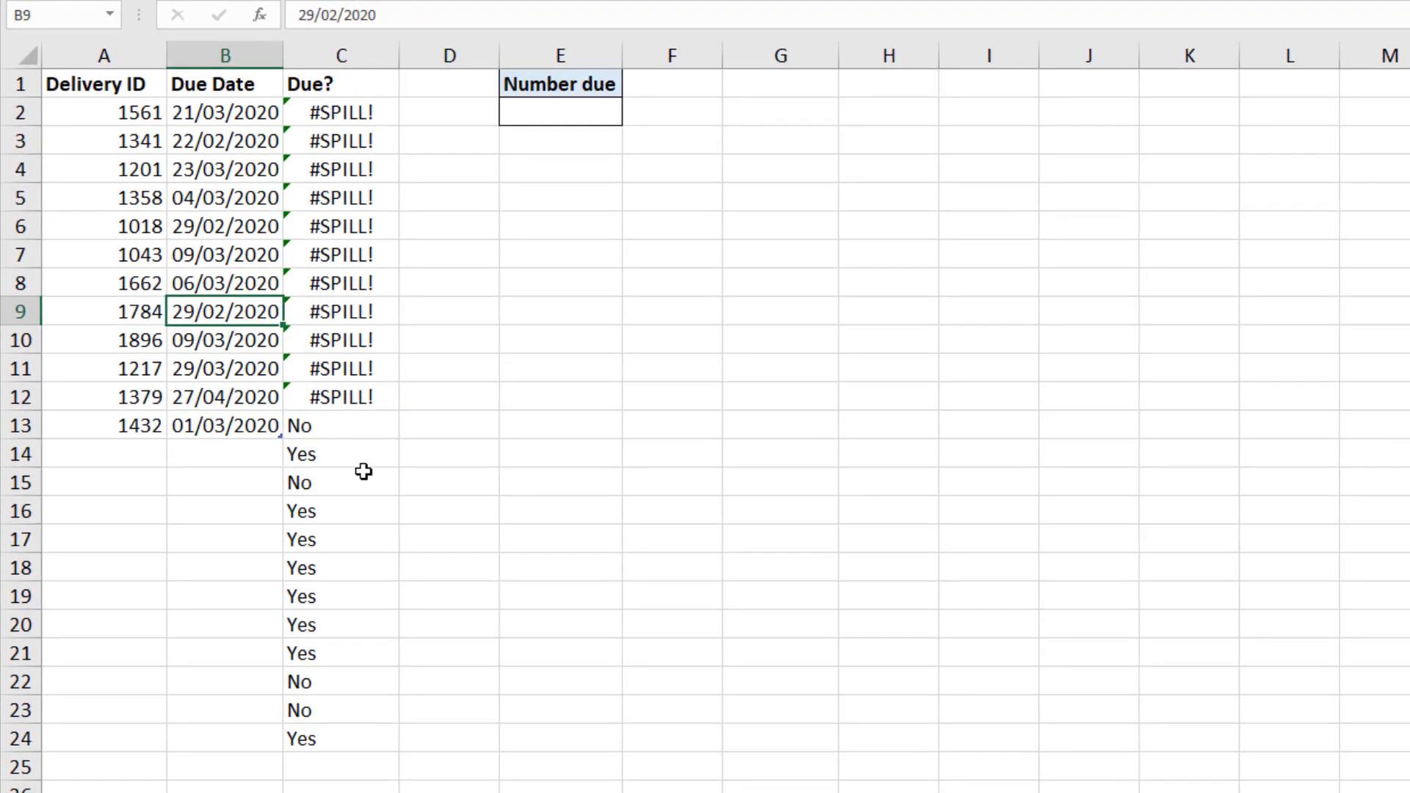
mouse_move(379, 482)
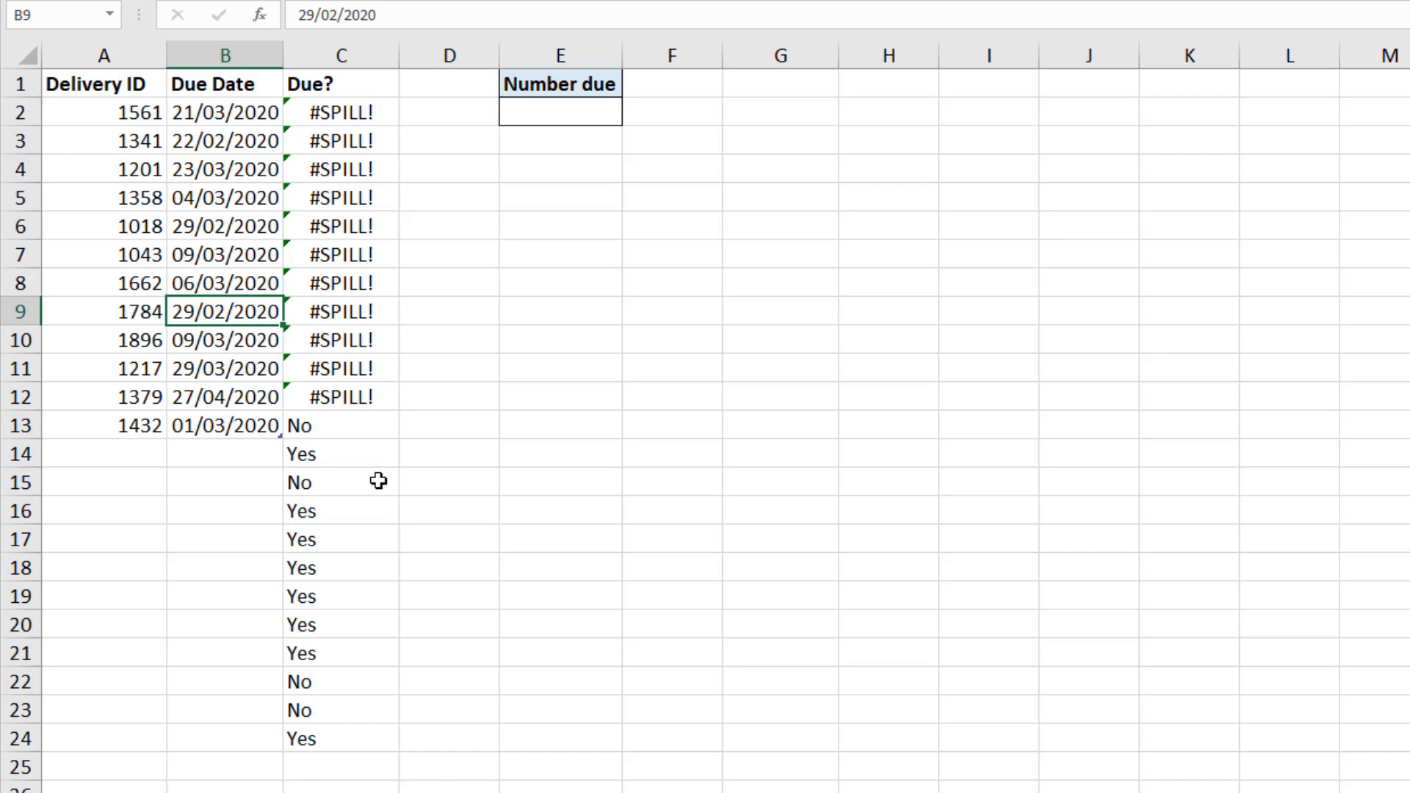
mouse_move(345, 570)
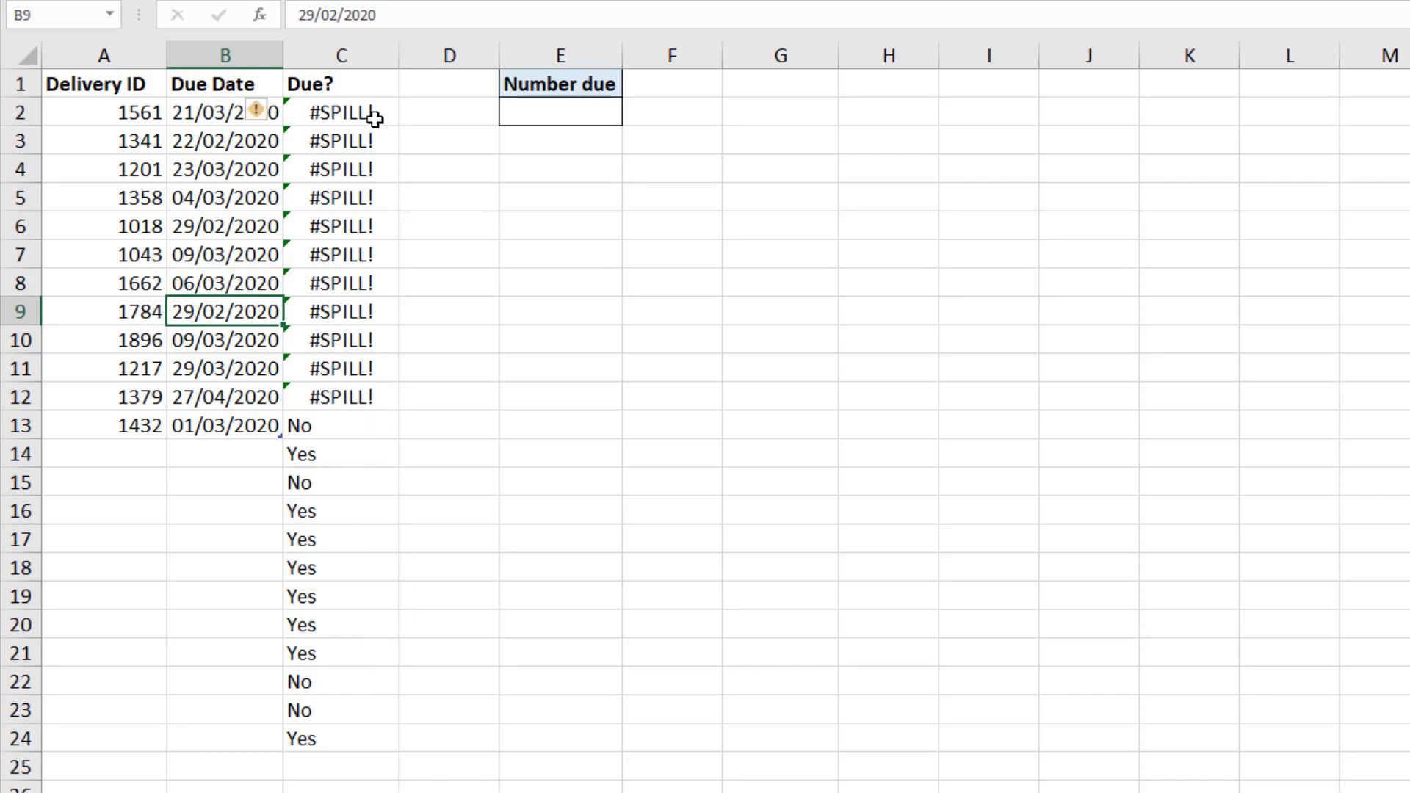
click(340, 110)
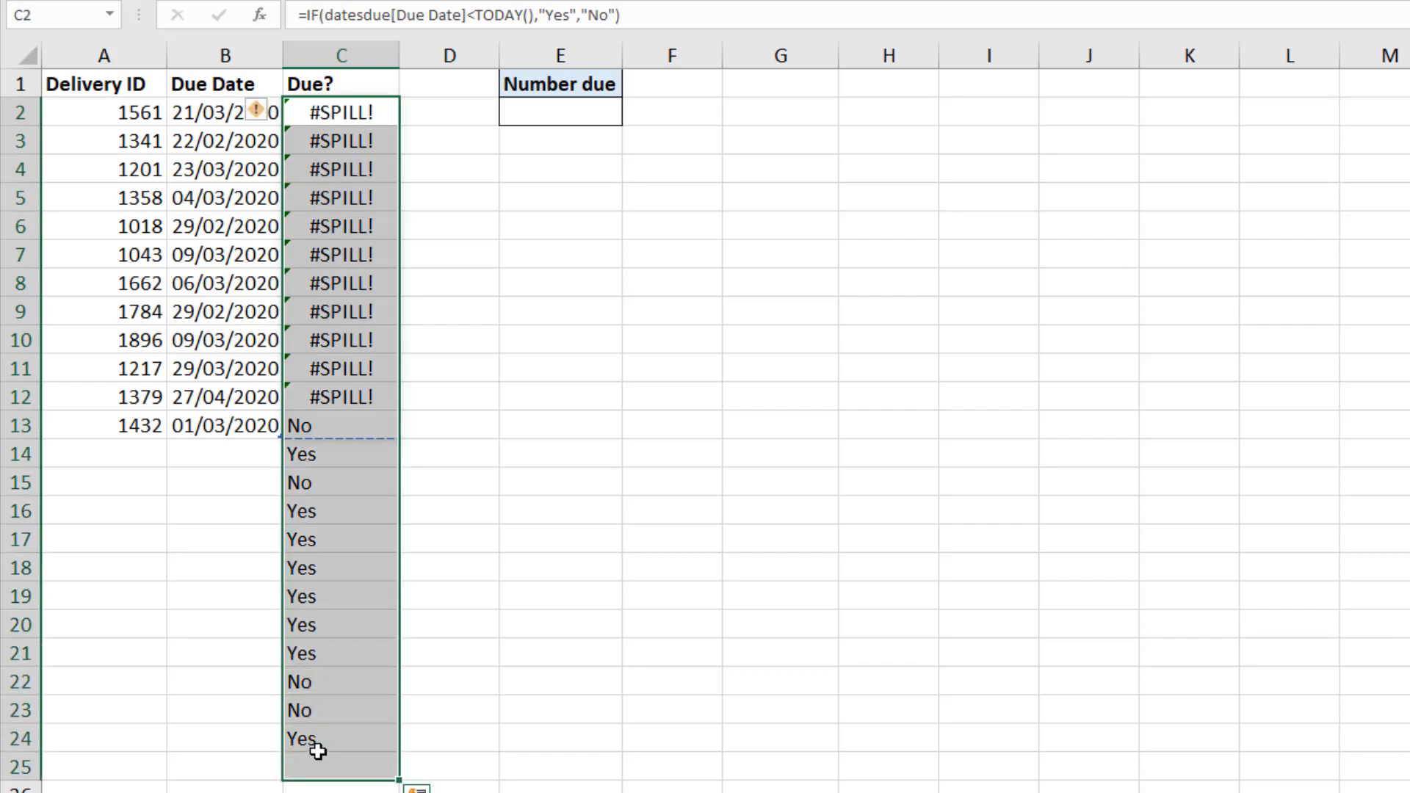
key(Delete)
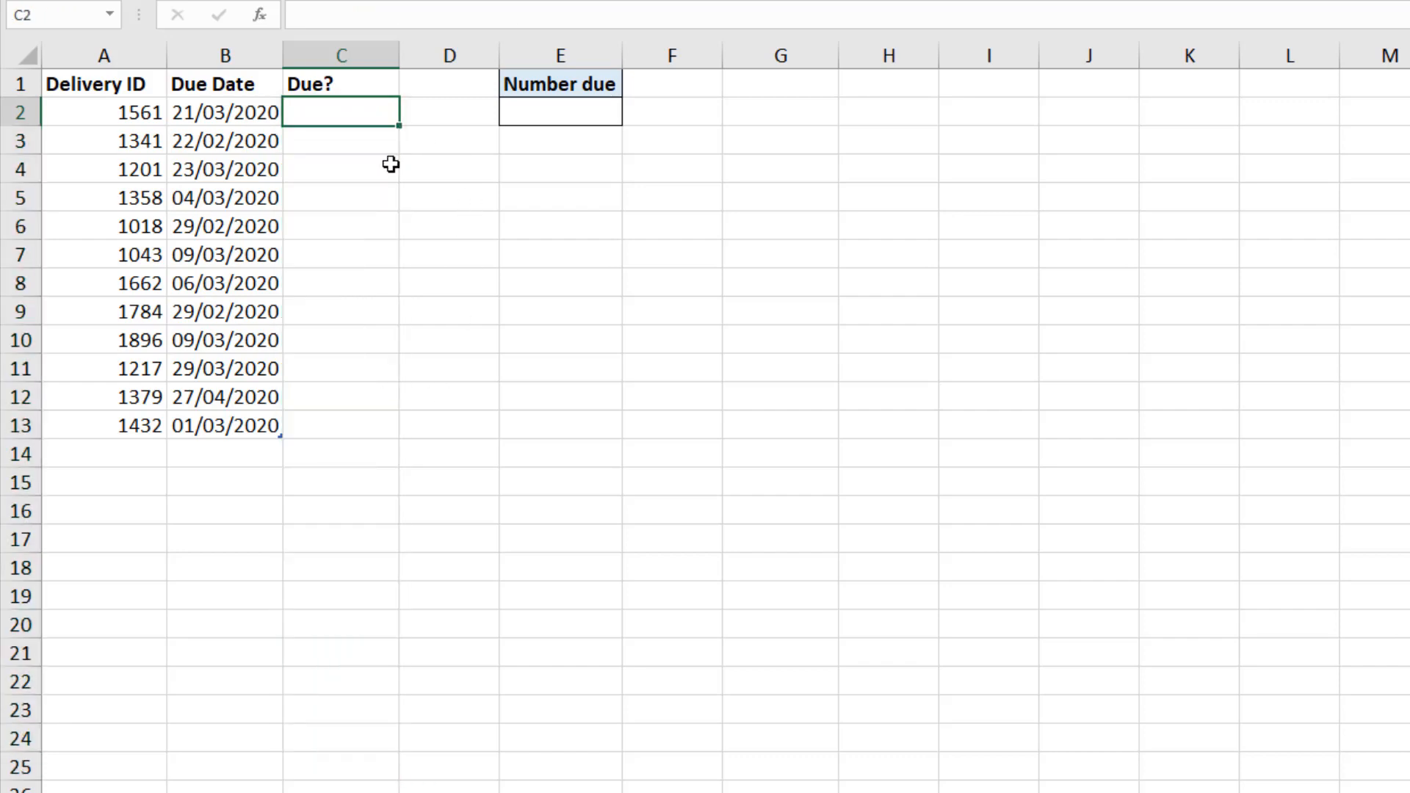
Re-enter the IF test against each row's own Due Date so Due? fills with Yes/No
text(=if)
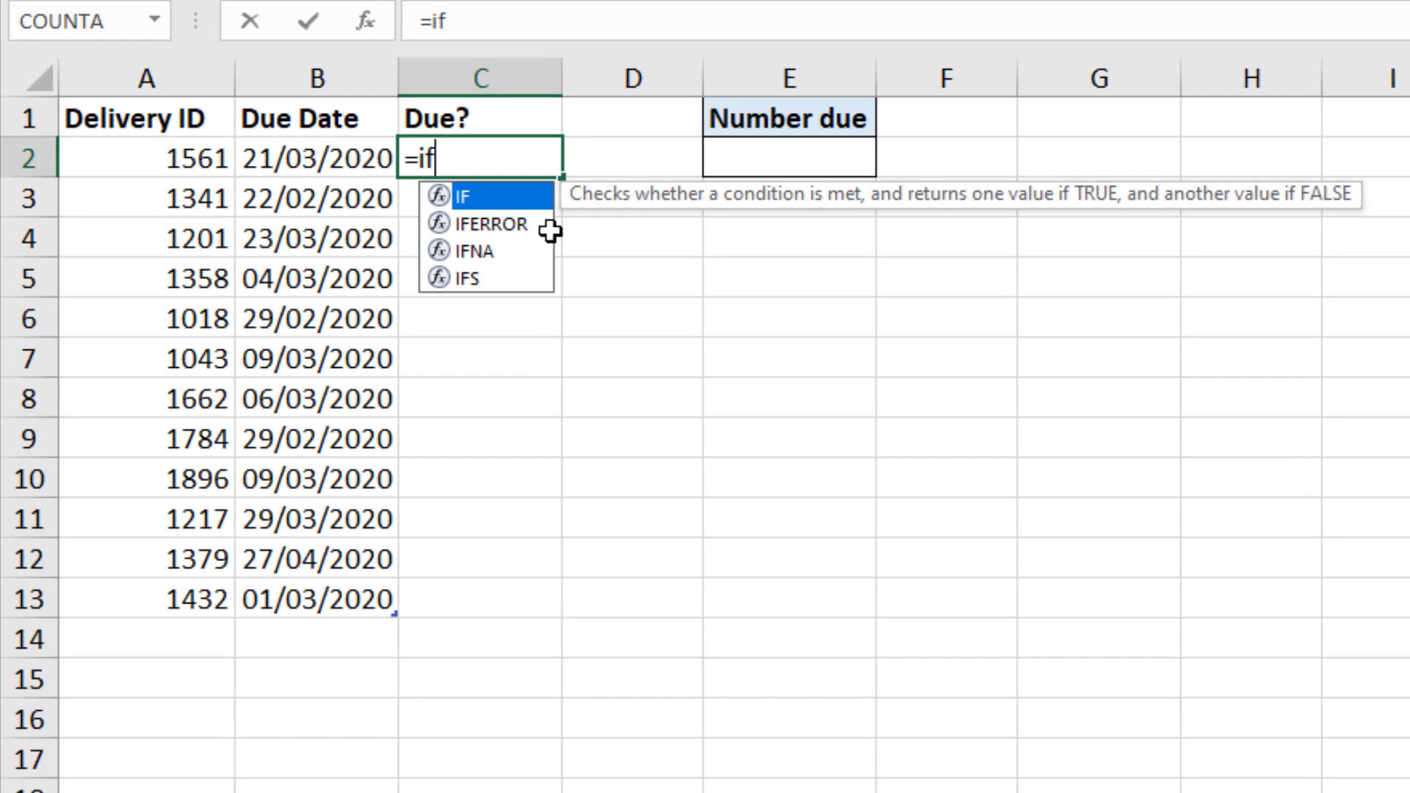
click(325, 163)
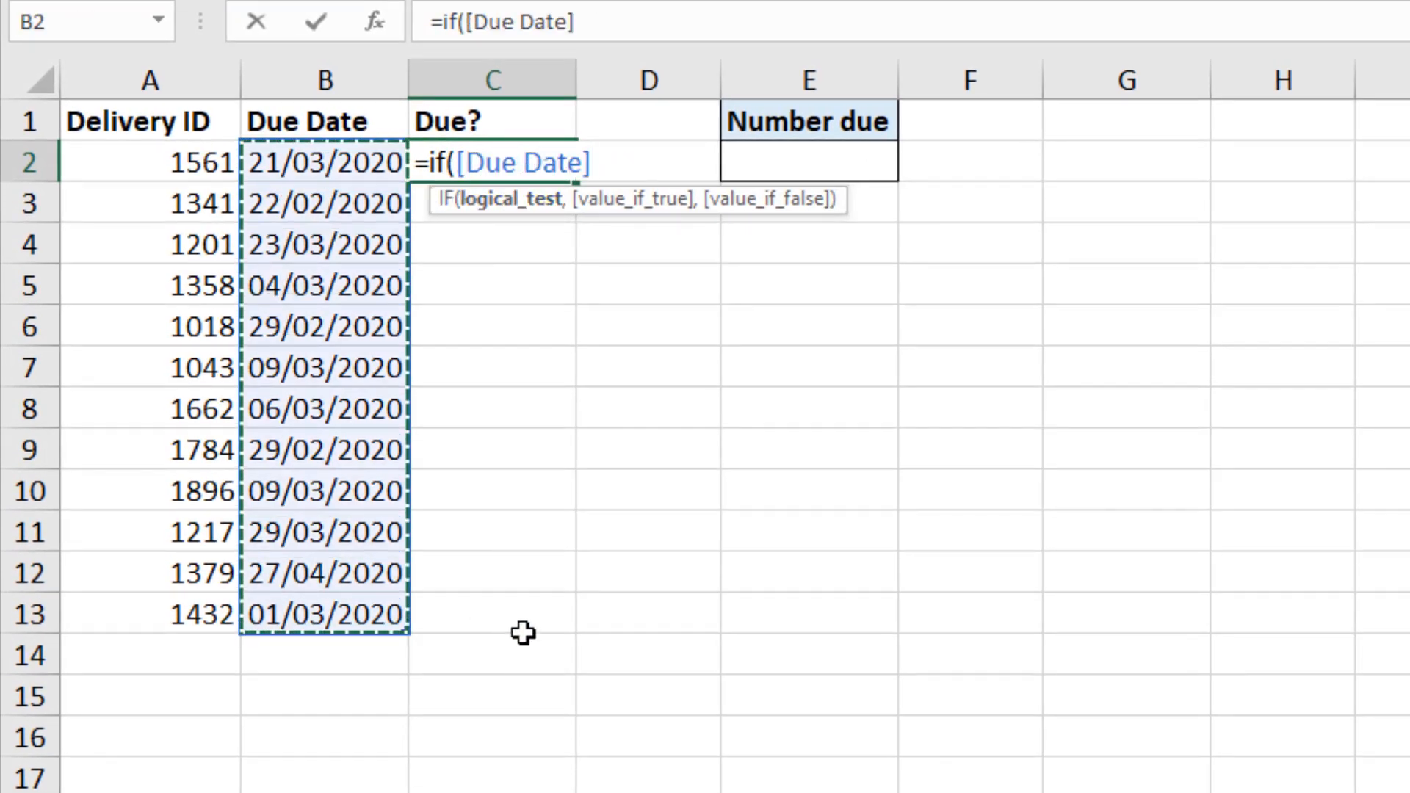
text(<)
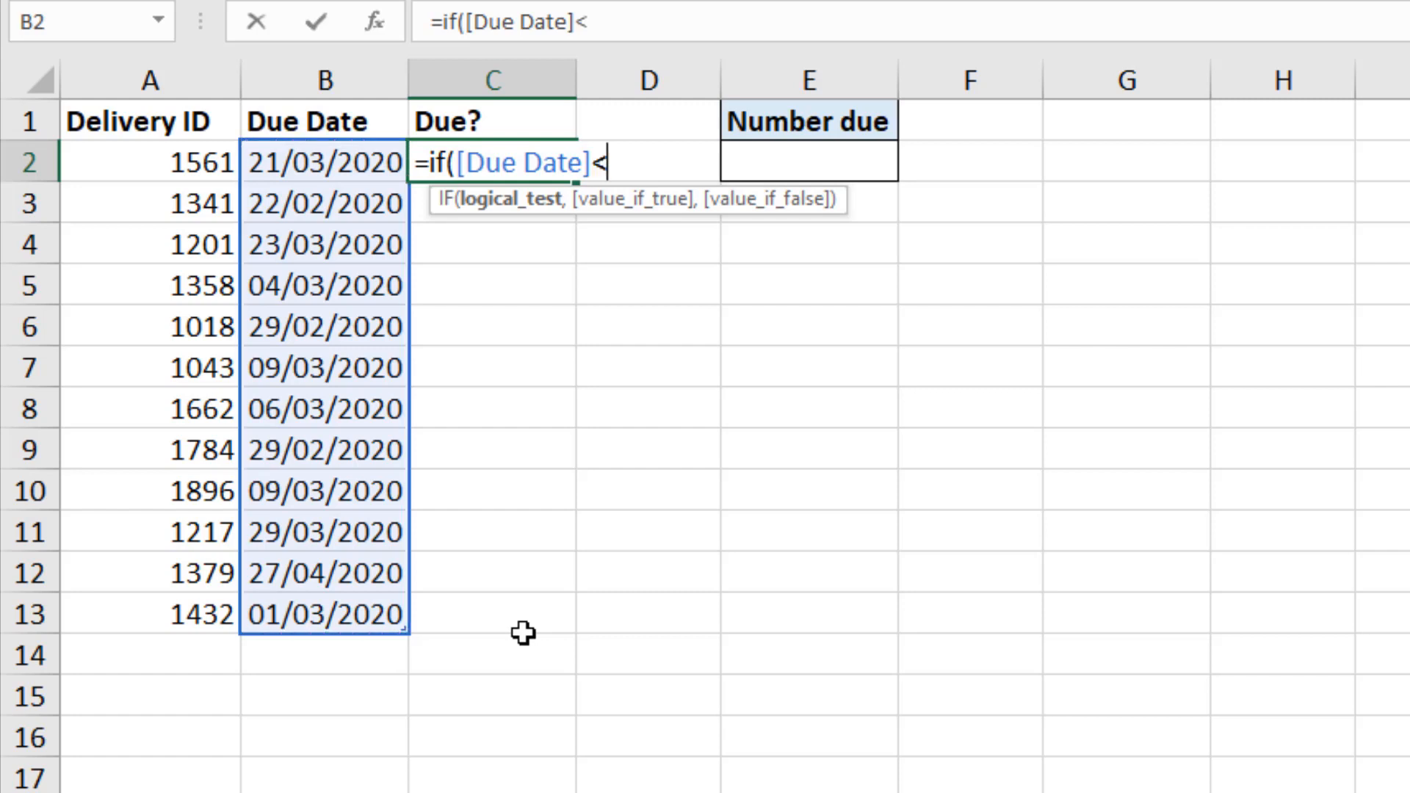
text(today()
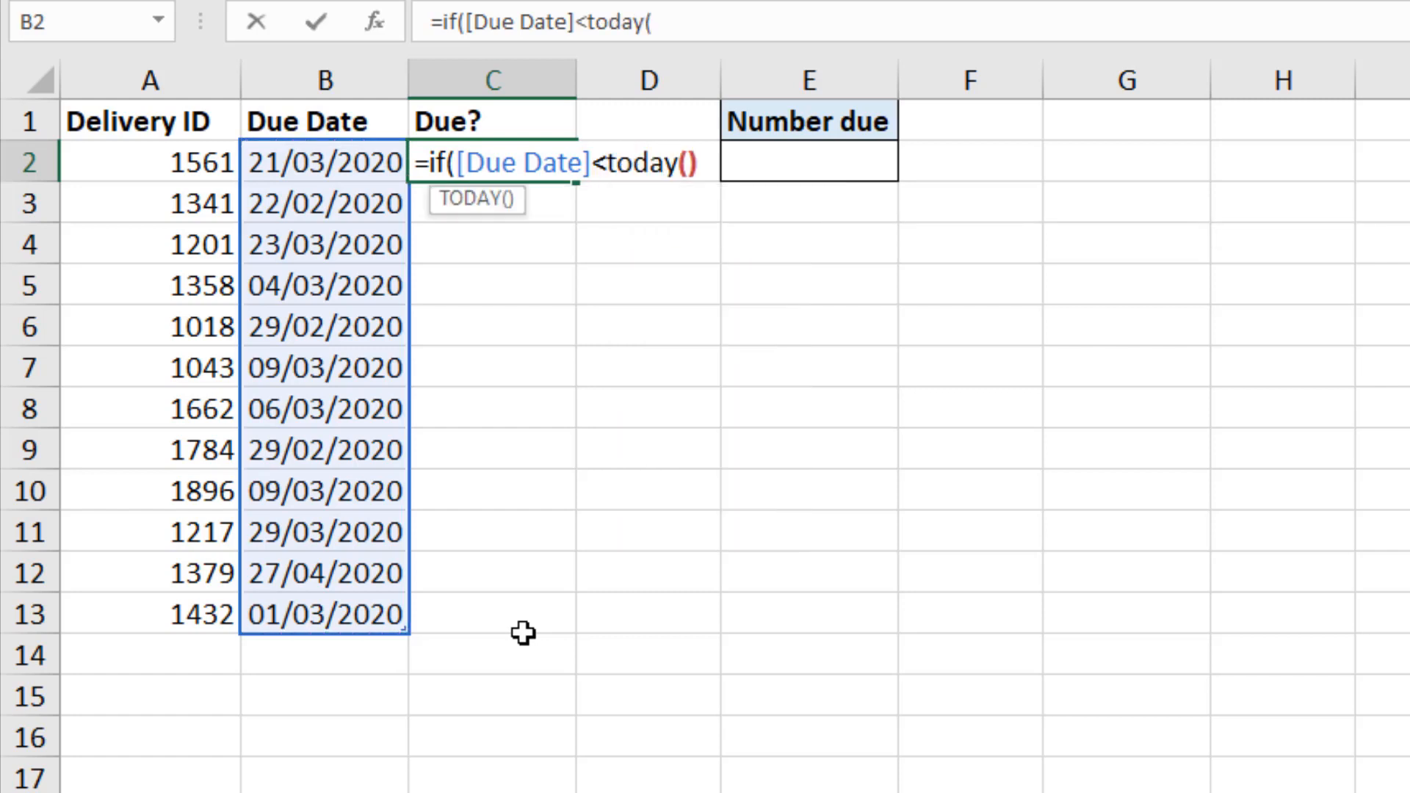
text(),"Yews)
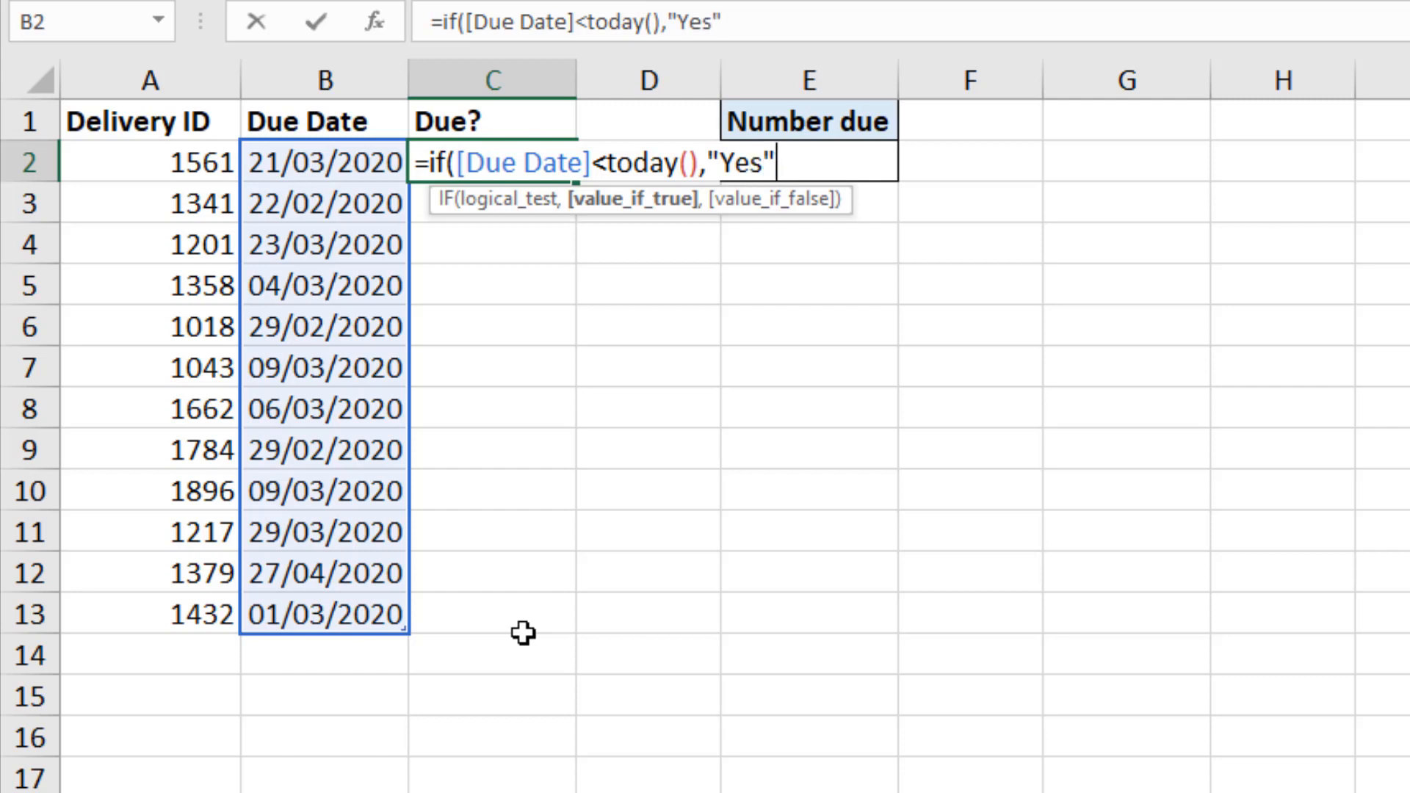
text(,"No")
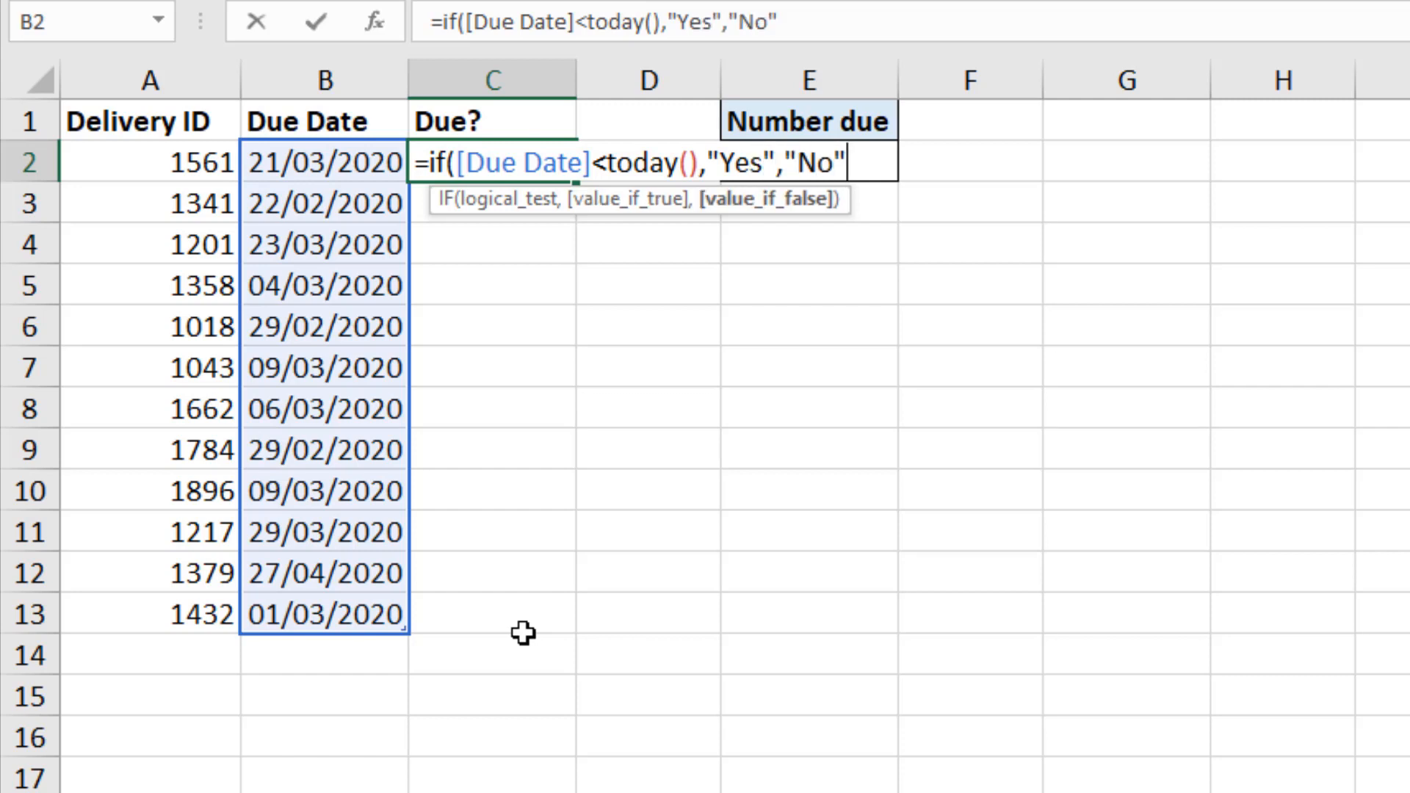
key(Enter)
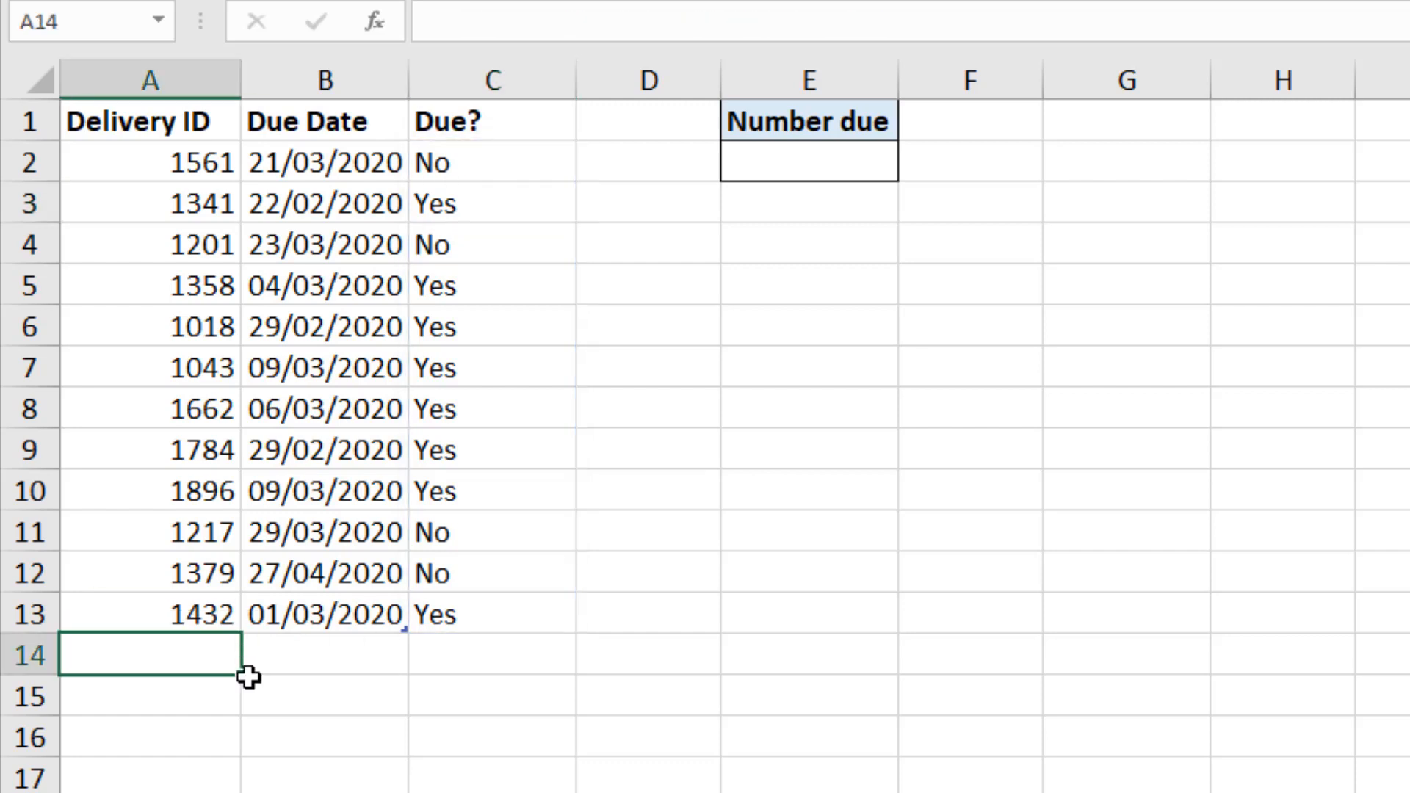
Add deliveries 1455 and 1456 dated 02/03/2020 and count Yes in E2 with =COUNTIF(C2#,"yes"), reaching 10
text(1455)
click(325, 656)
text(02)
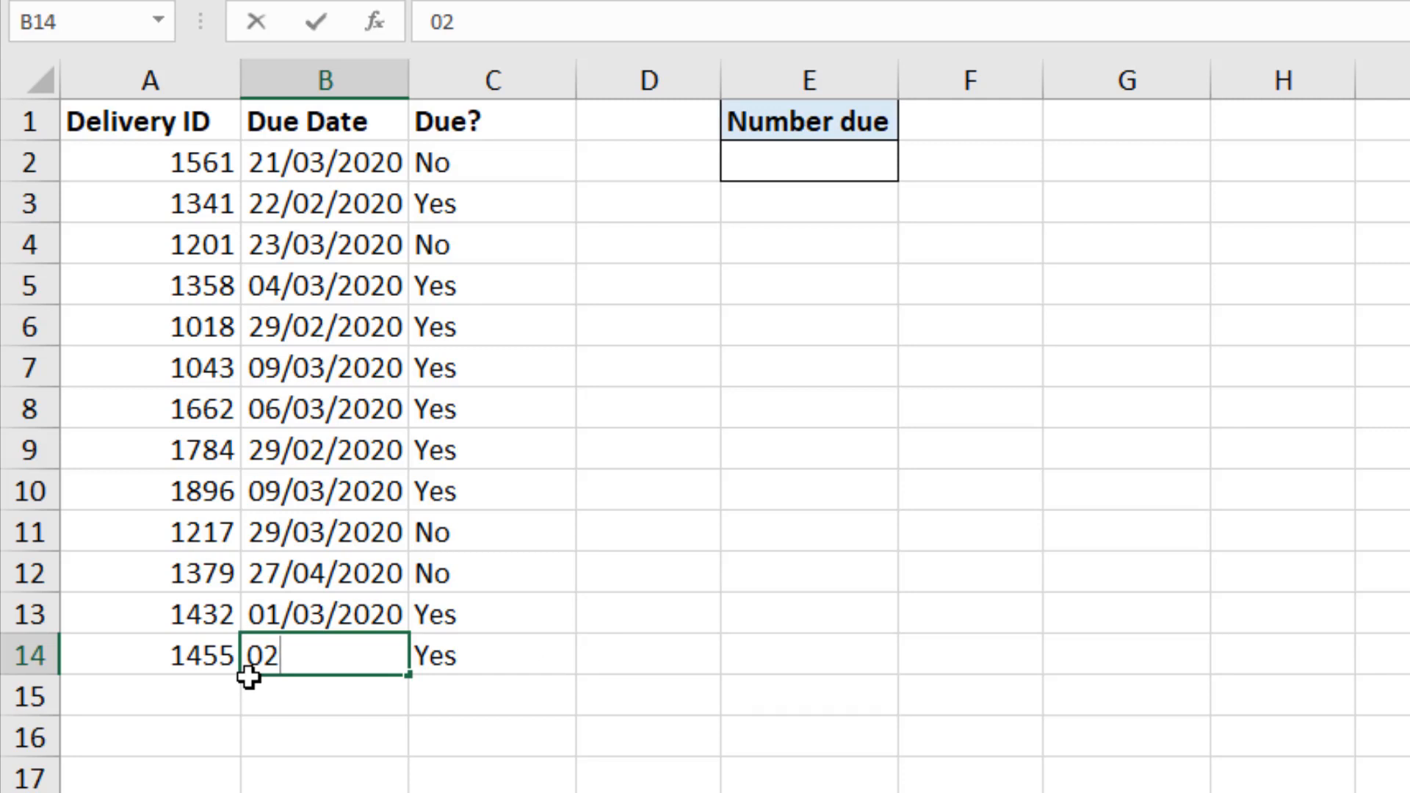
text(/03/2020)
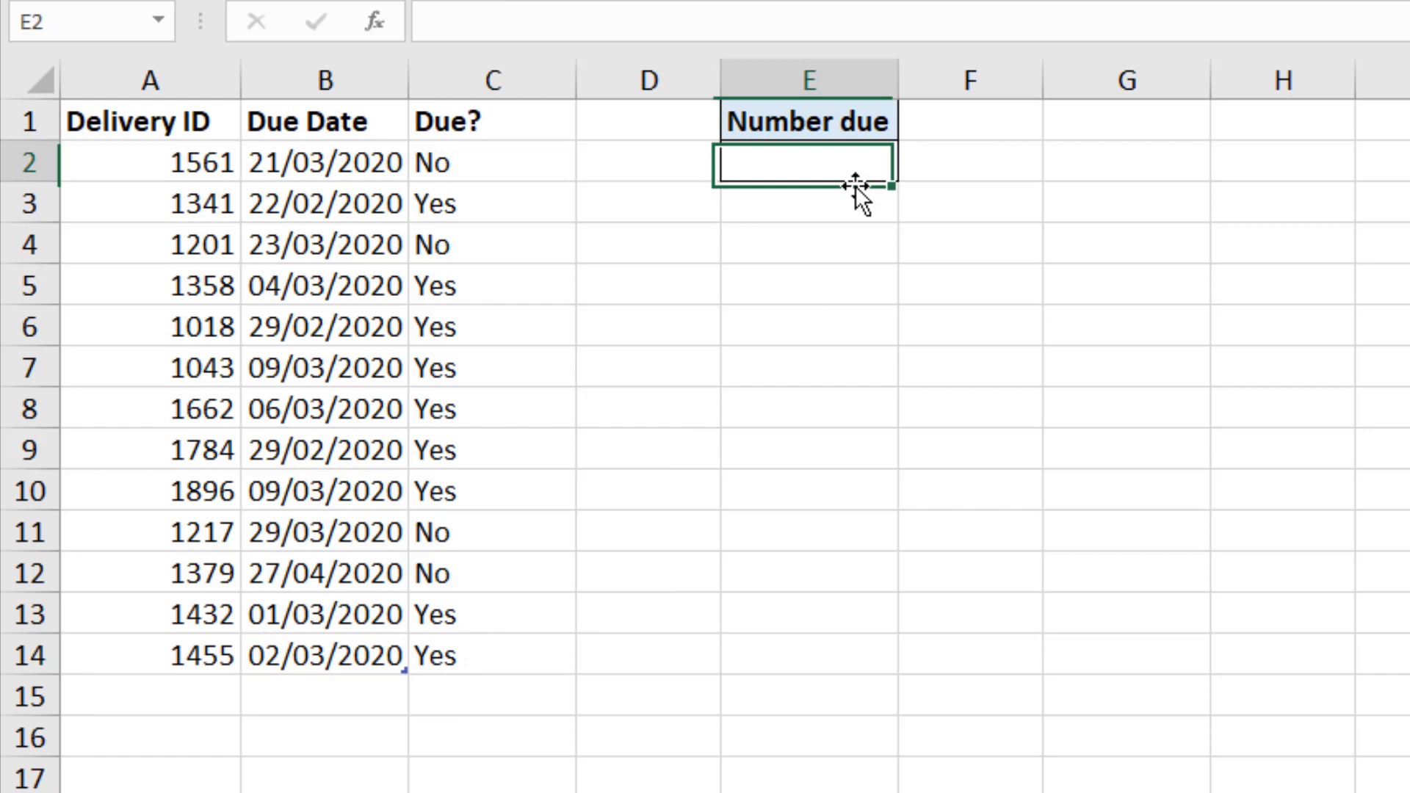
mouse_move(895, 298)
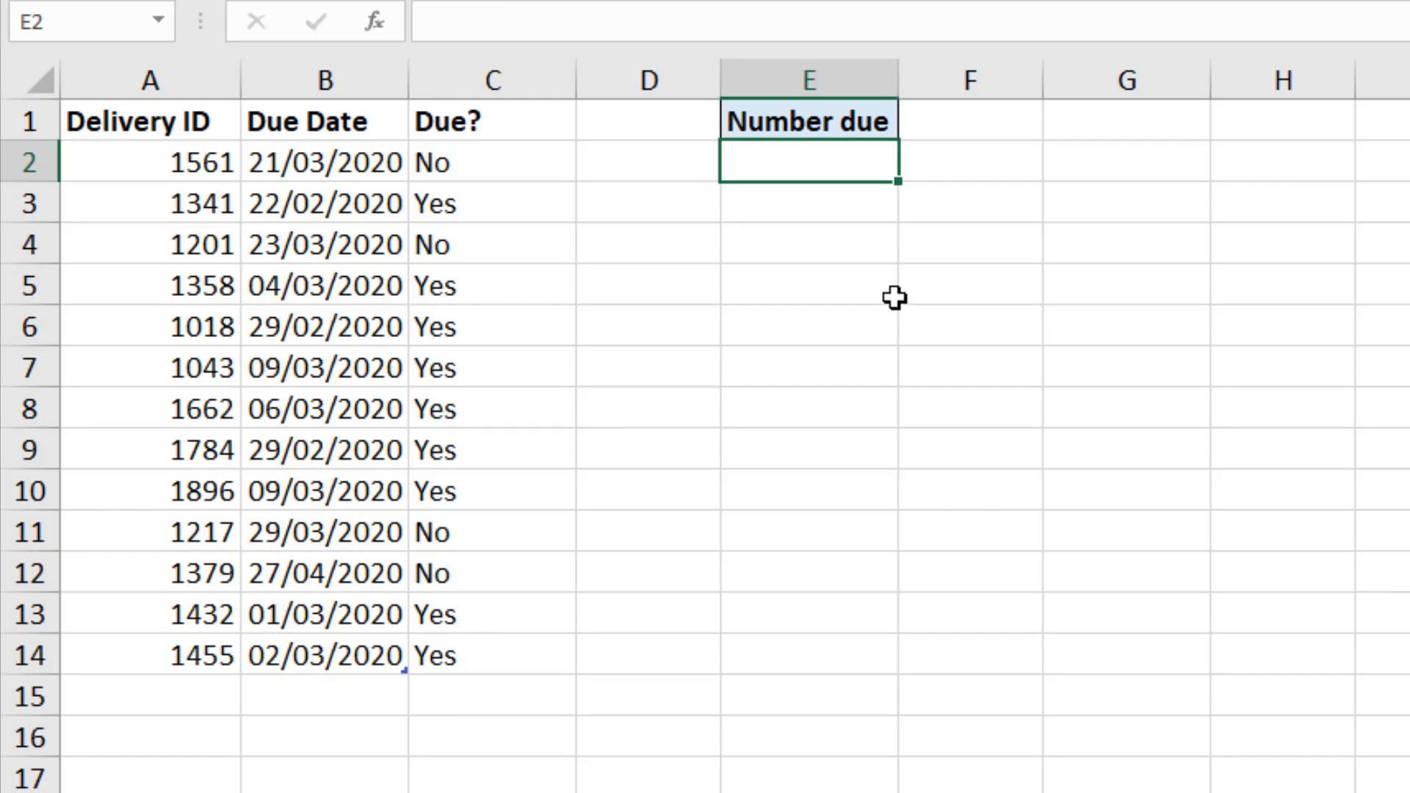
mouse_move(892, 224)
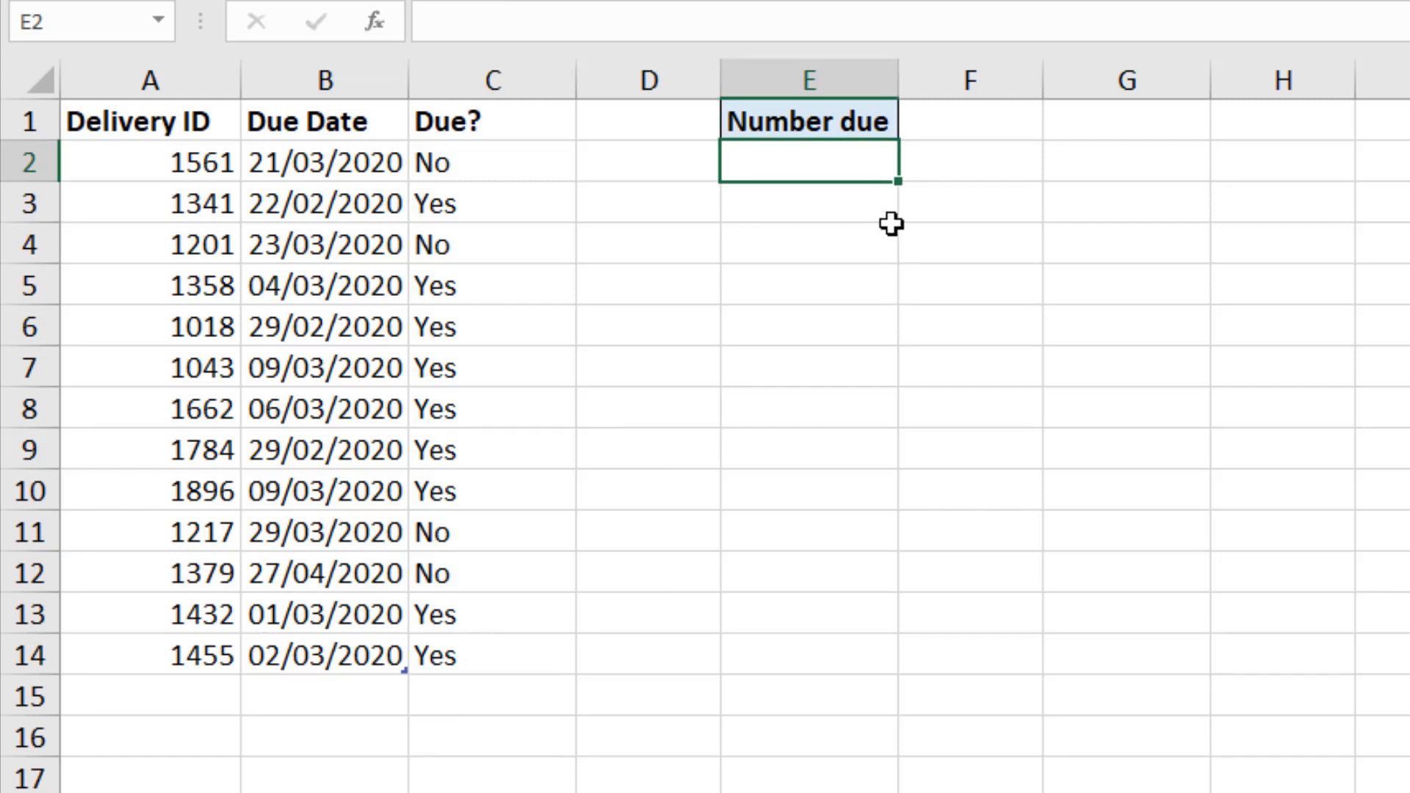
text(=count)
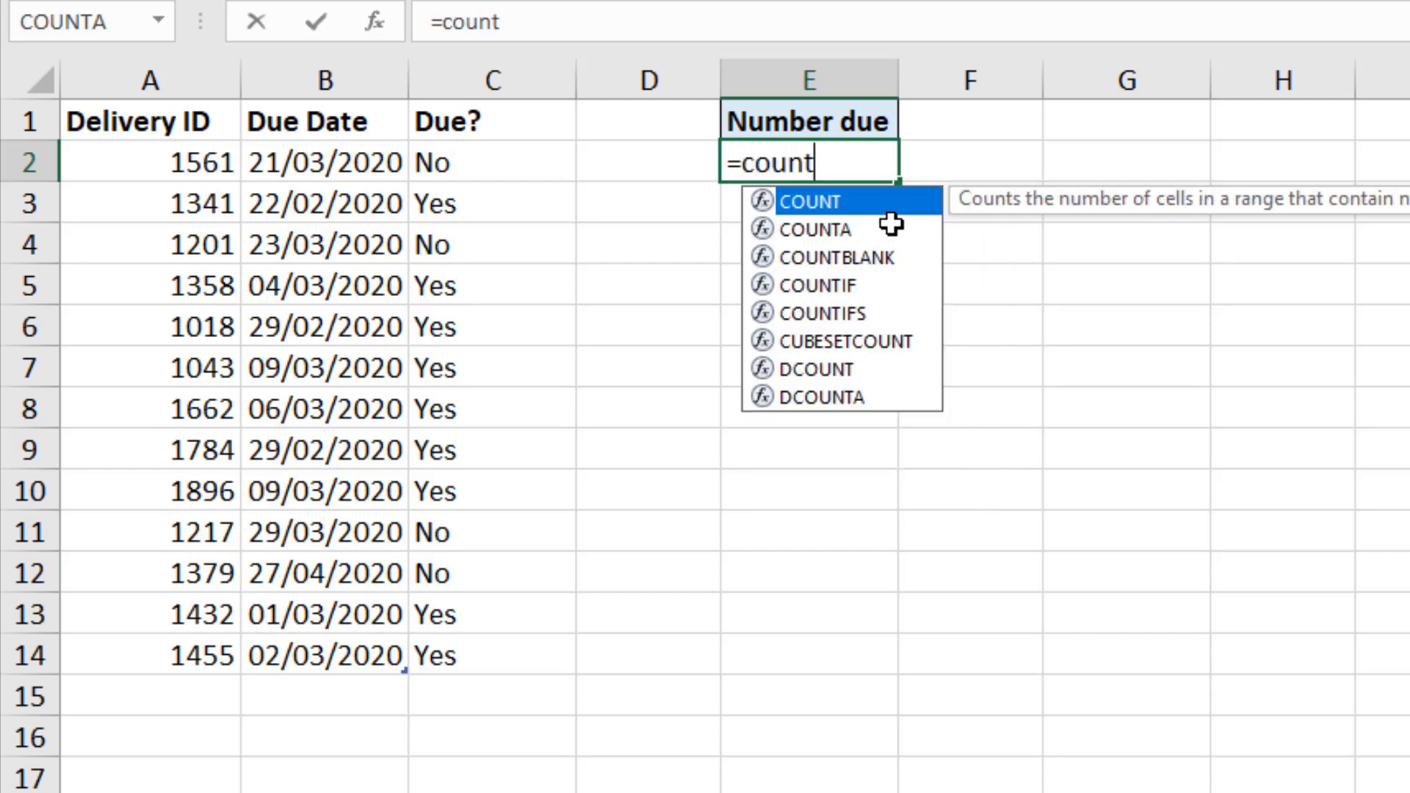
text(if)
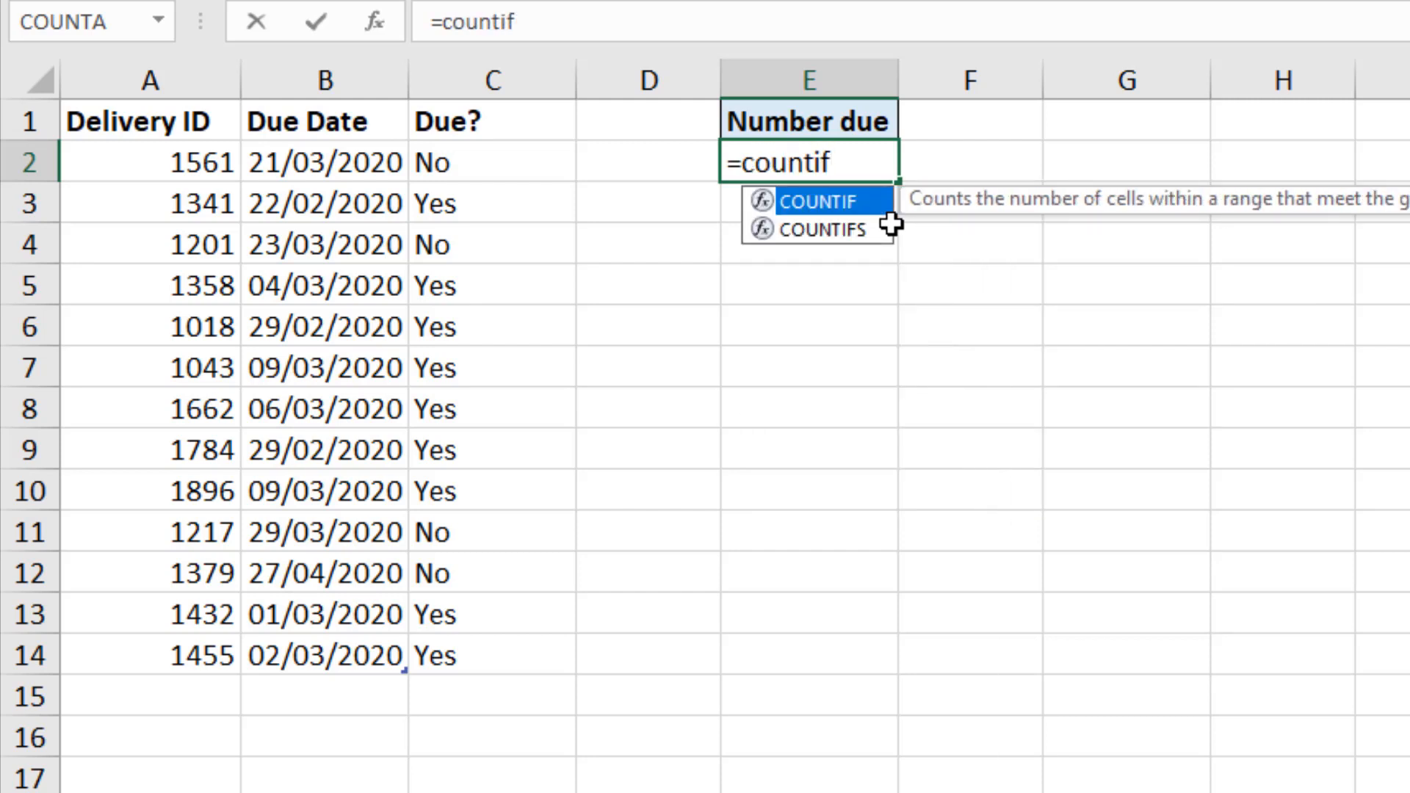
click(492, 163)
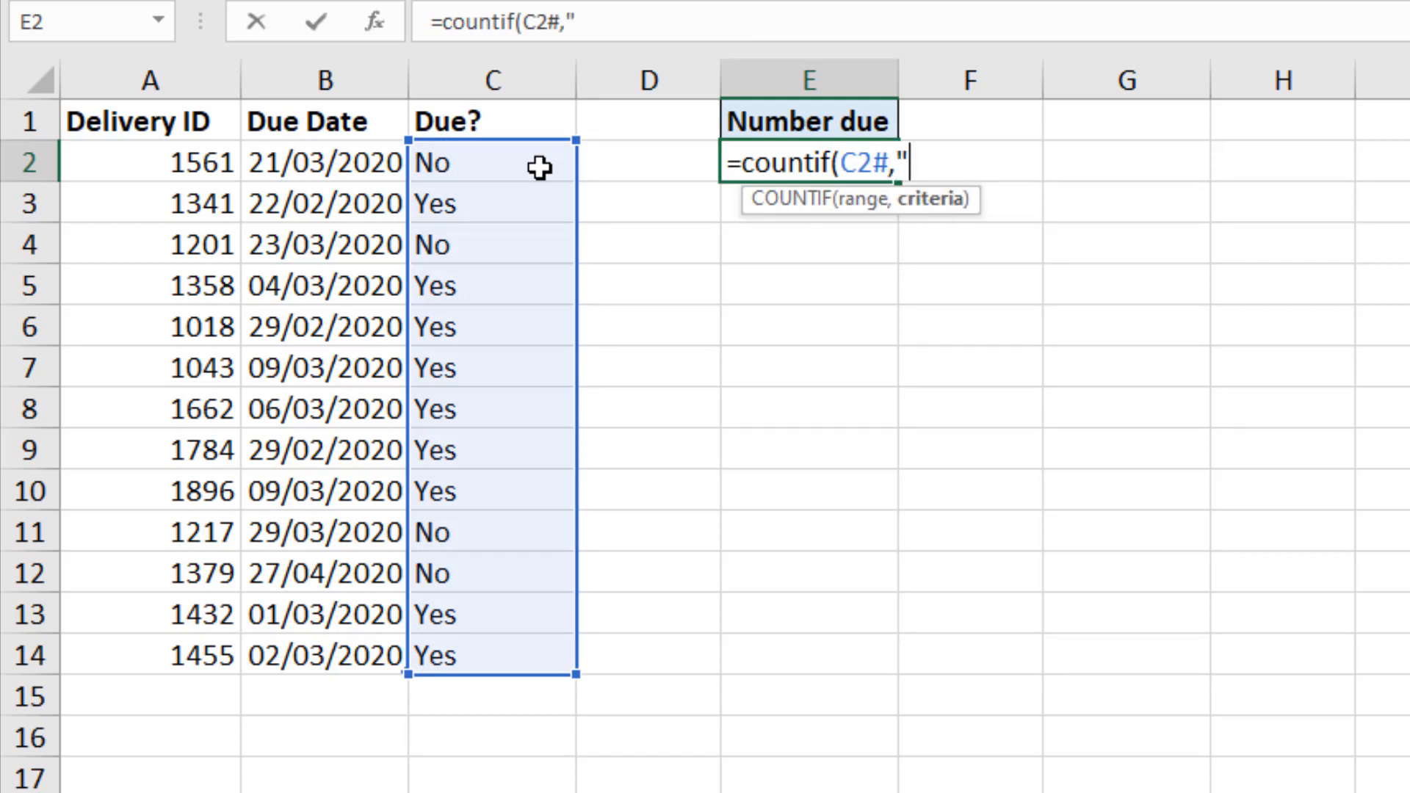
text(yes")
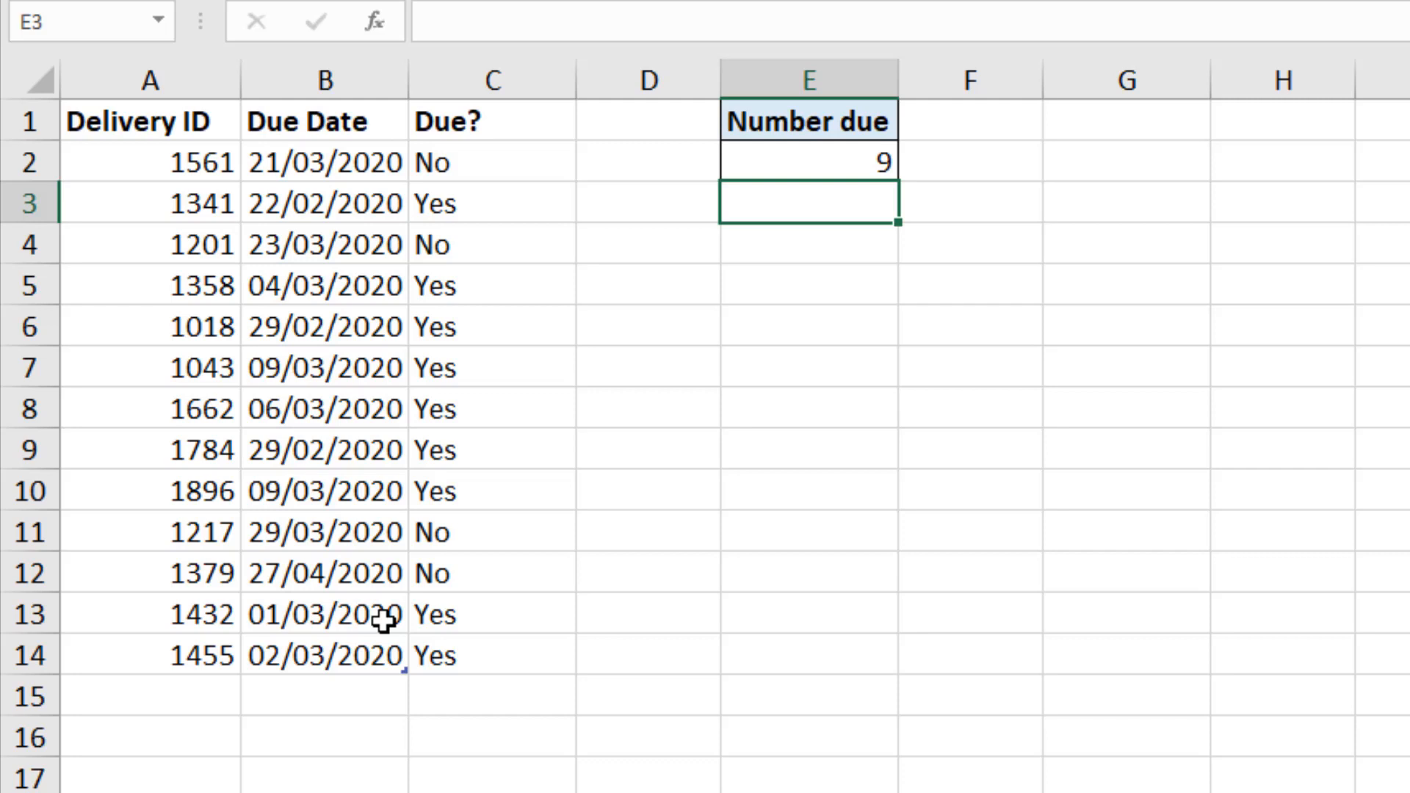
text(1456)
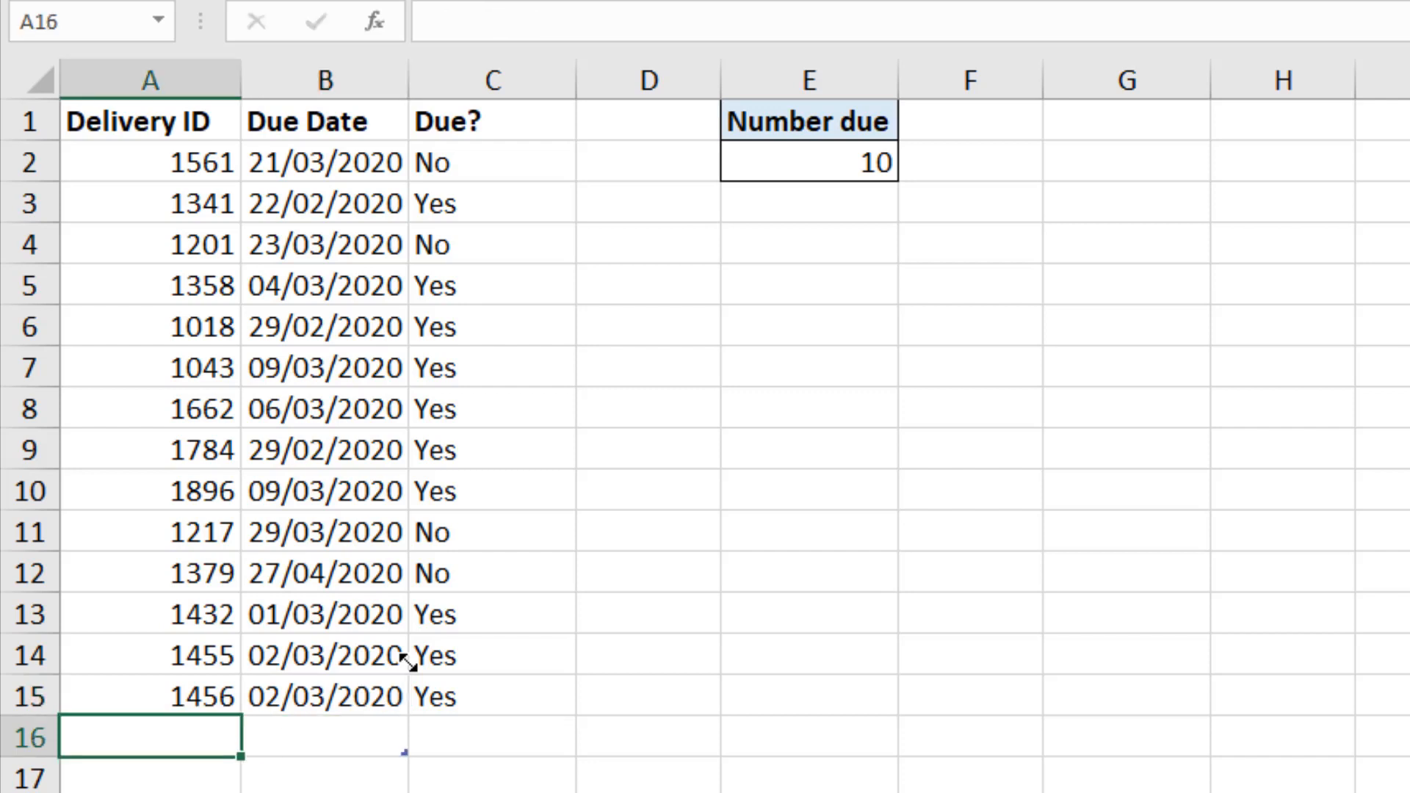
mouse_move(840, 164)
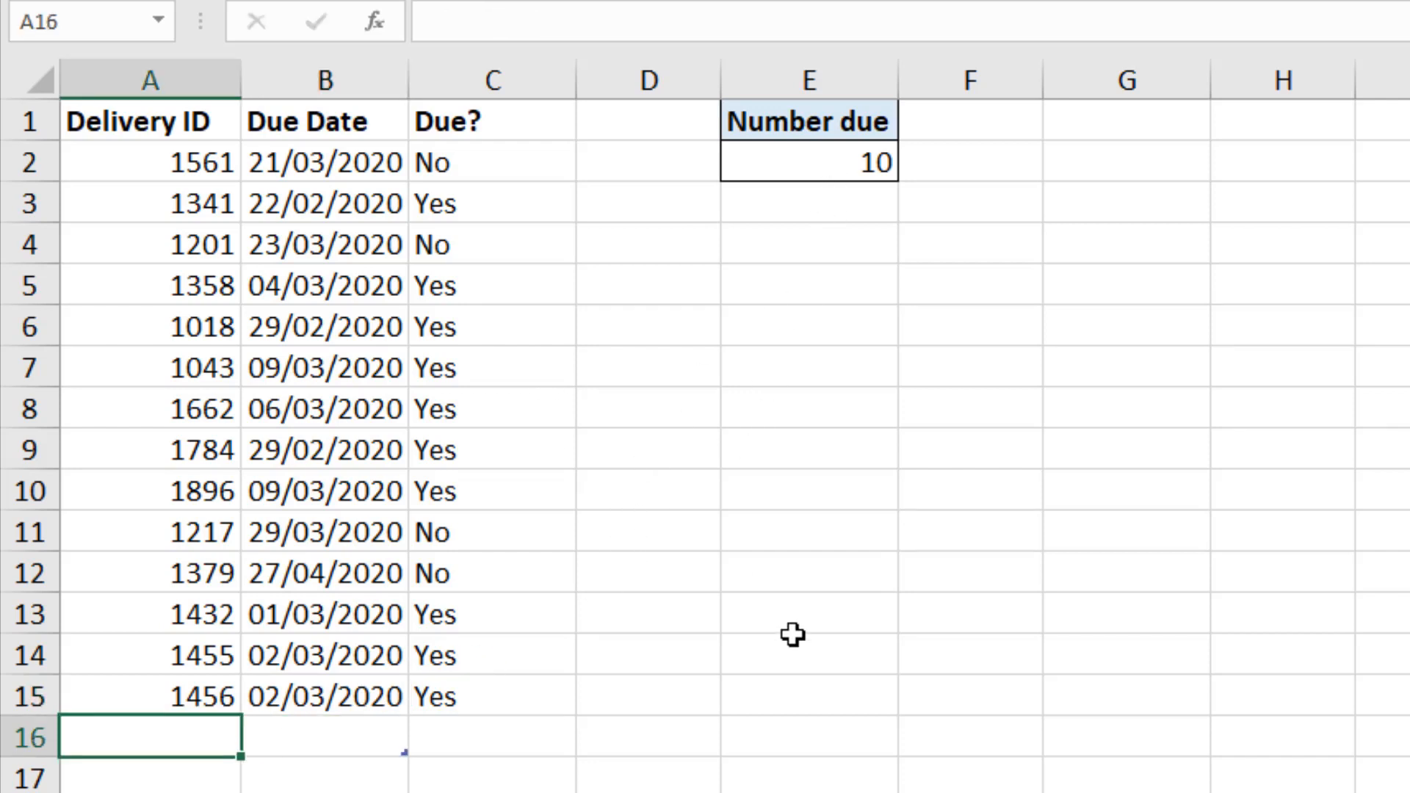
mouse_move(906, 586)
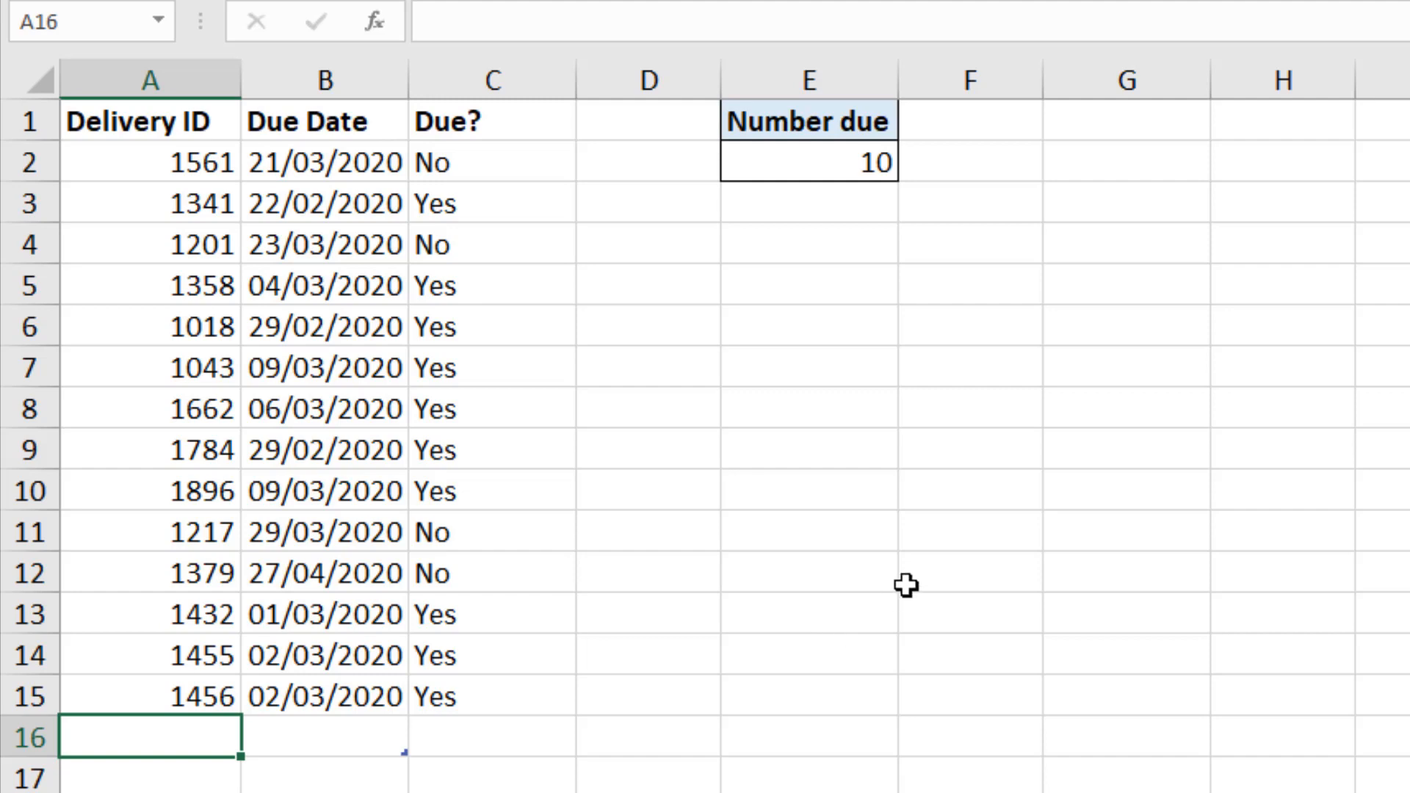
click(968, 573)
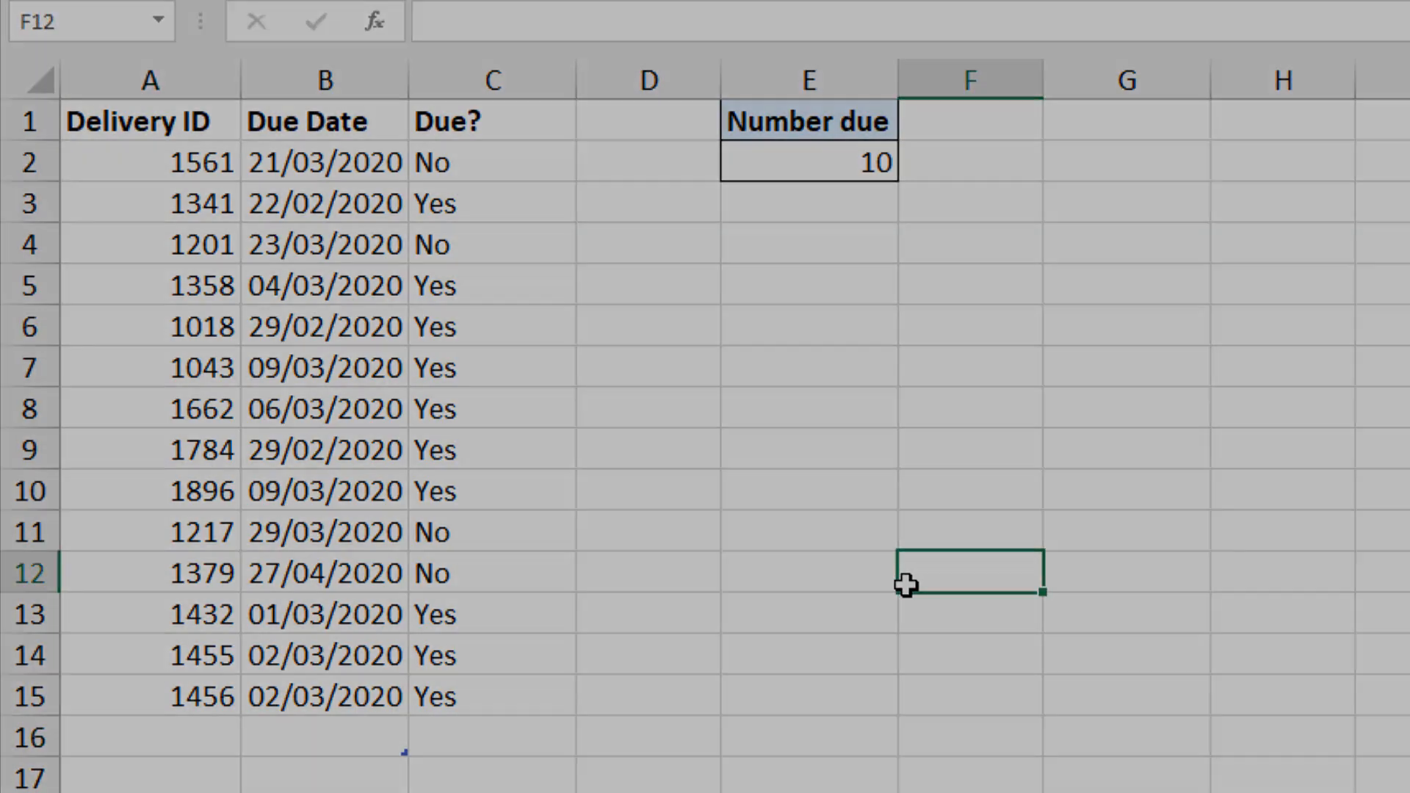
Switch to the Filter sheet with the deliveries table and empty ID / Due Date headers
click(159, 766)
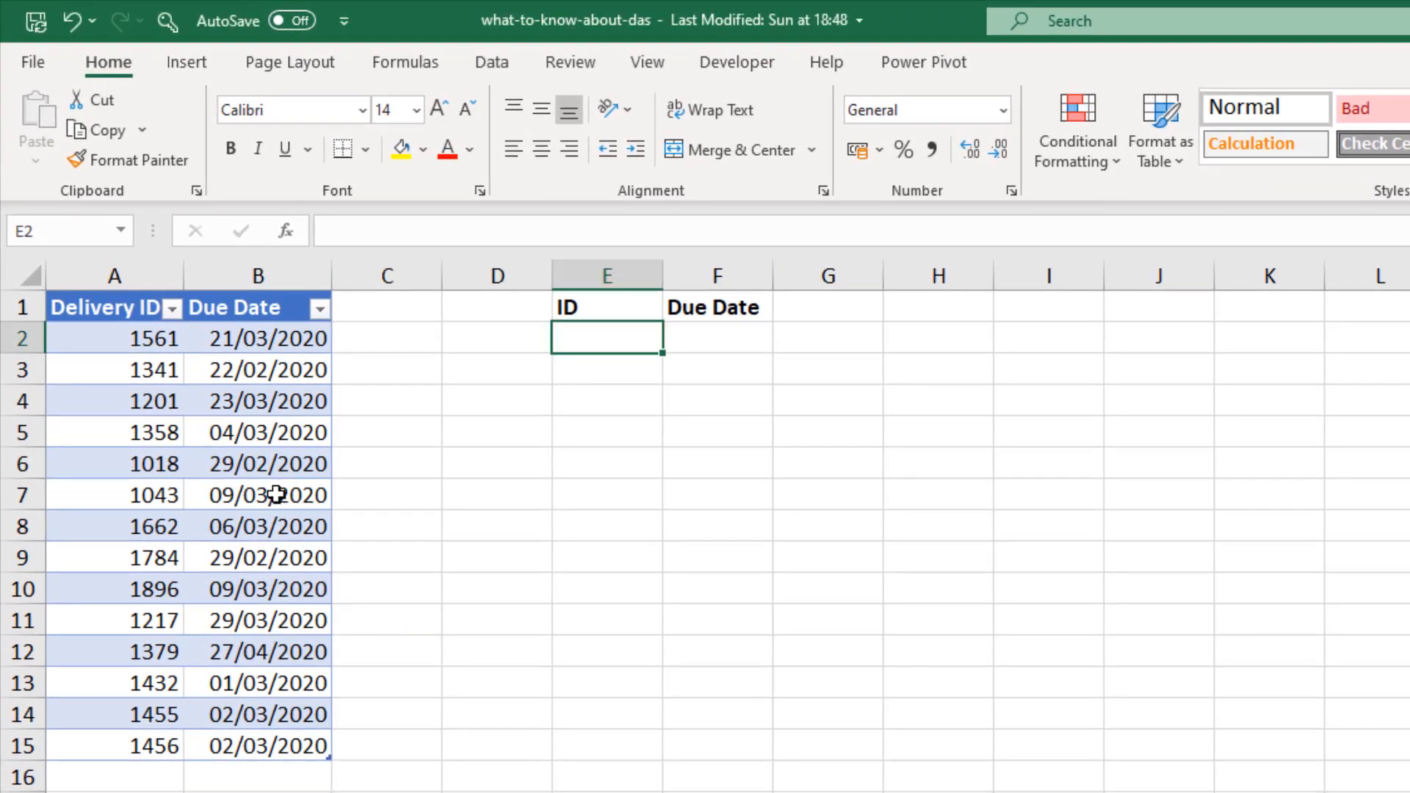
Enter =FILTER(deliveries,deliveries[Due Date]<TODAY(),"") in E2 to spill the overdue deliveries
click(256, 495)
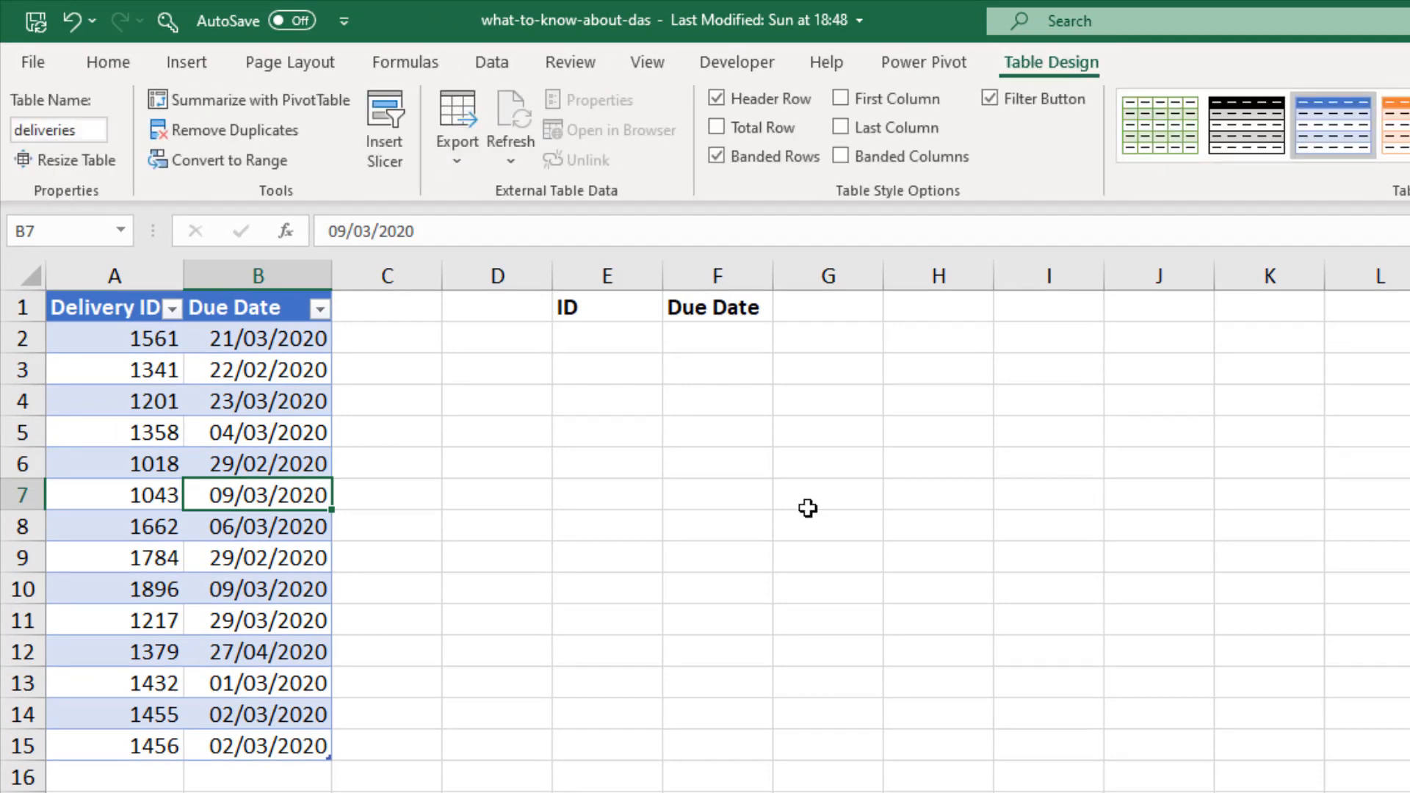
mouse_move(646, 351)
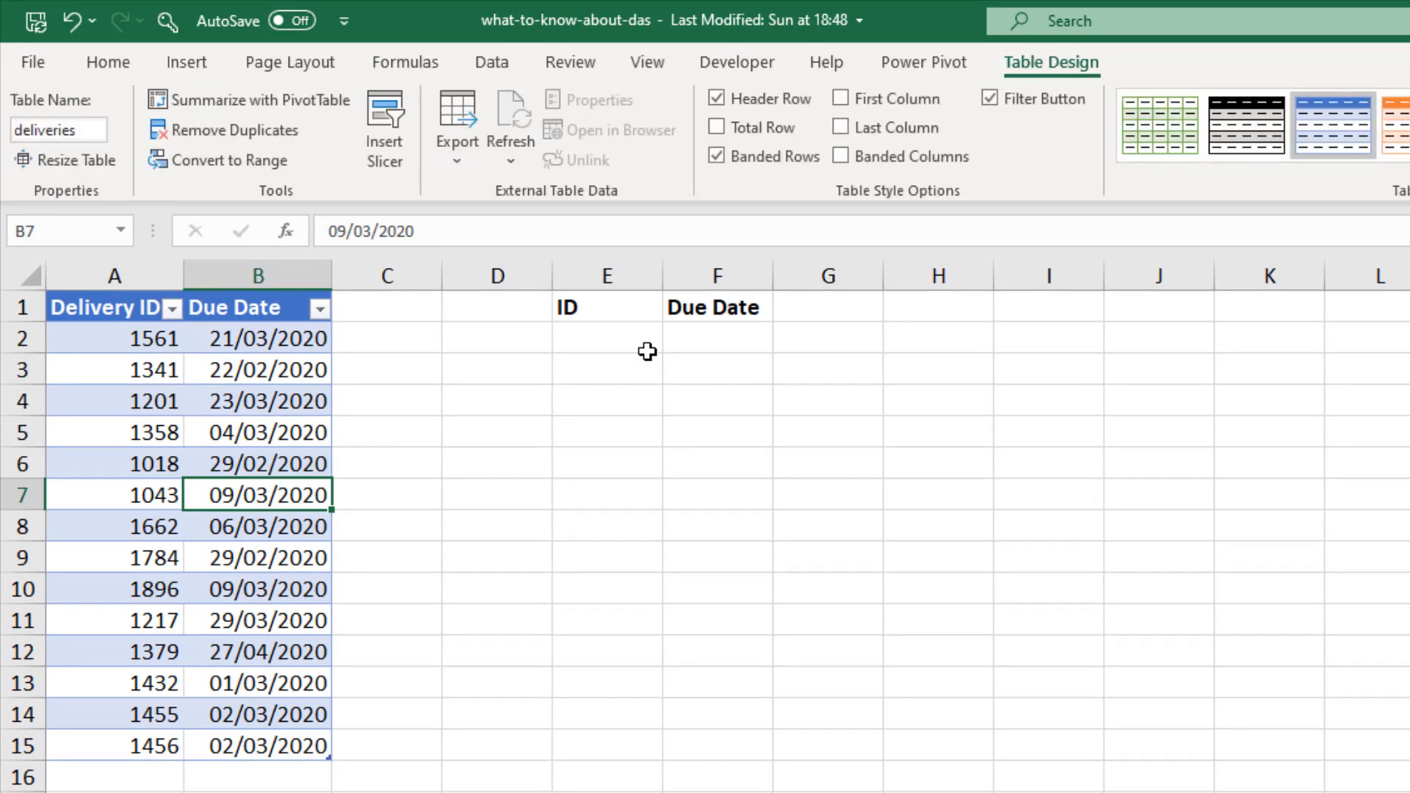
click(607, 343)
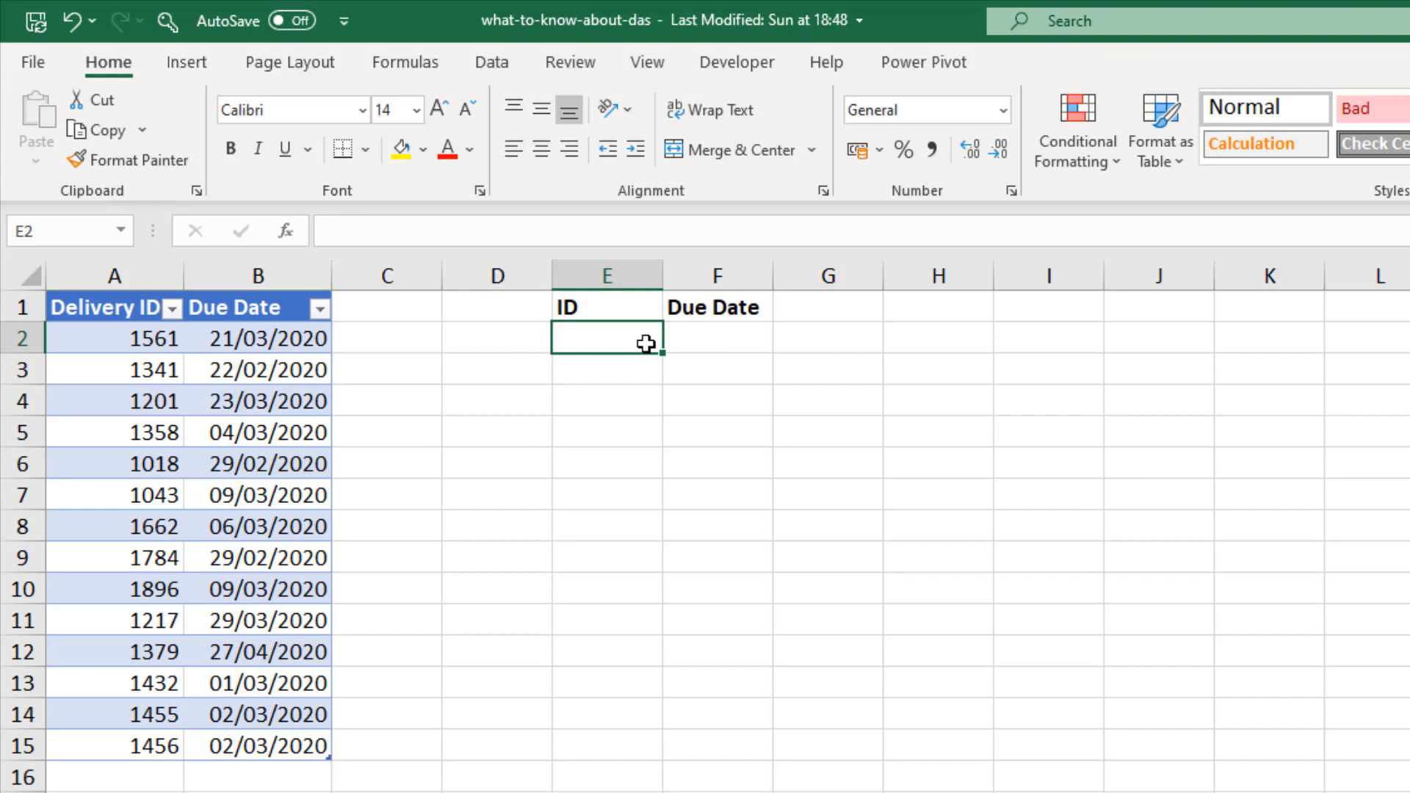
mouse_move(707, 488)
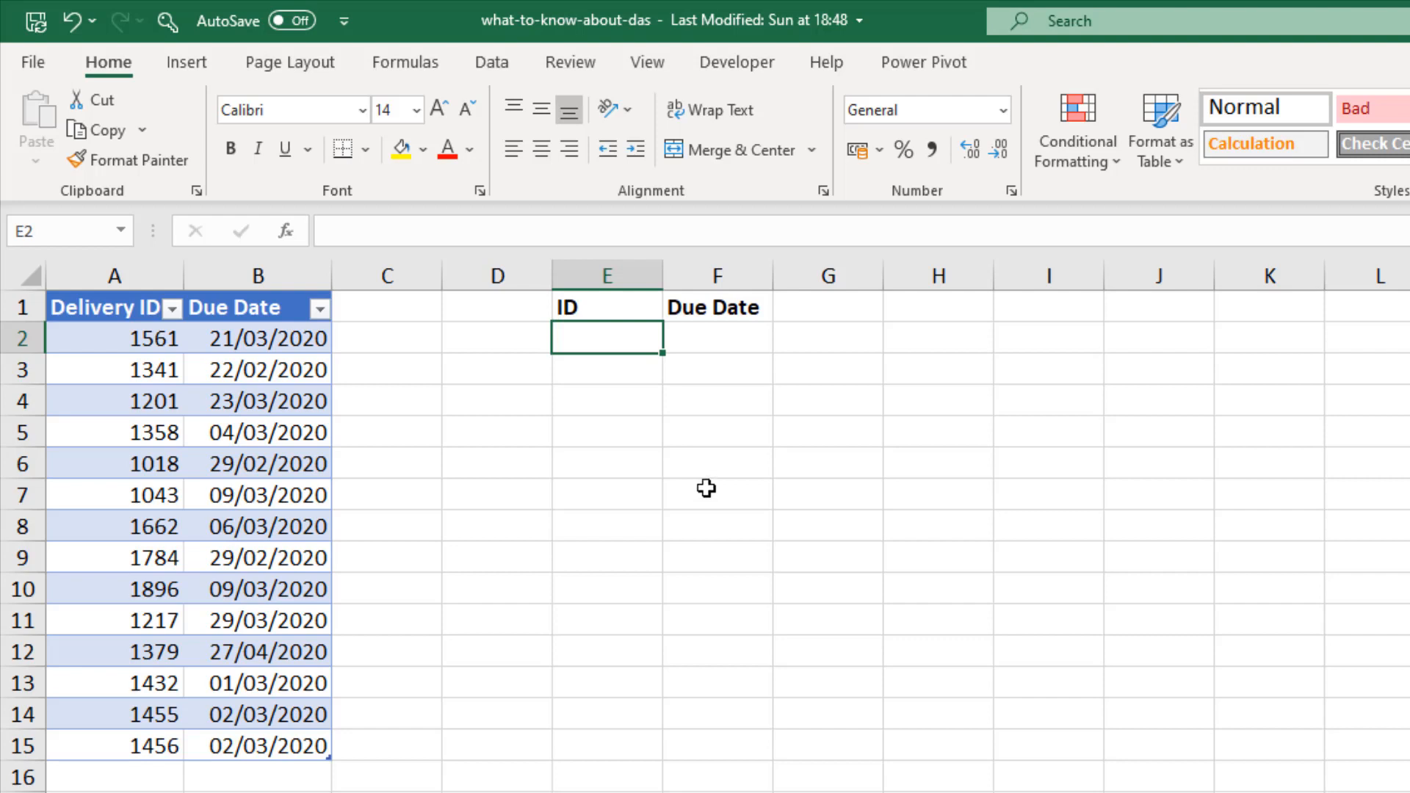
mouse_move(730, 584)
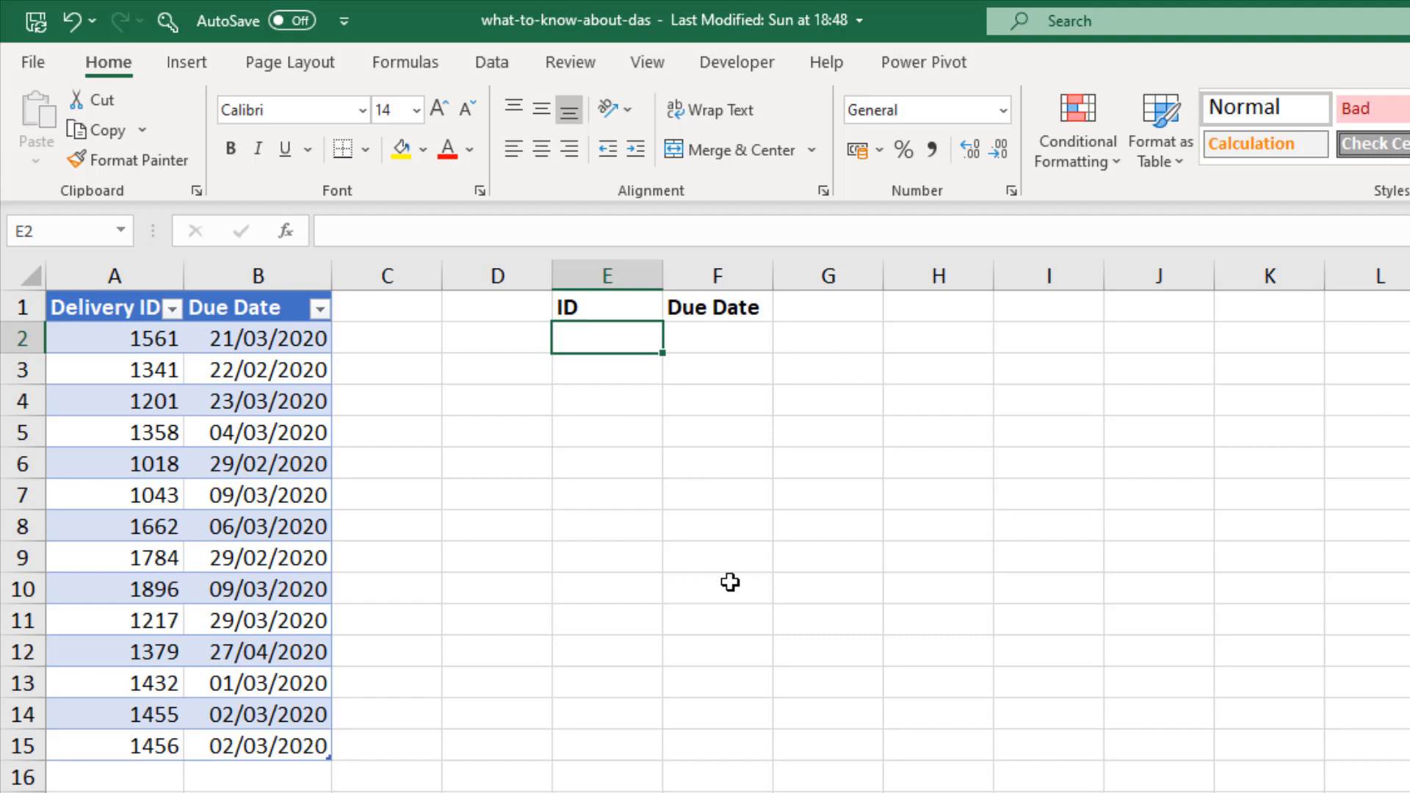
text(=)
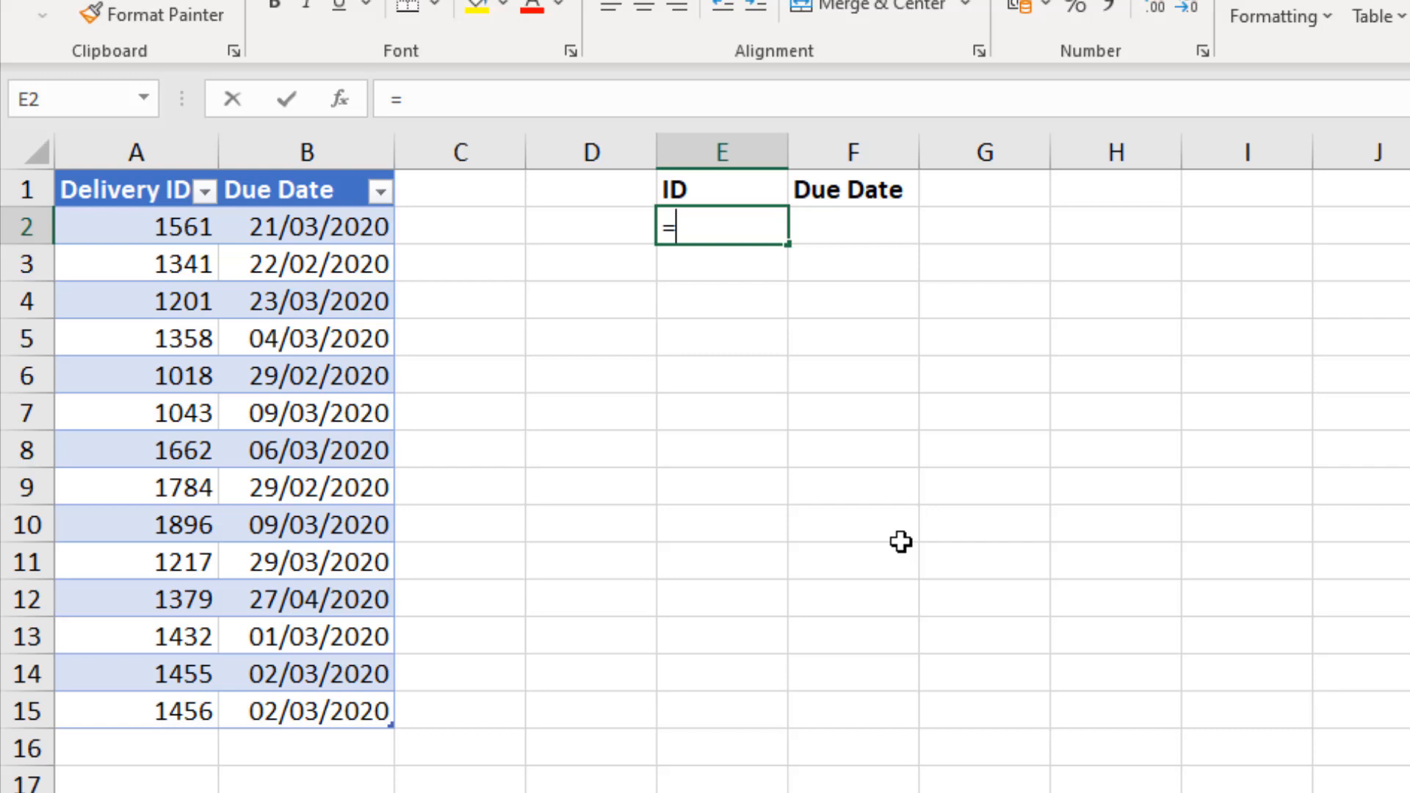
text(FILTER()
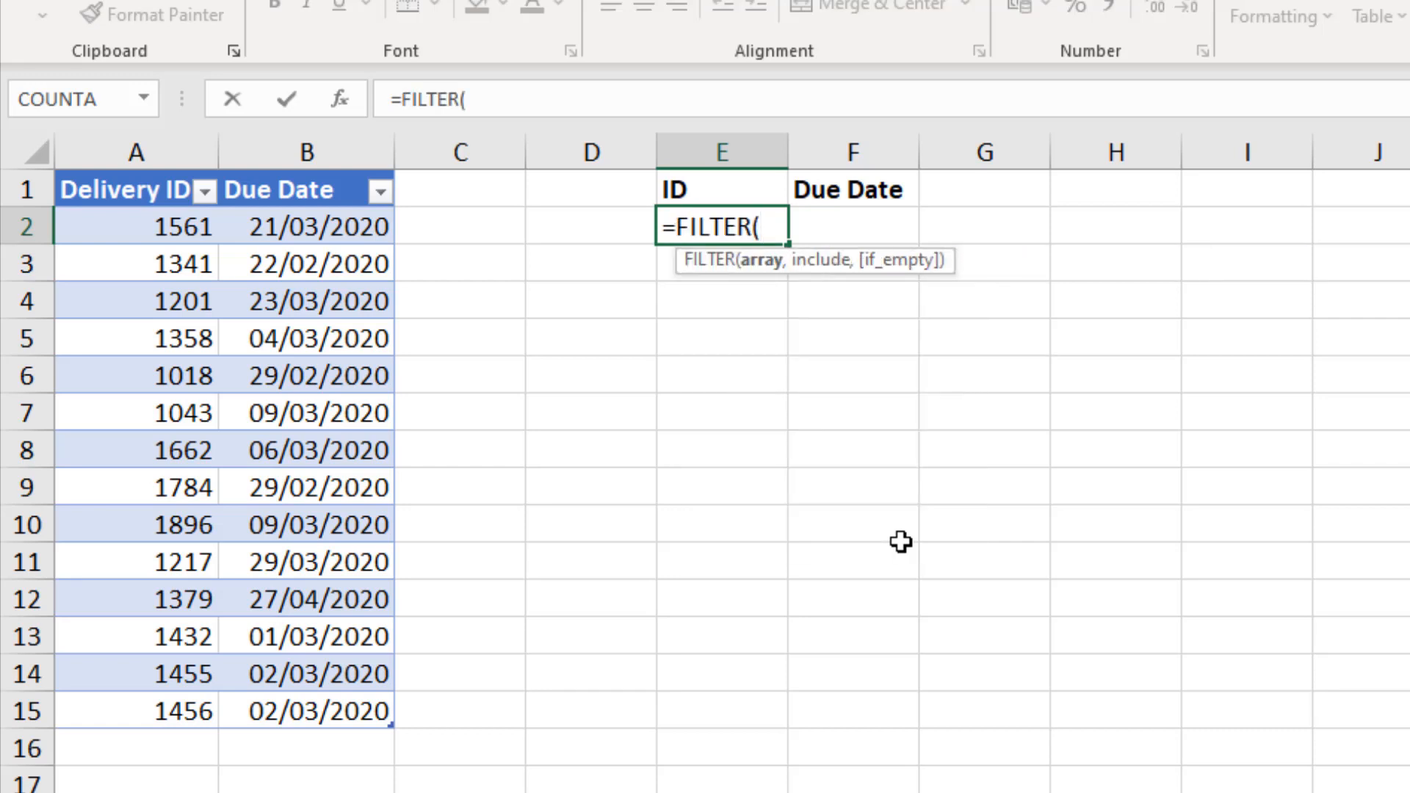
mouse_move(776, 288)
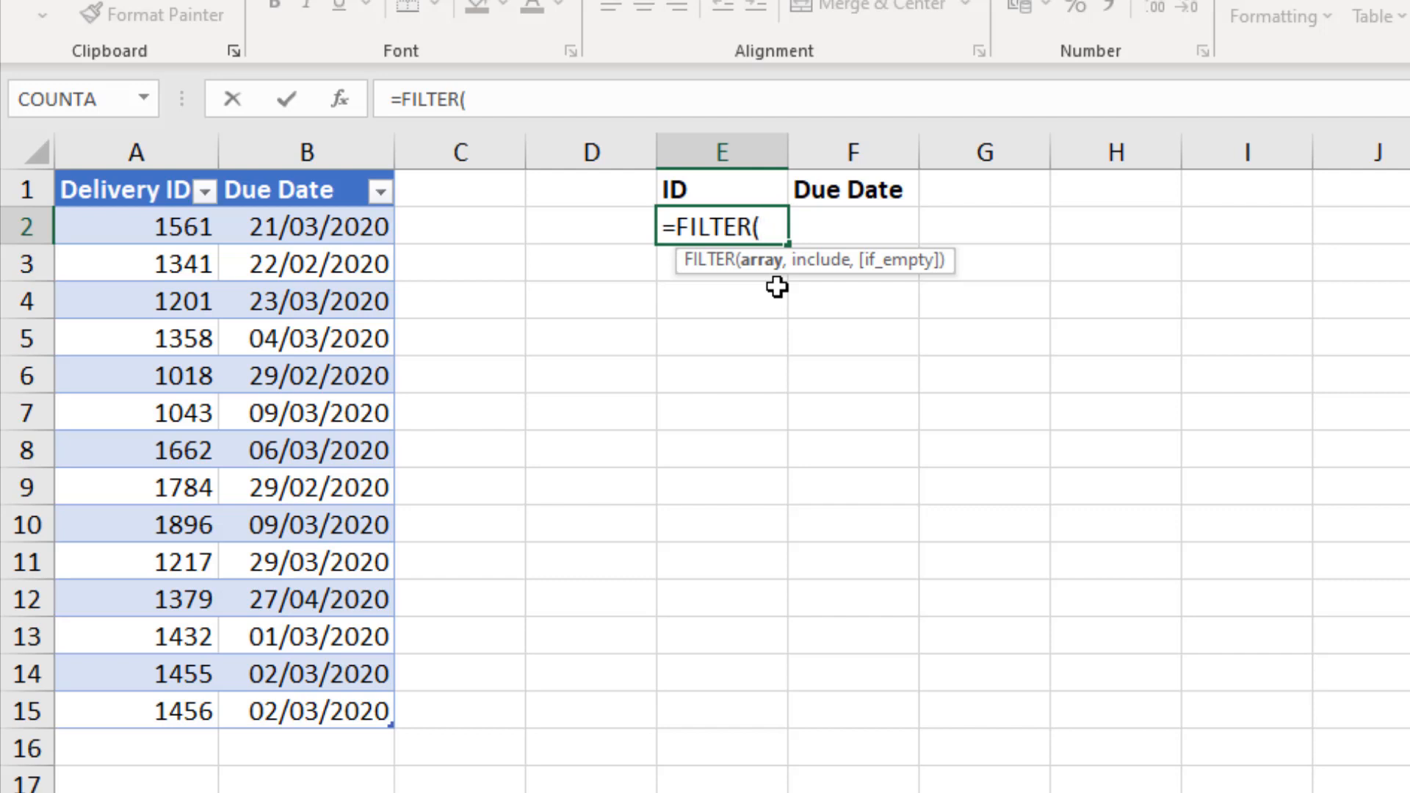
mouse_move(741, 284)
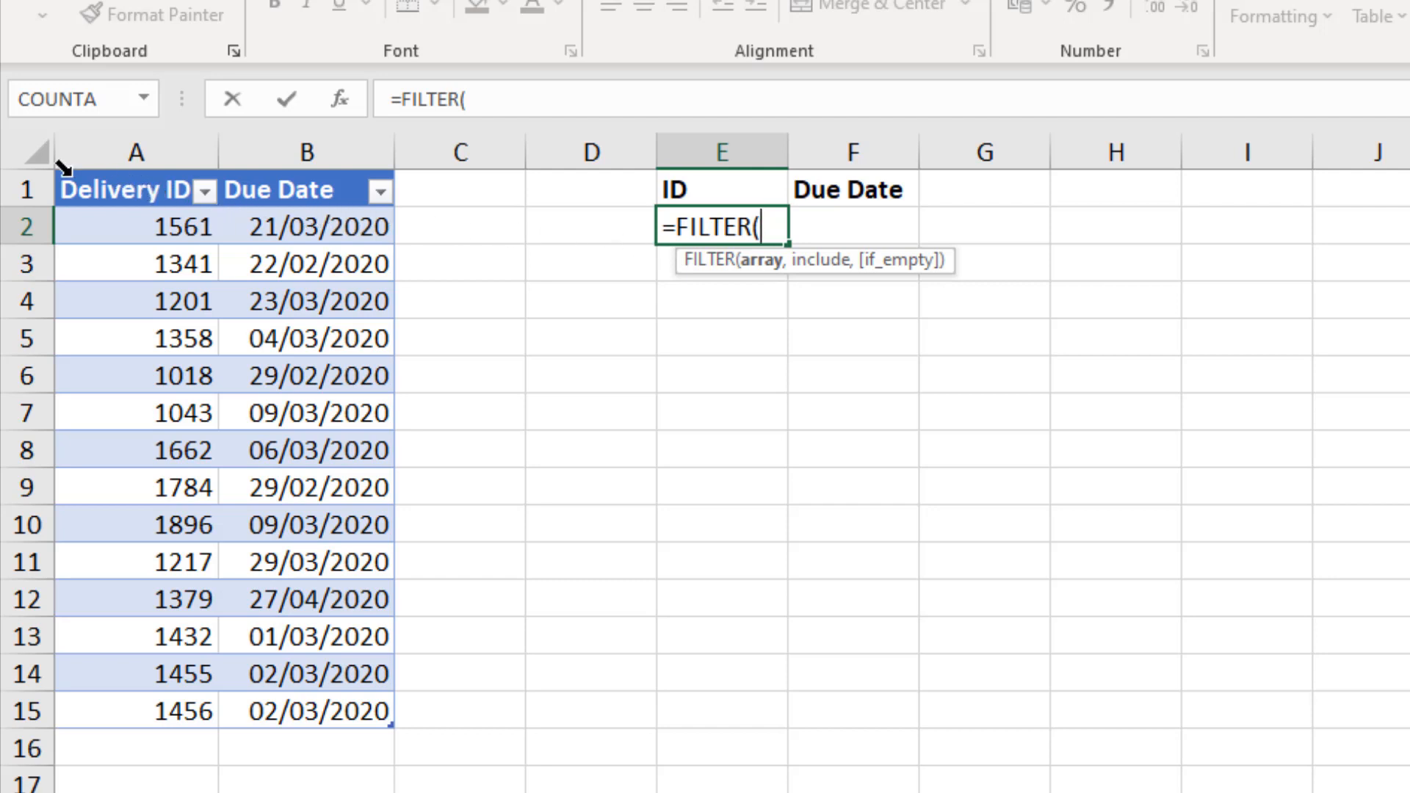
text(deliveries)
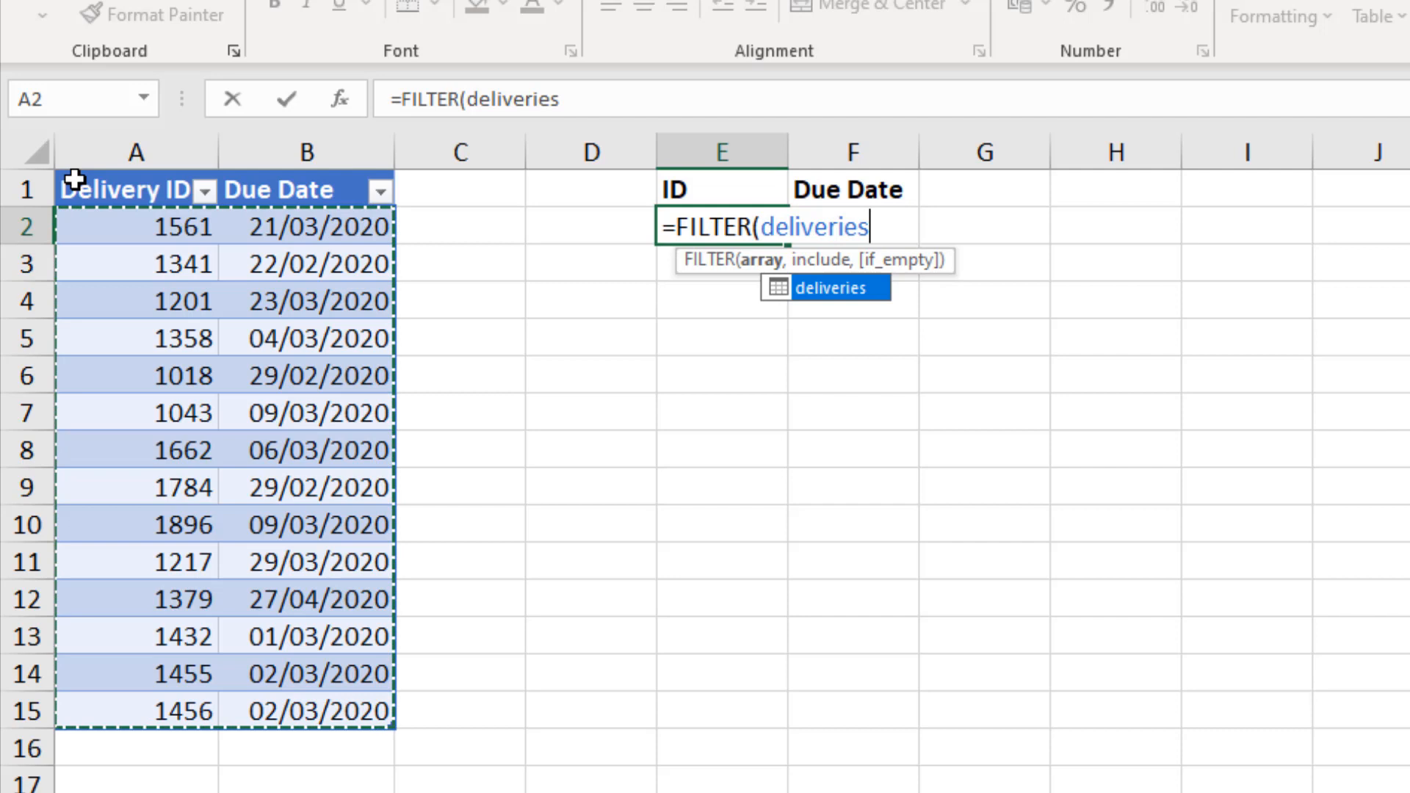
text(,deliveries[Due Date)
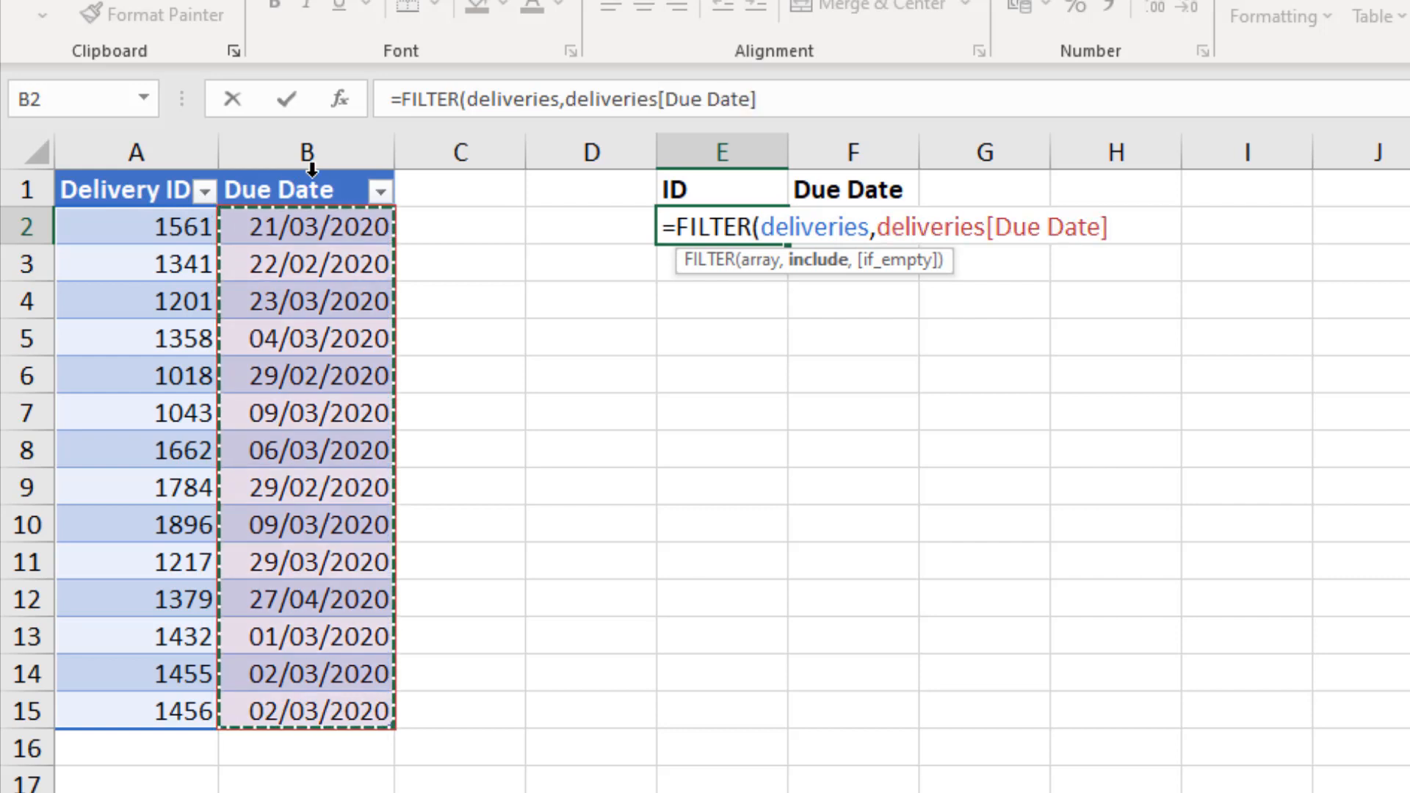
text(<today)
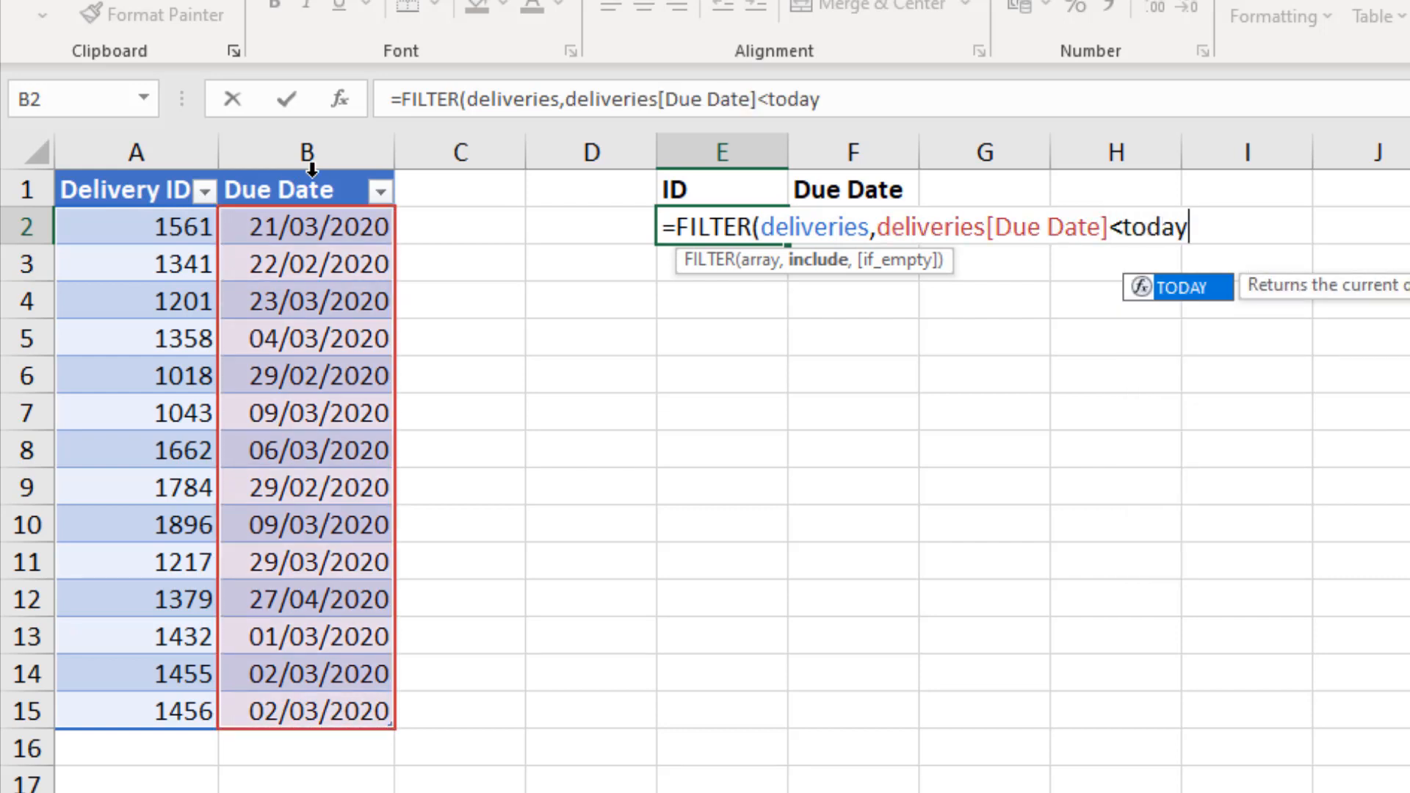
text(())
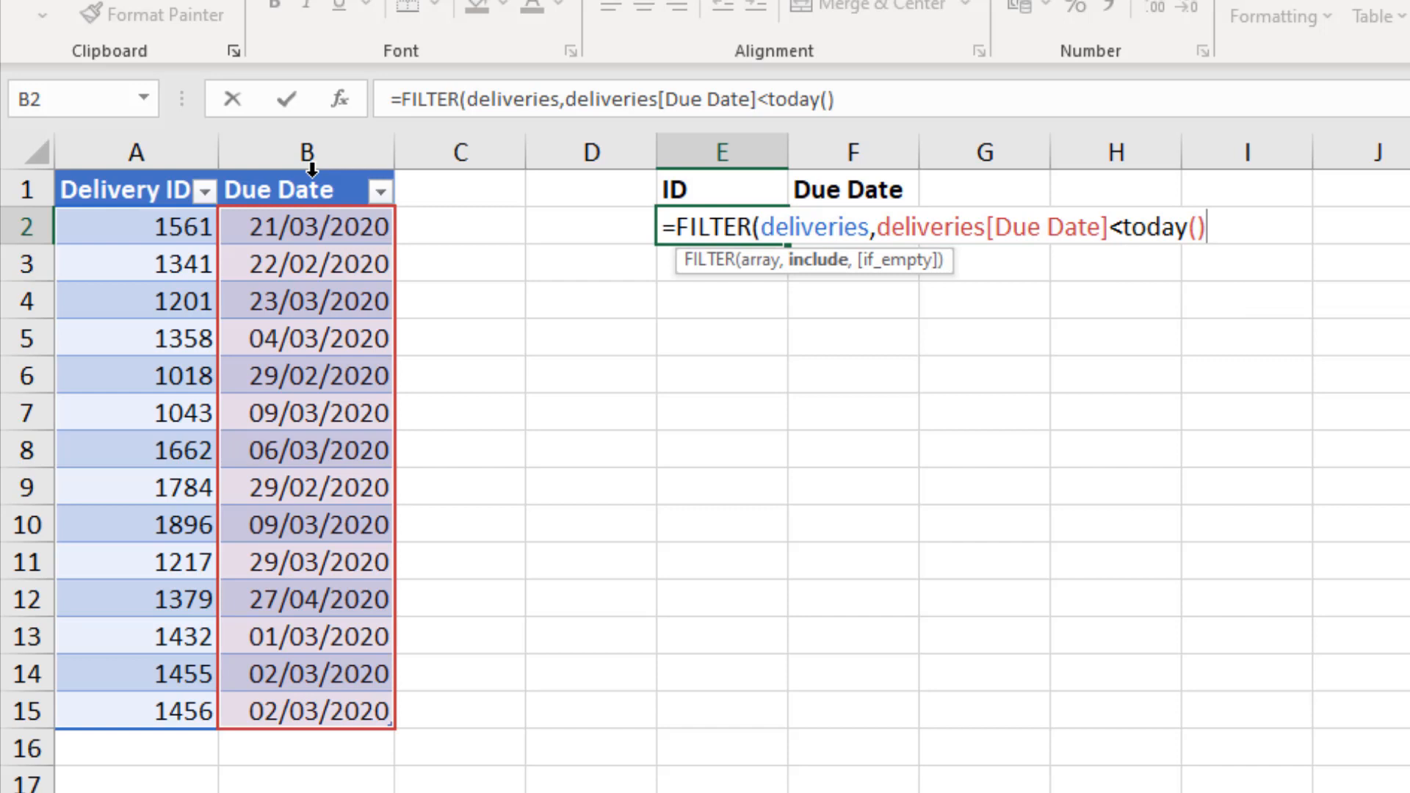
text(,)
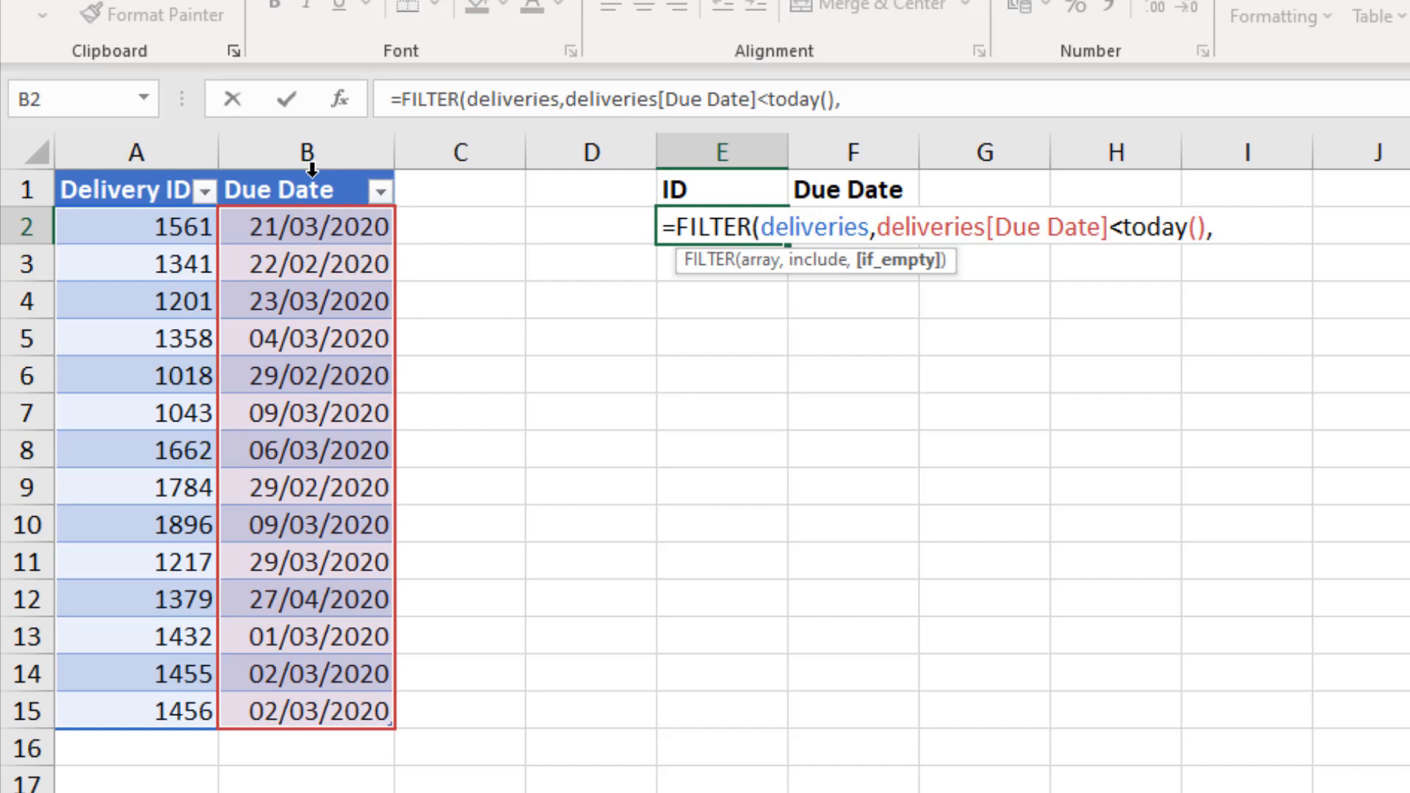
text(""))
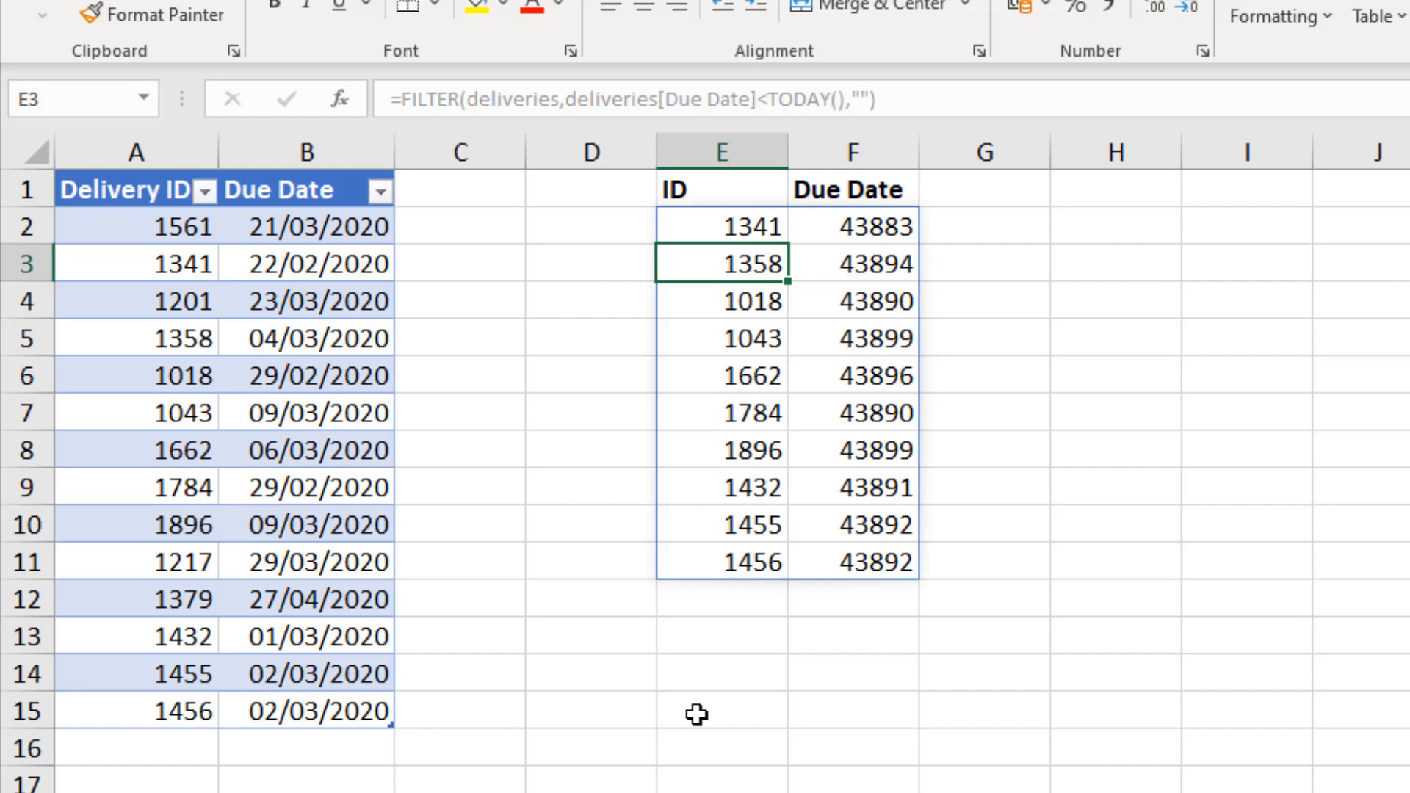
mouse_move(894, 700)
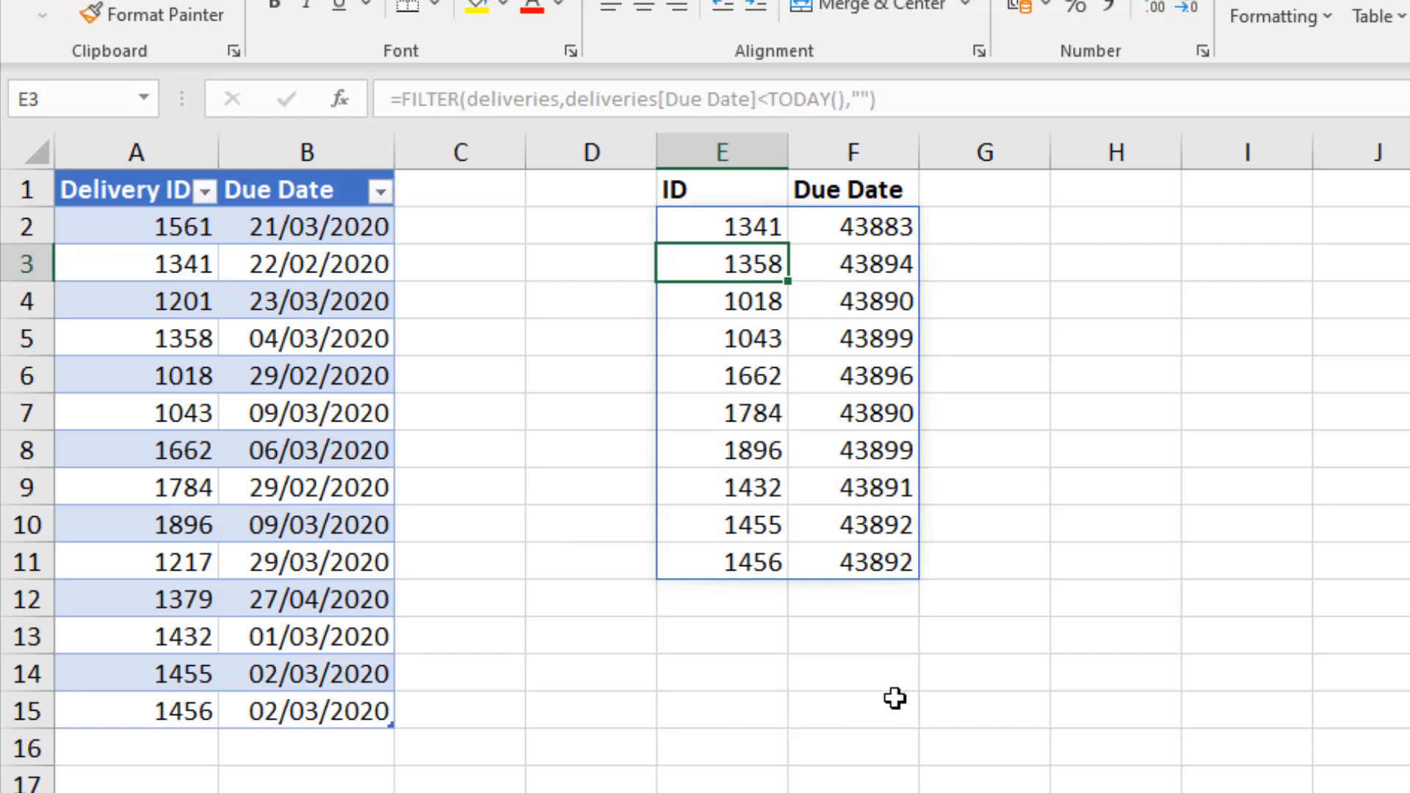
mouse_move(931, 652)
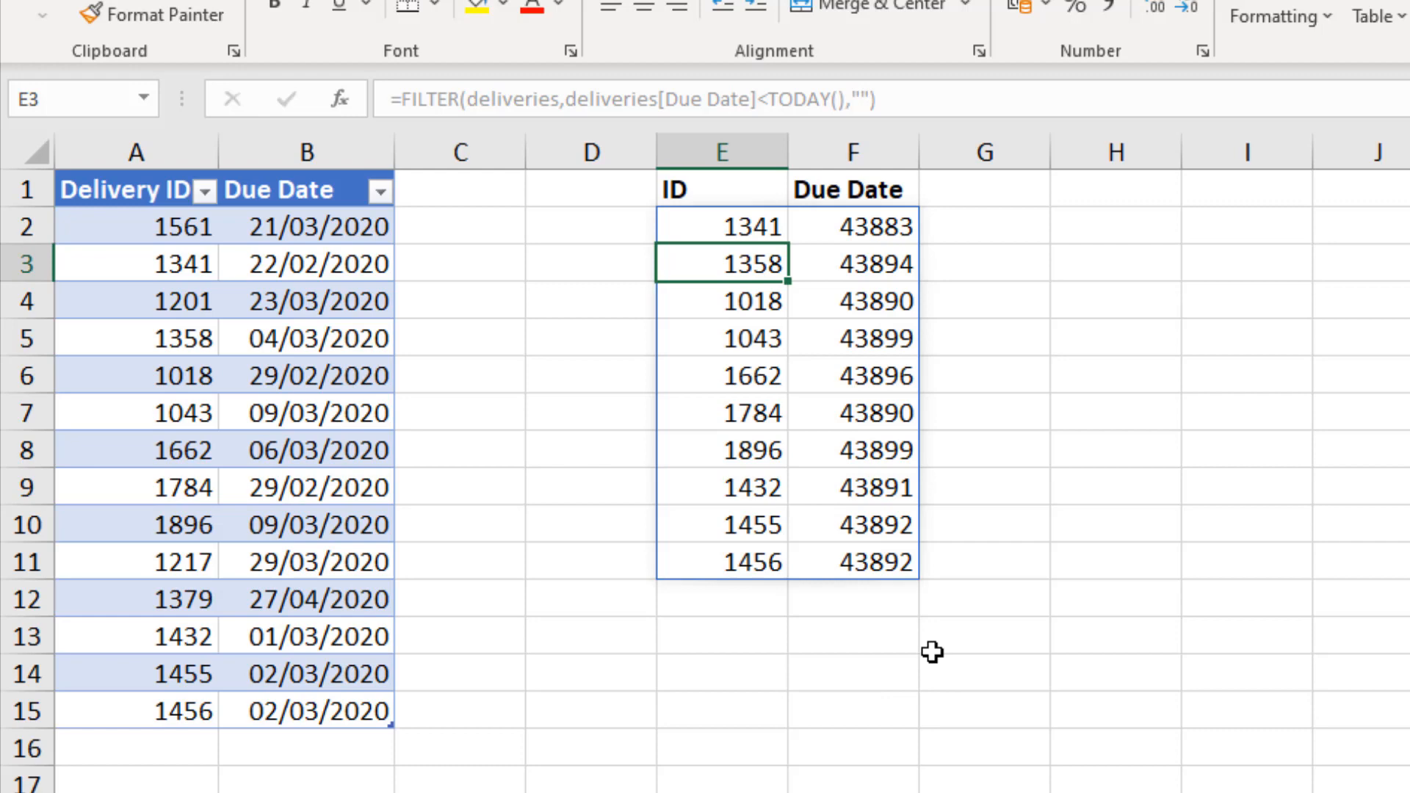
mouse_move(931, 648)
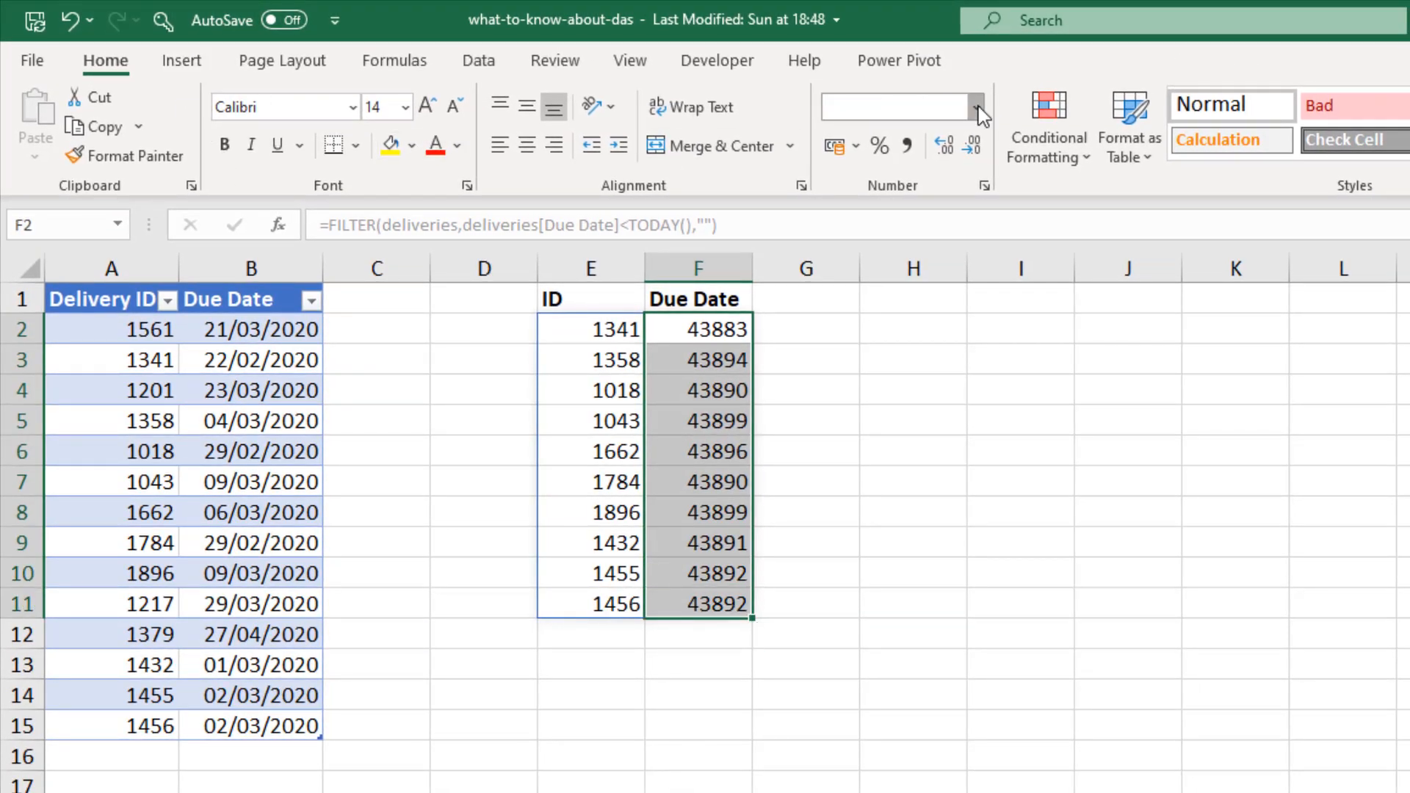
Format the selected Due Date cells, including spare rows below, as Short Date
click(974, 107)
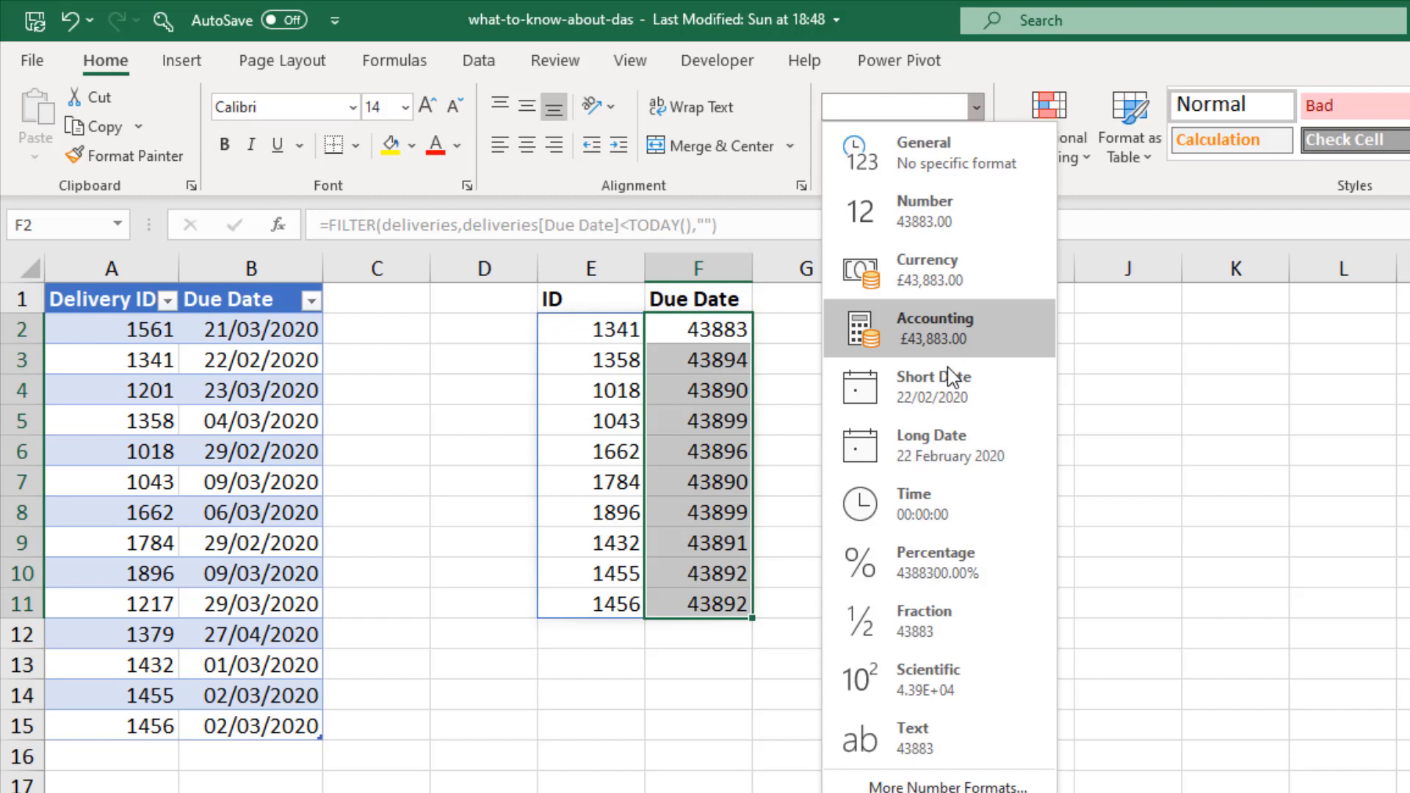
click(934, 386)
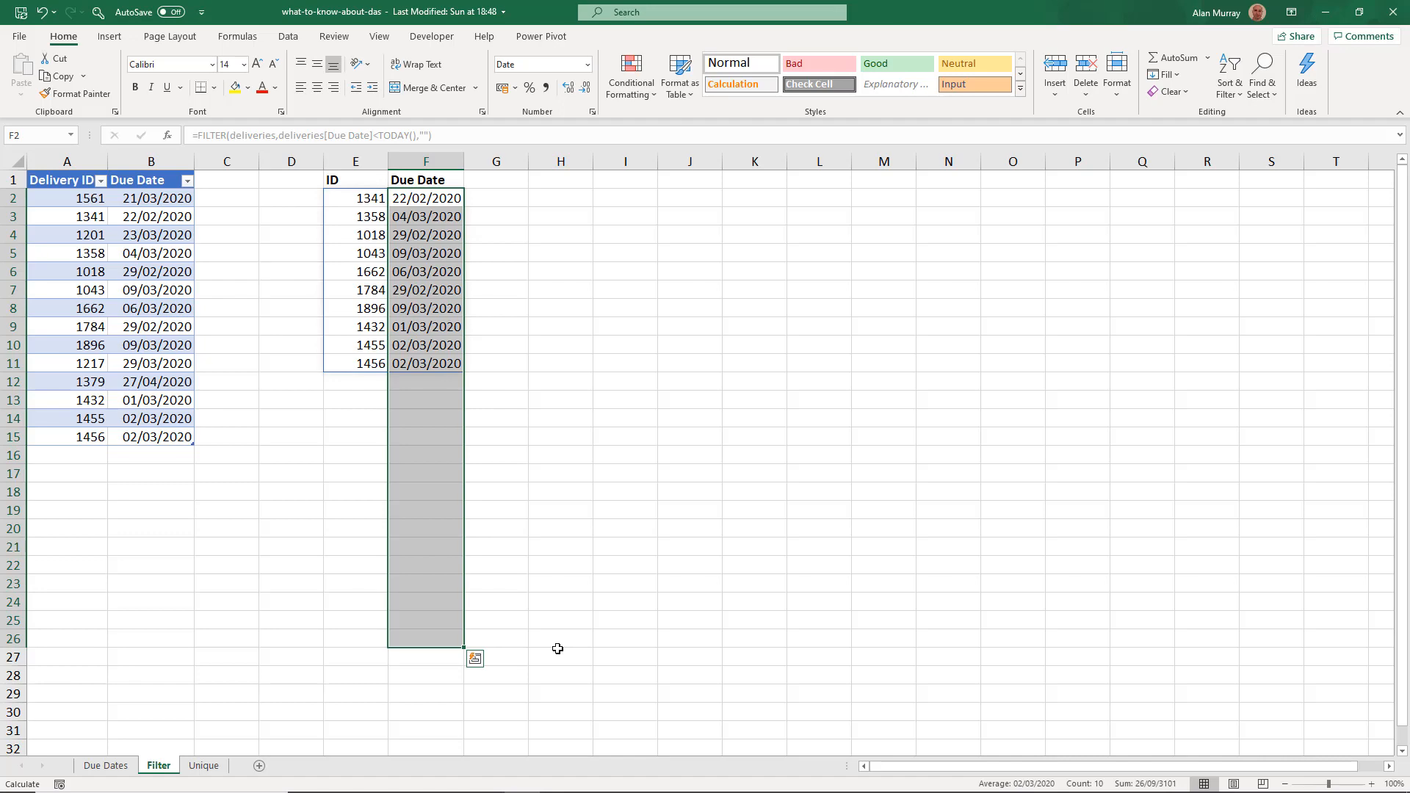
click(203, 765)
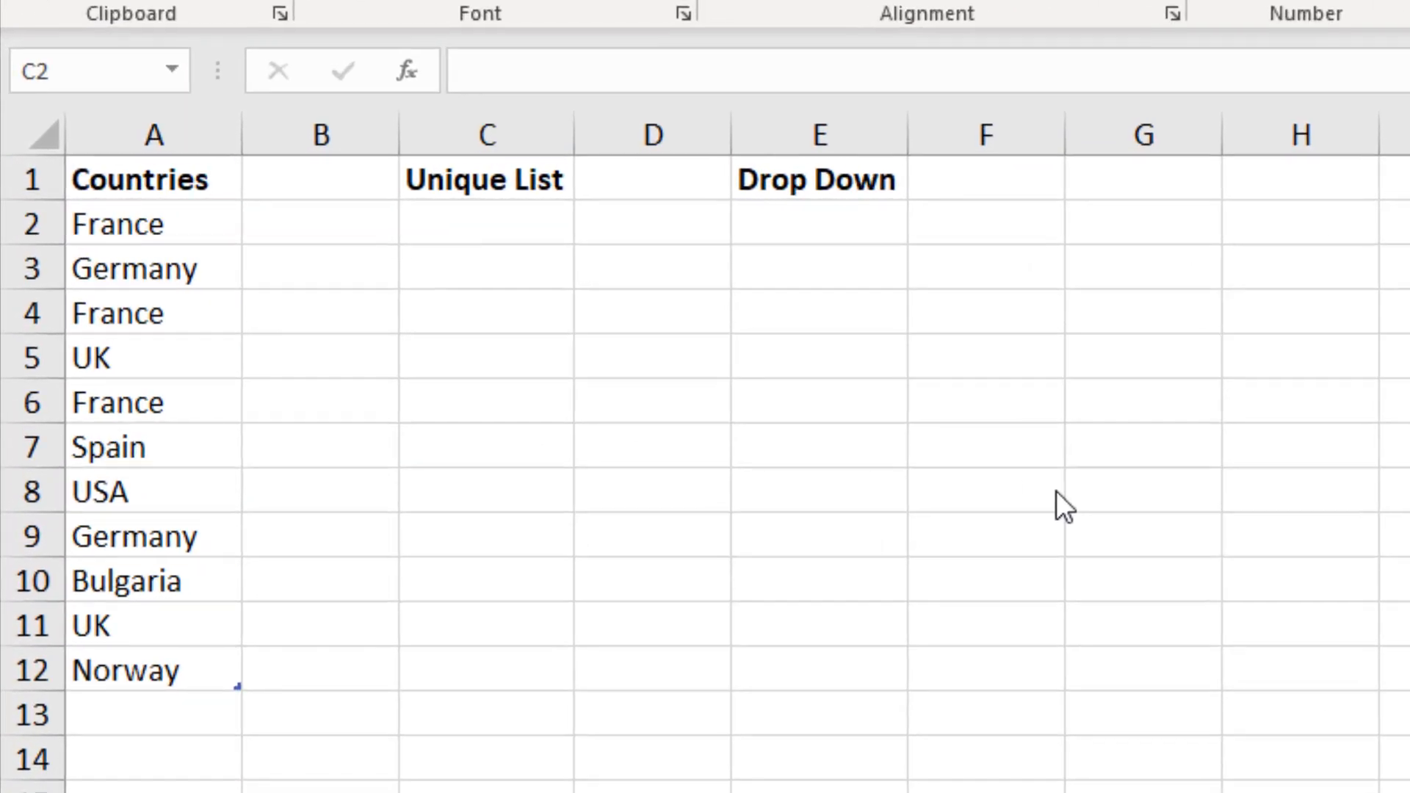
mouse_move(813, 524)
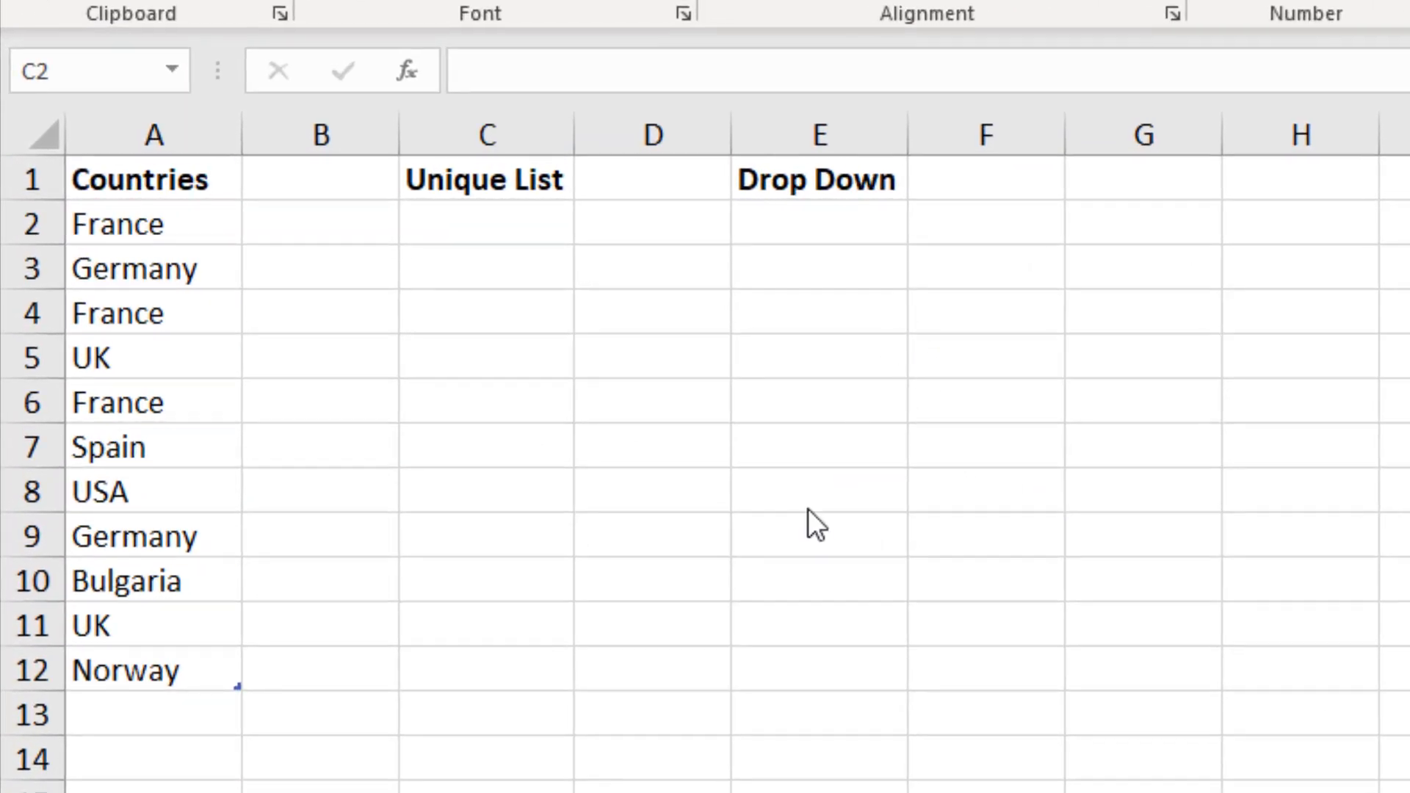
mouse_move(771, 576)
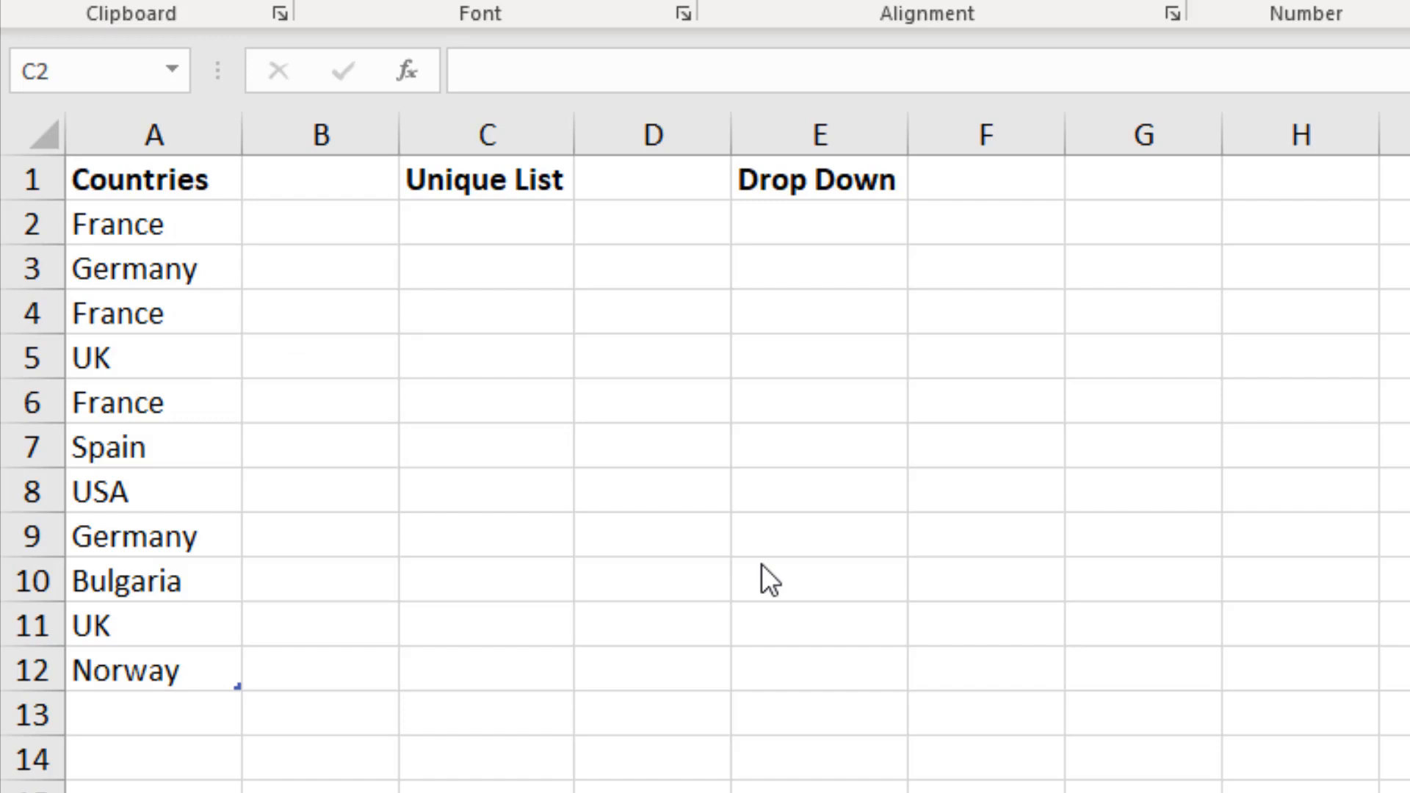
mouse_move(736, 450)
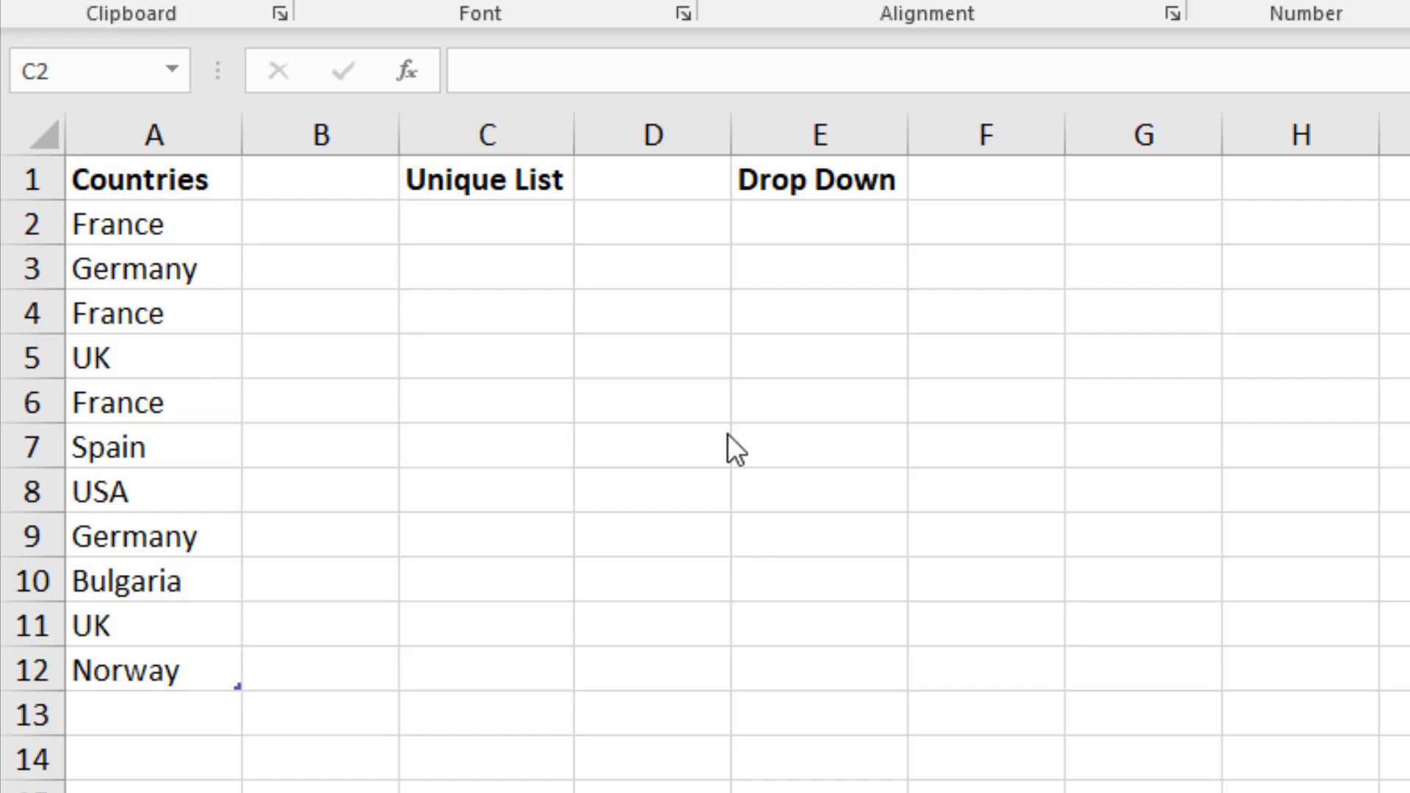
Start a UNIQUE formula in C2 over the Countries column and add India below Norway
click(486, 224)
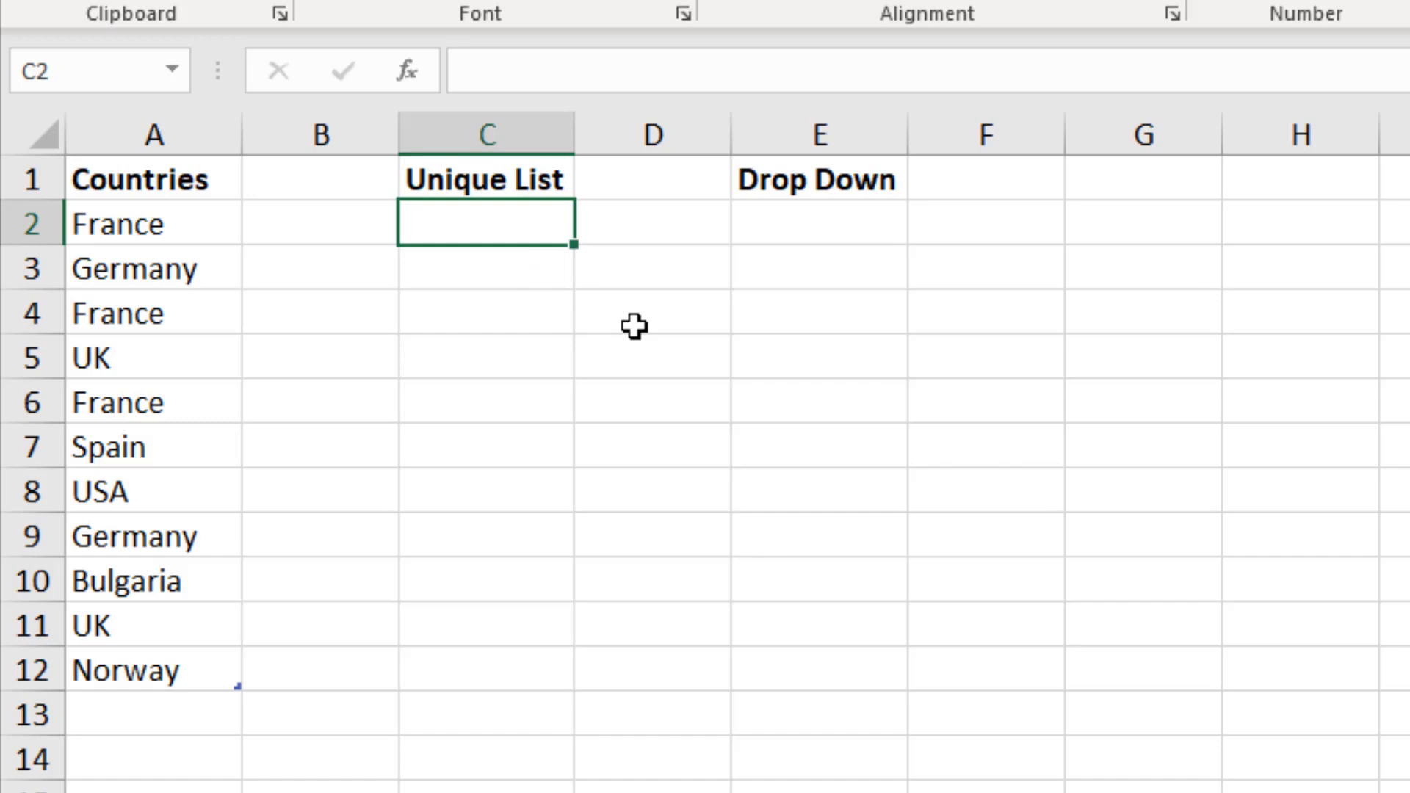
mouse_move(855, 475)
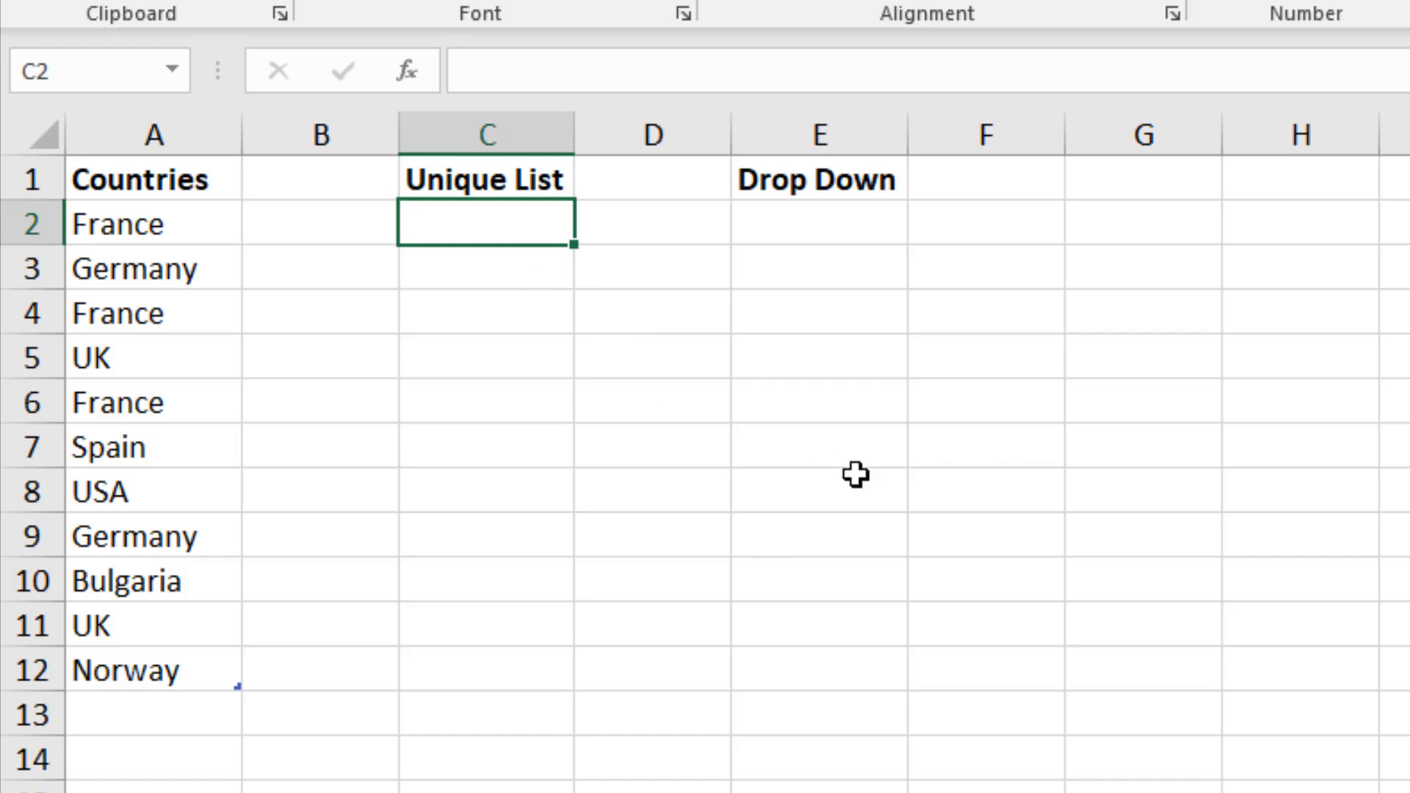
text(=uniq)
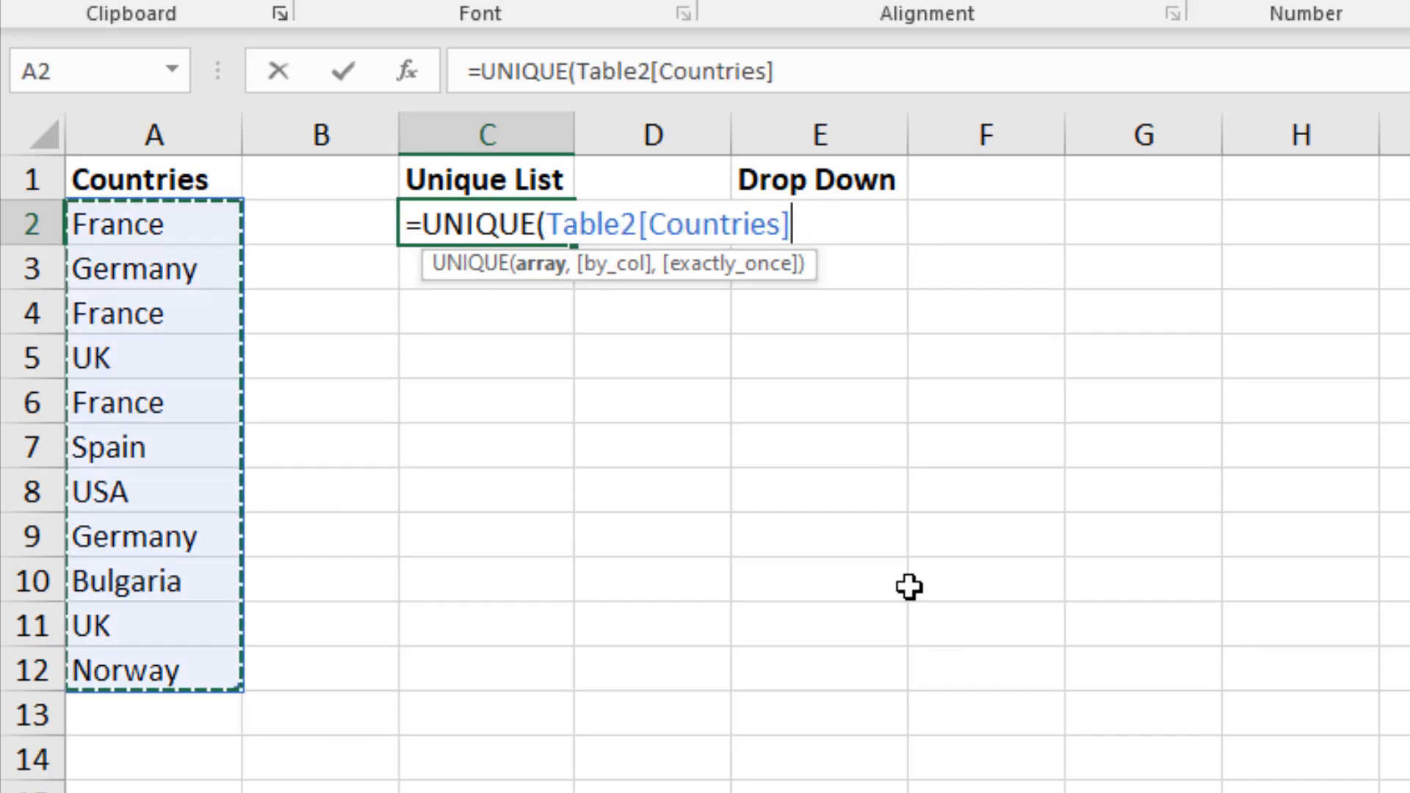
mouse_move(868, 564)
text())
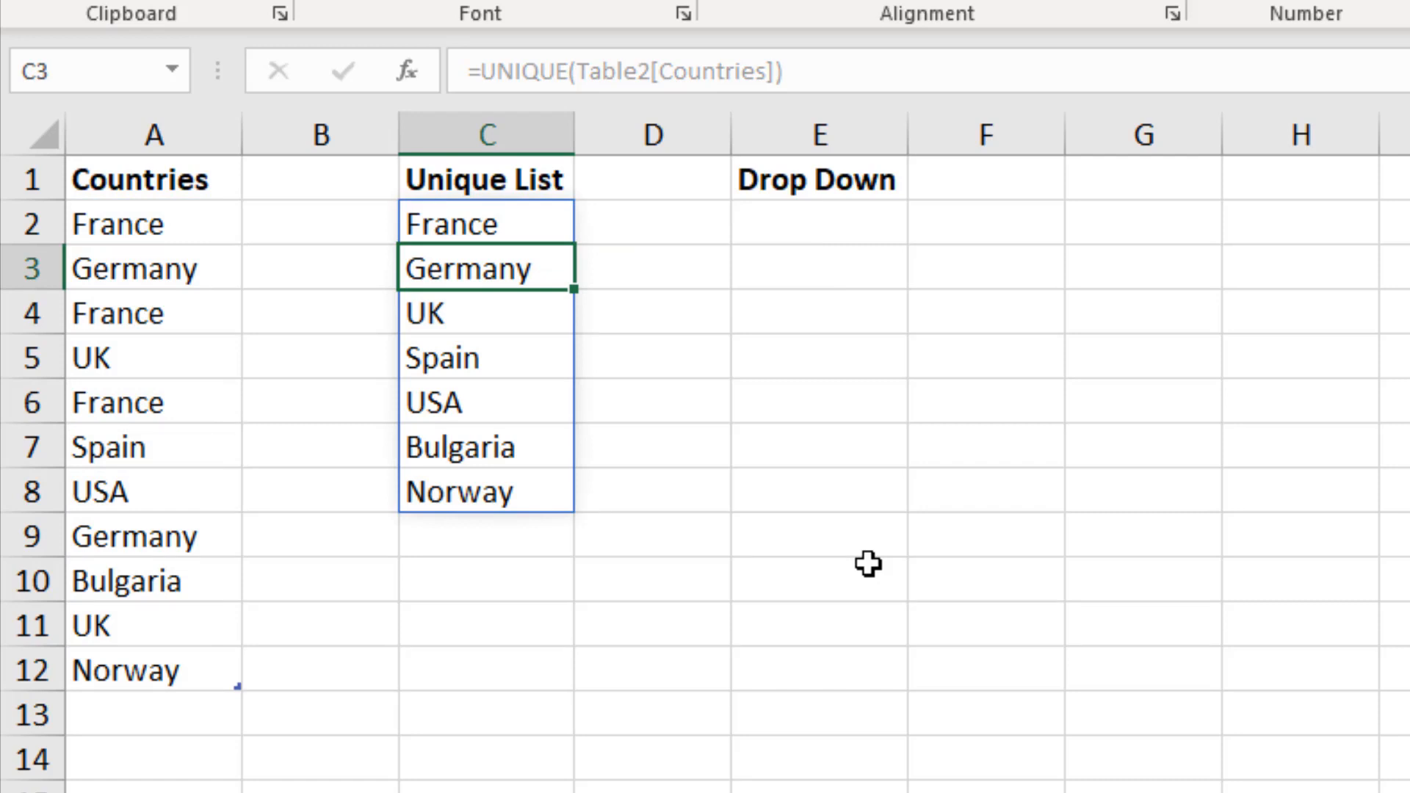
mouse_move(223, 728)
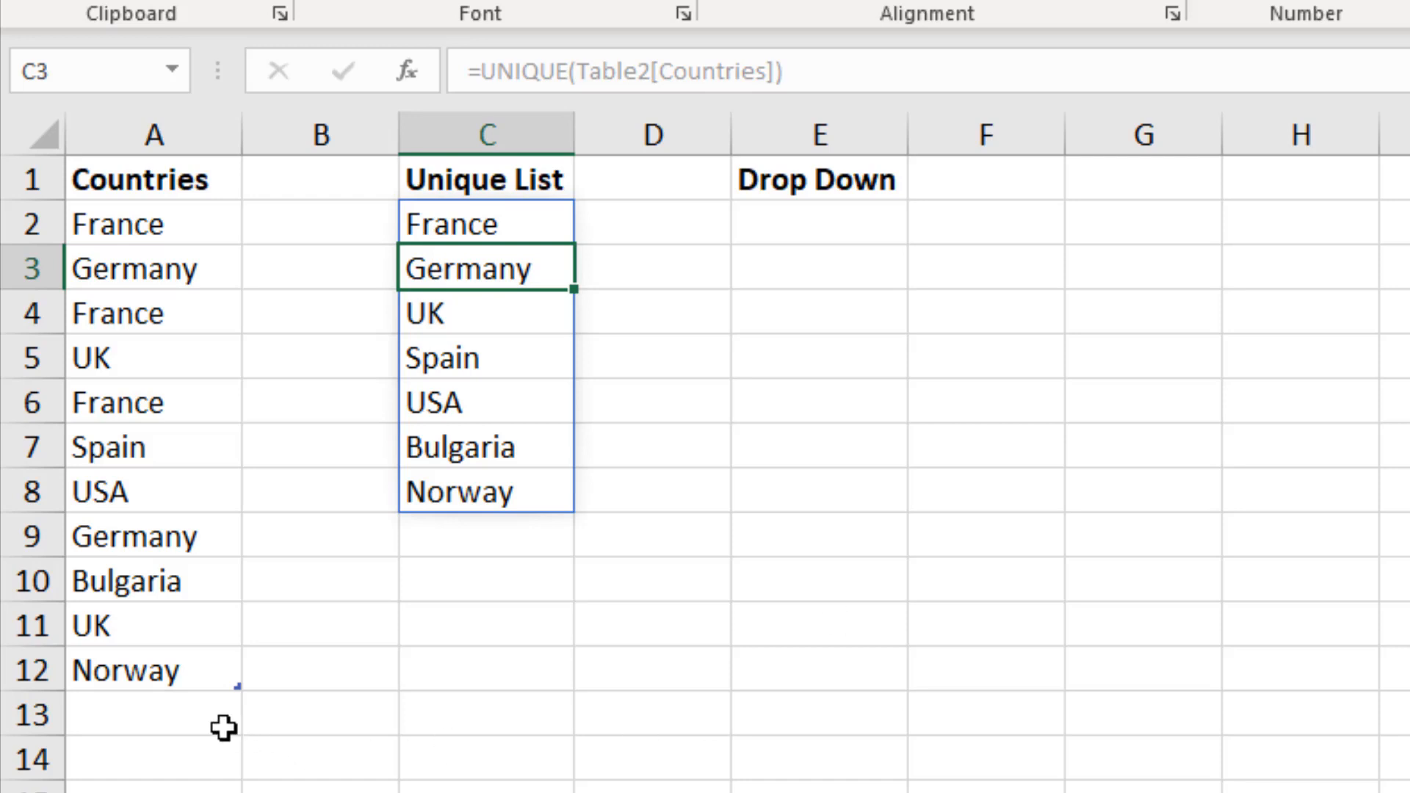
click(152, 714)
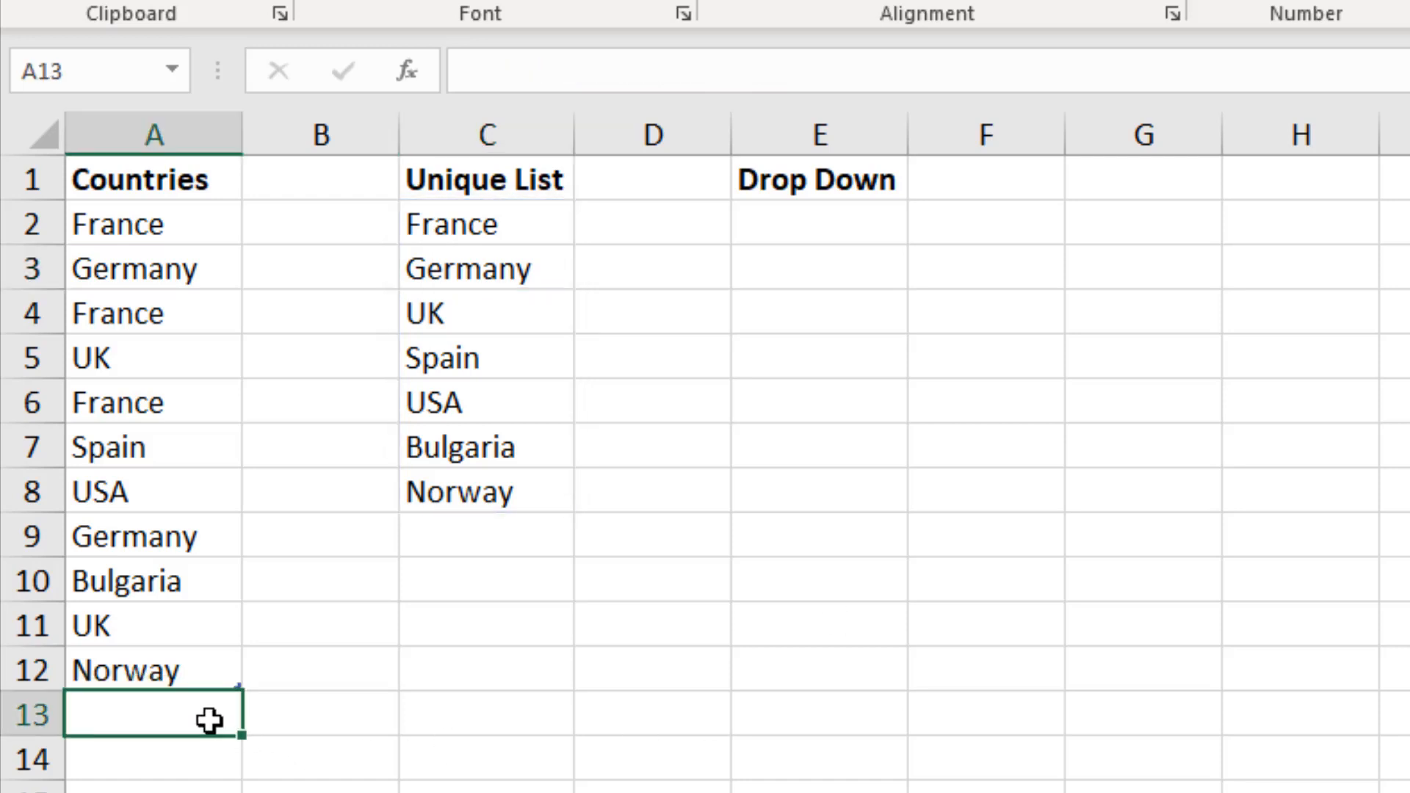
text(India)
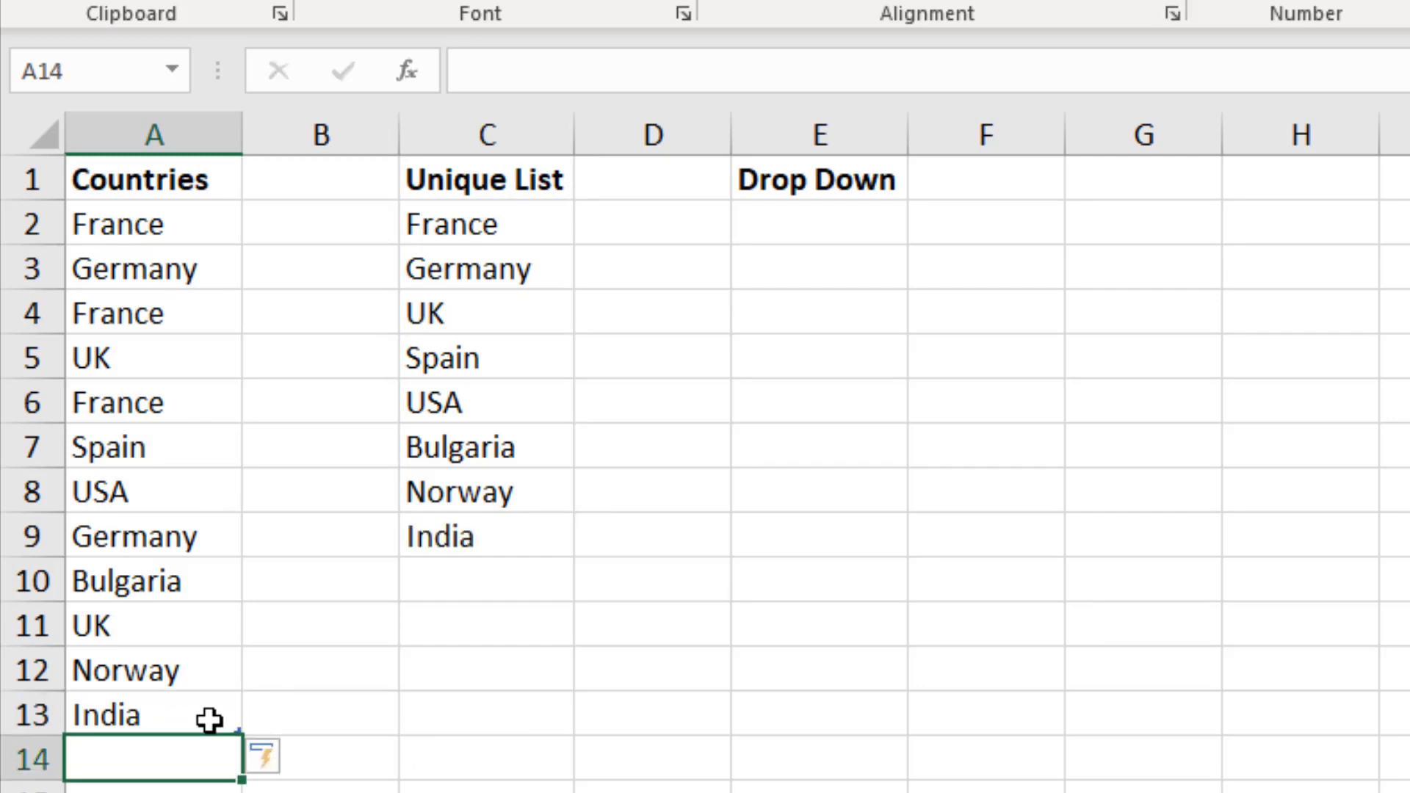
Wrap C2 as =SORT(UNIQUE(Table2[Countries])) and add China to the Countries table
text(=UNIQUE(Table2[Countries]))
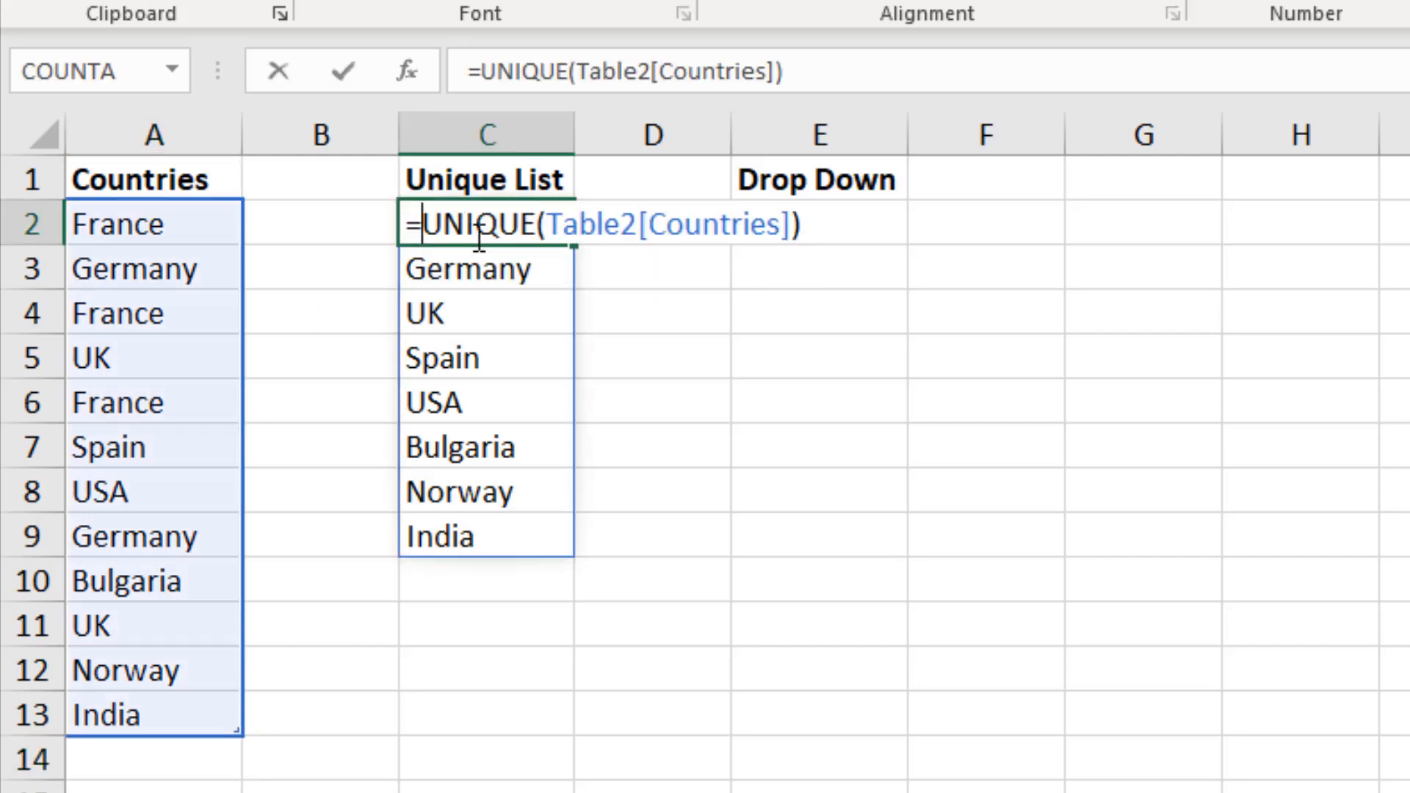
text(sort()
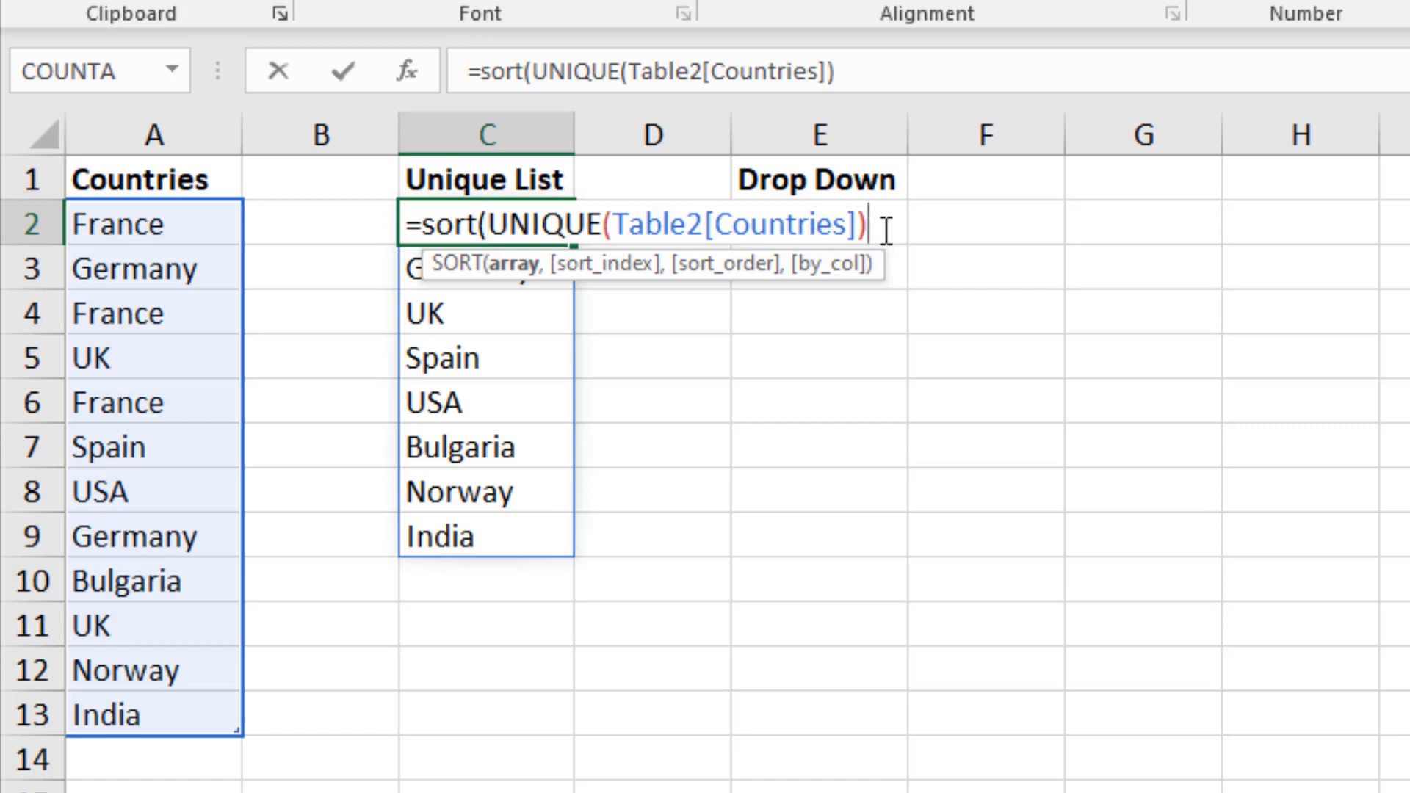
key(Enter)
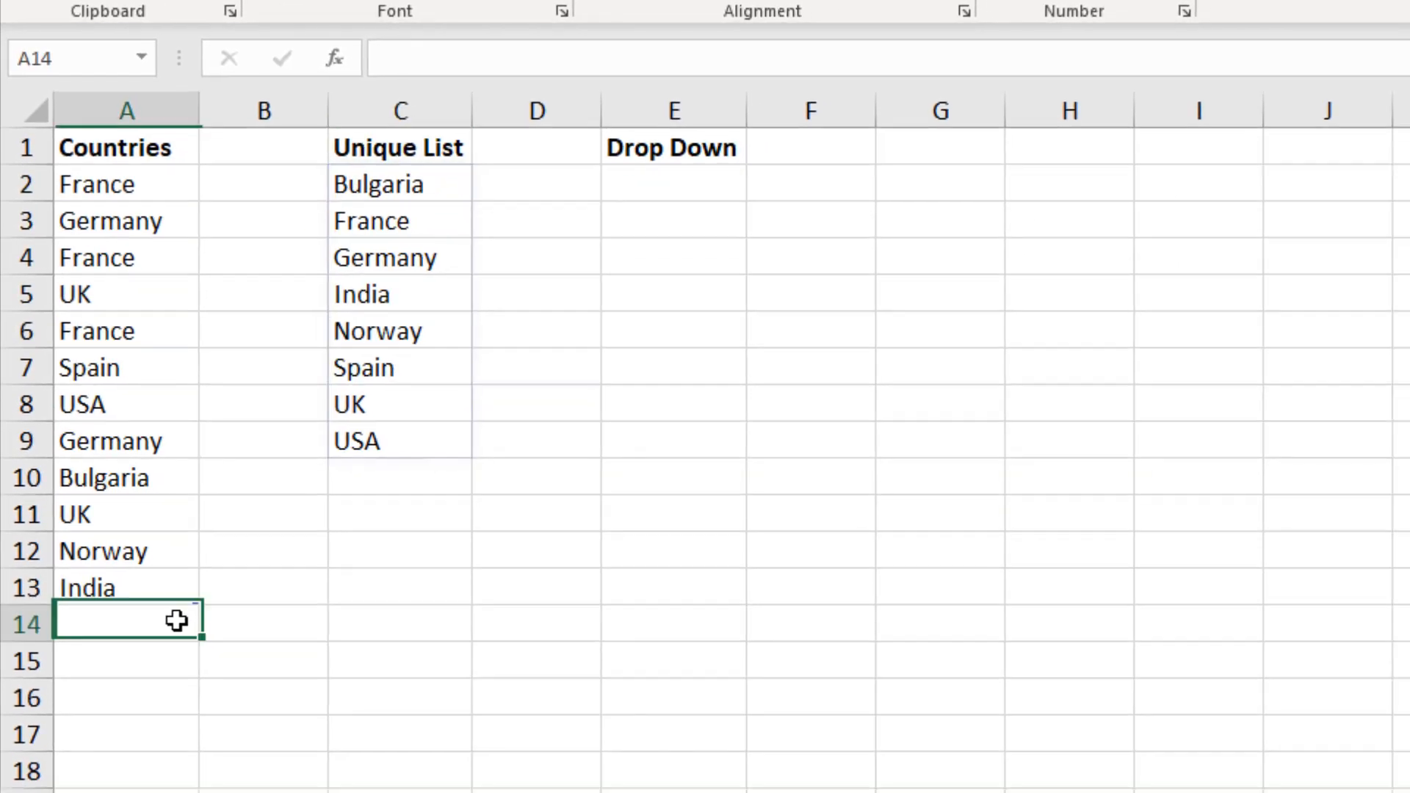
text(China)
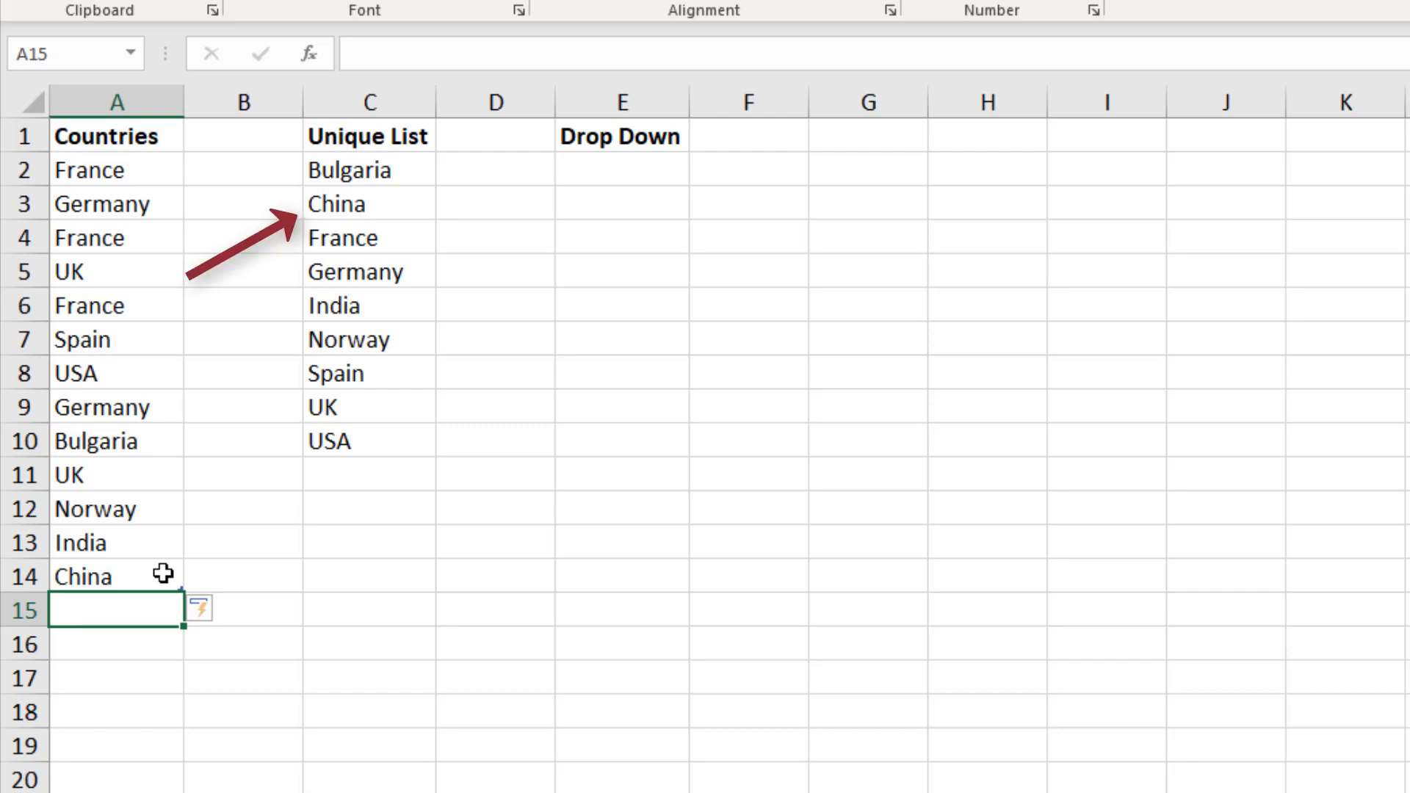
click(621, 169)
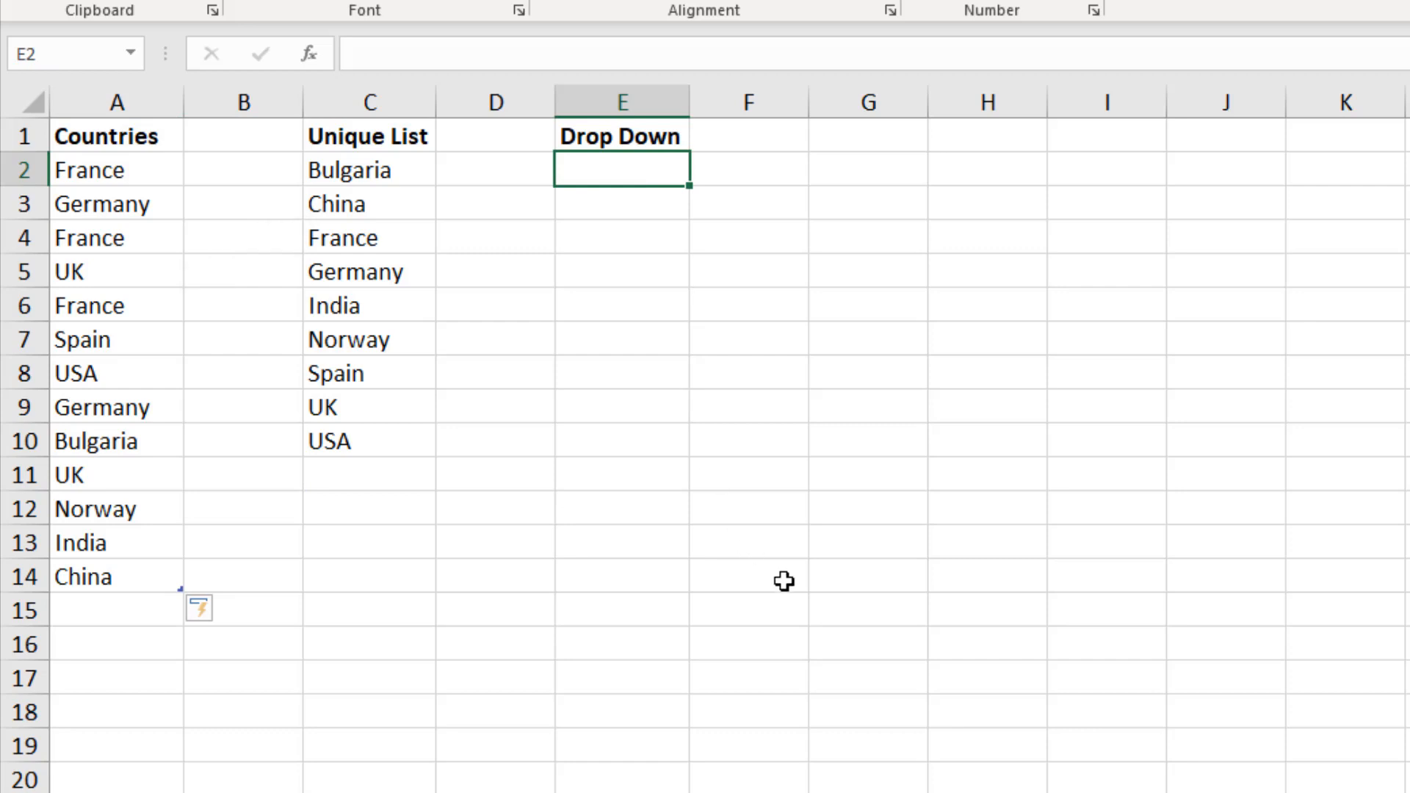
mouse_move(723, 416)
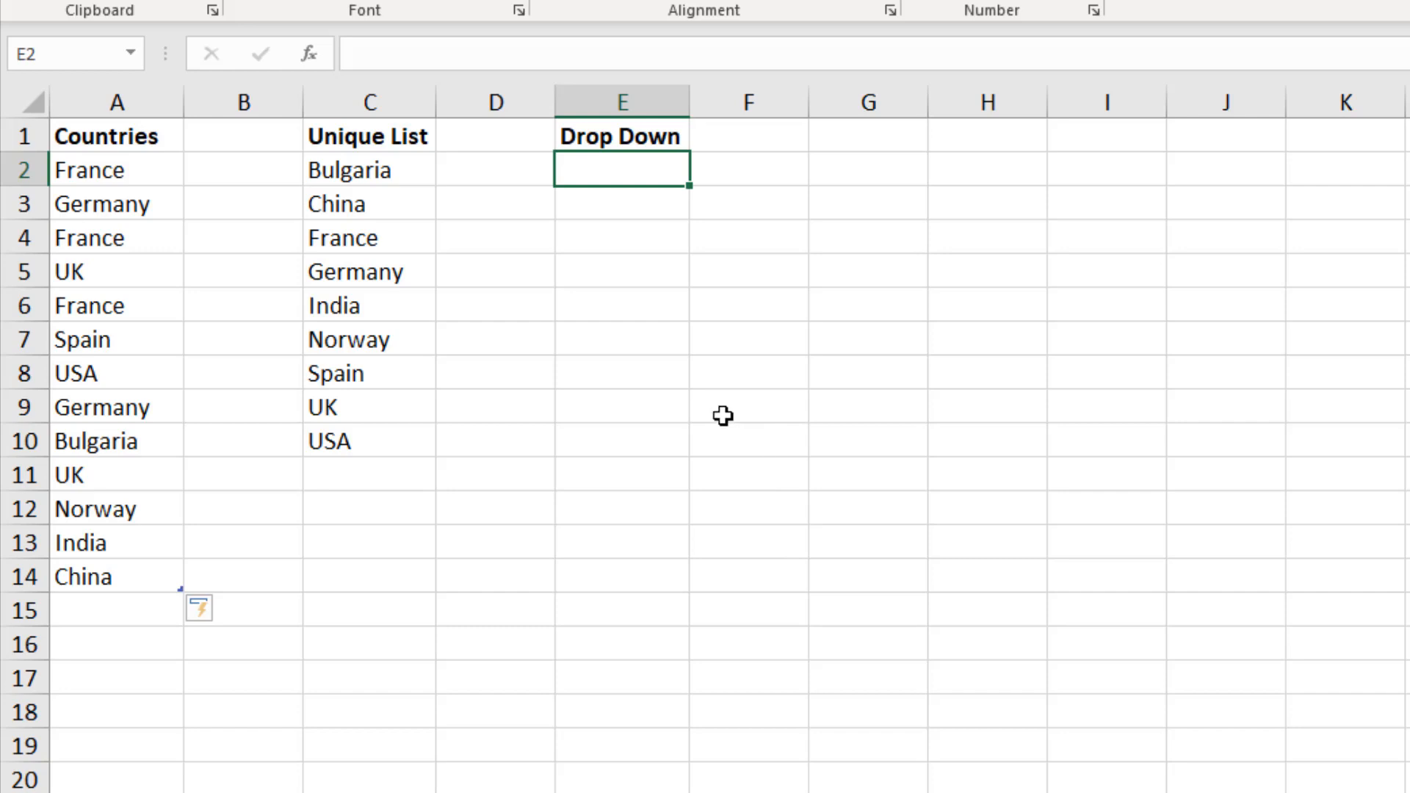
Select the five Drop Down cells E2:E6 and bring up their Data Validation rules
text(=SORT(UNIQUE(Table2[Countries])))
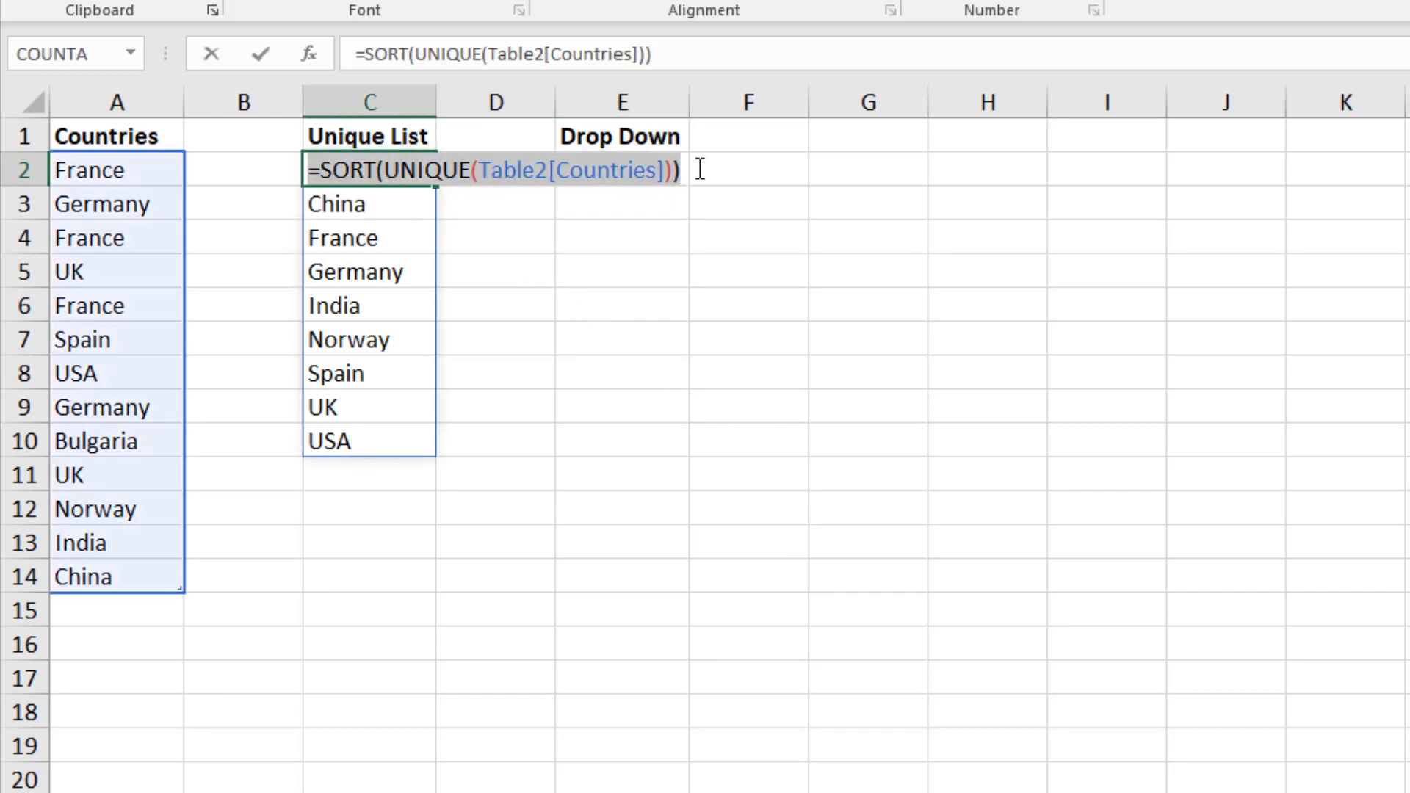
click(621, 268)
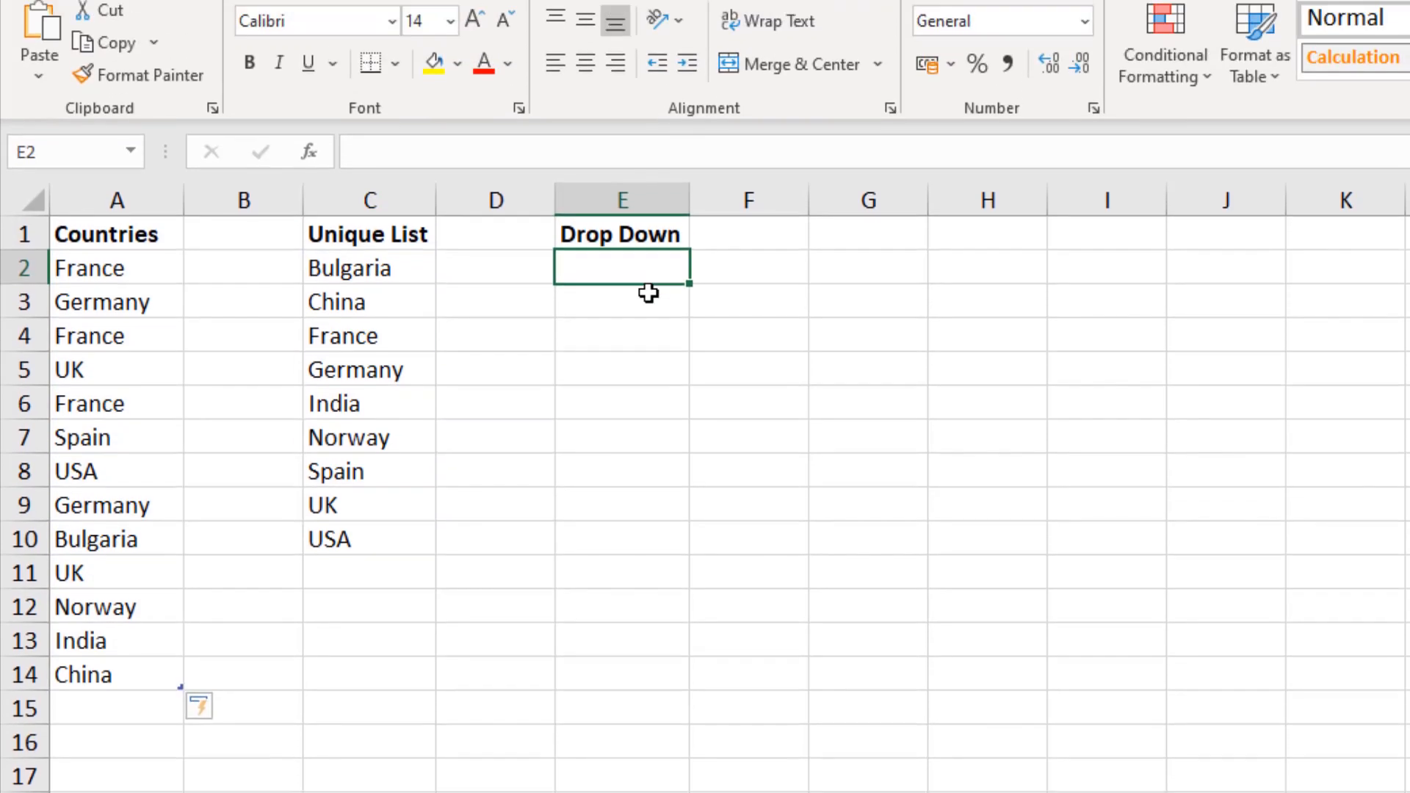
drag(622, 268, 621, 501)
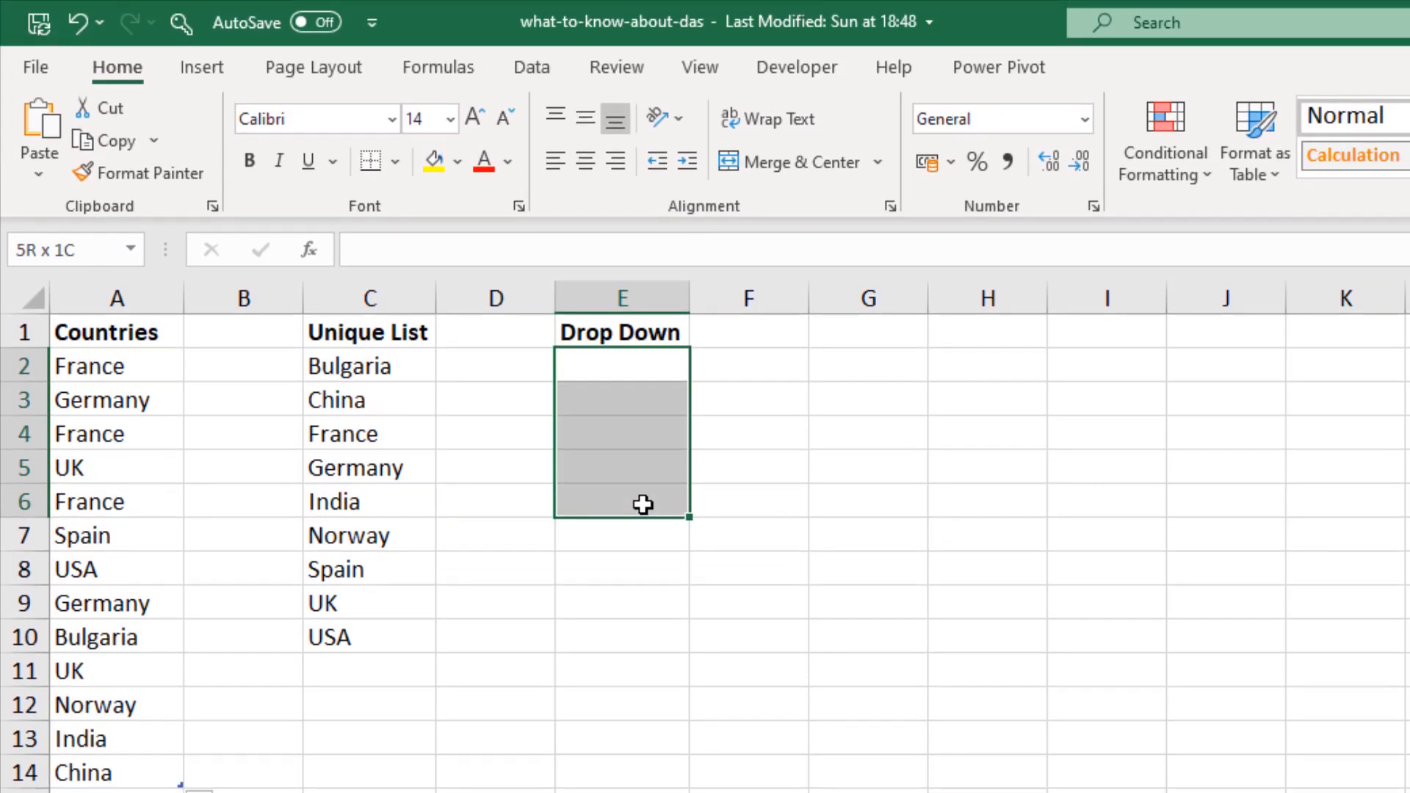
click(531, 68)
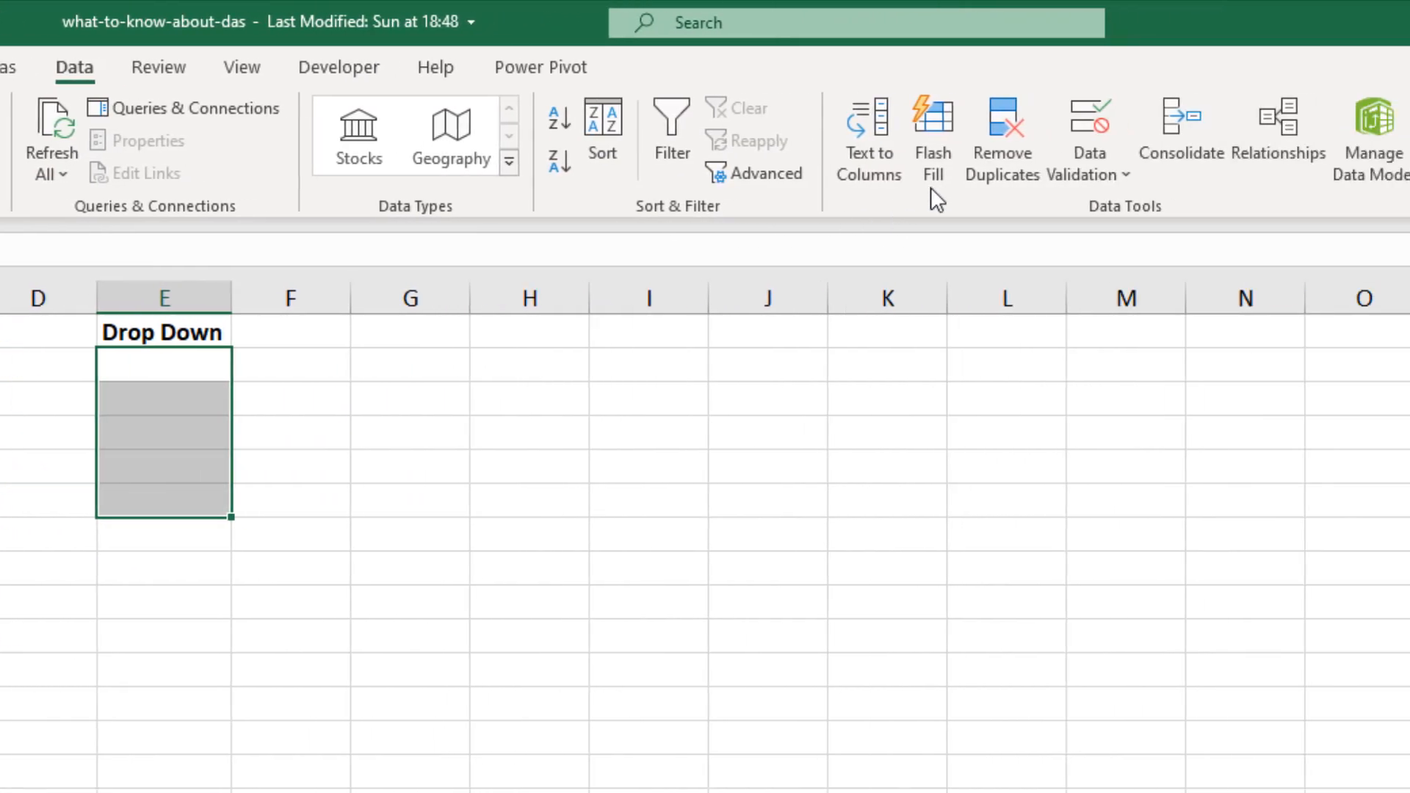
click(664, 495)
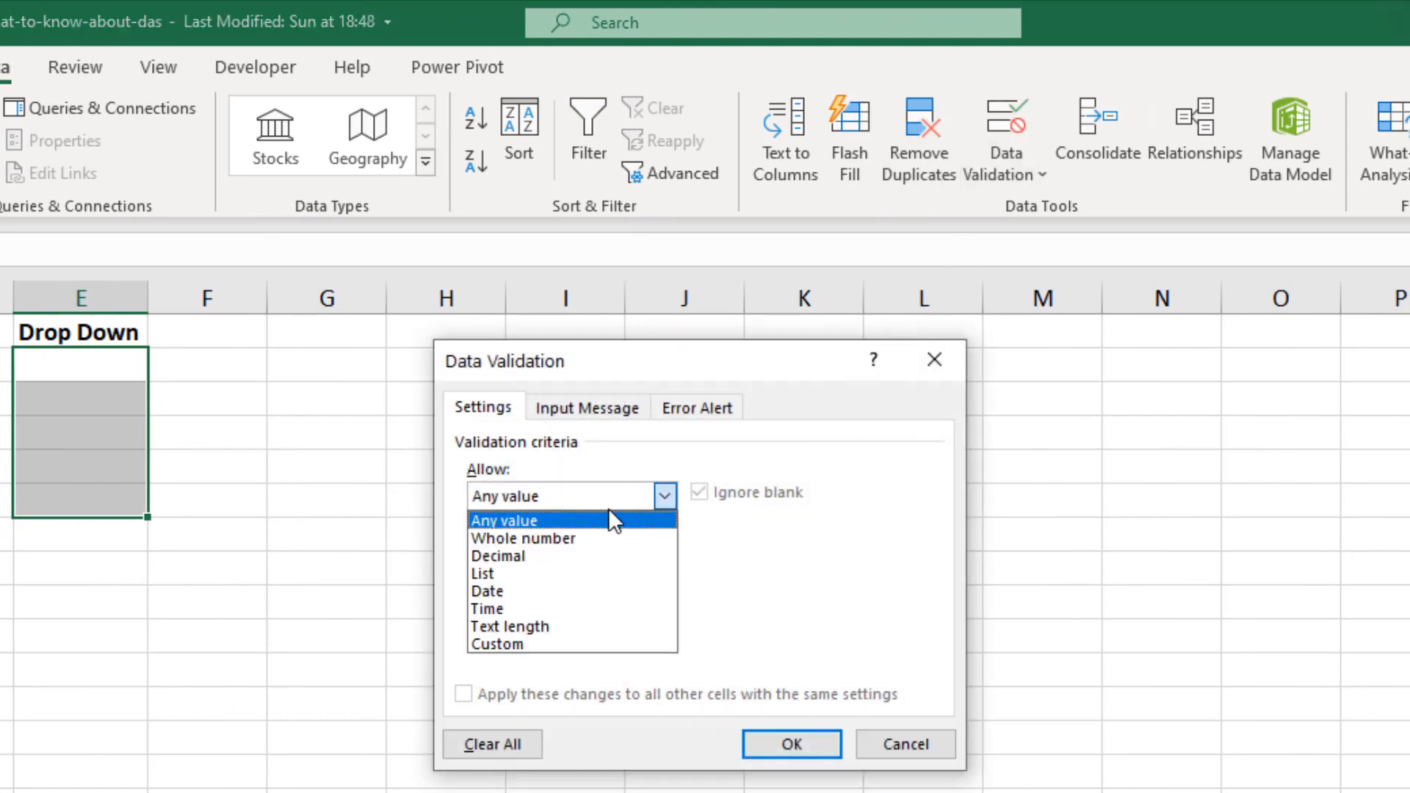
Attempt a List rule sourced from =SORT(UNIQUE(Table2[Countries])), which Excel rejects
click(484, 575)
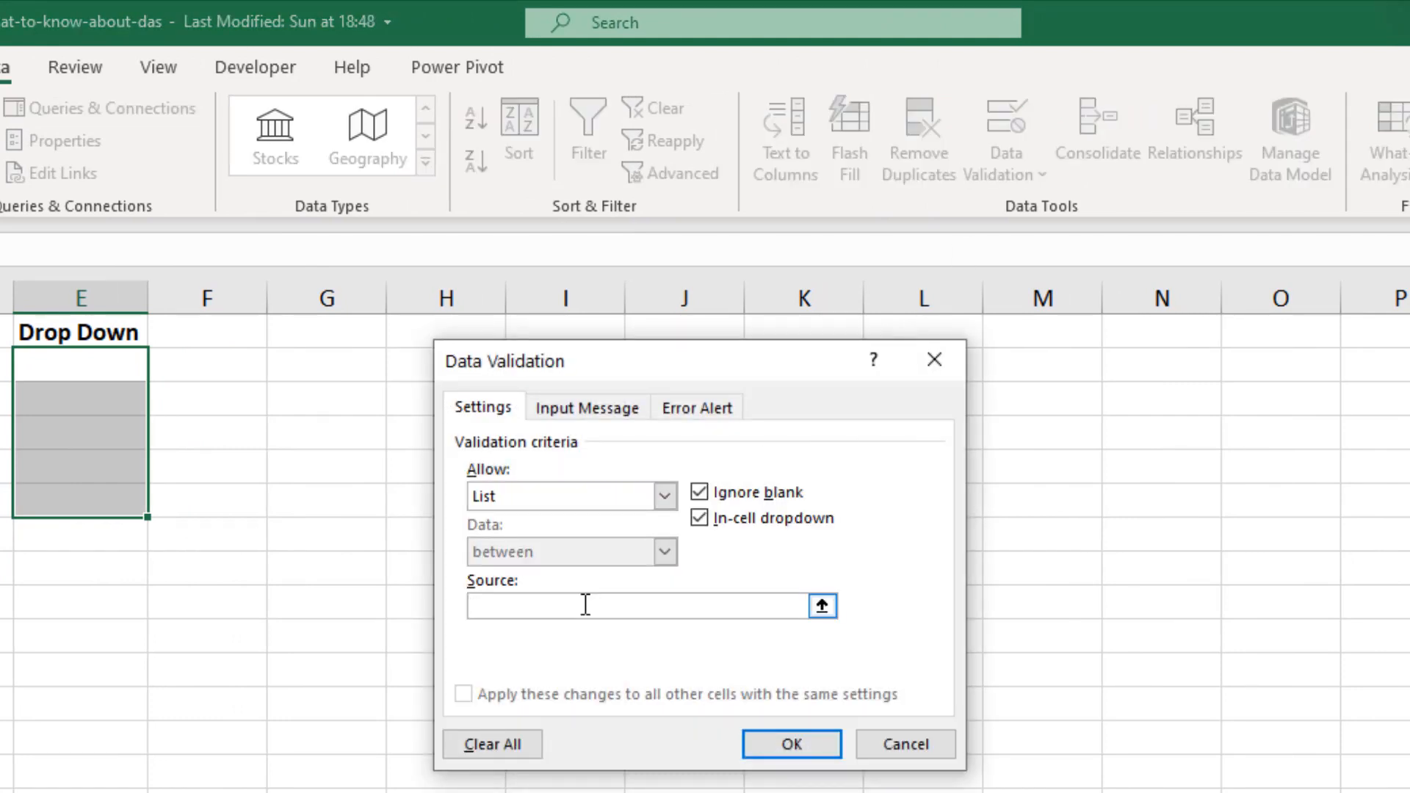
text(=SORT(UNIQUE(Table2[Countries])))
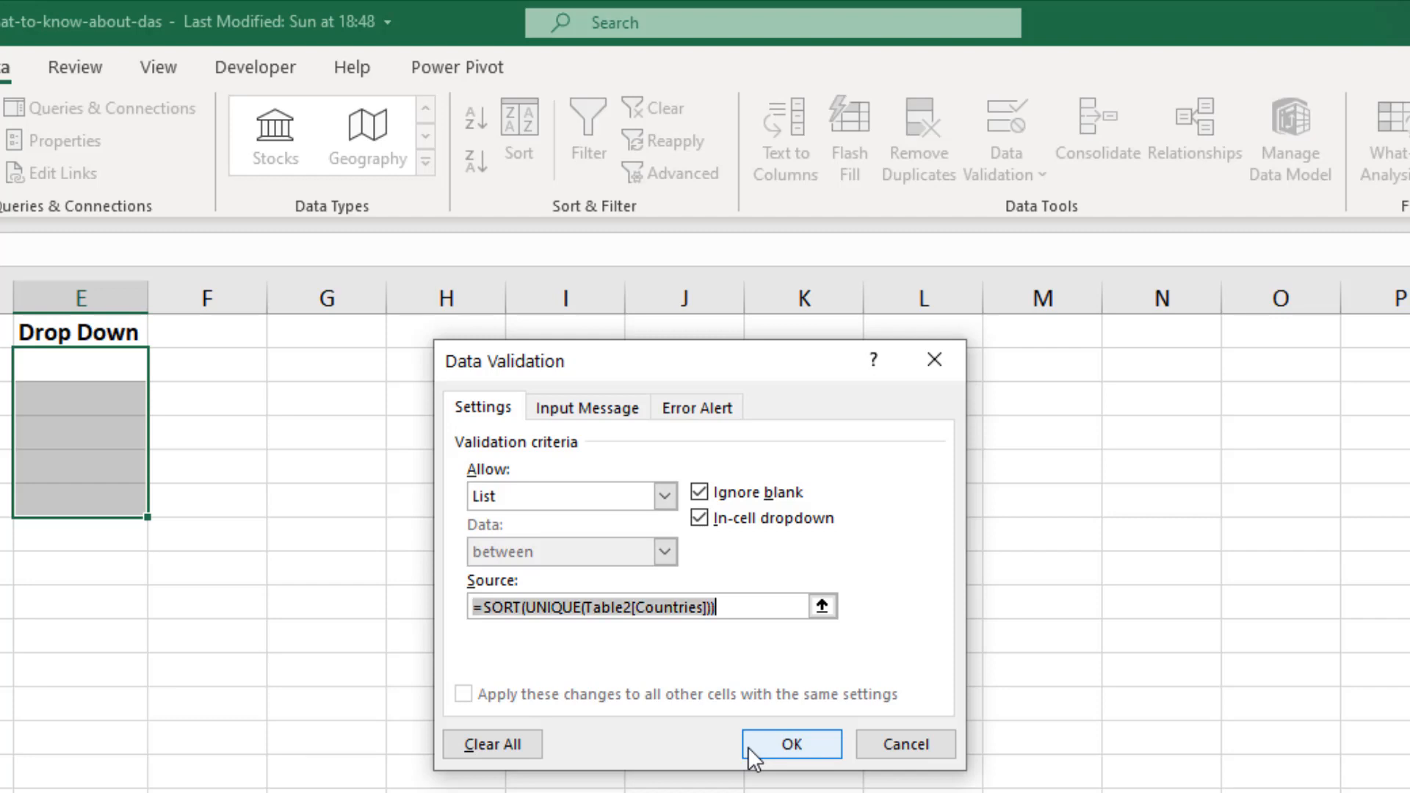
click(791, 743)
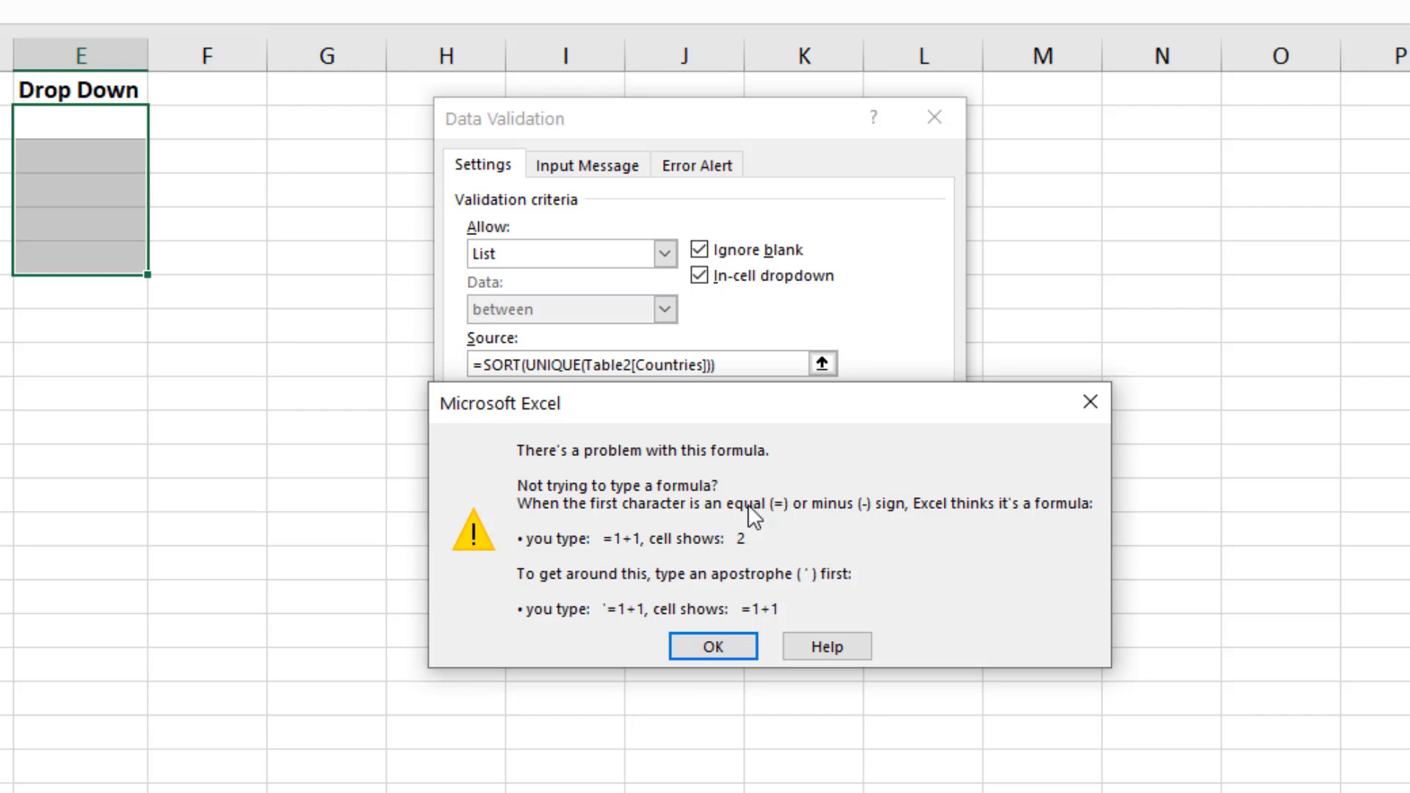
click(711, 647)
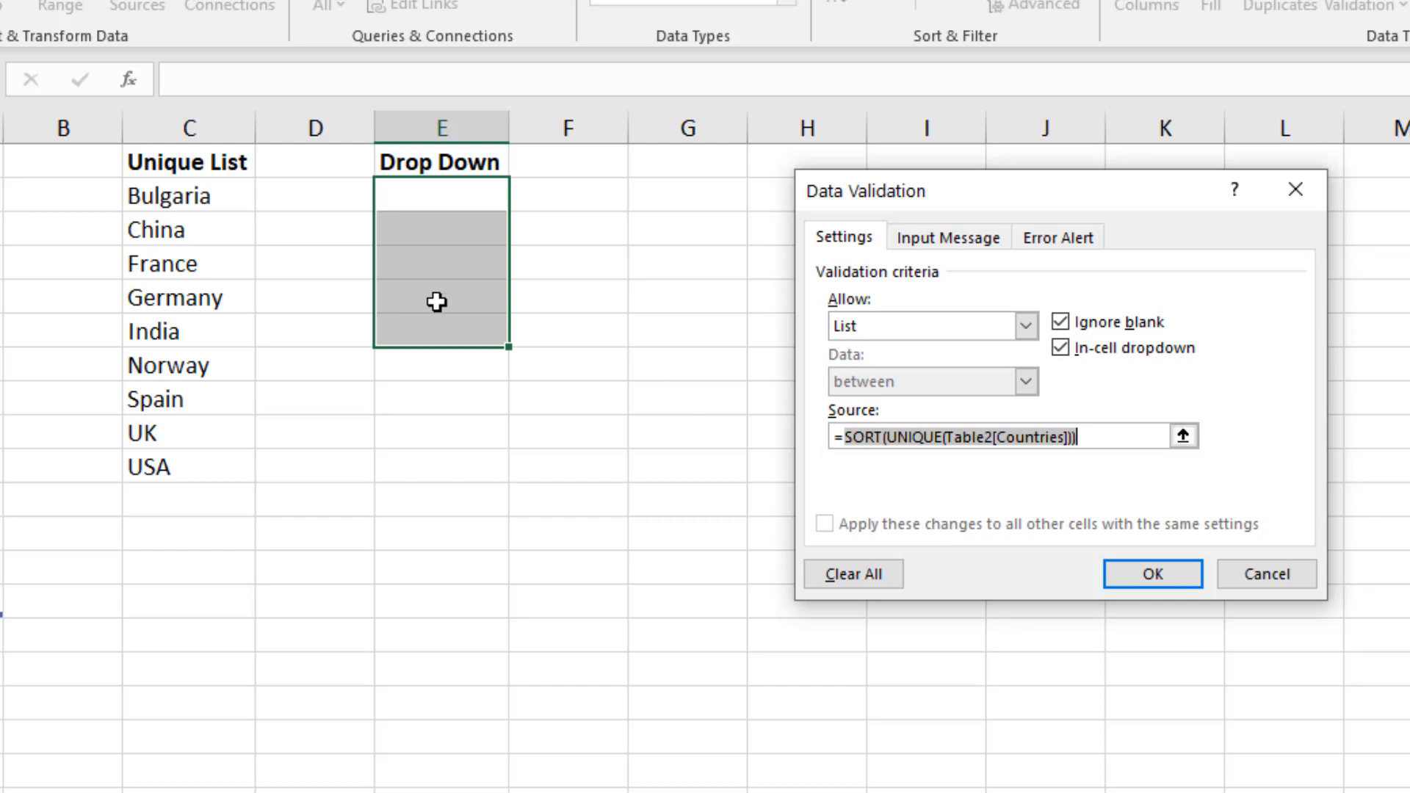
Source the Drop Down list from =$C$2# and confirm another Drop Down cell offers it
click(186, 195)
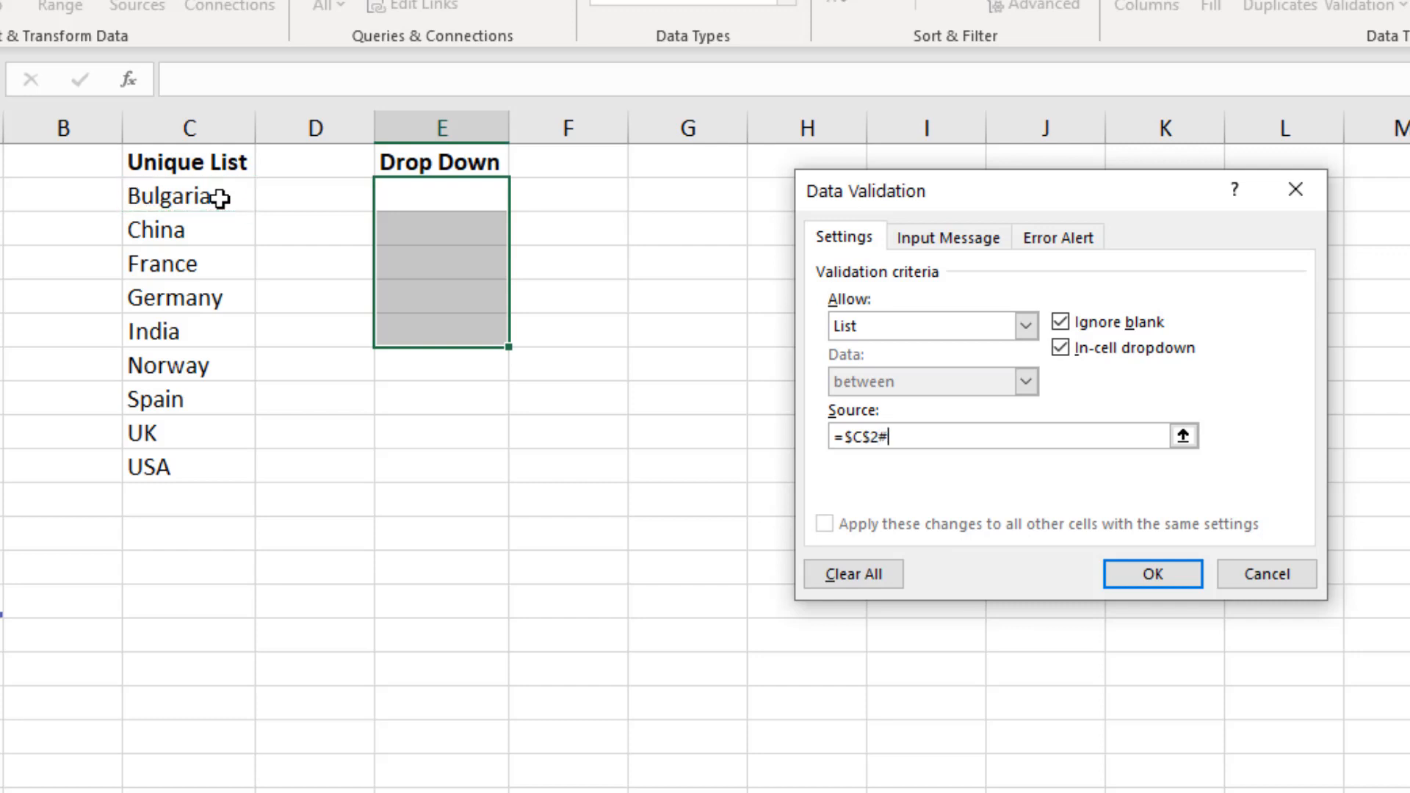
mouse_move(1102, 578)
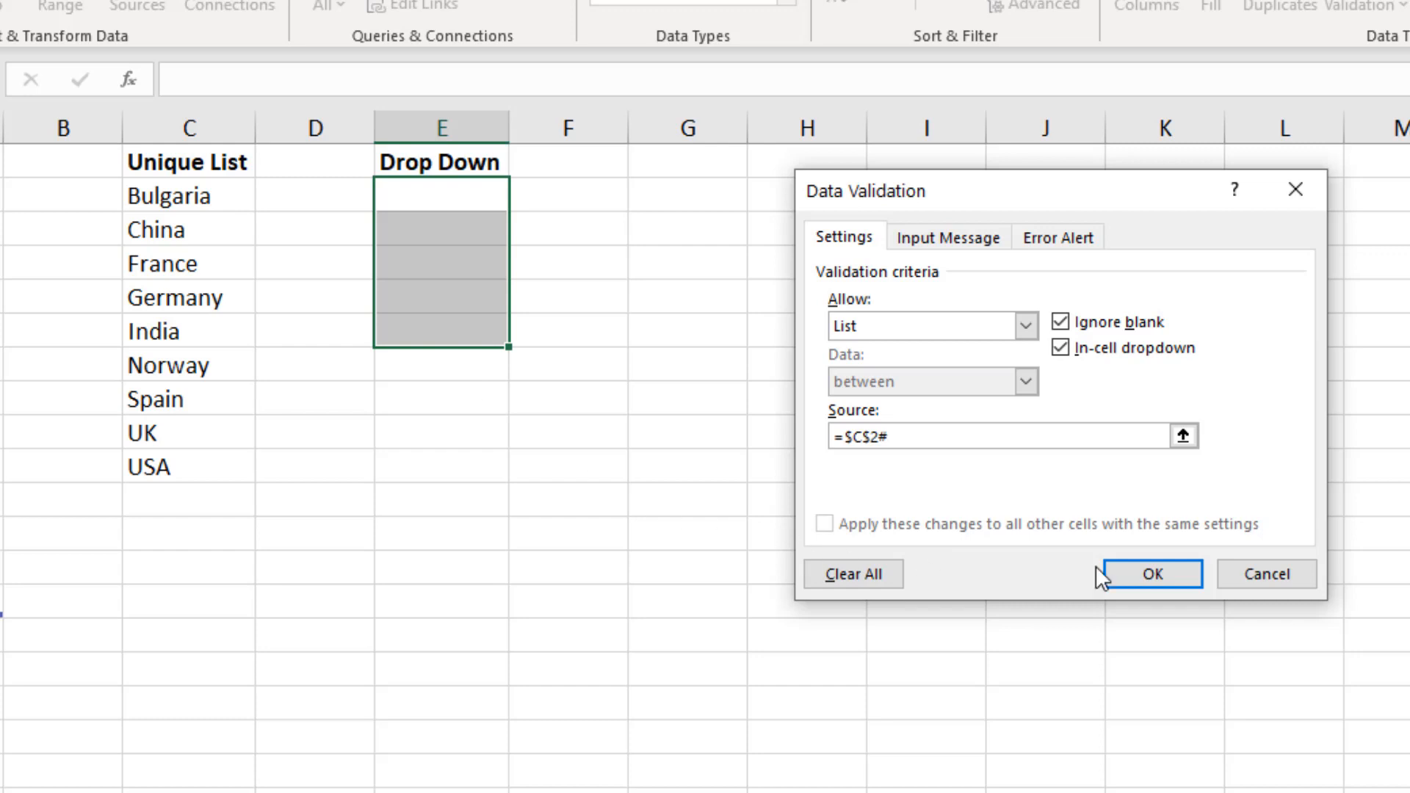
click(1151, 574)
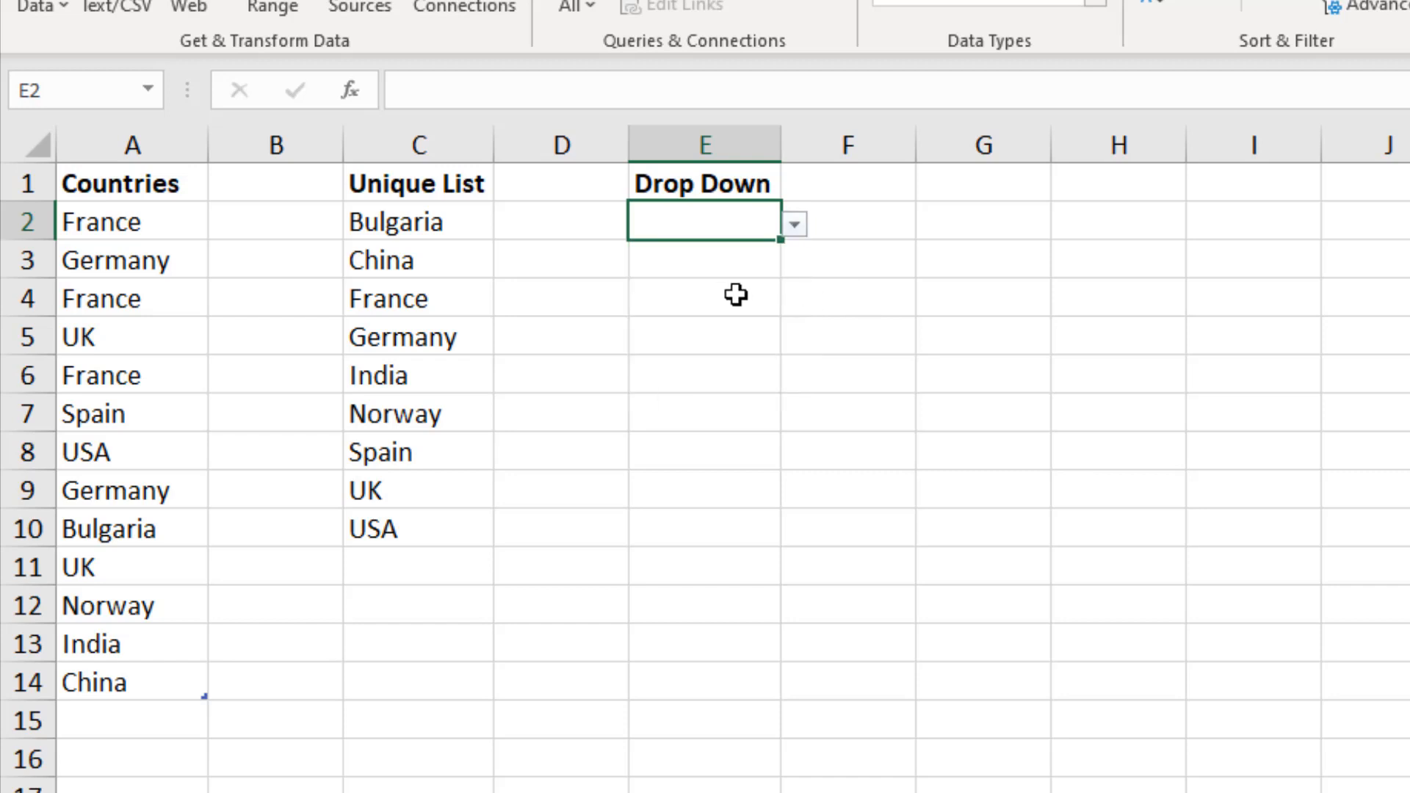
click(704, 298)
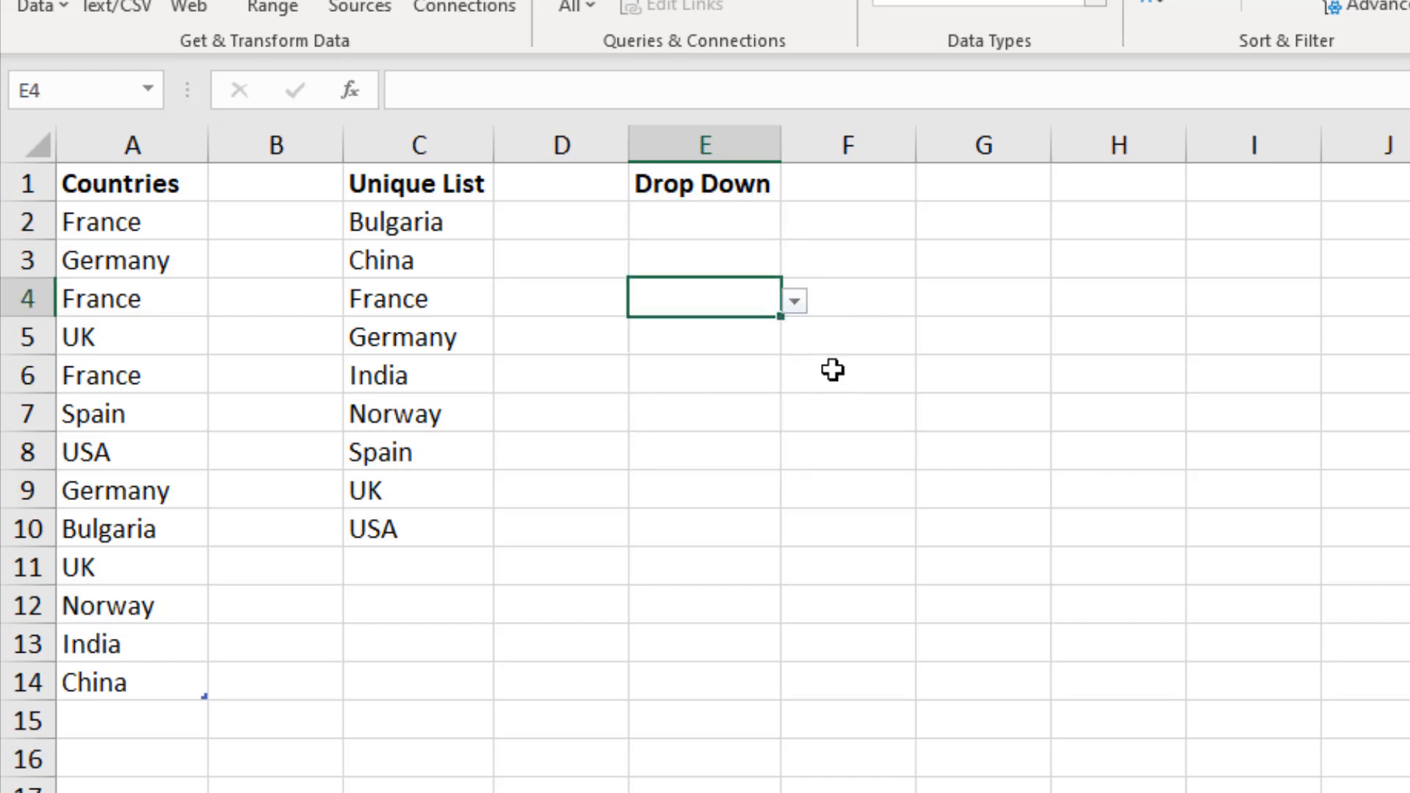
mouse_move(832, 369)
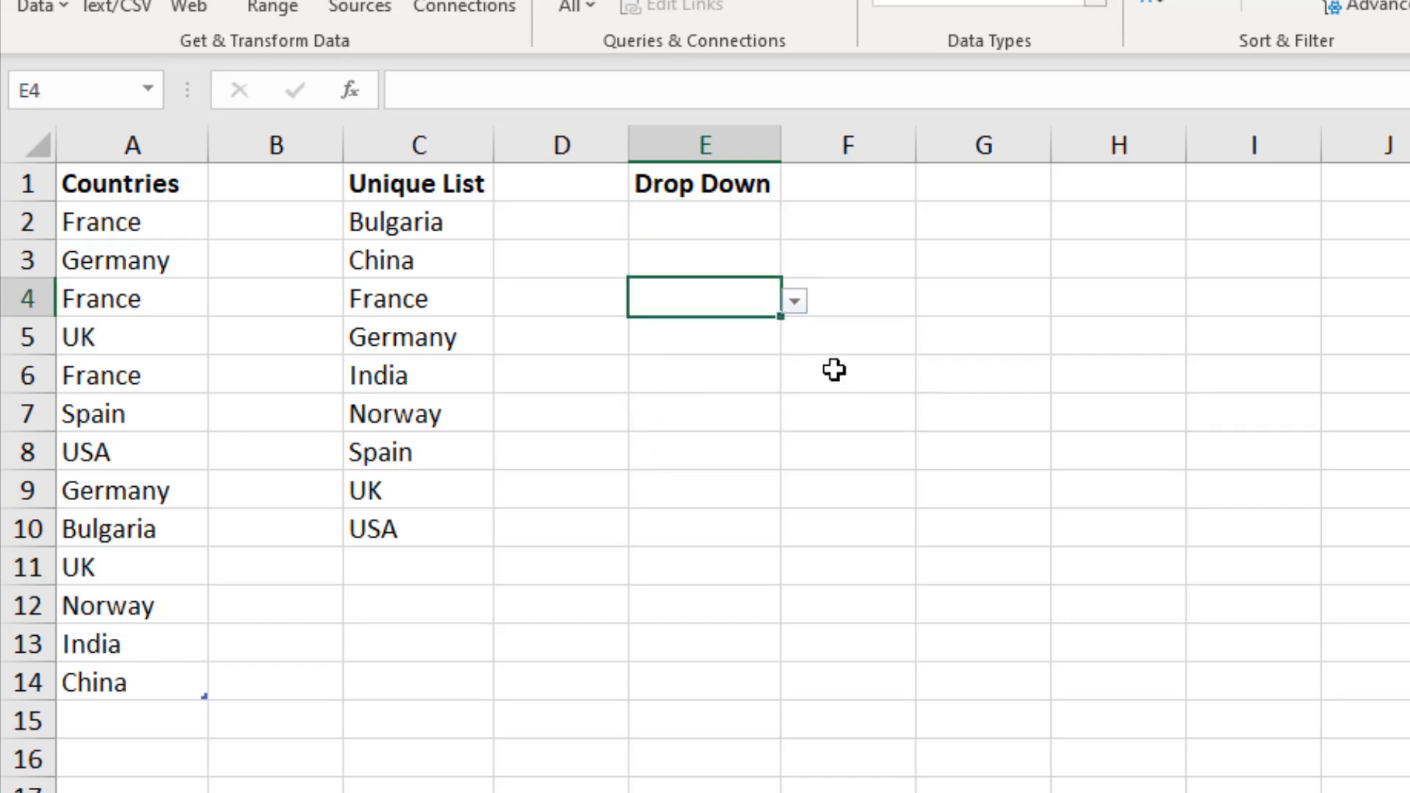